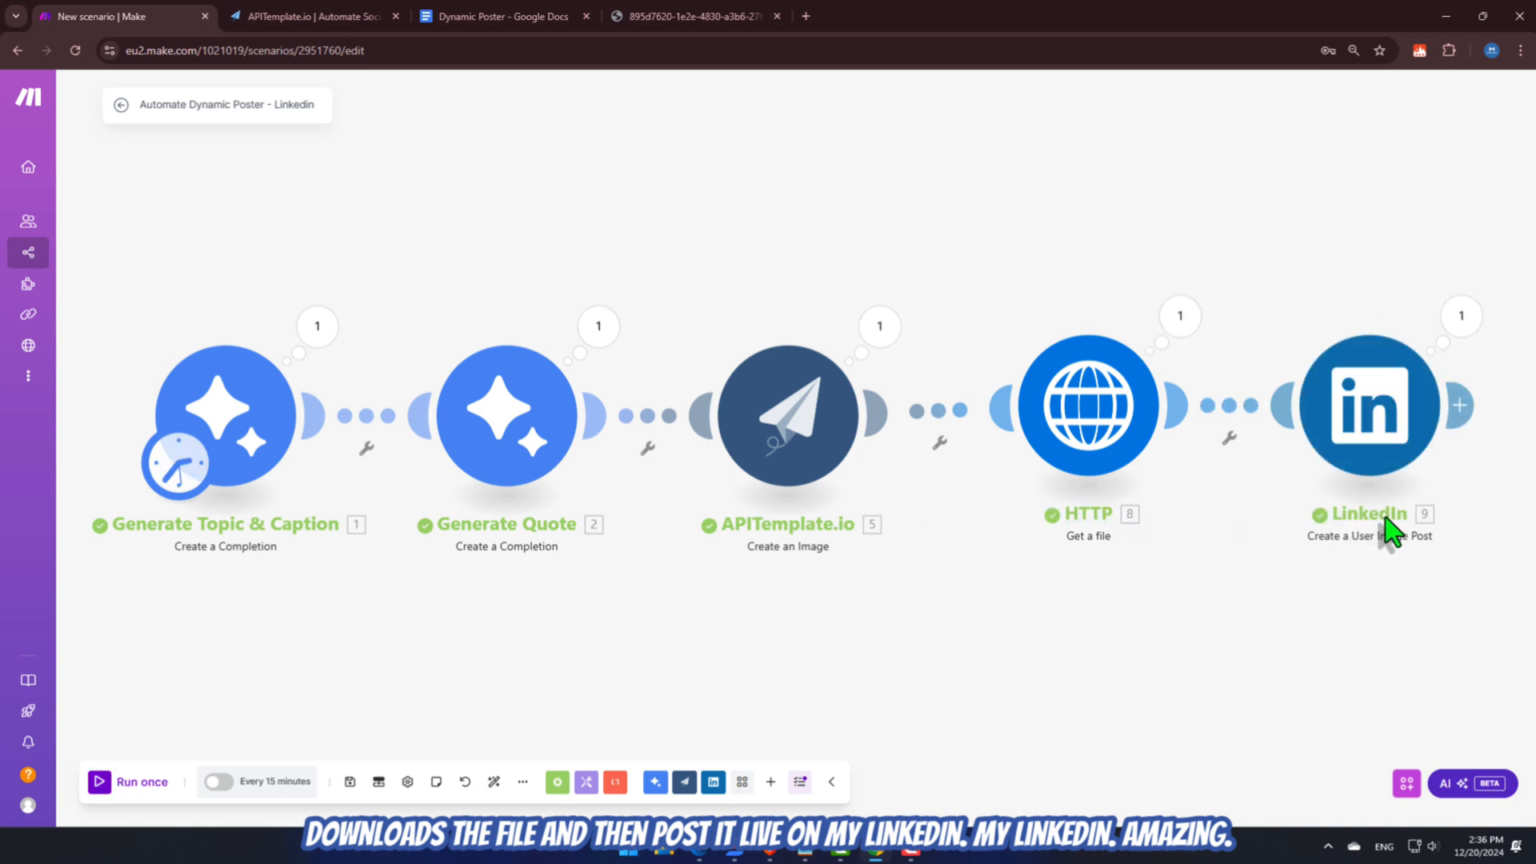
- Exit the finished LinkedIn poster scenario and go to the My Organization dashboard
left_click(128, 781)
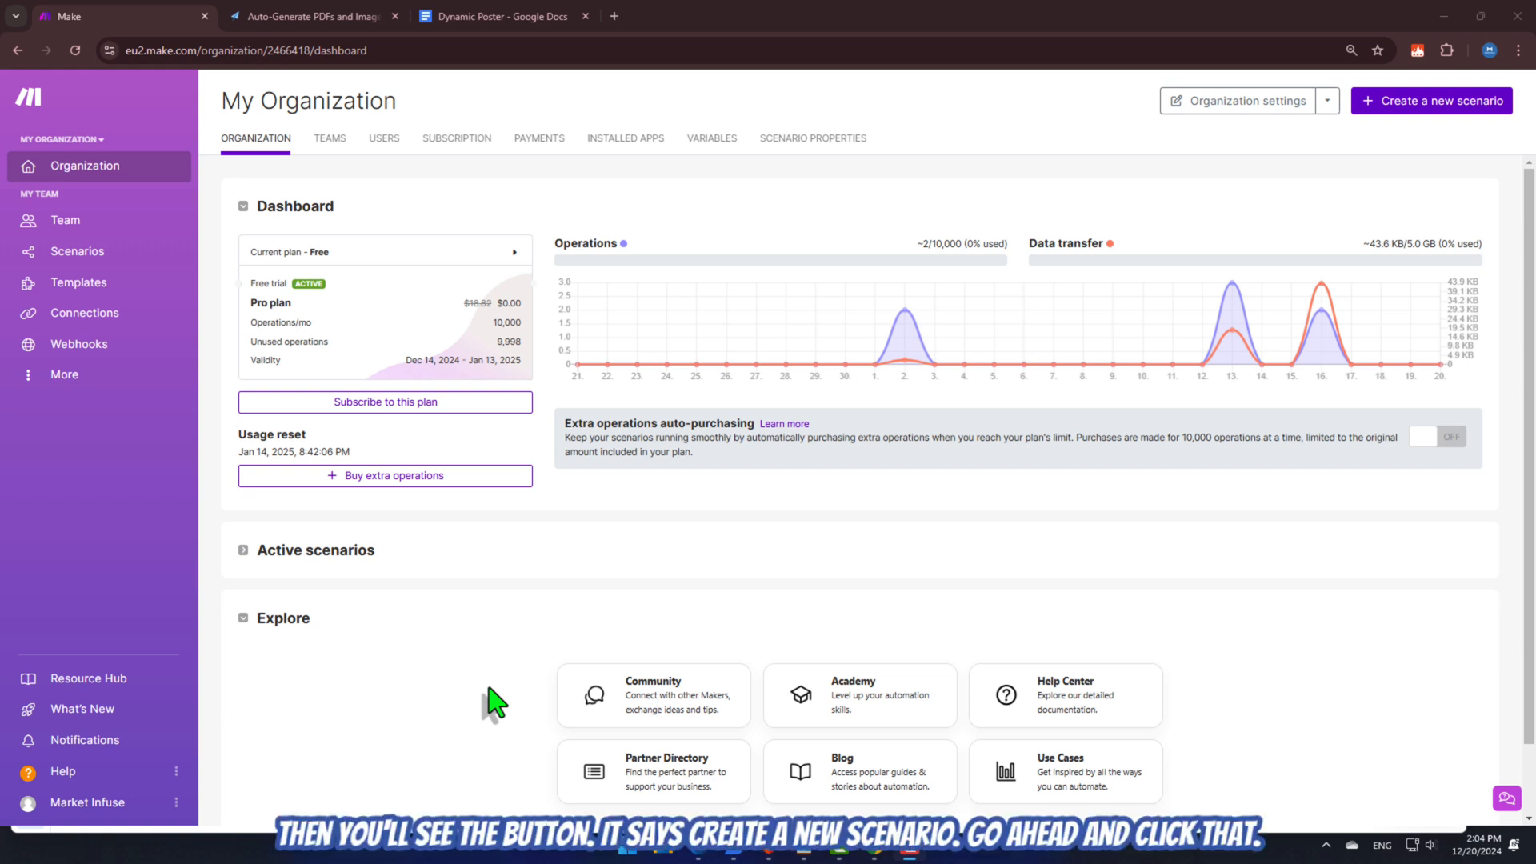
- Create scenario 'Automate Dynamic Poster - Linkedin' with a Gemini Create a Completion first module
left_click(1431, 100)
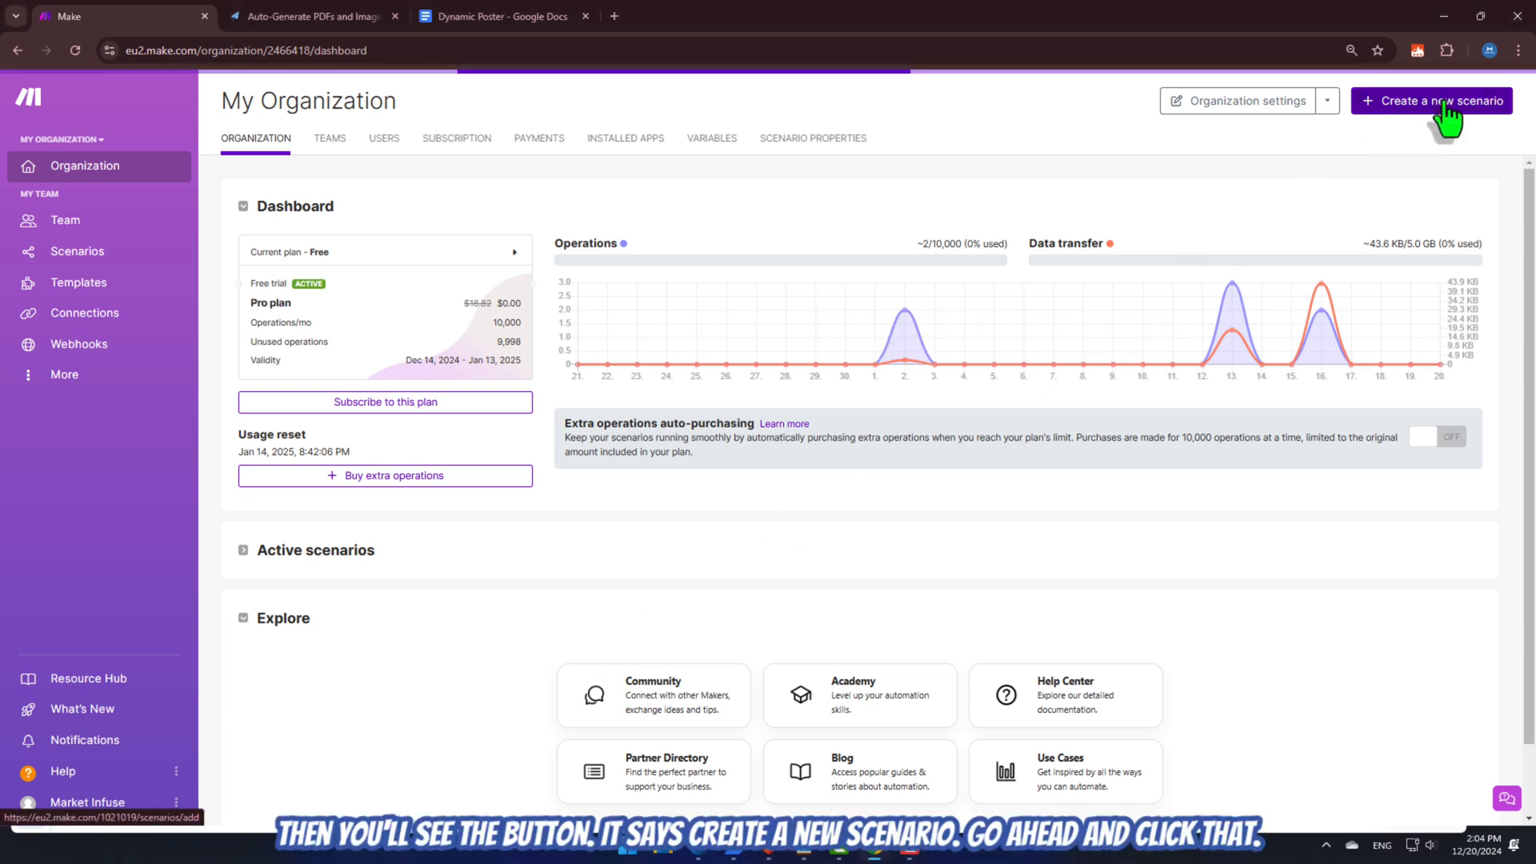
left_click(1431, 101)
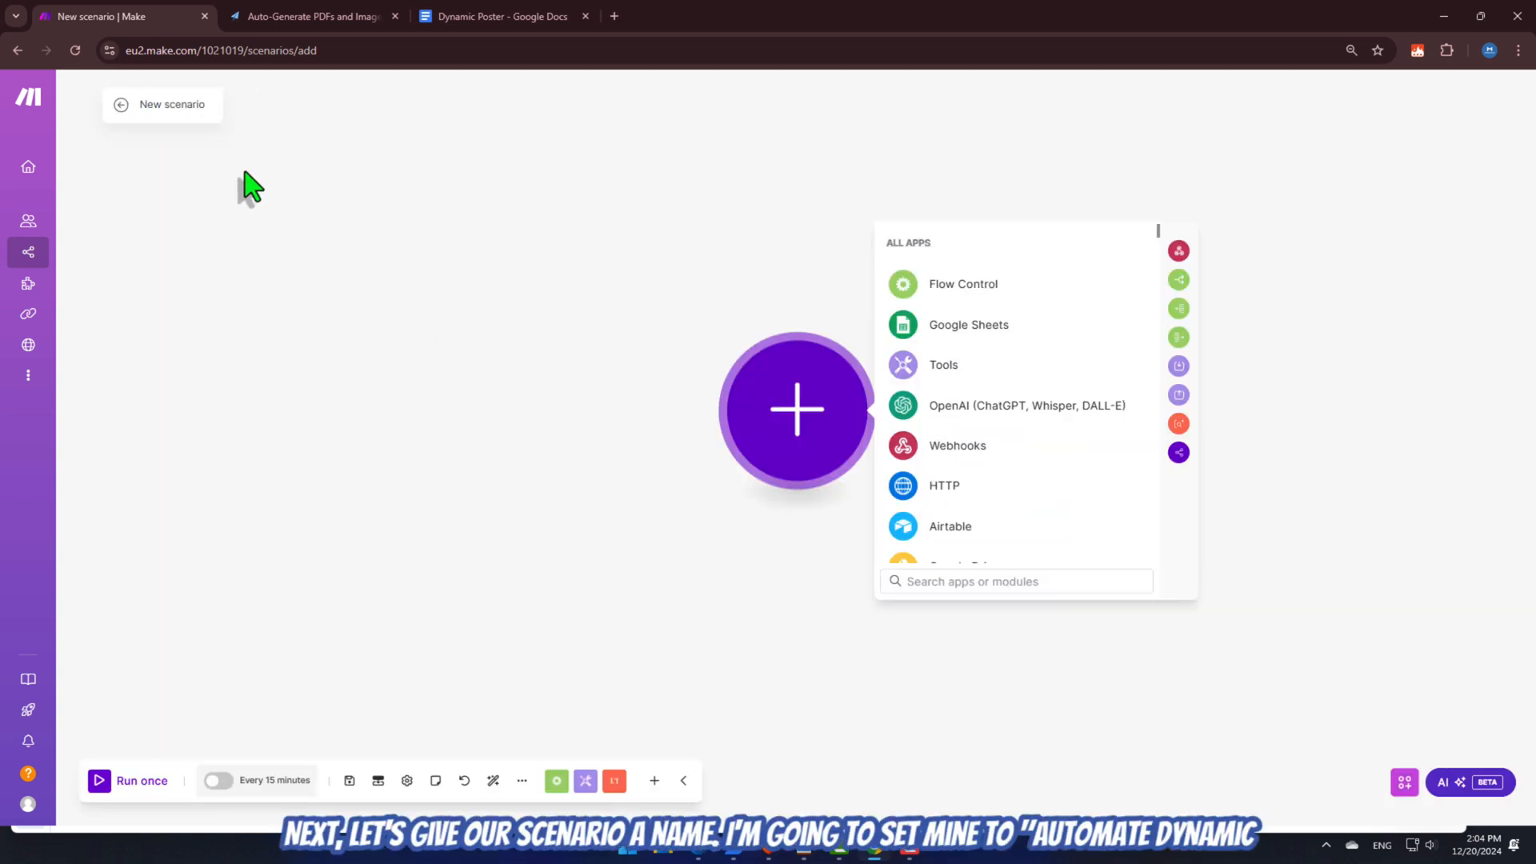
type("Automate Dynamic Poster")
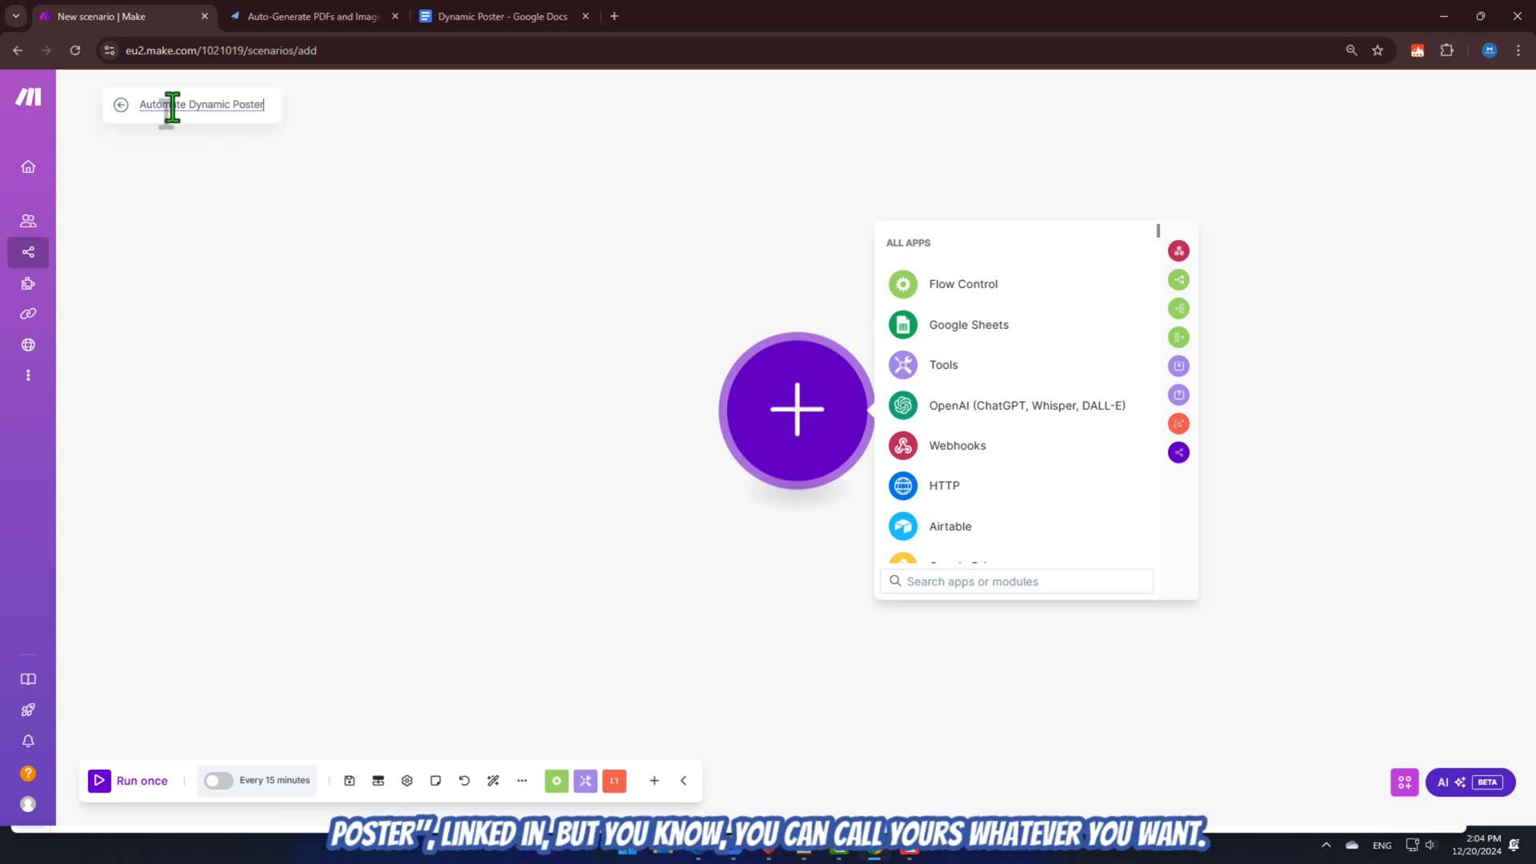
type("- Linkedin")
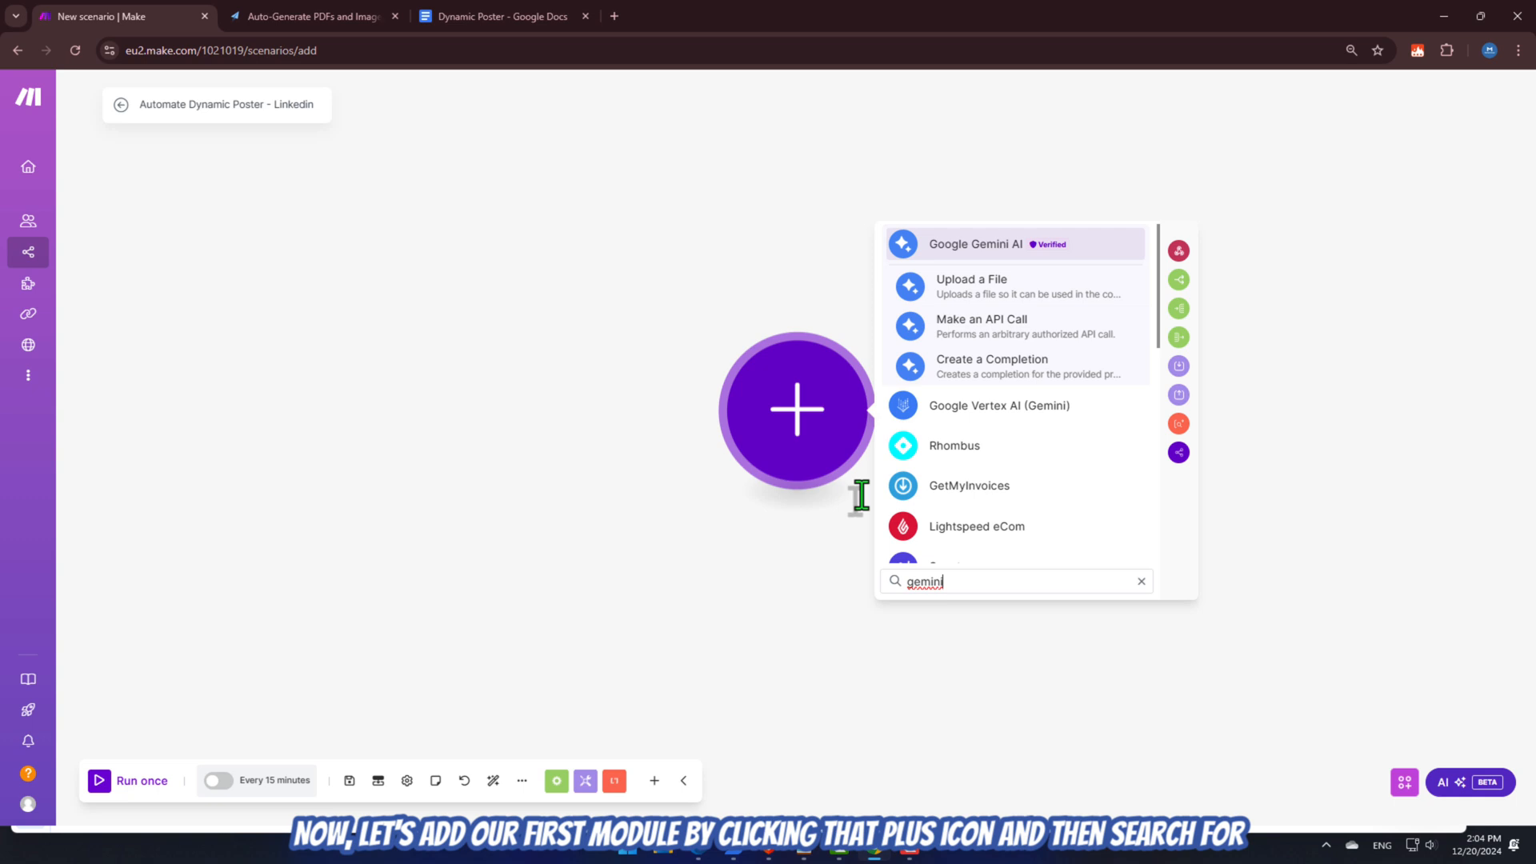
left_click(991, 366)
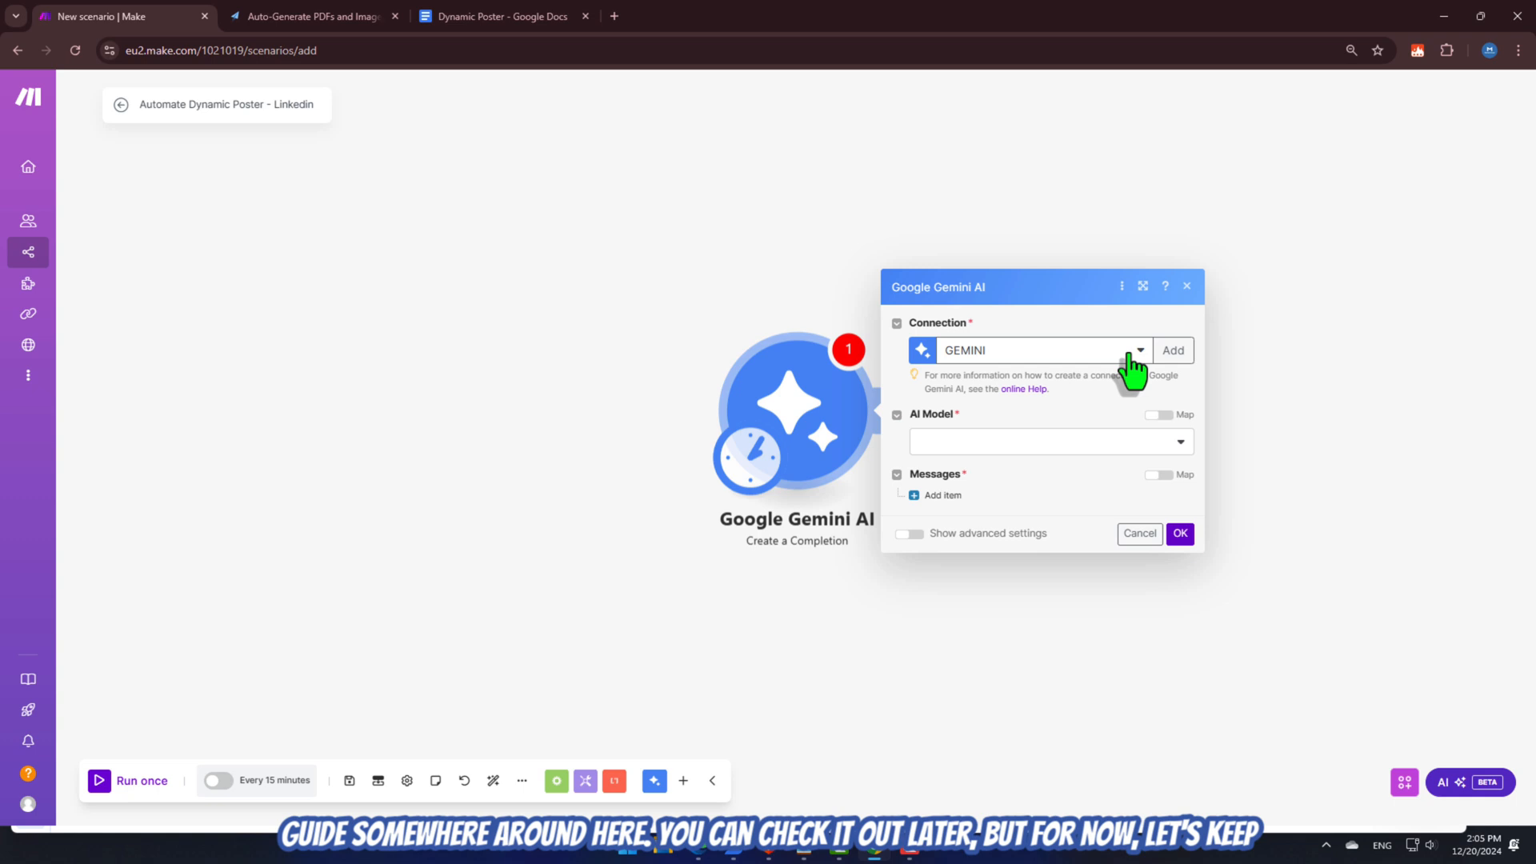
mouse_move(1174, 460)
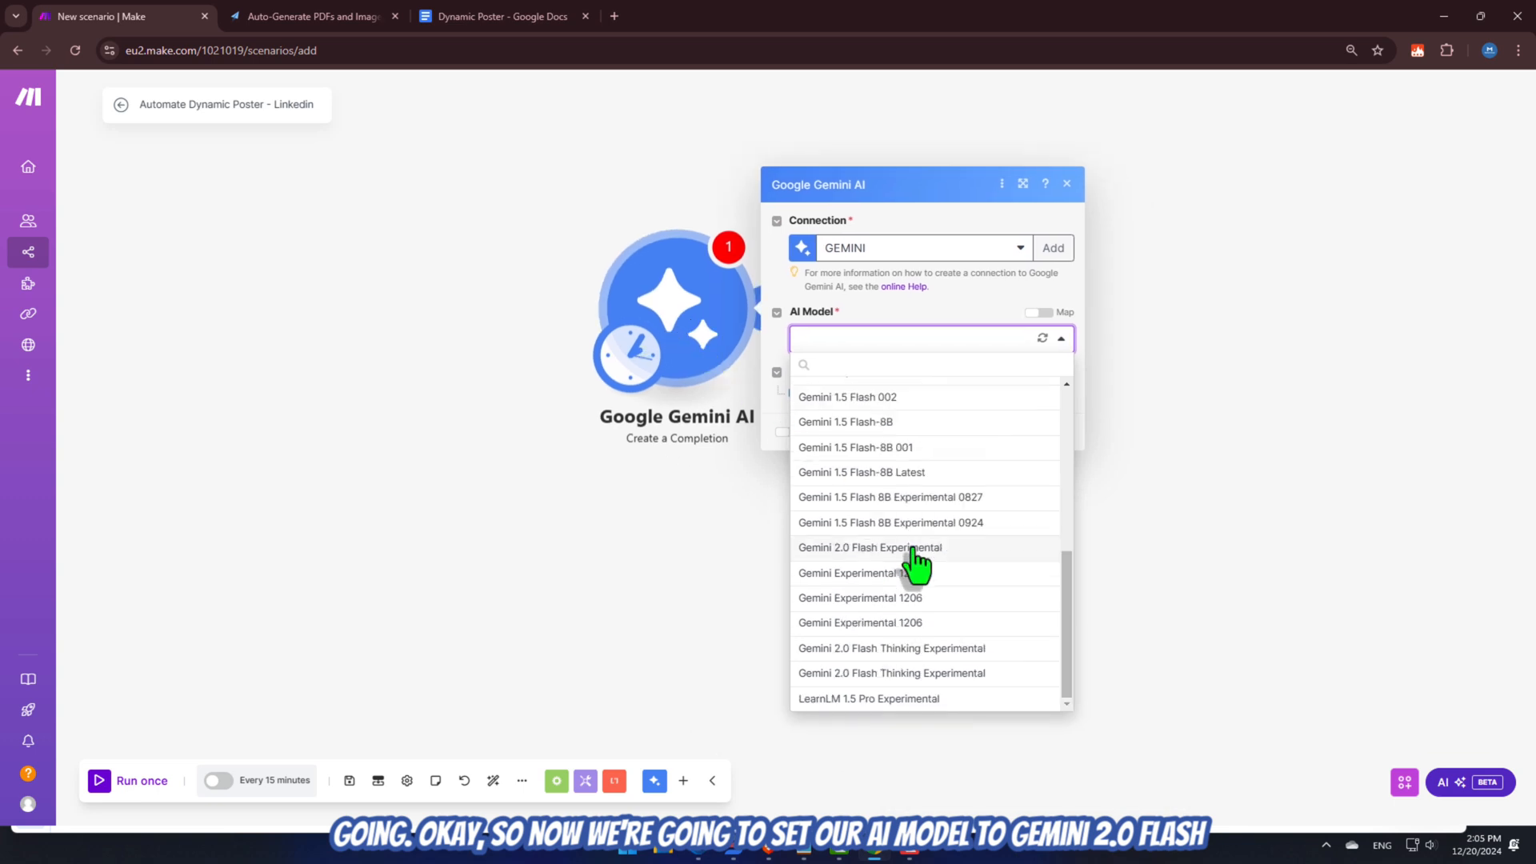
- Configure the Gemini module with Gemini 2.0 Flash Experimental and a User message text part
left_click(869, 546)
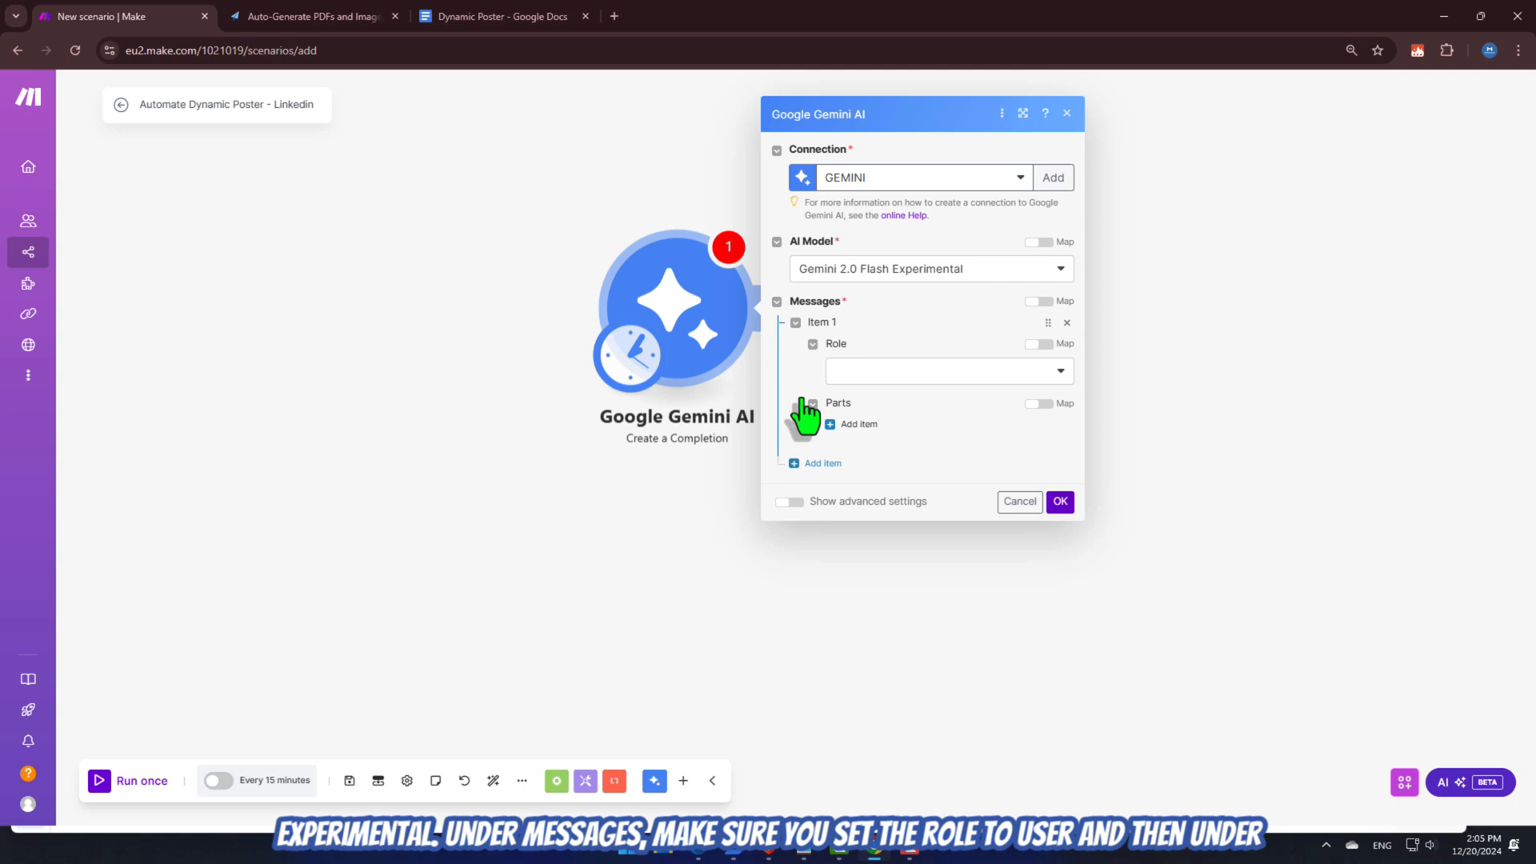
left_click(947, 371)
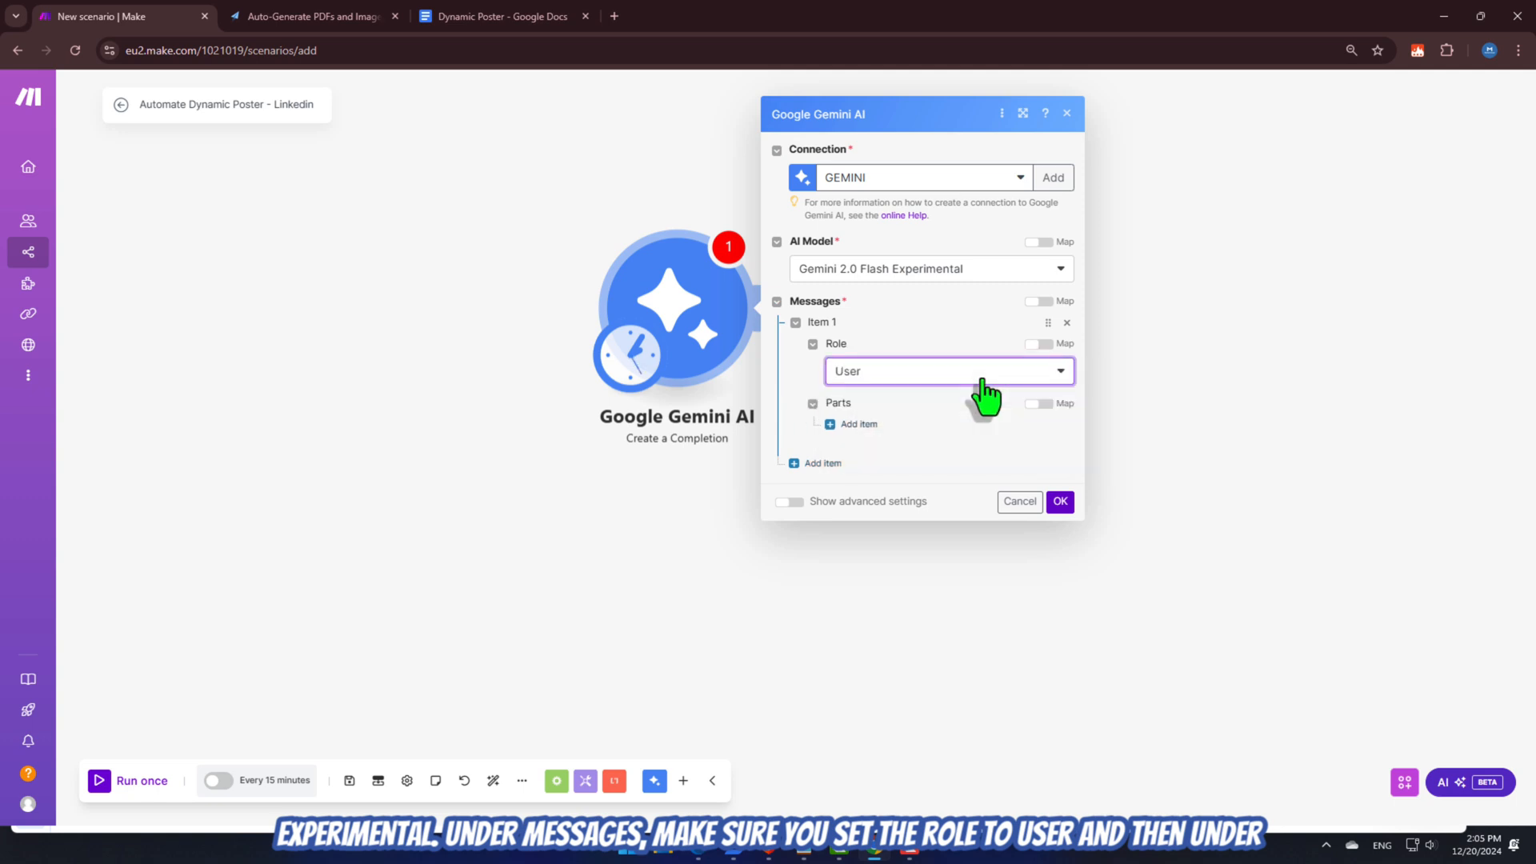
left_click(857, 424)
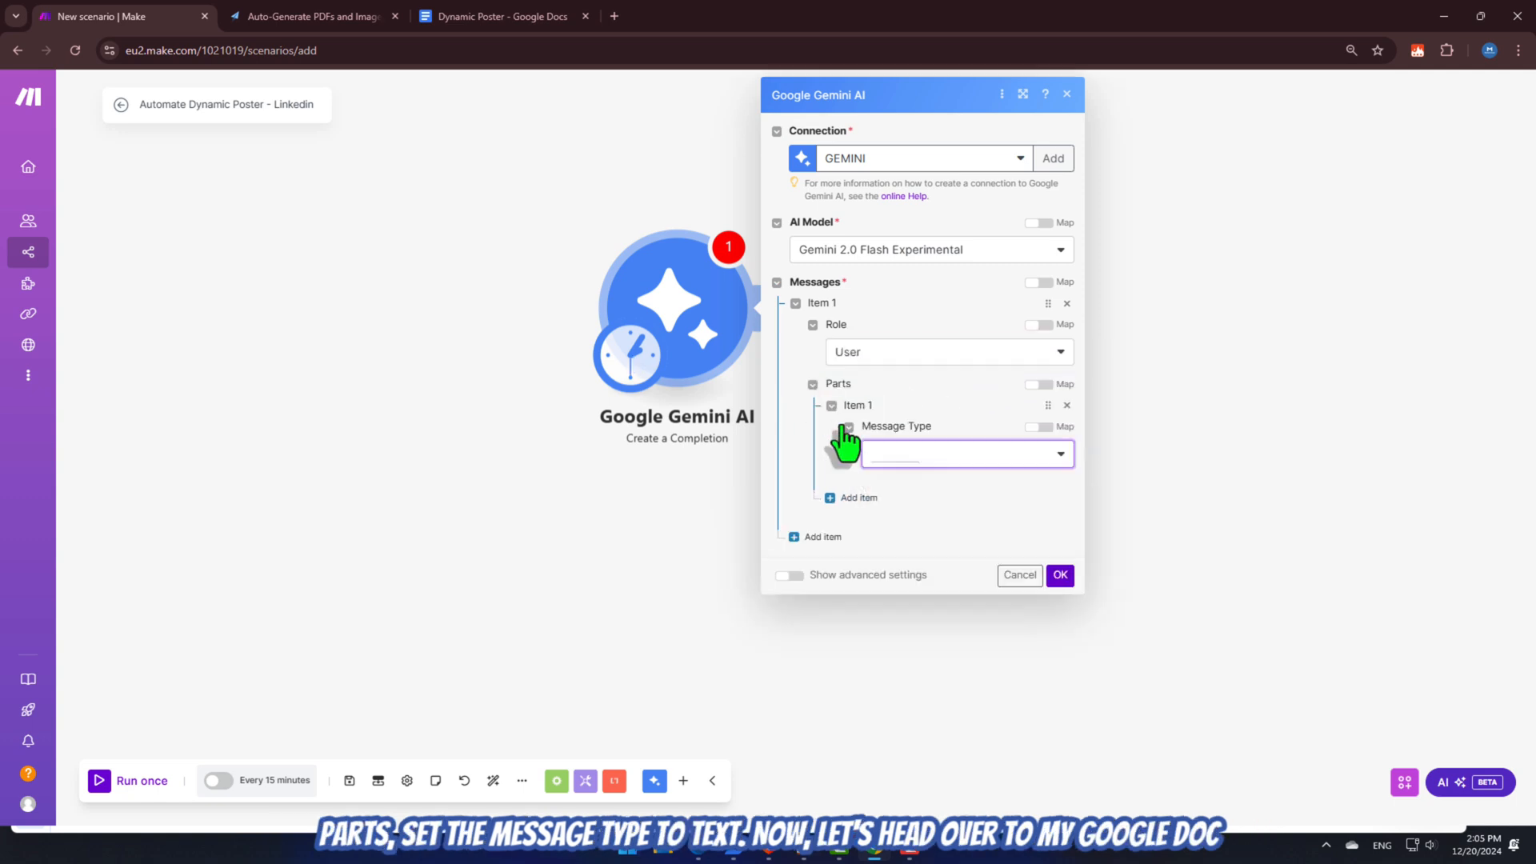
left_click(965, 453)
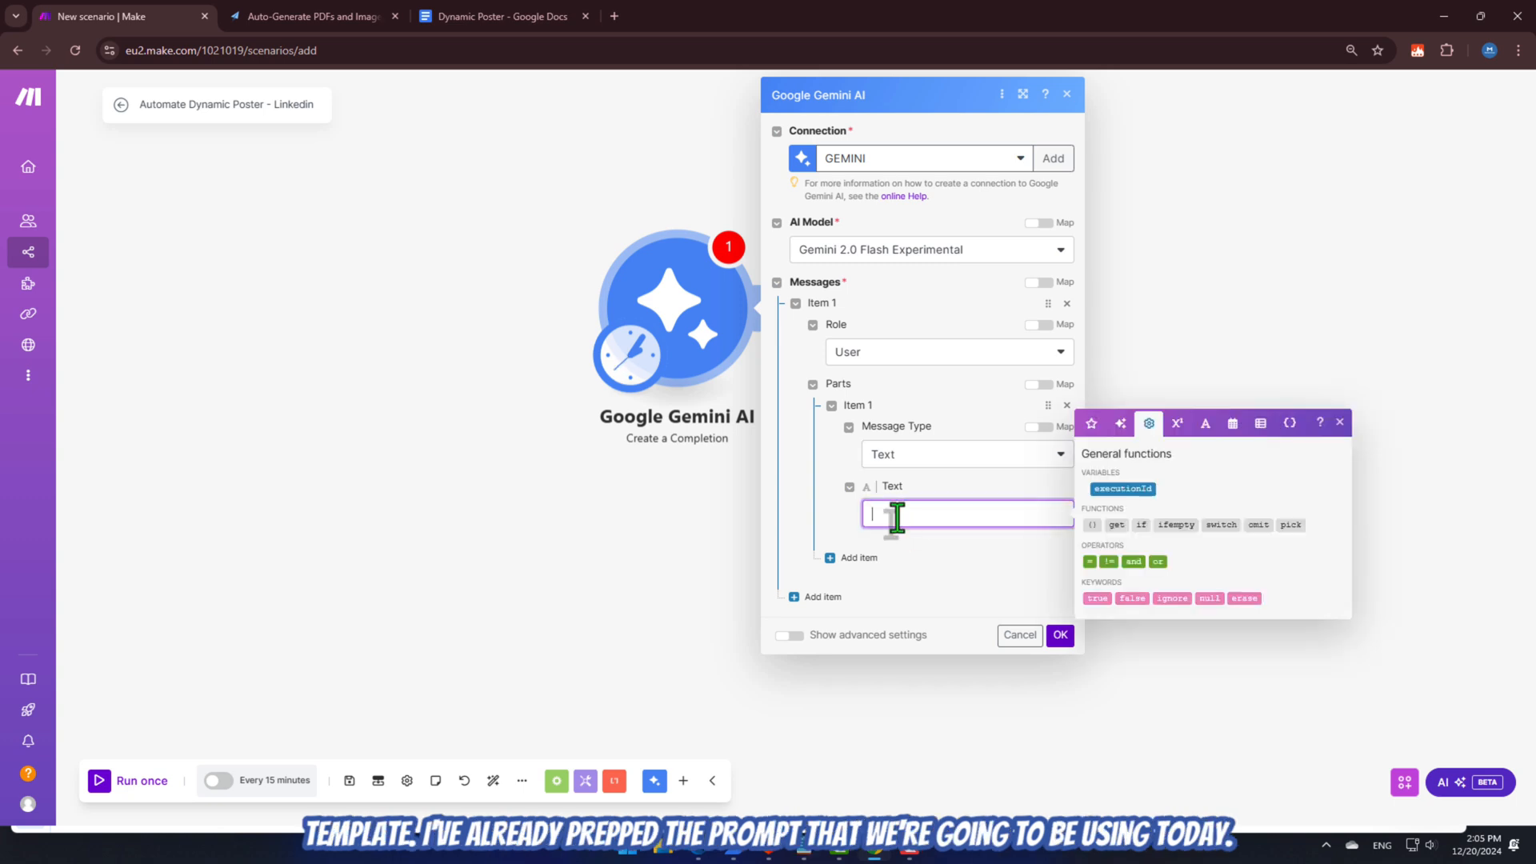
left_click(494, 17)
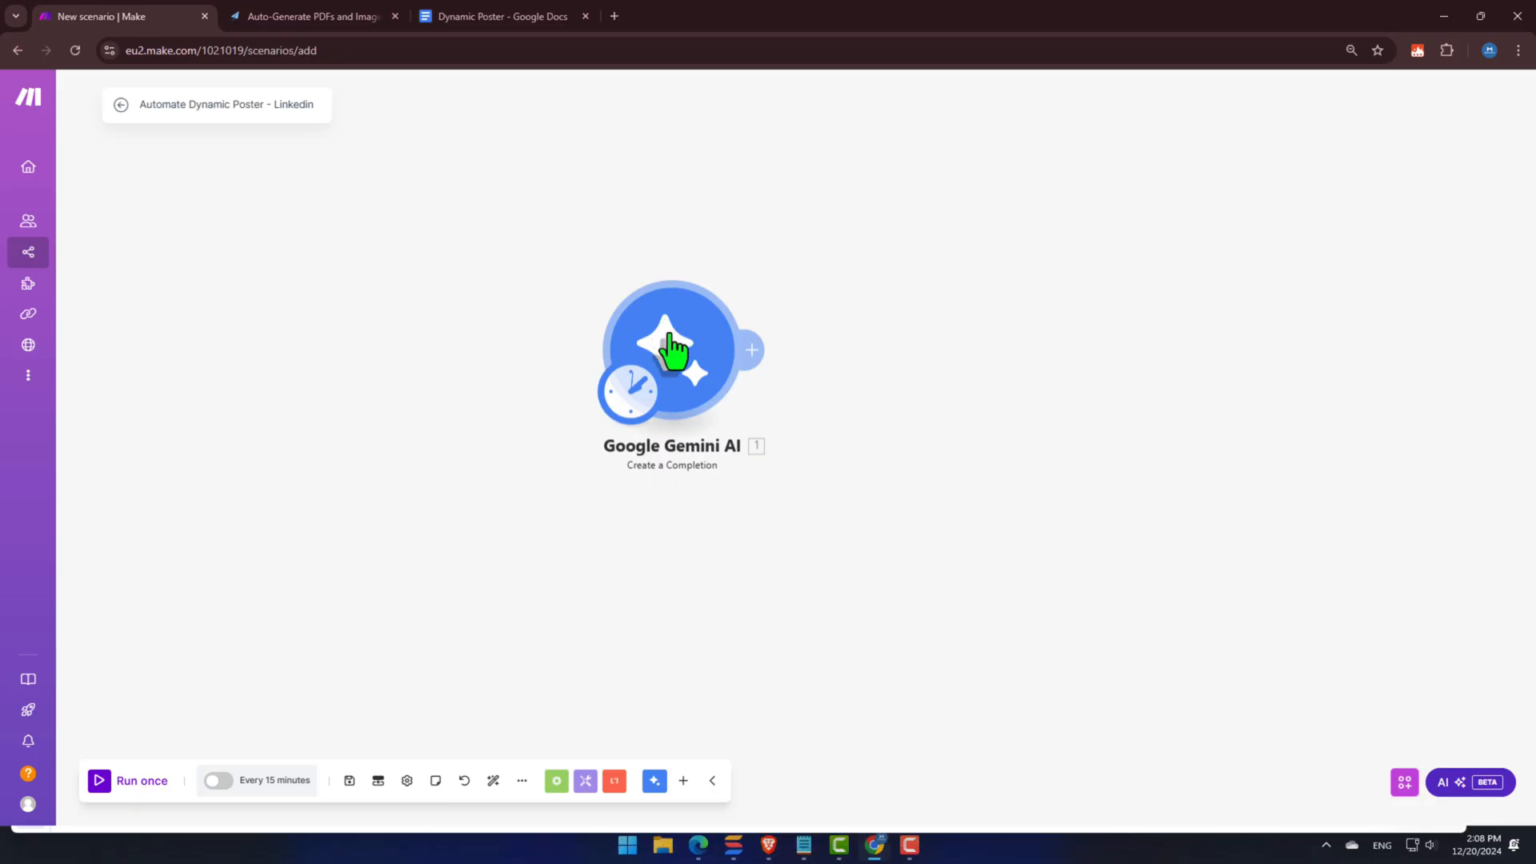
- Rename the Gemini module to 'Generate Topic & Caption'
right_click(671, 348)
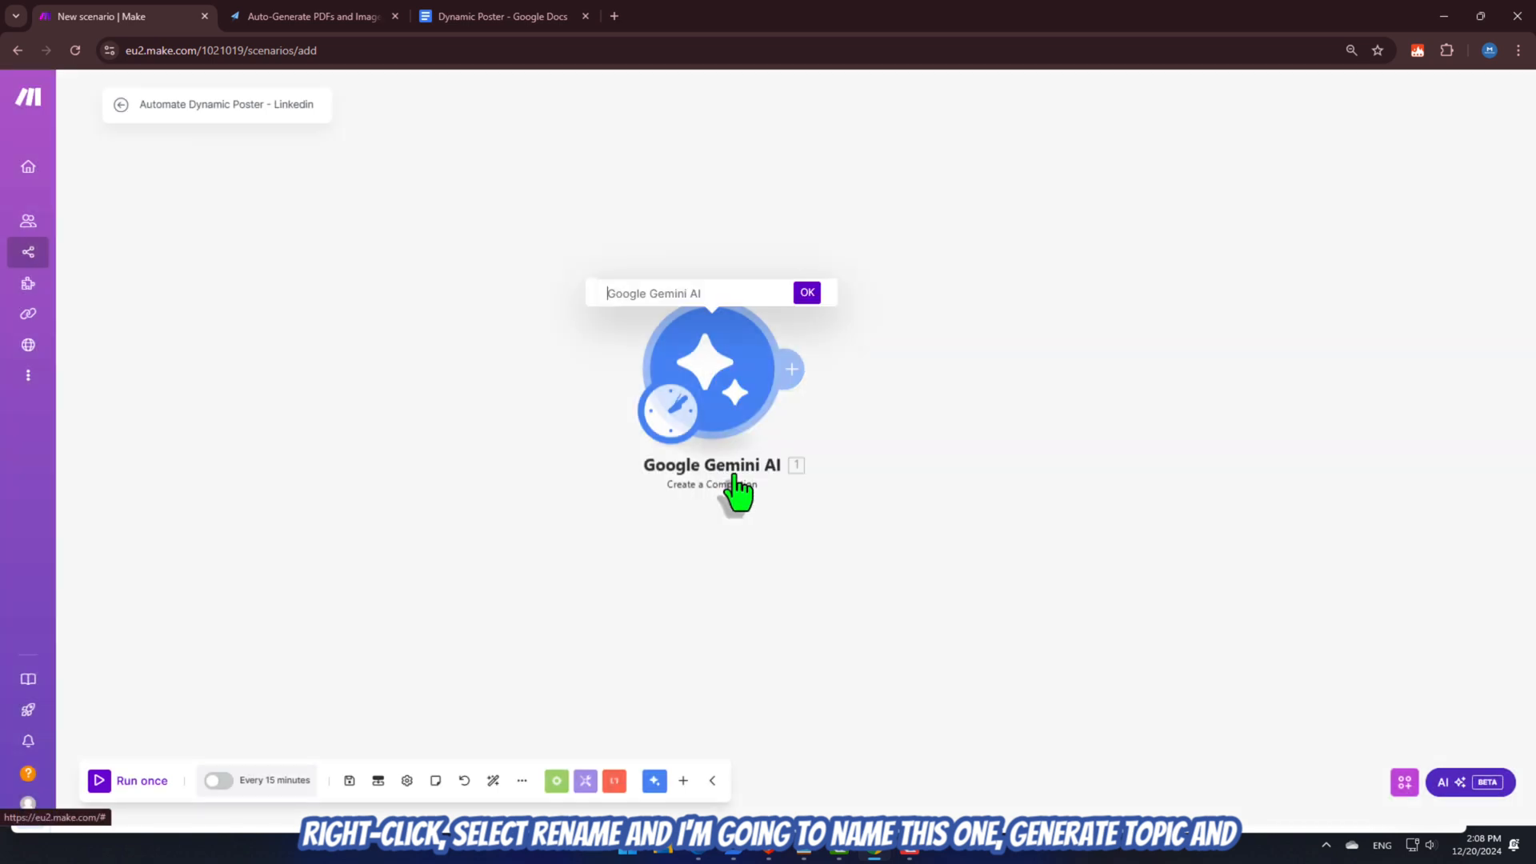
type("Generate Topic & Caption")
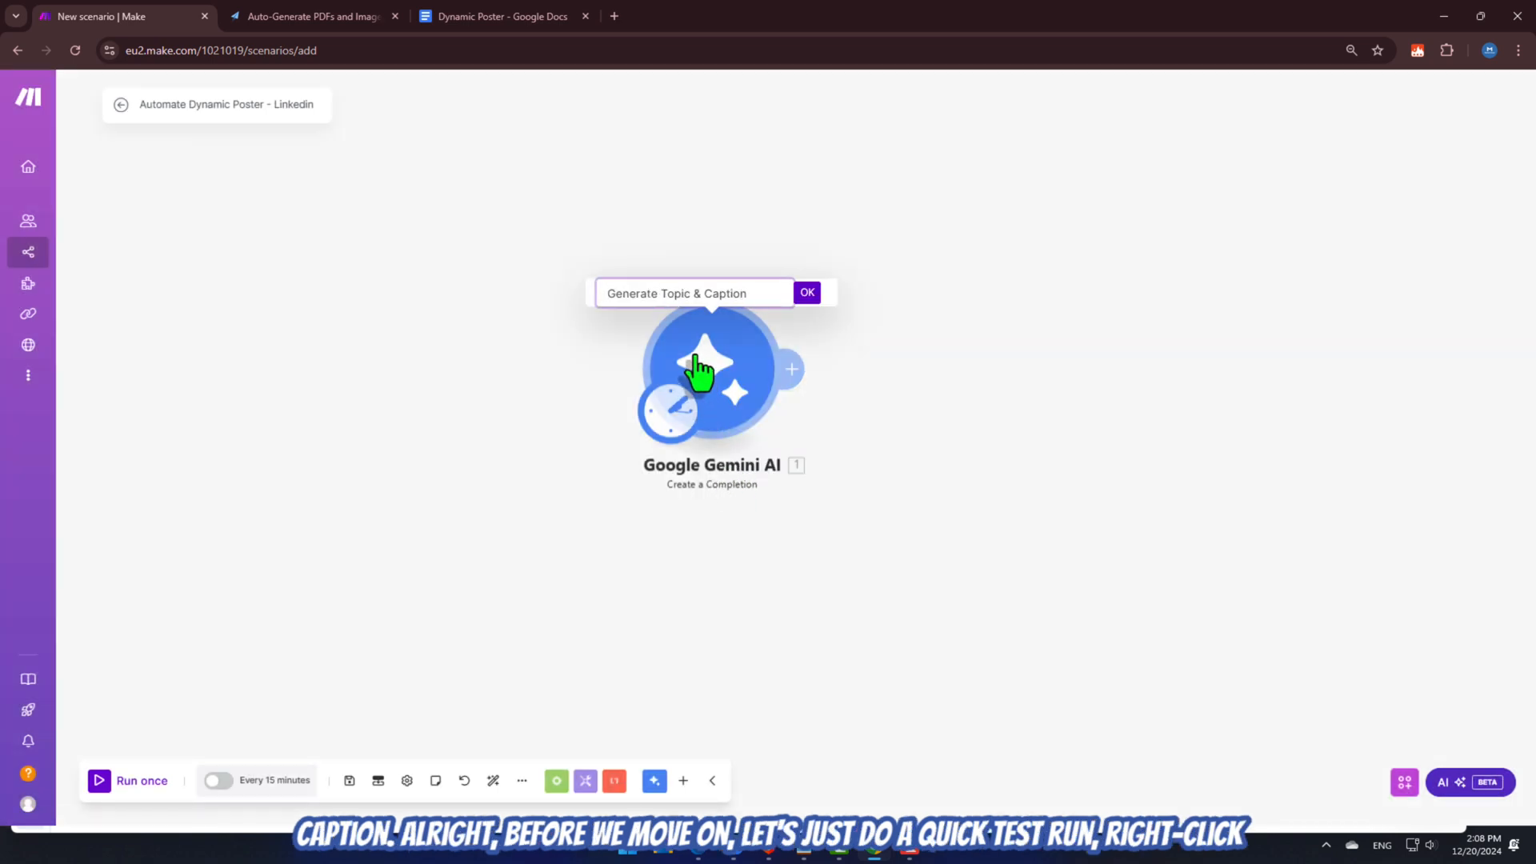
left_click(807, 292)
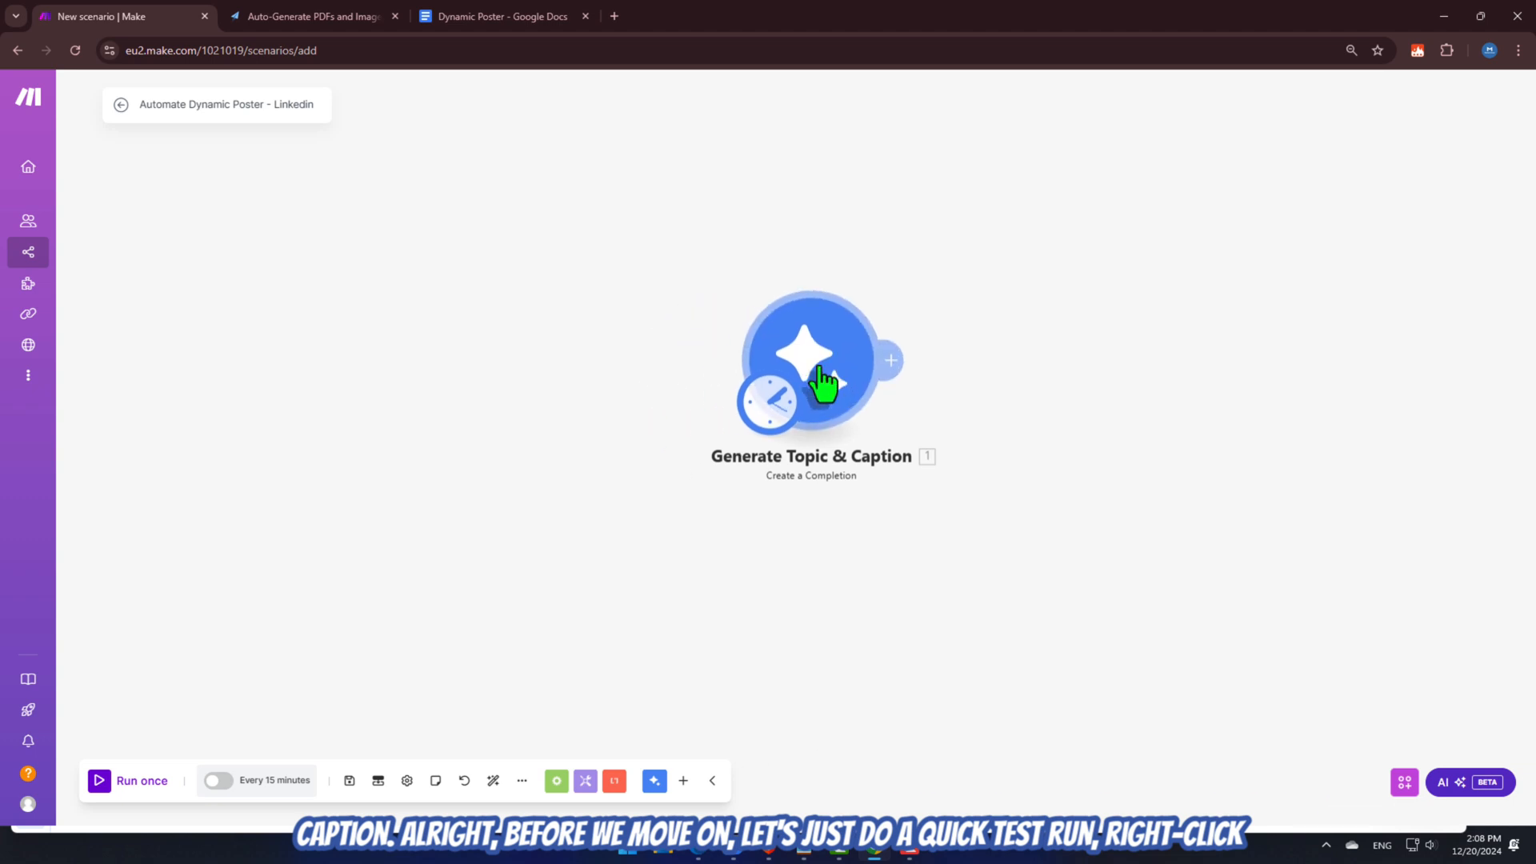
- Run this module alone and review the generated LinkedIn post headline and body
right_click(809, 358)
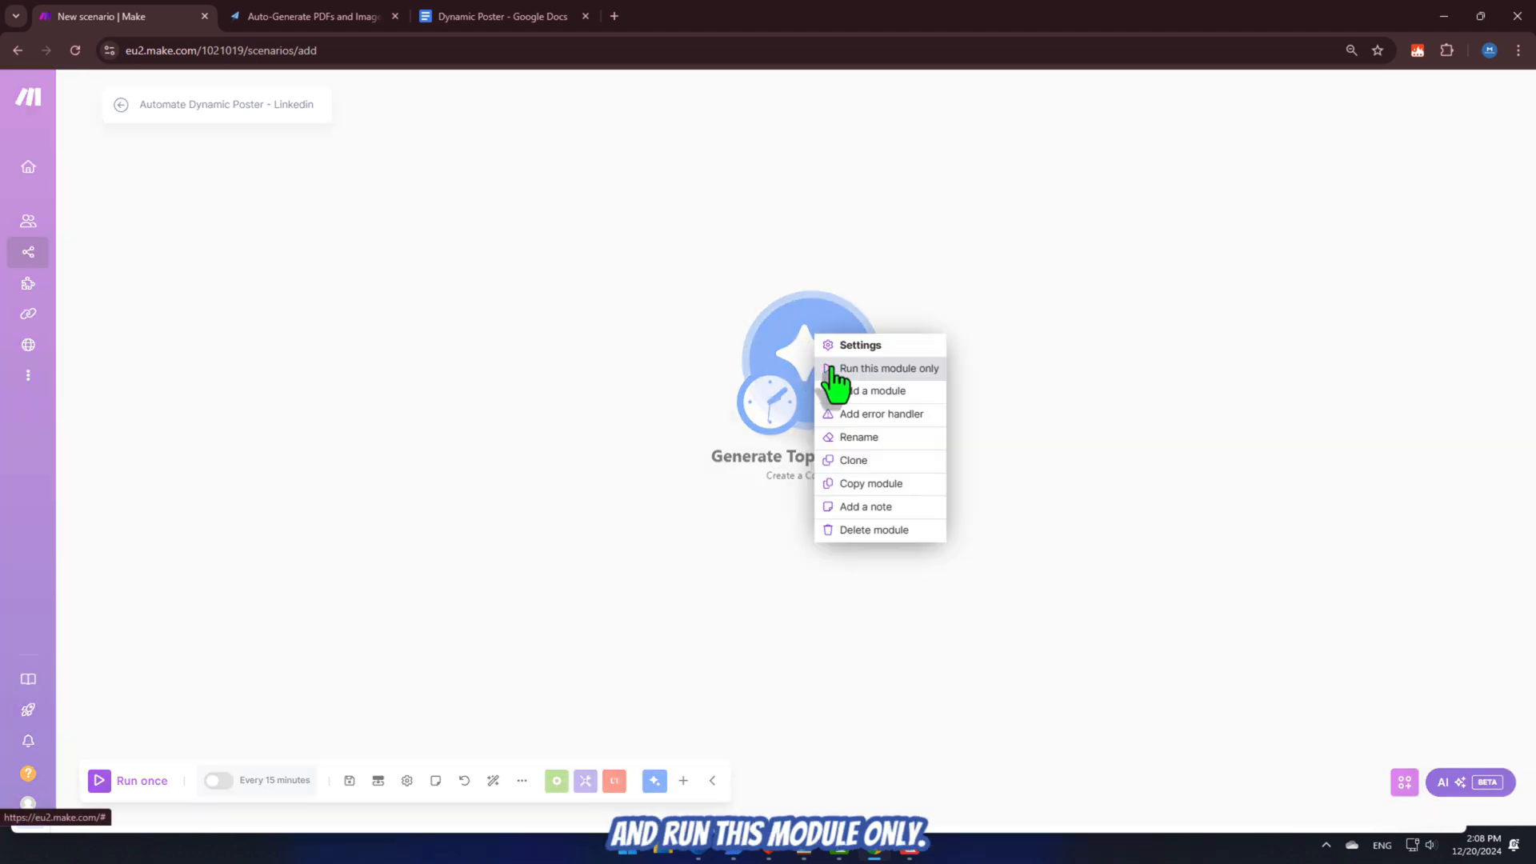
left_click(886, 367)
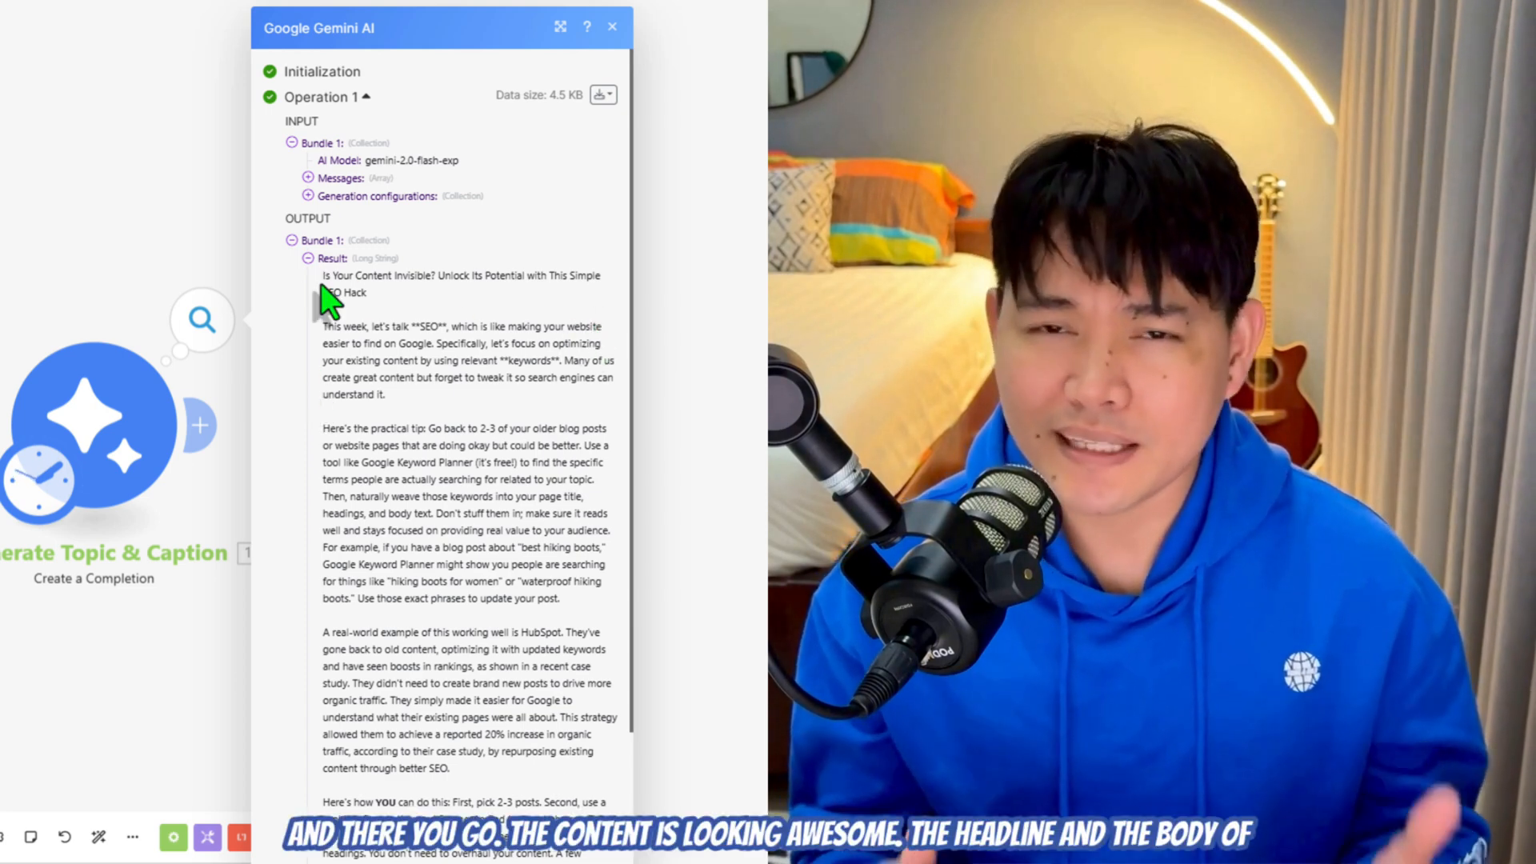
left_click_drag(322, 275, 367, 292)
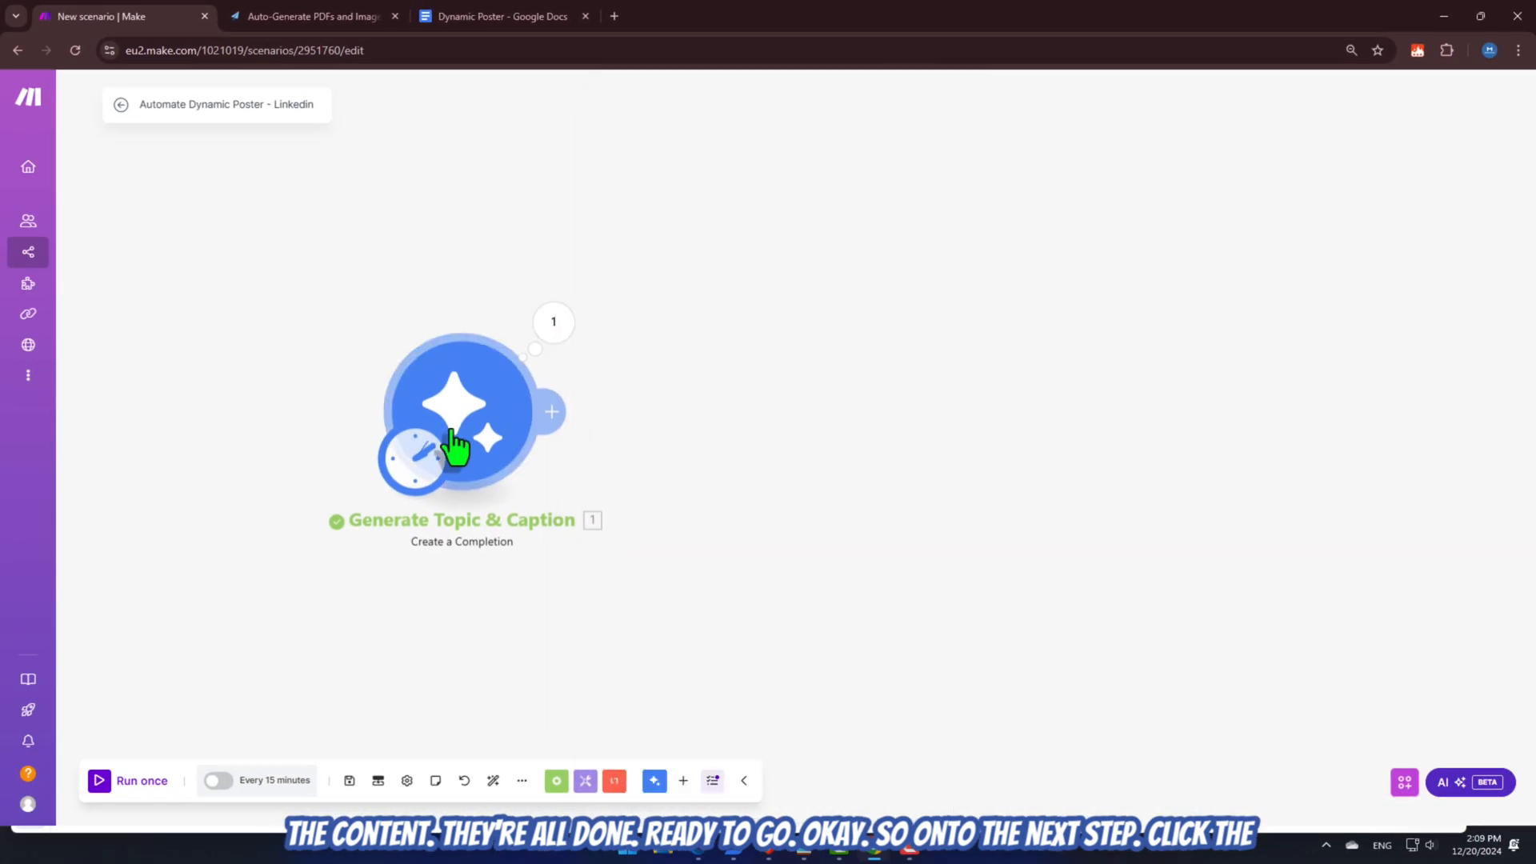
- Add a Google Gemini AI Create a Completion module after Generate Topic & Caption
left_click(551, 411)
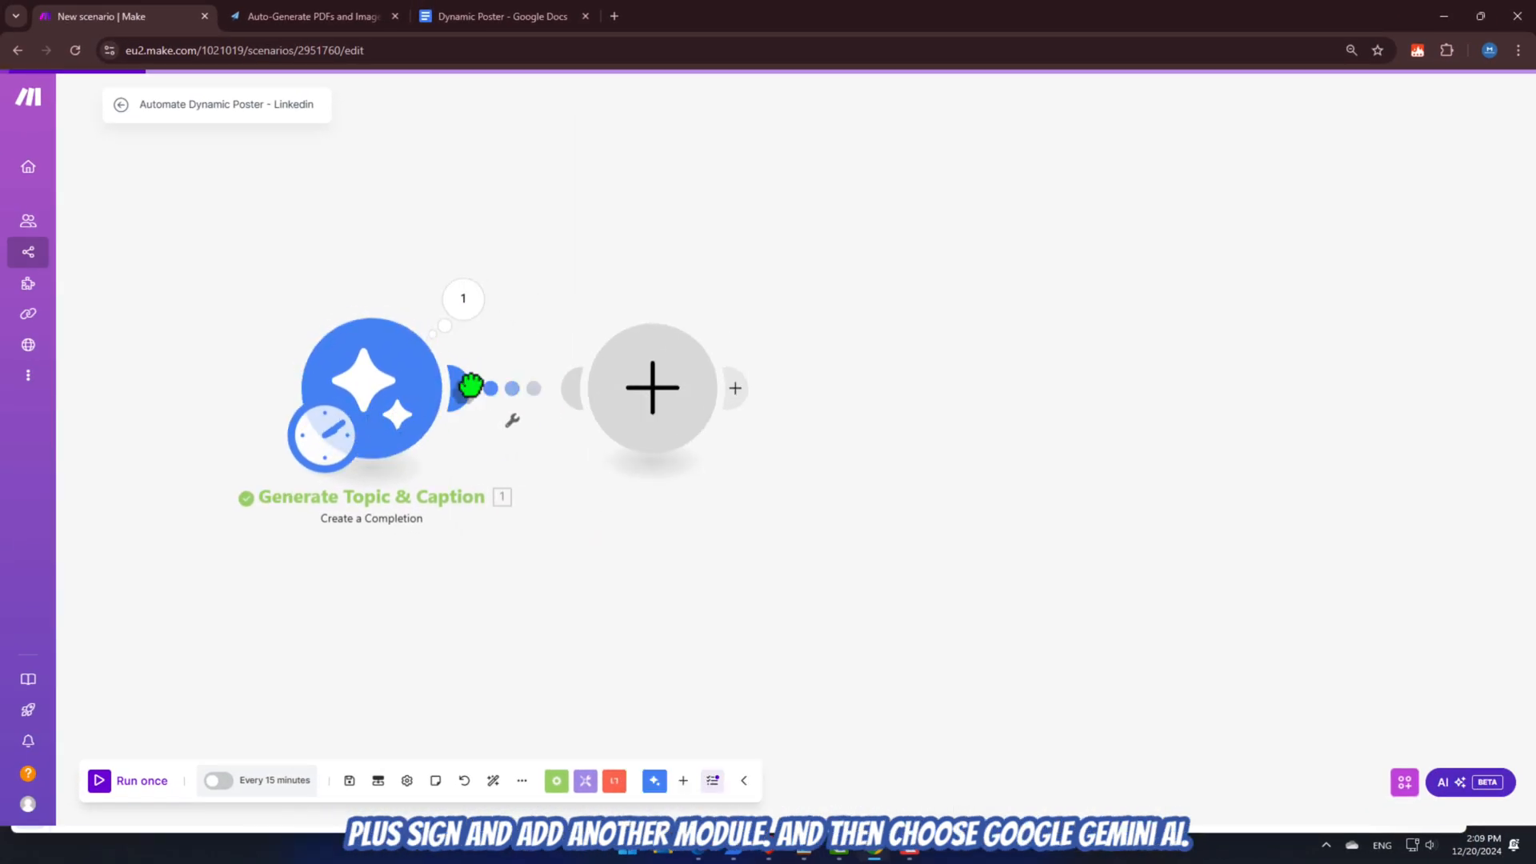
left_click(651, 388)
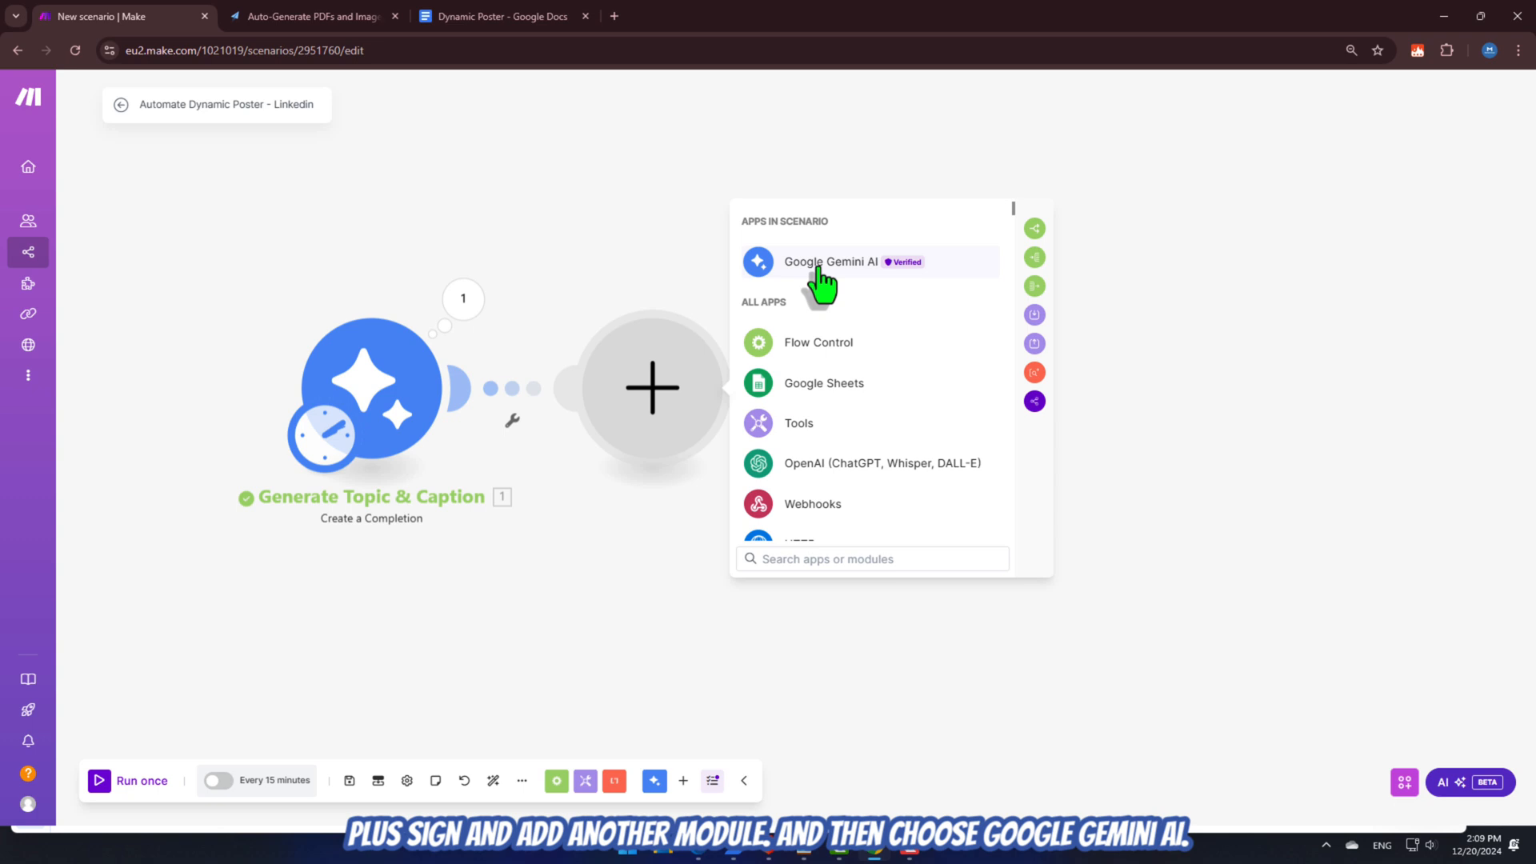
left_click(829, 262)
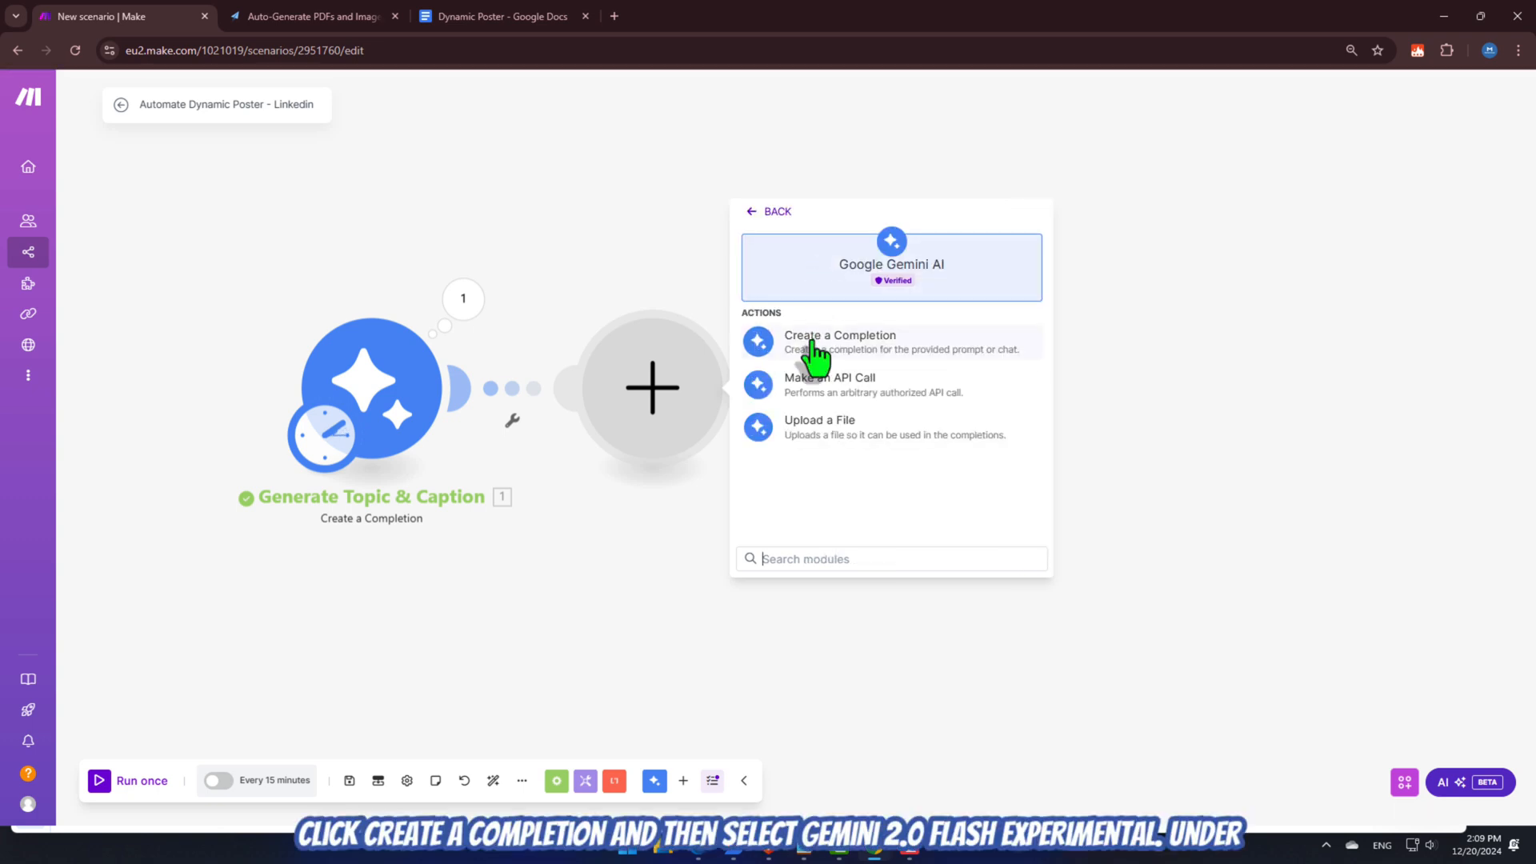
left_click(839, 341)
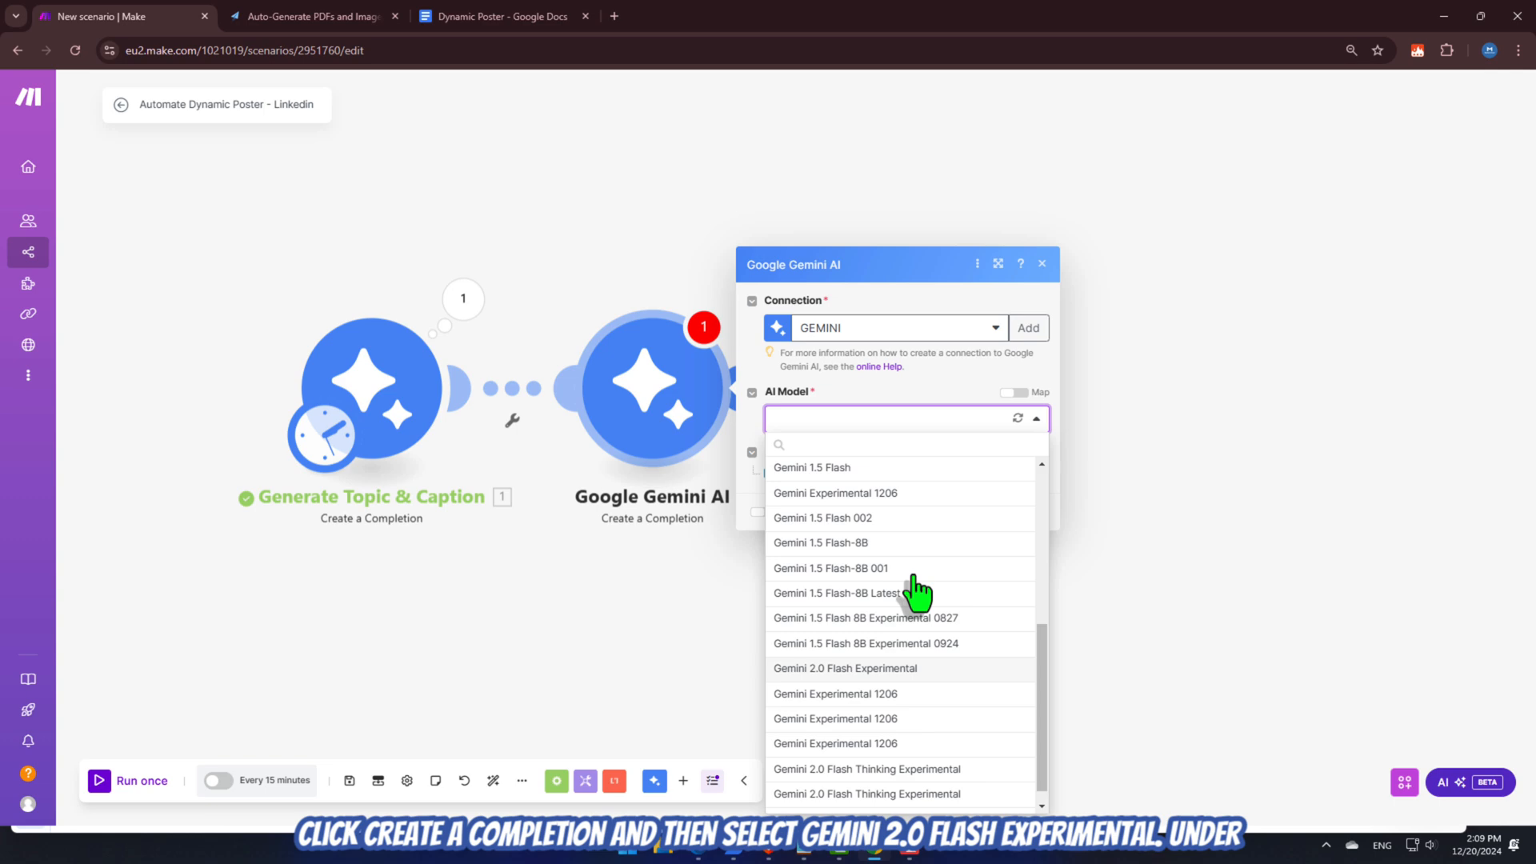
- Set the new module to Gemini 2.0 Flash Experimental with a User text message part
left_click(844, 668)
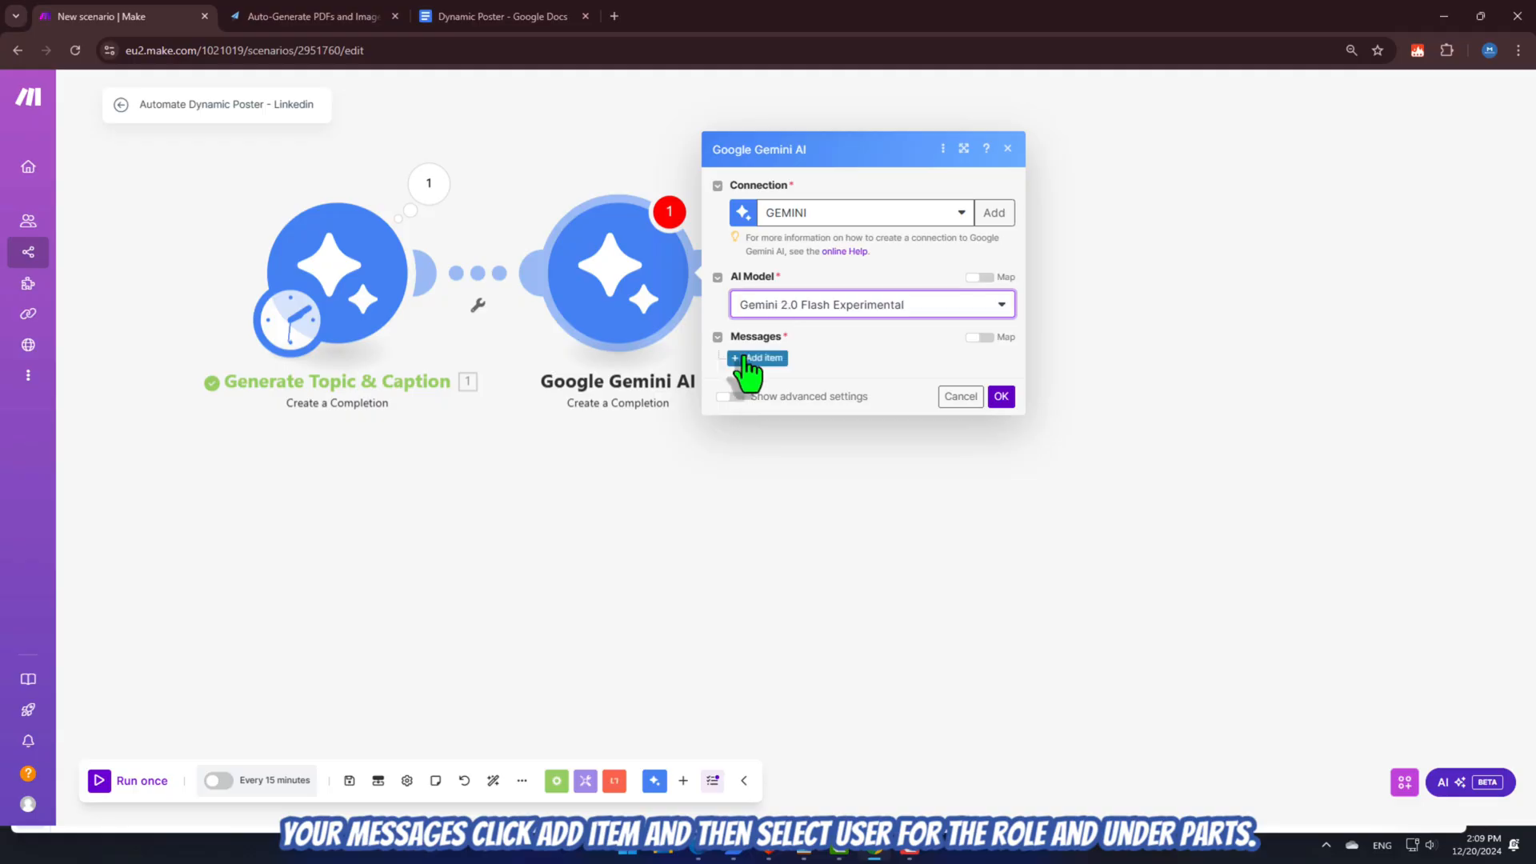
left_click(762, 358)
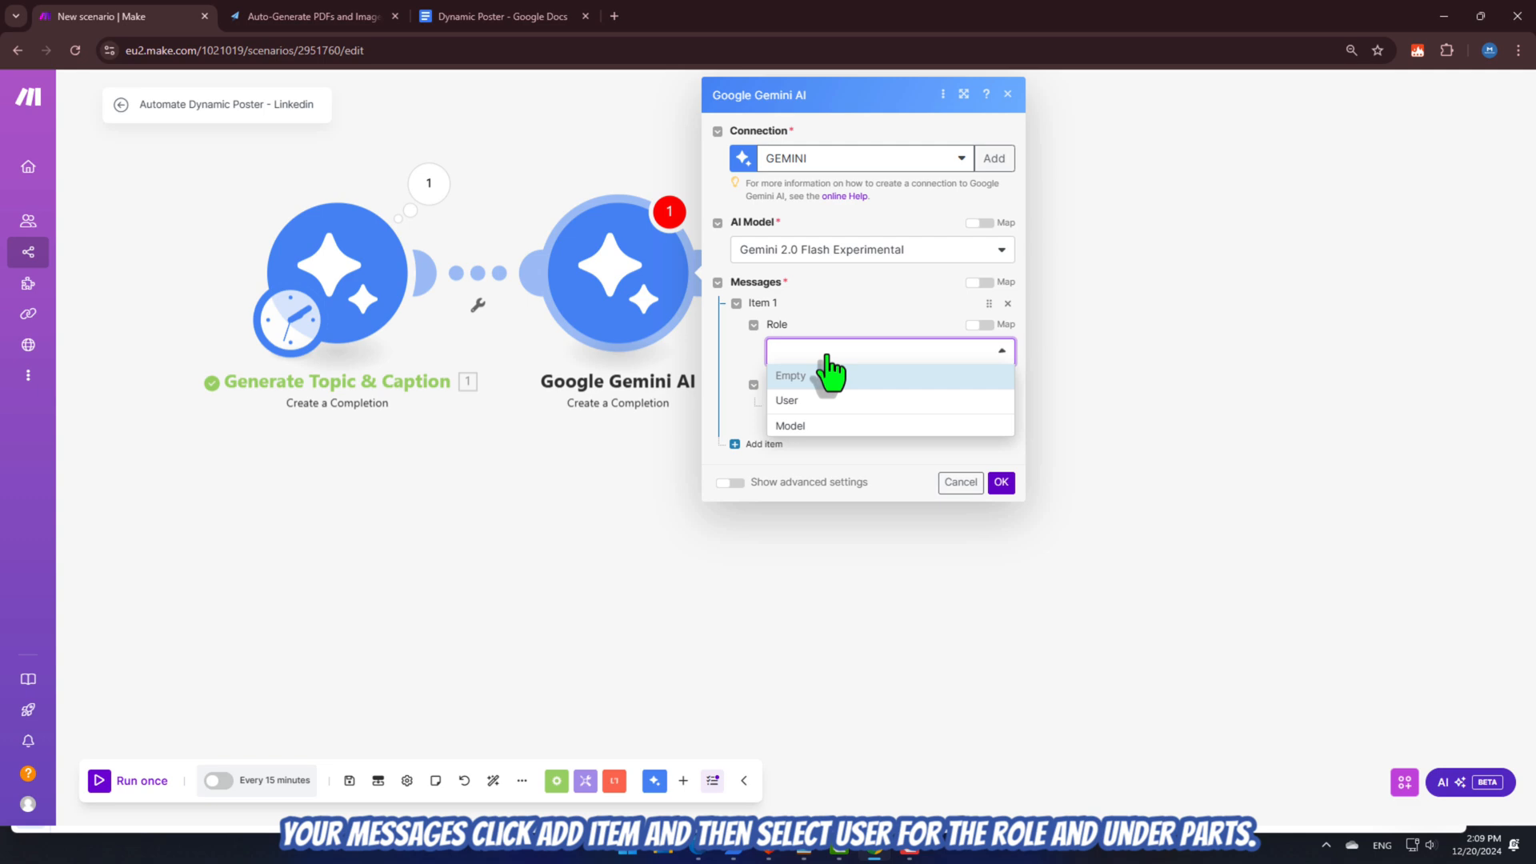
left_click(787, 400)
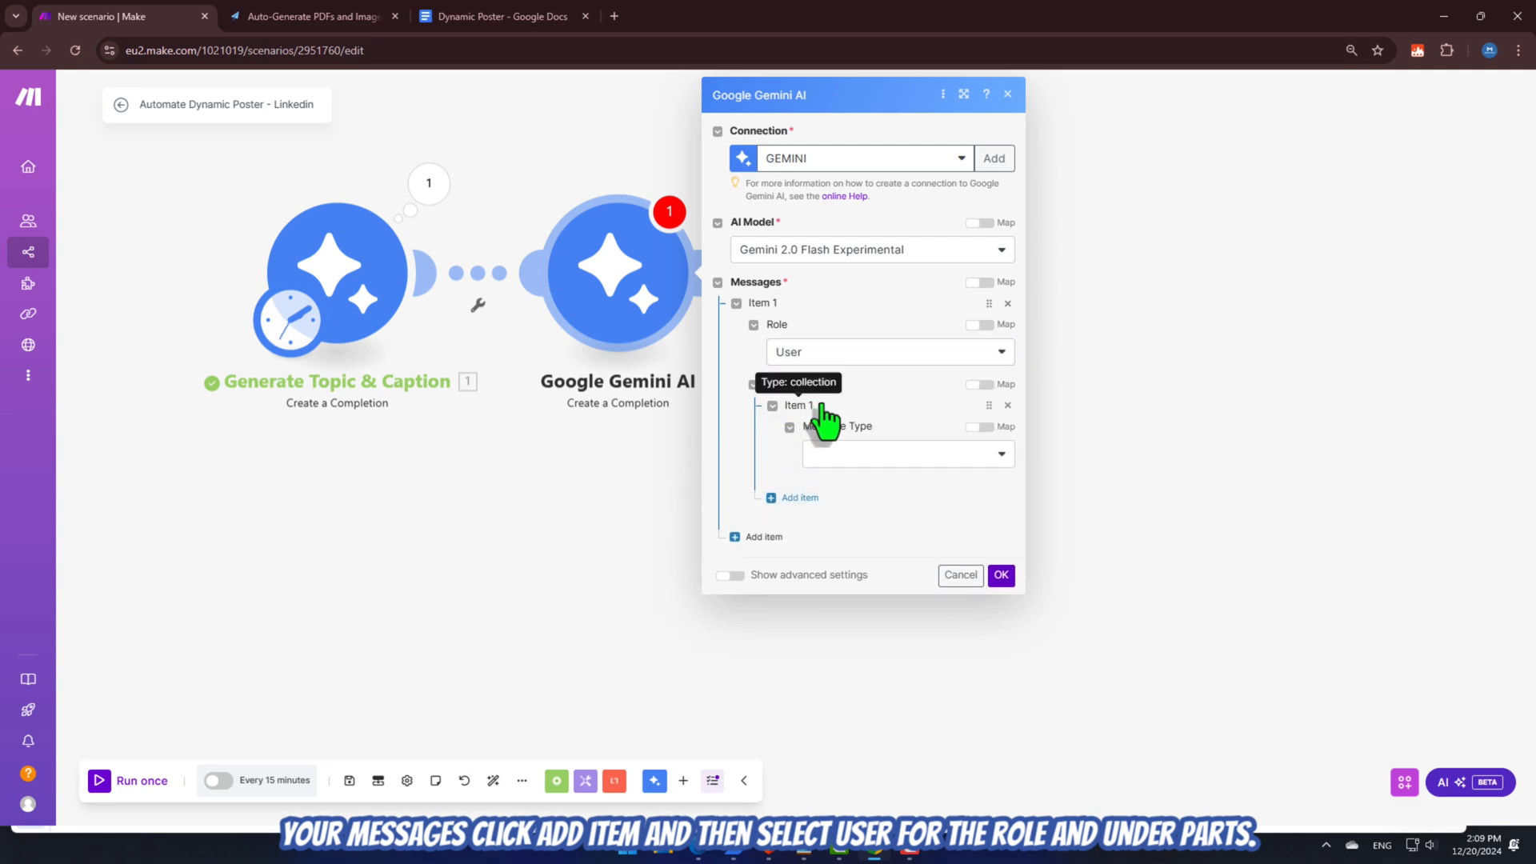
left_click(906, 452)
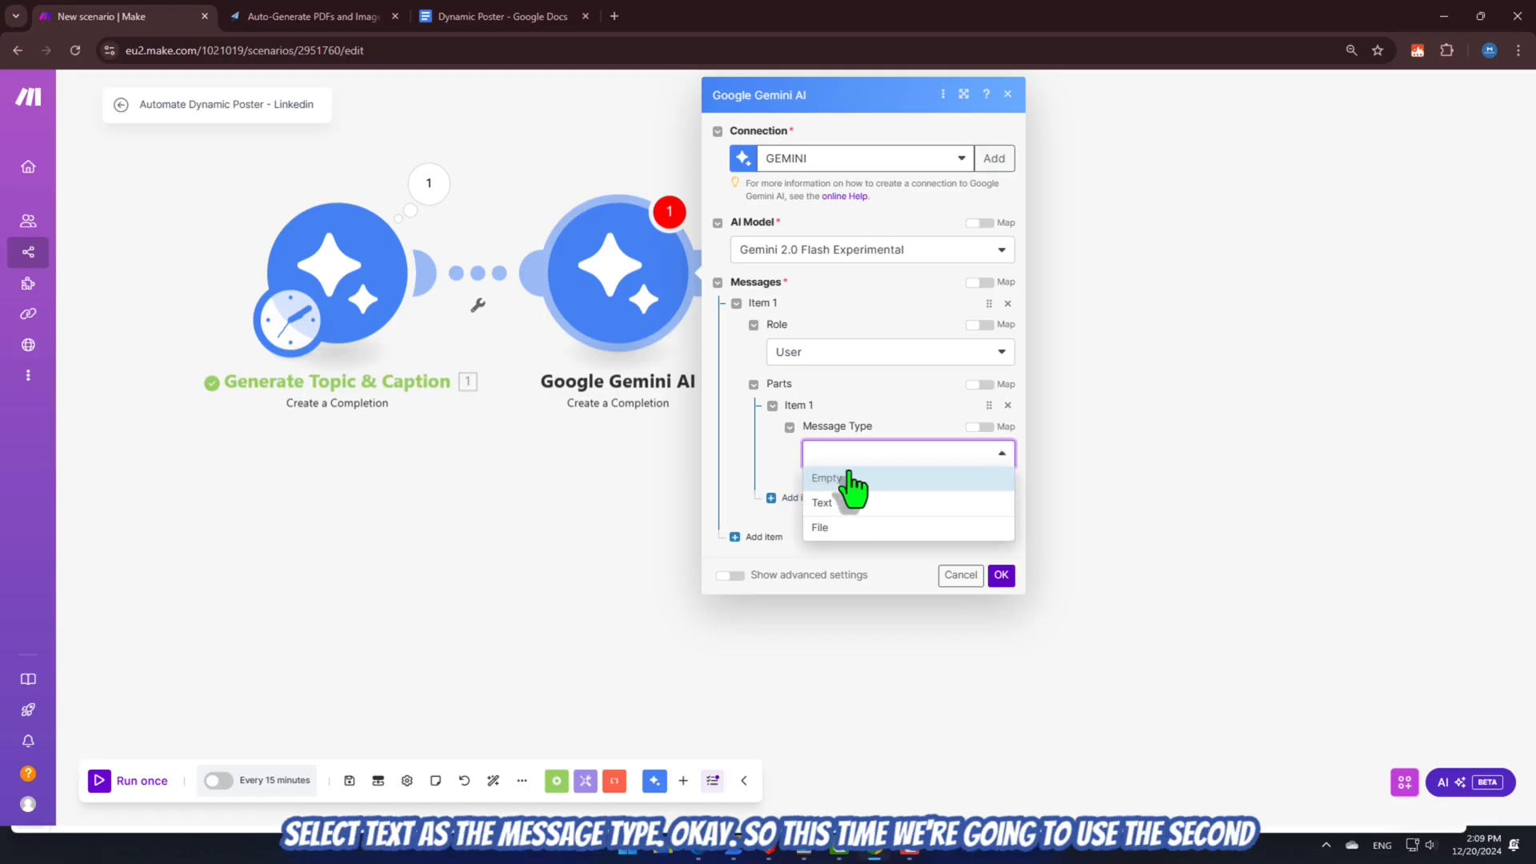
left_click(821, 502)
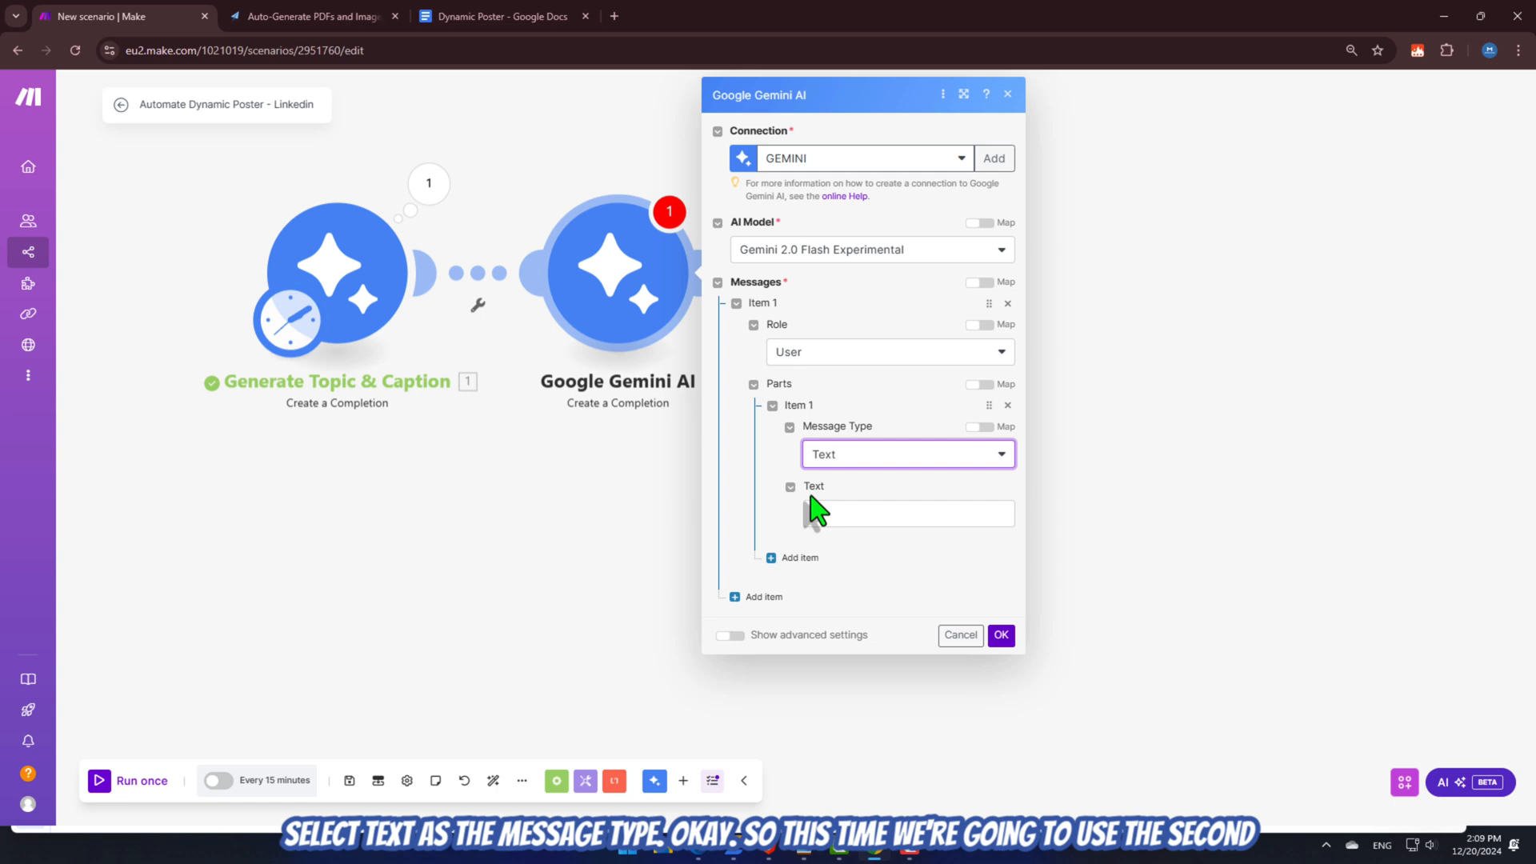
left_click(906, 512)
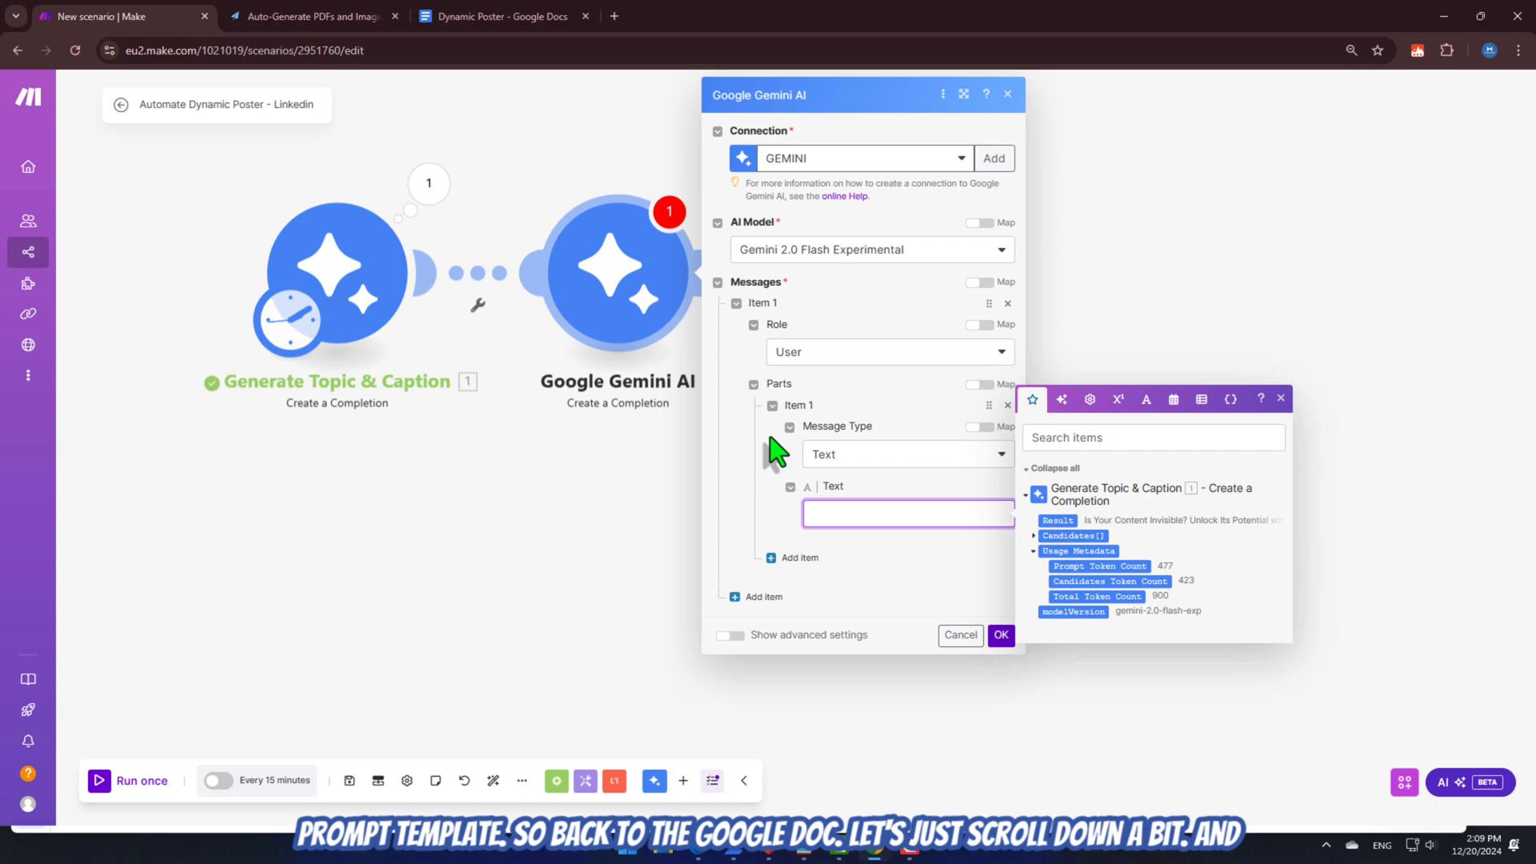
- Copy the second module's quote prompt from the Google Docs template and return to Make
left_click(499, 17)
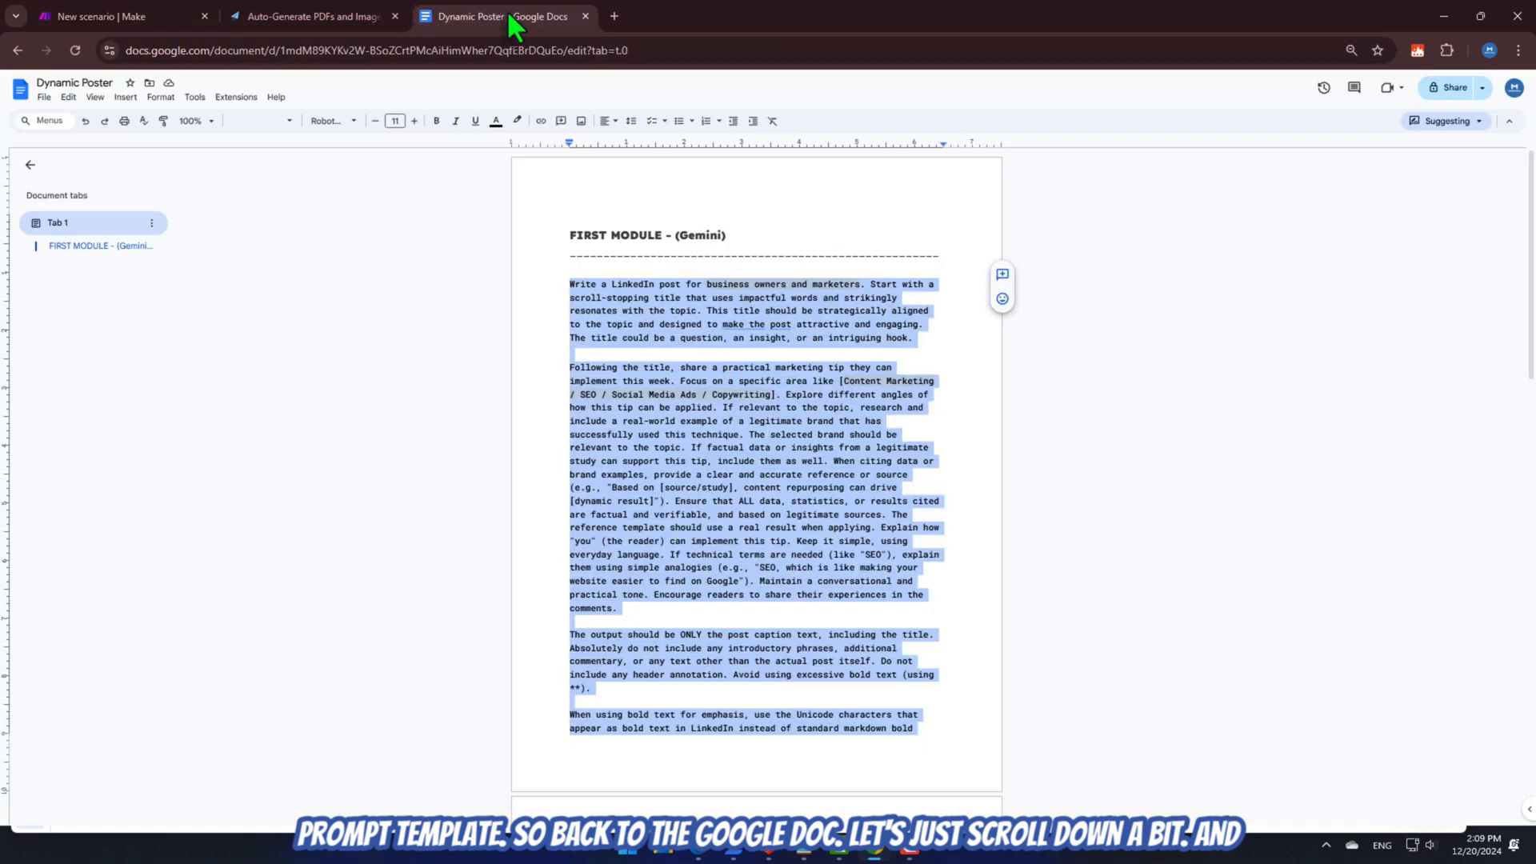
scroll("down", 3)
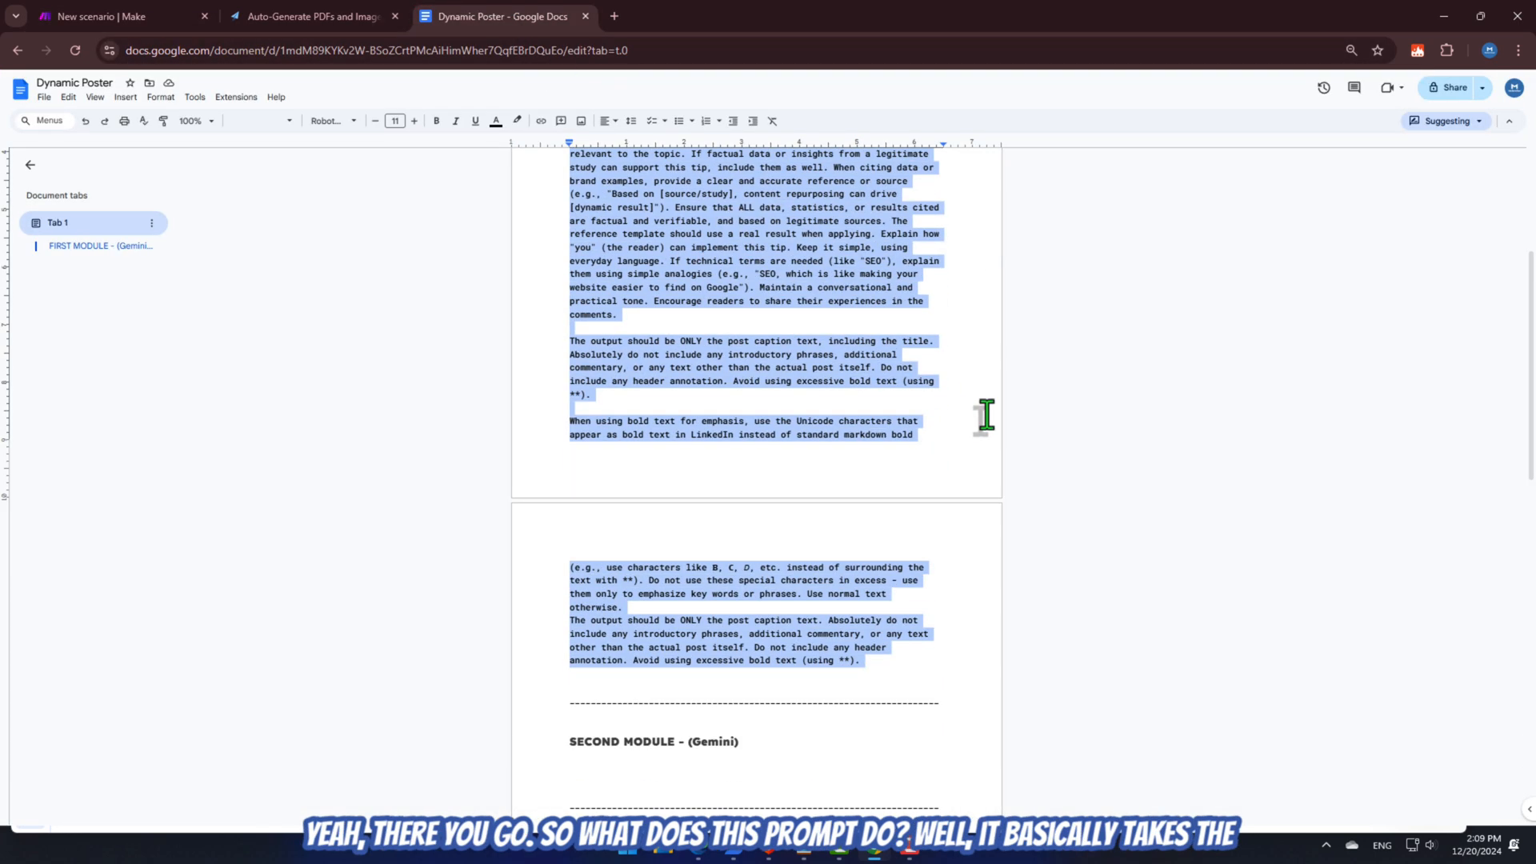
scroll("down", 3)
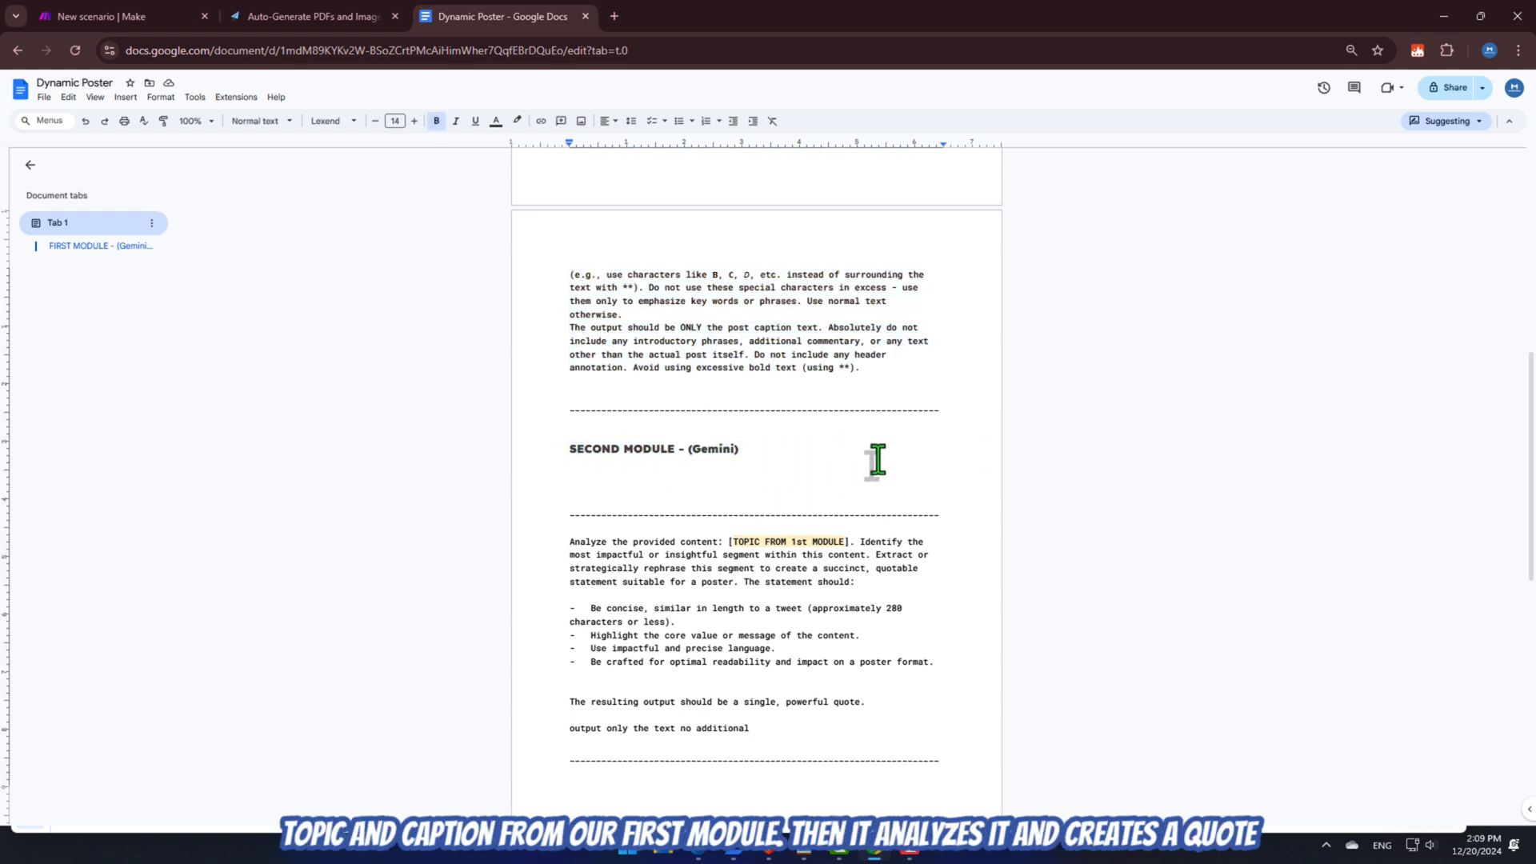
scroll("down", 3)
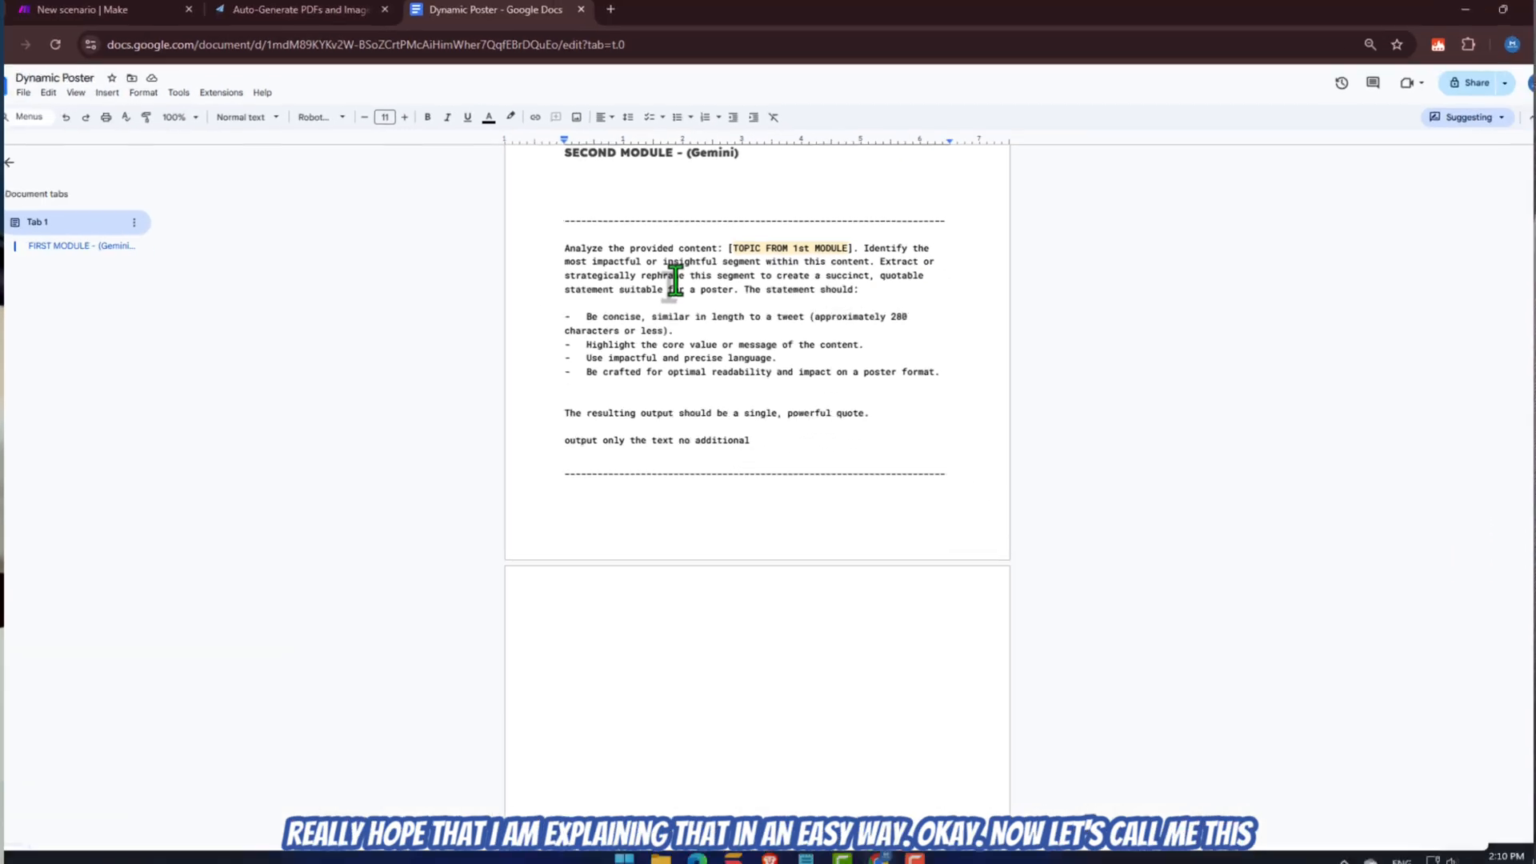
right_click(676, 279)
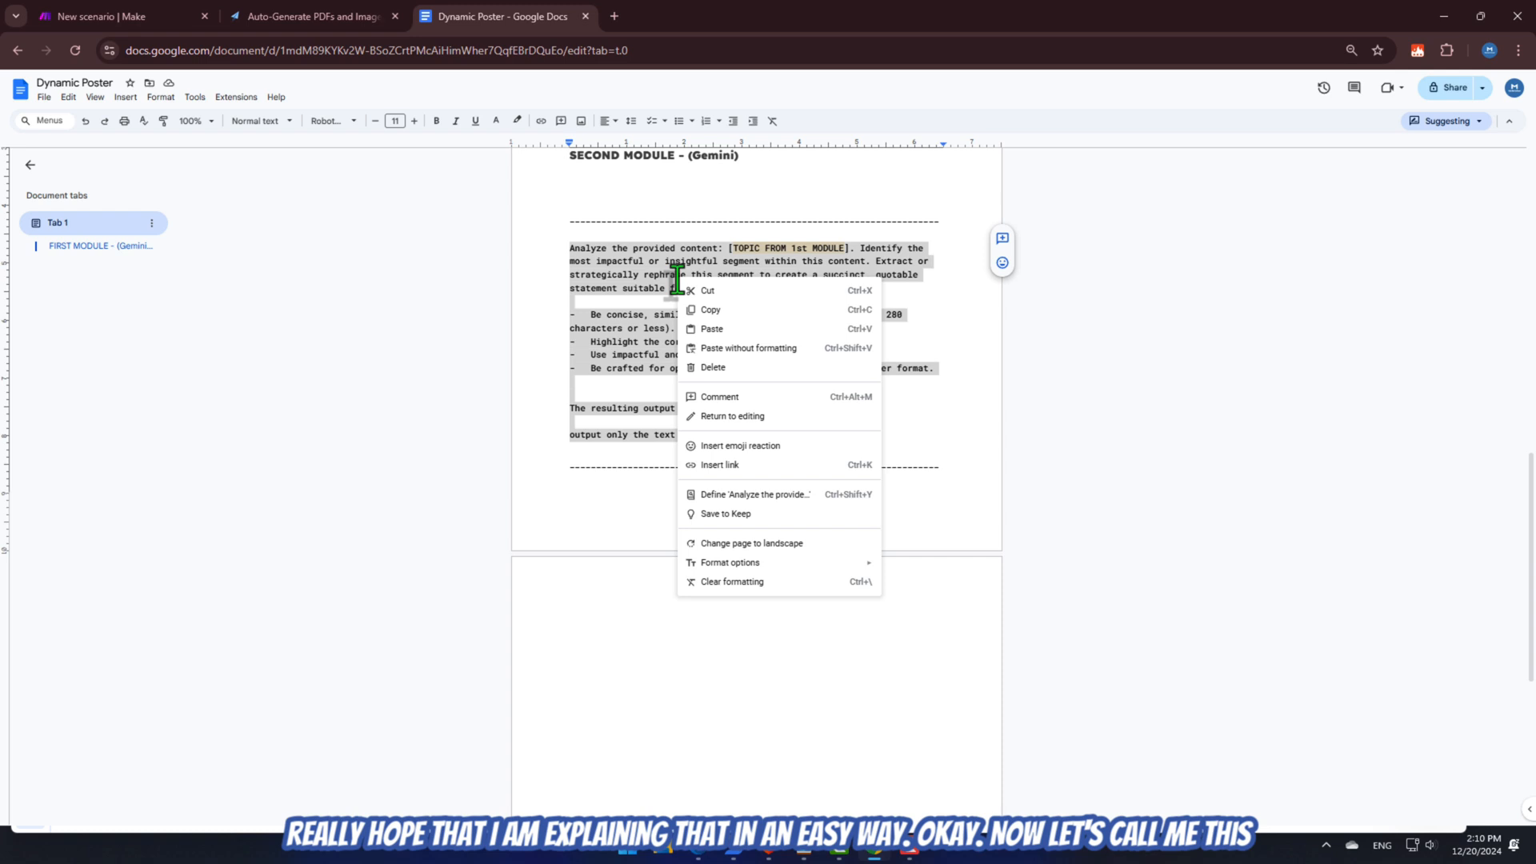
left_click(710, 309)
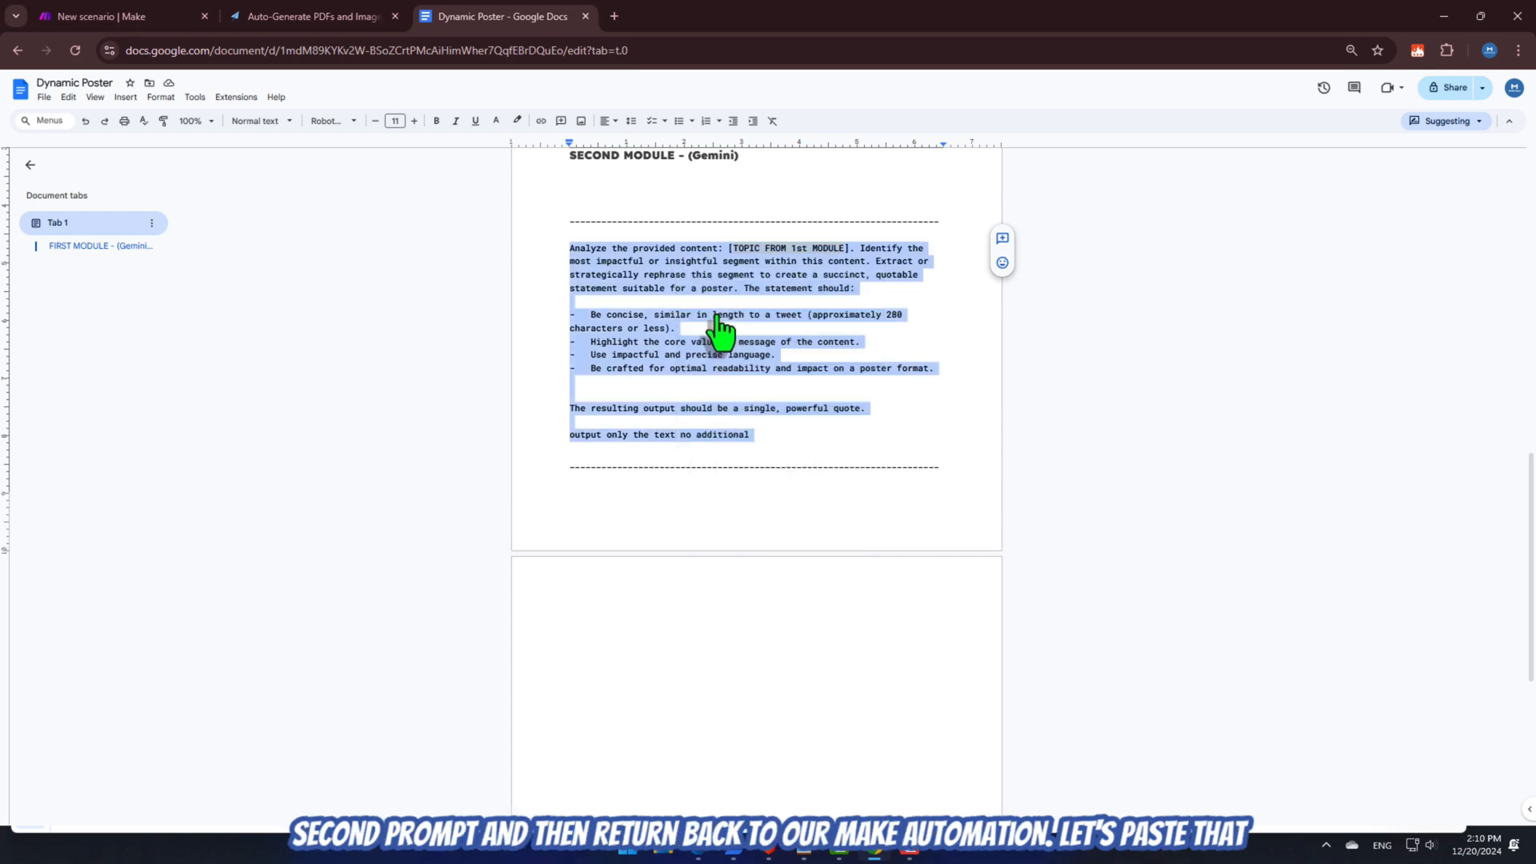
left_click(118, 17)
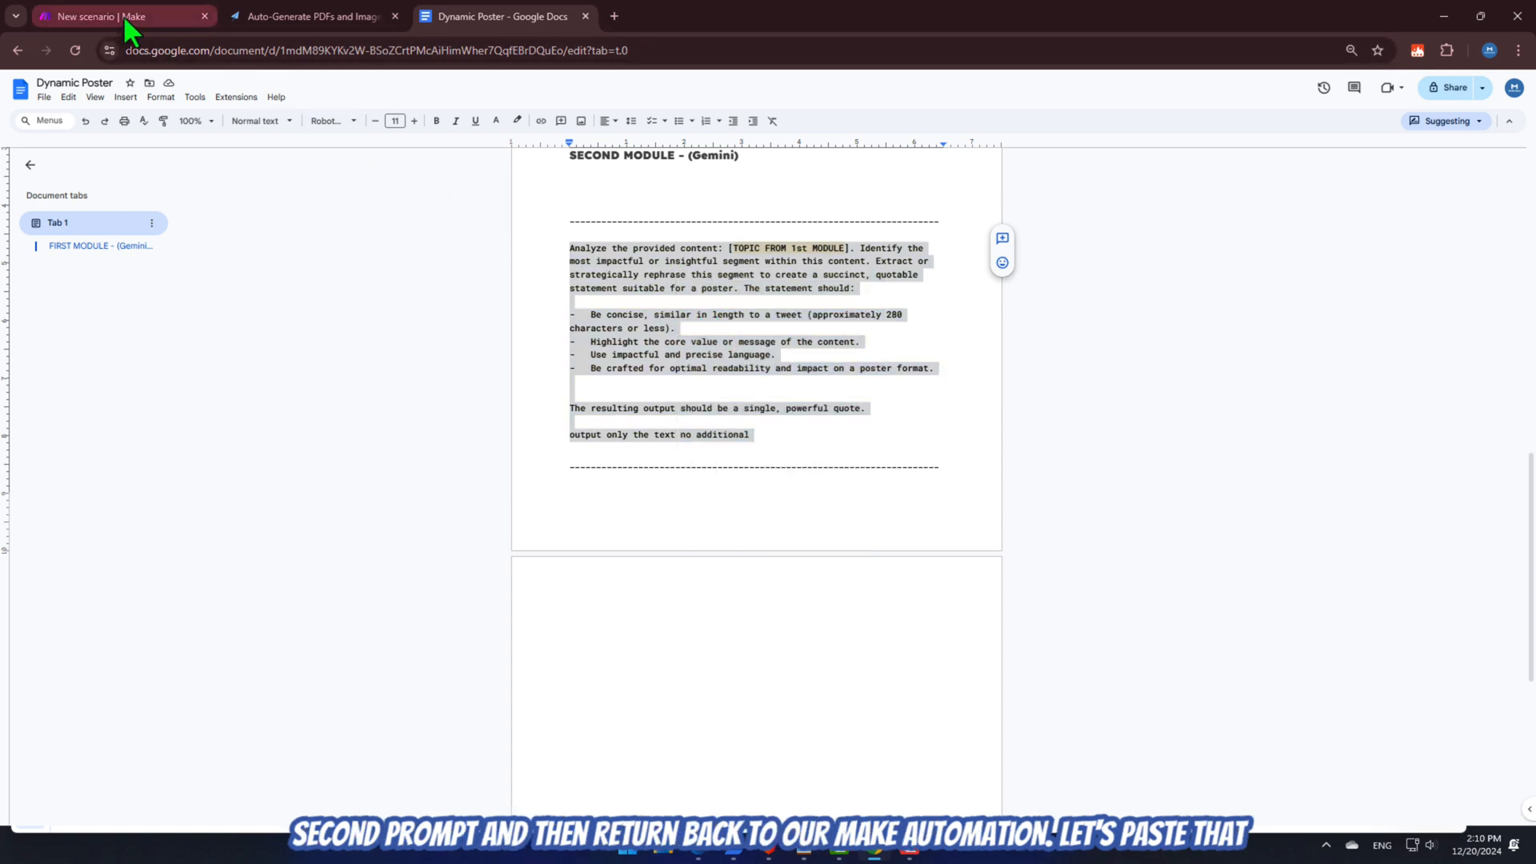
left_click(108, 16)
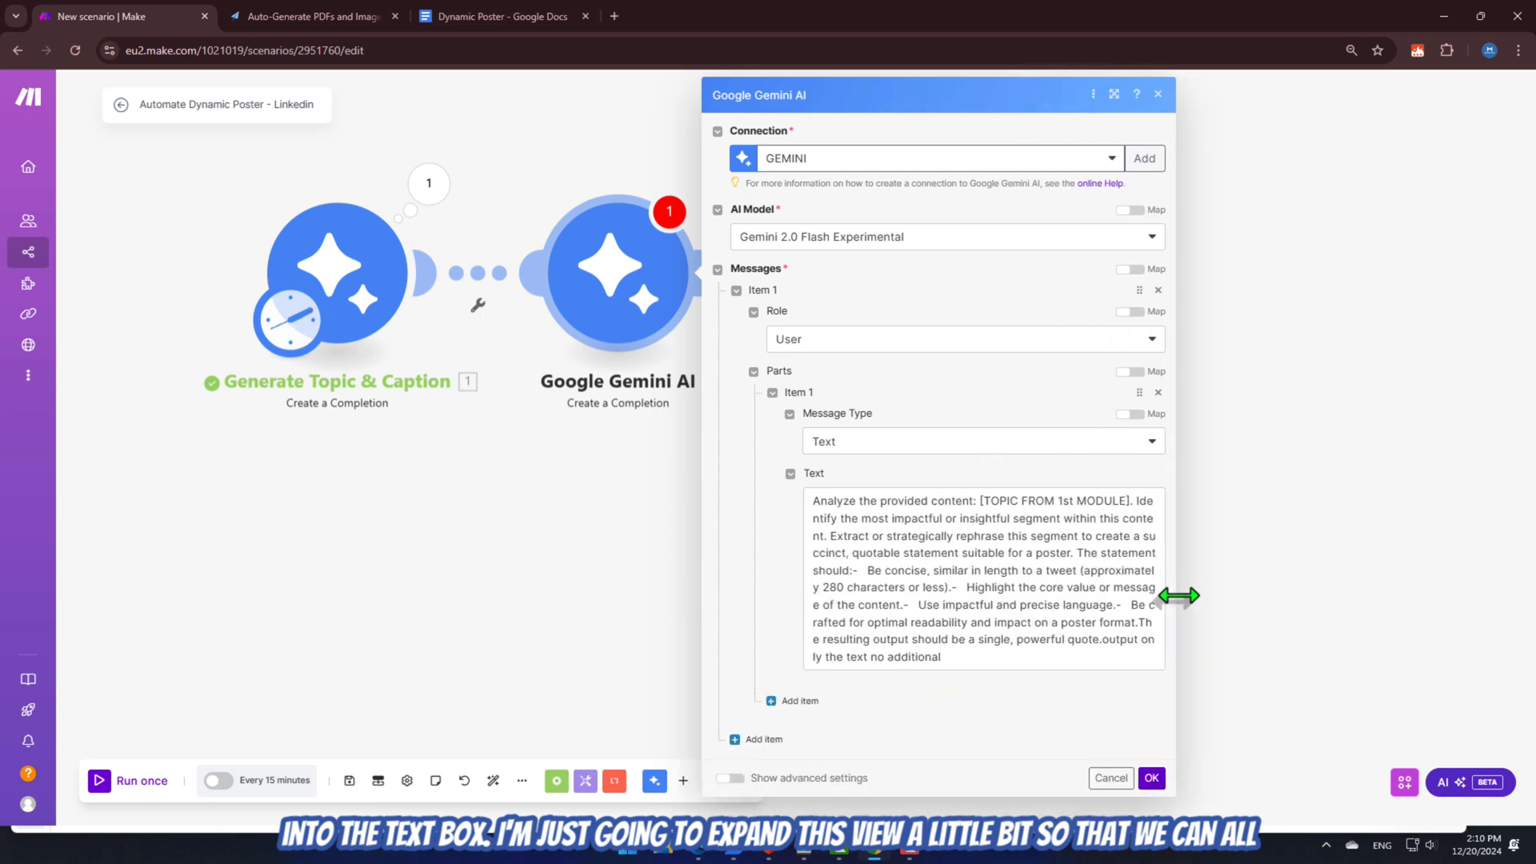
- Save the quote prompt mapped to 1. Result and rename the module 'Generate Quote'
left_click_drag(1178, 595, 1362, 594)
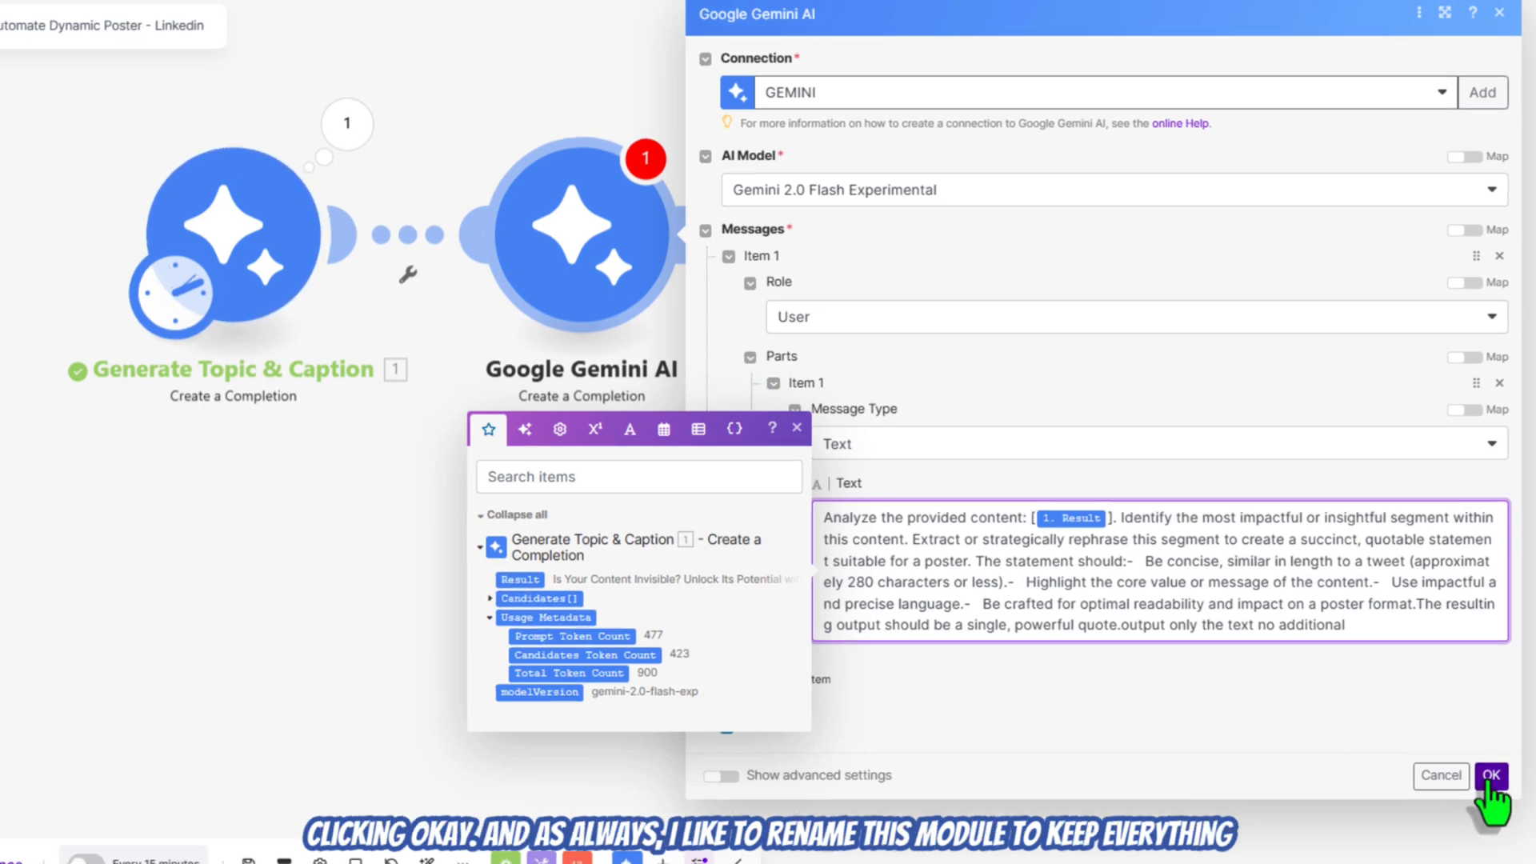
left_click(1488, 775)
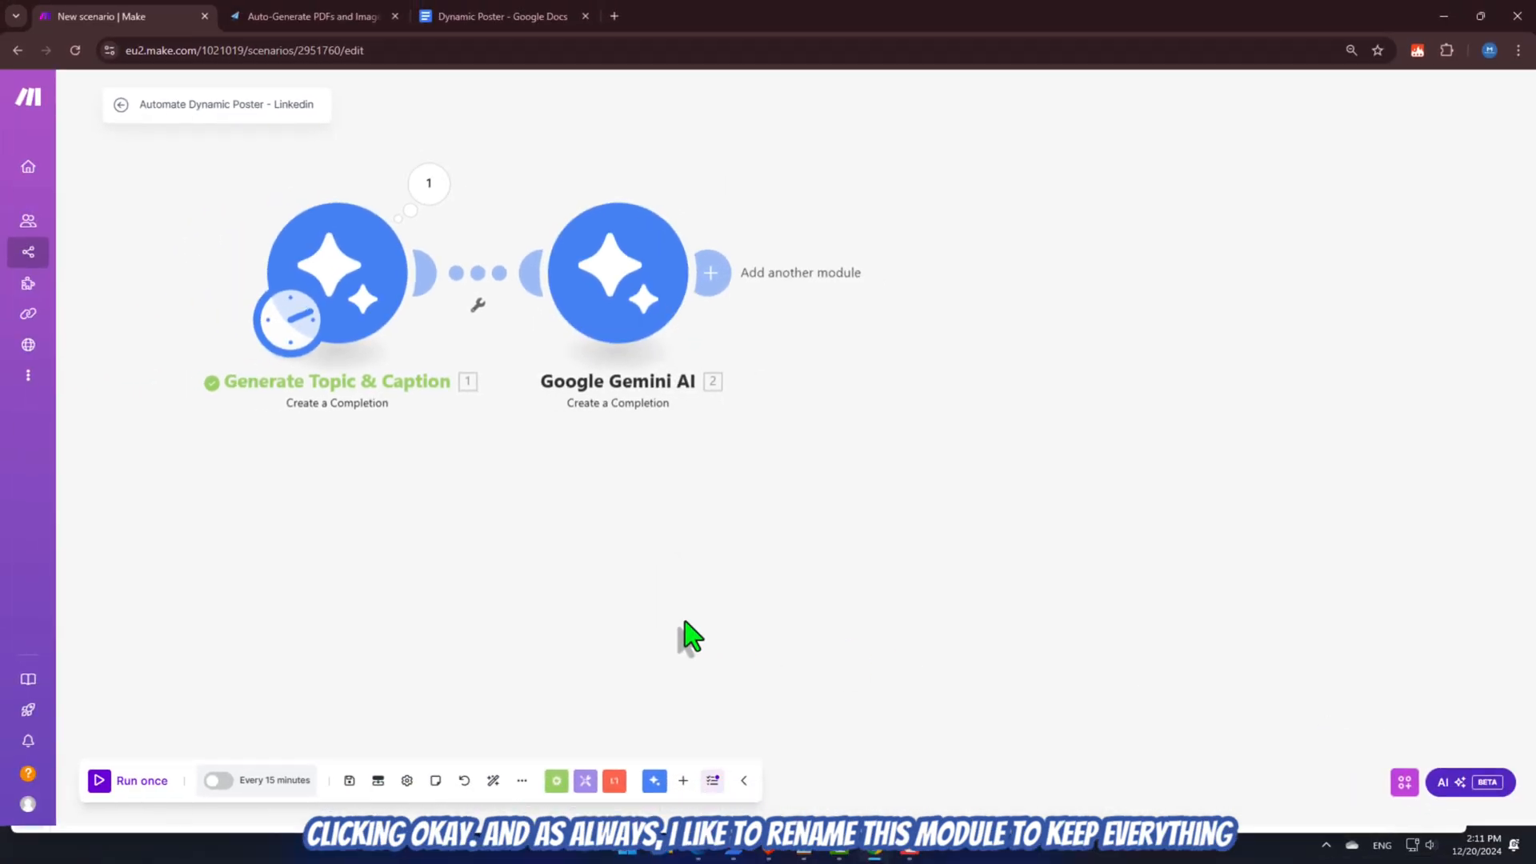
mouse_move(698, 599)
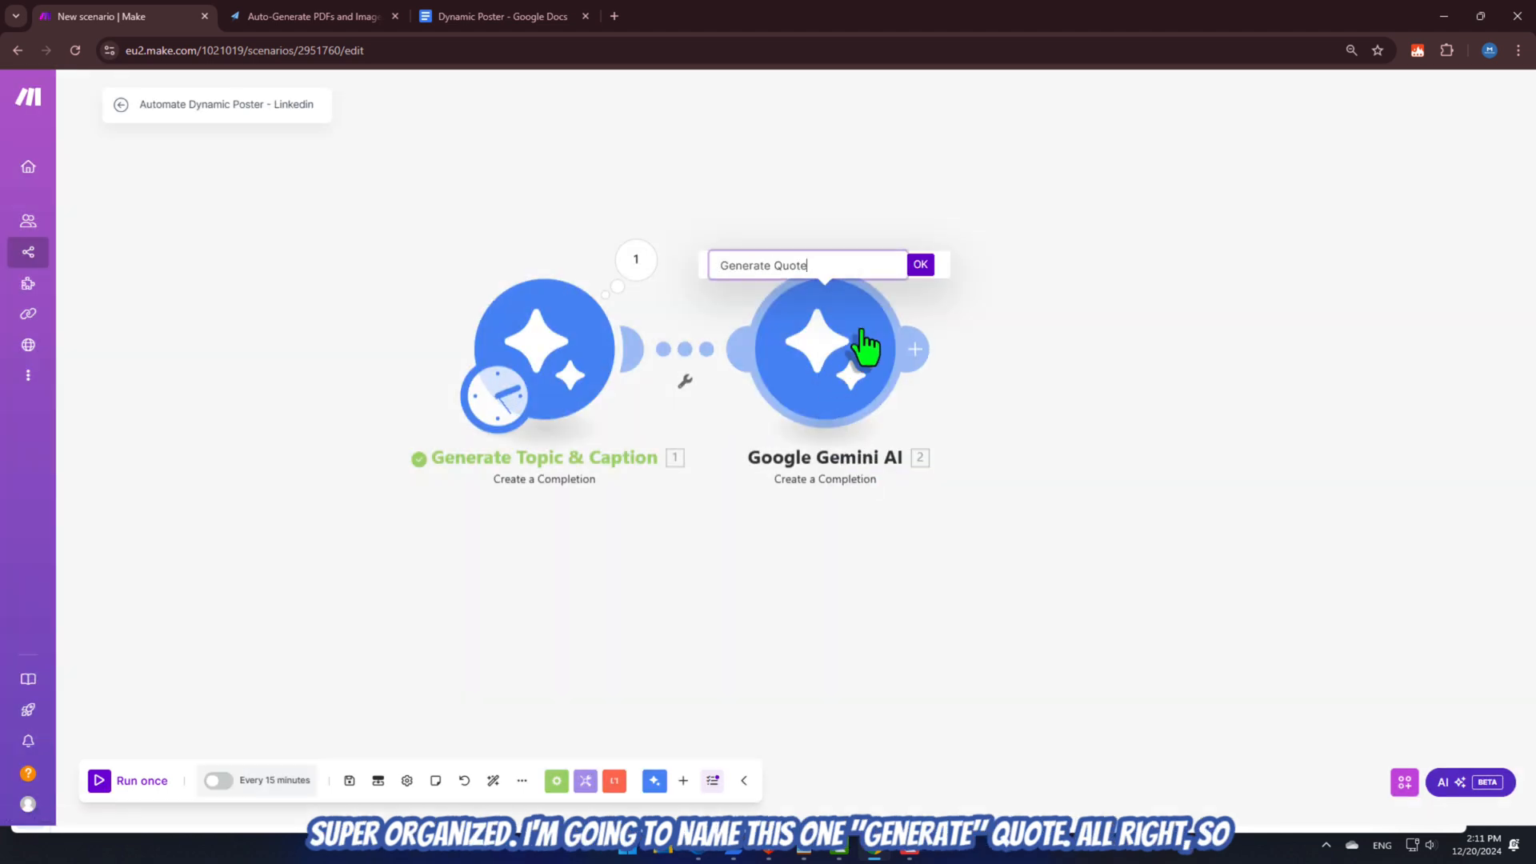
left_click(919, 265)
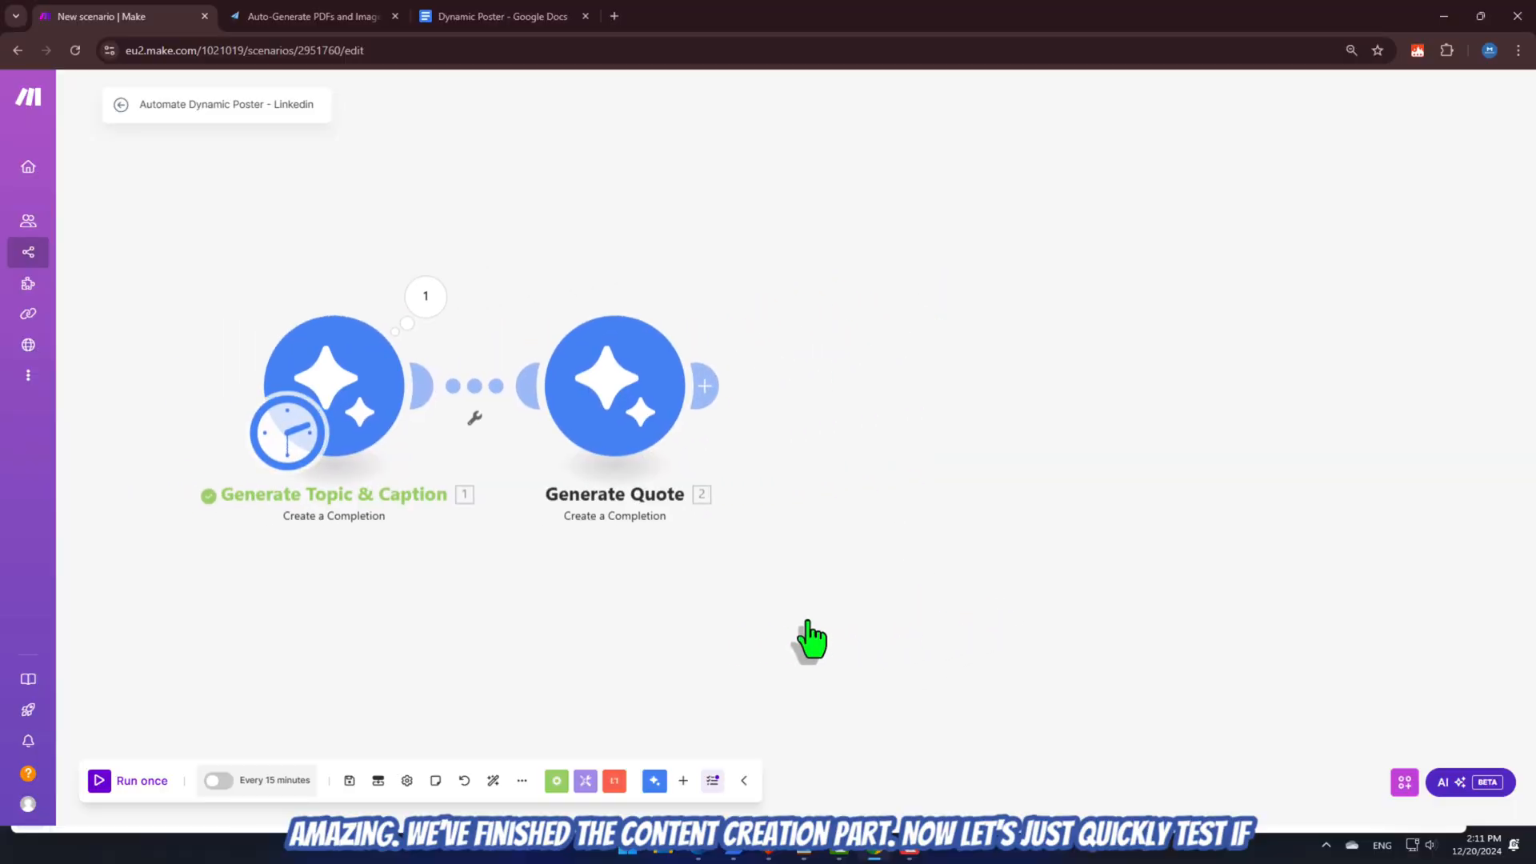
mouse_move(632, 441)
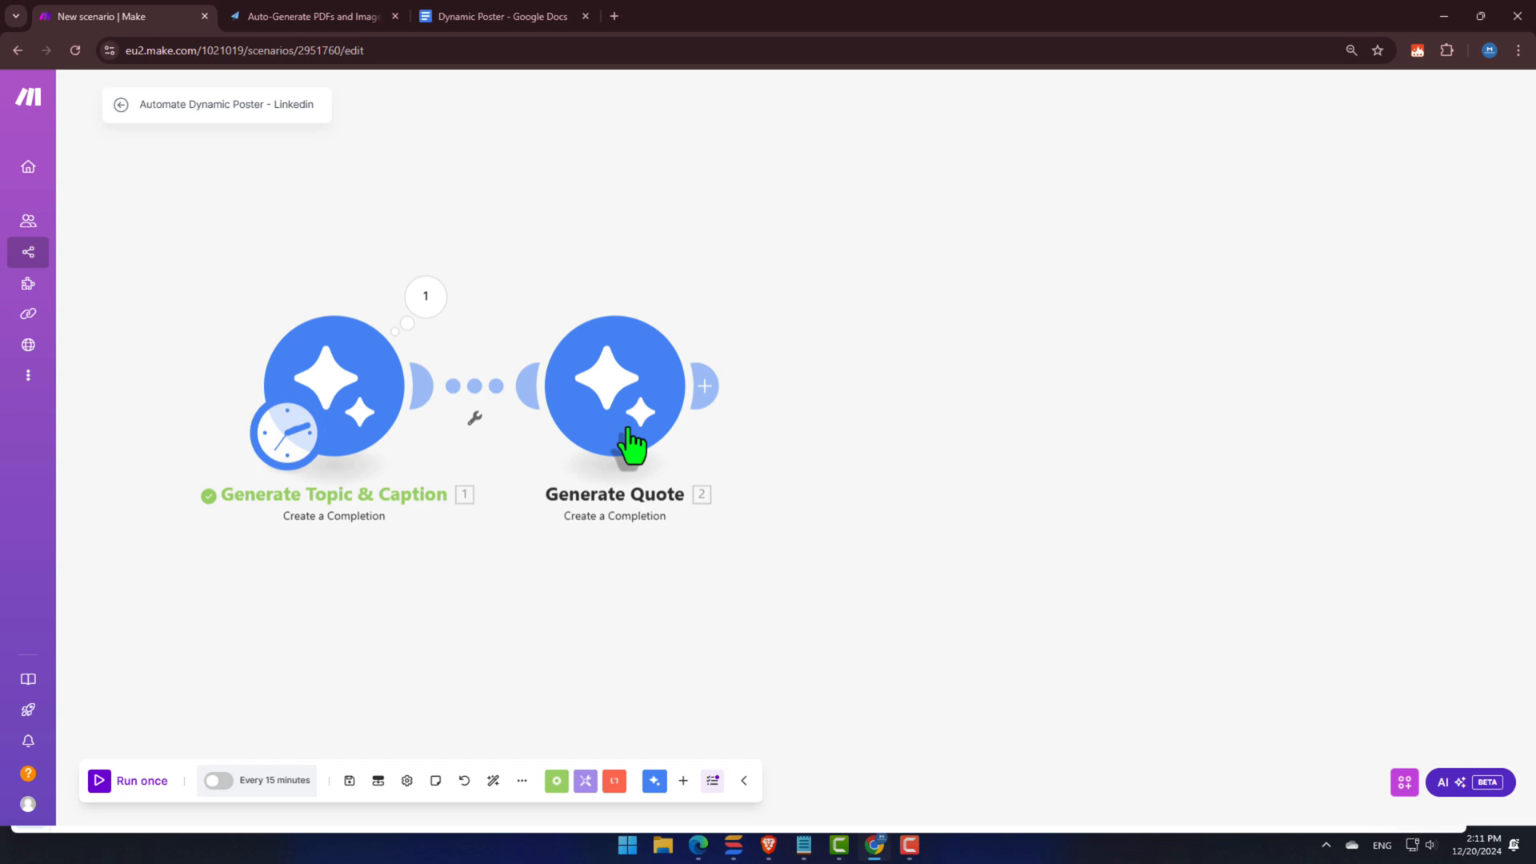
- Run the scenario once, read Generate Quote's short quote result, and save the scenario
left_click(128, 780)
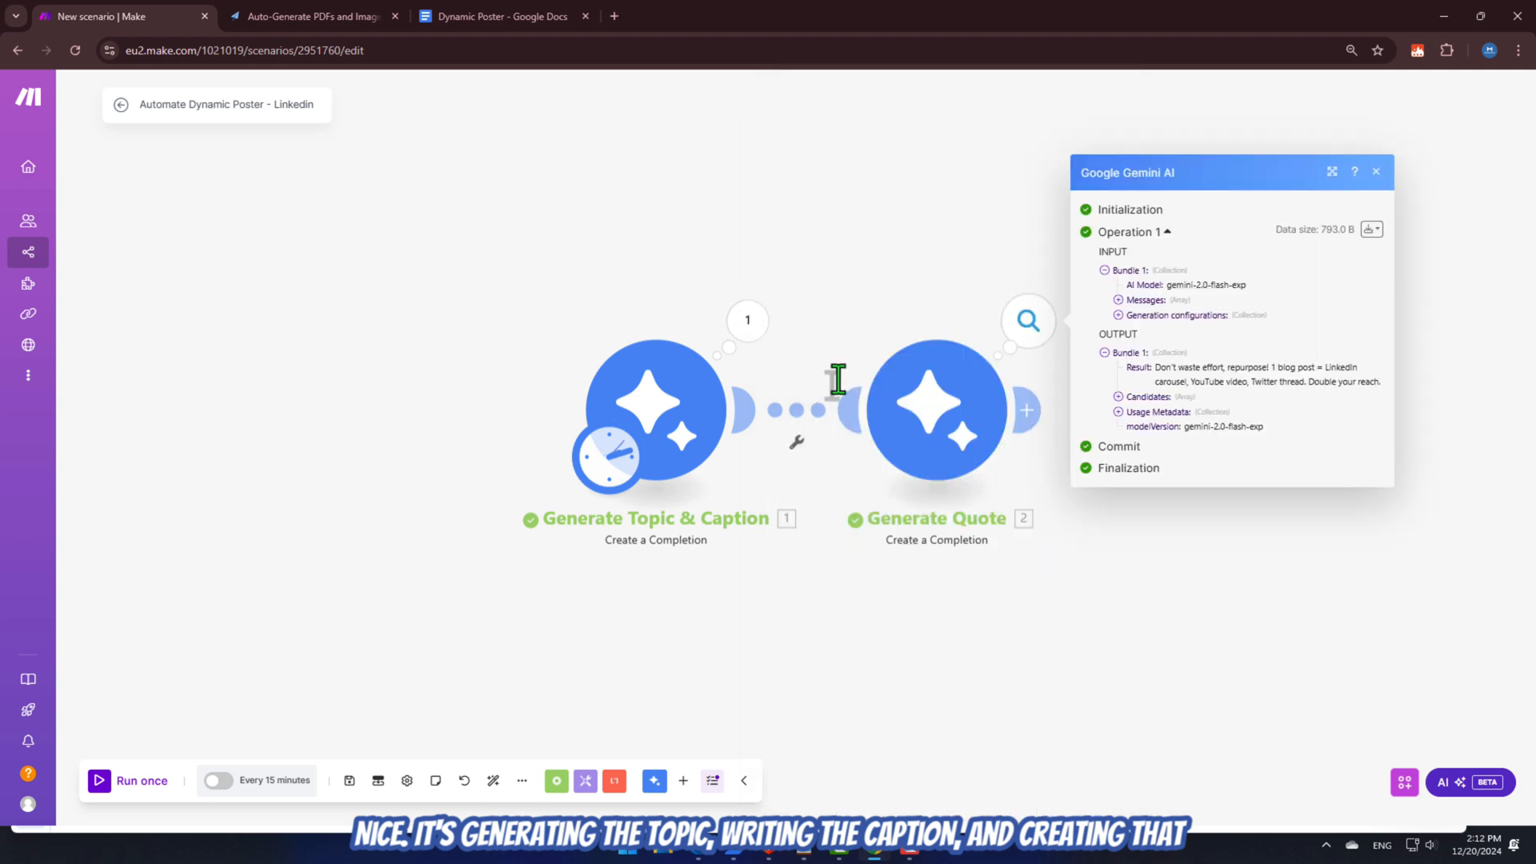
left_click(1374, 173)
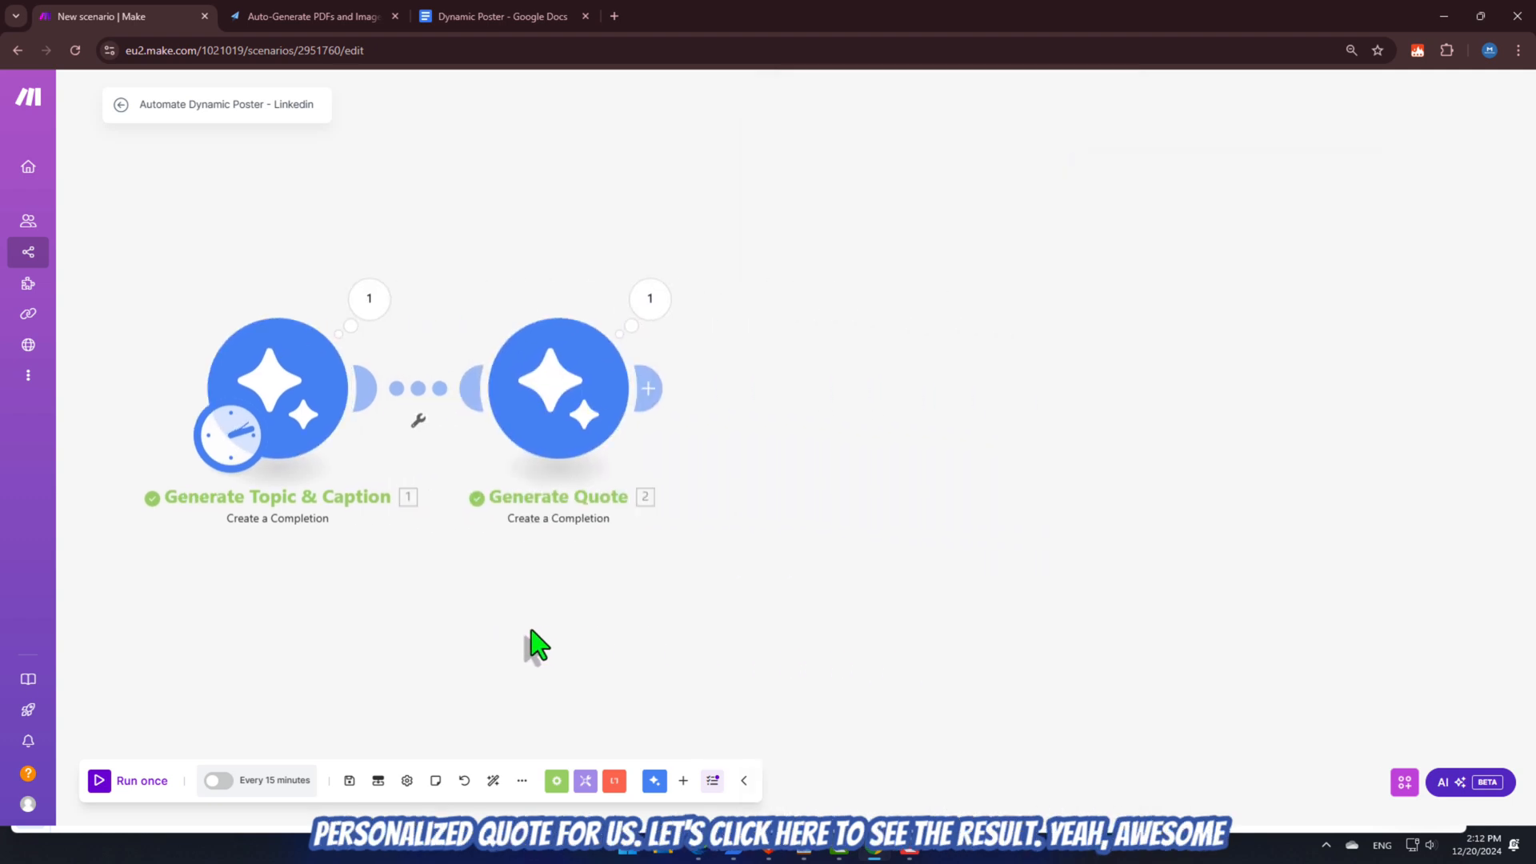
left_click(648, 297)
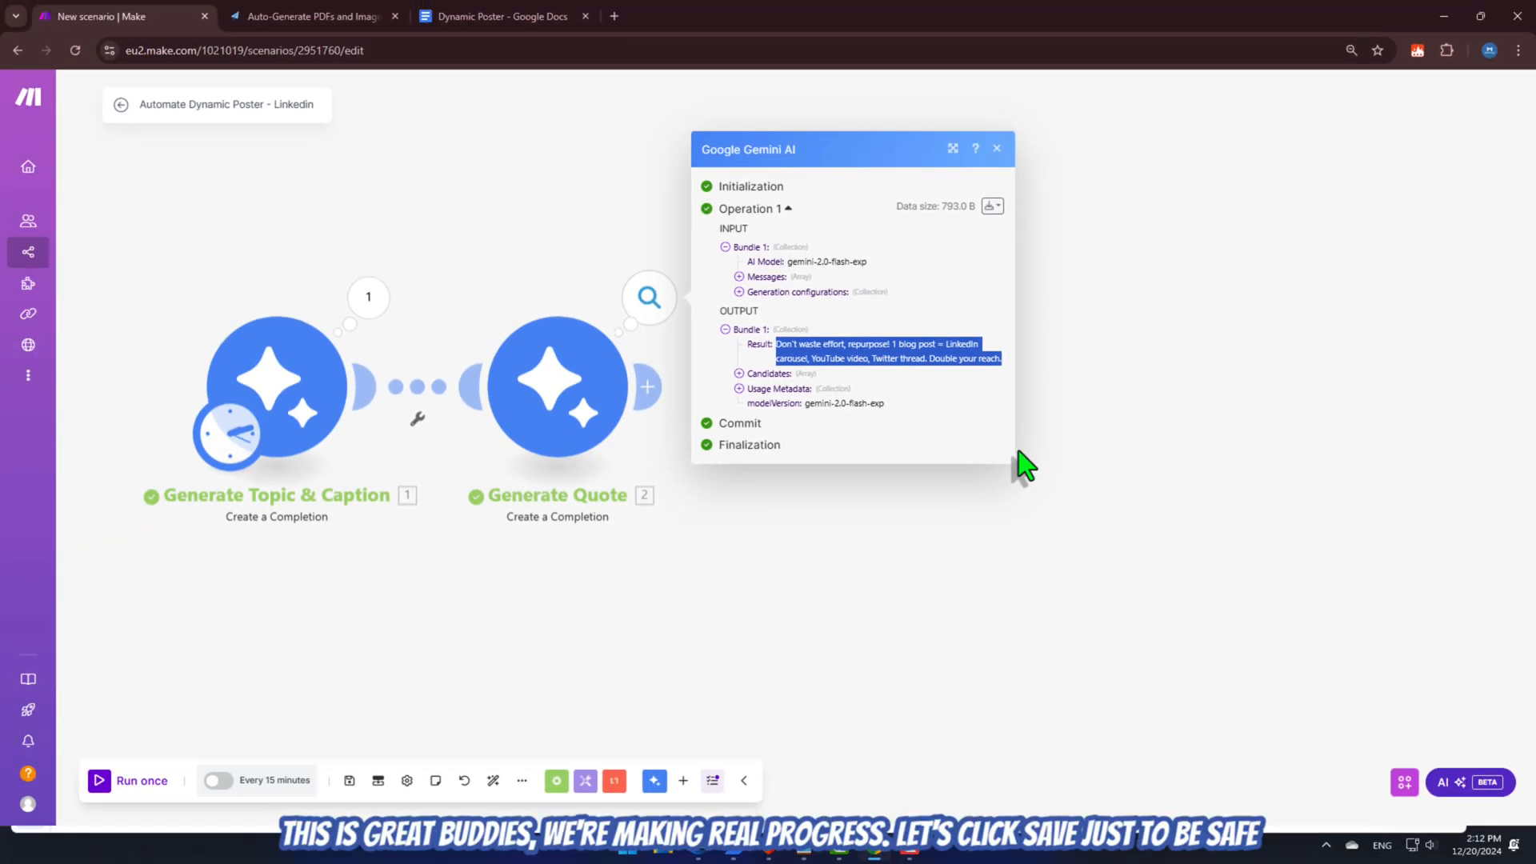
mouse_move(908, 509)
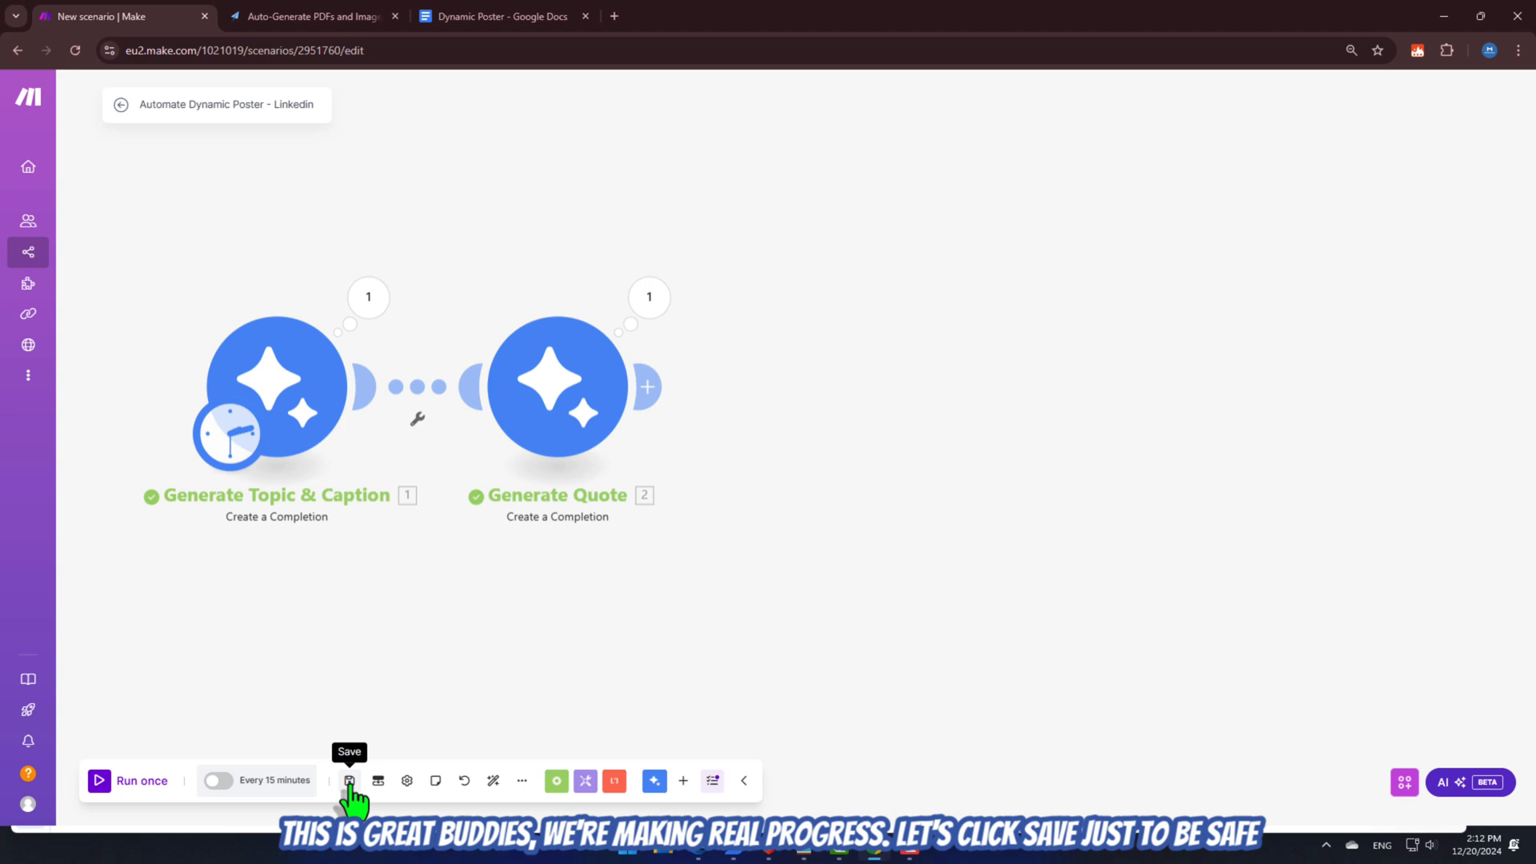
left_click(349, 781)
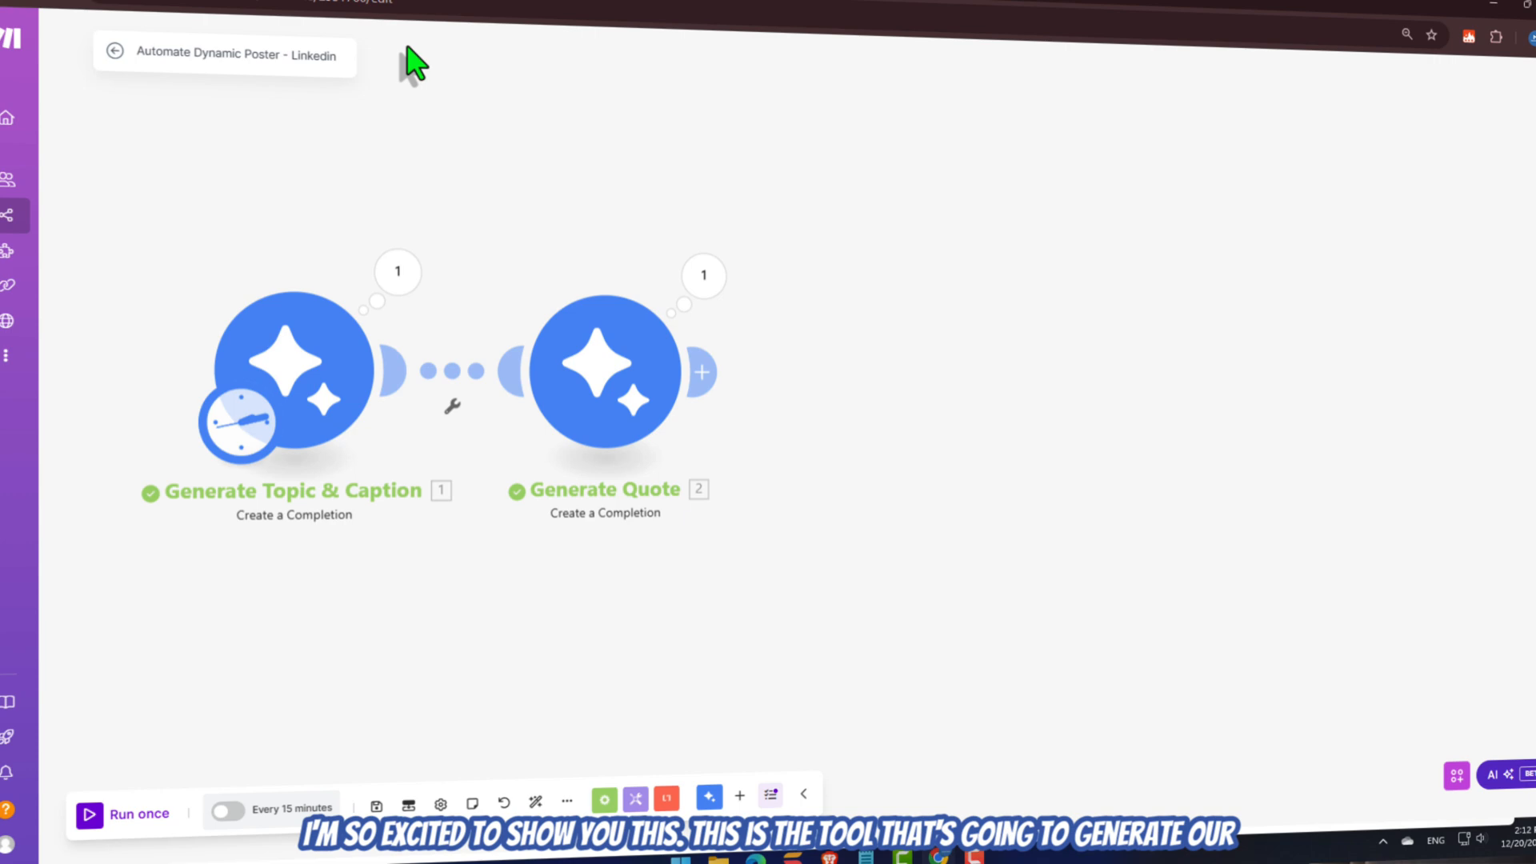
- Switch to the APITemplate.io browser tab and scroll through its homepage
left_click(313, 16)
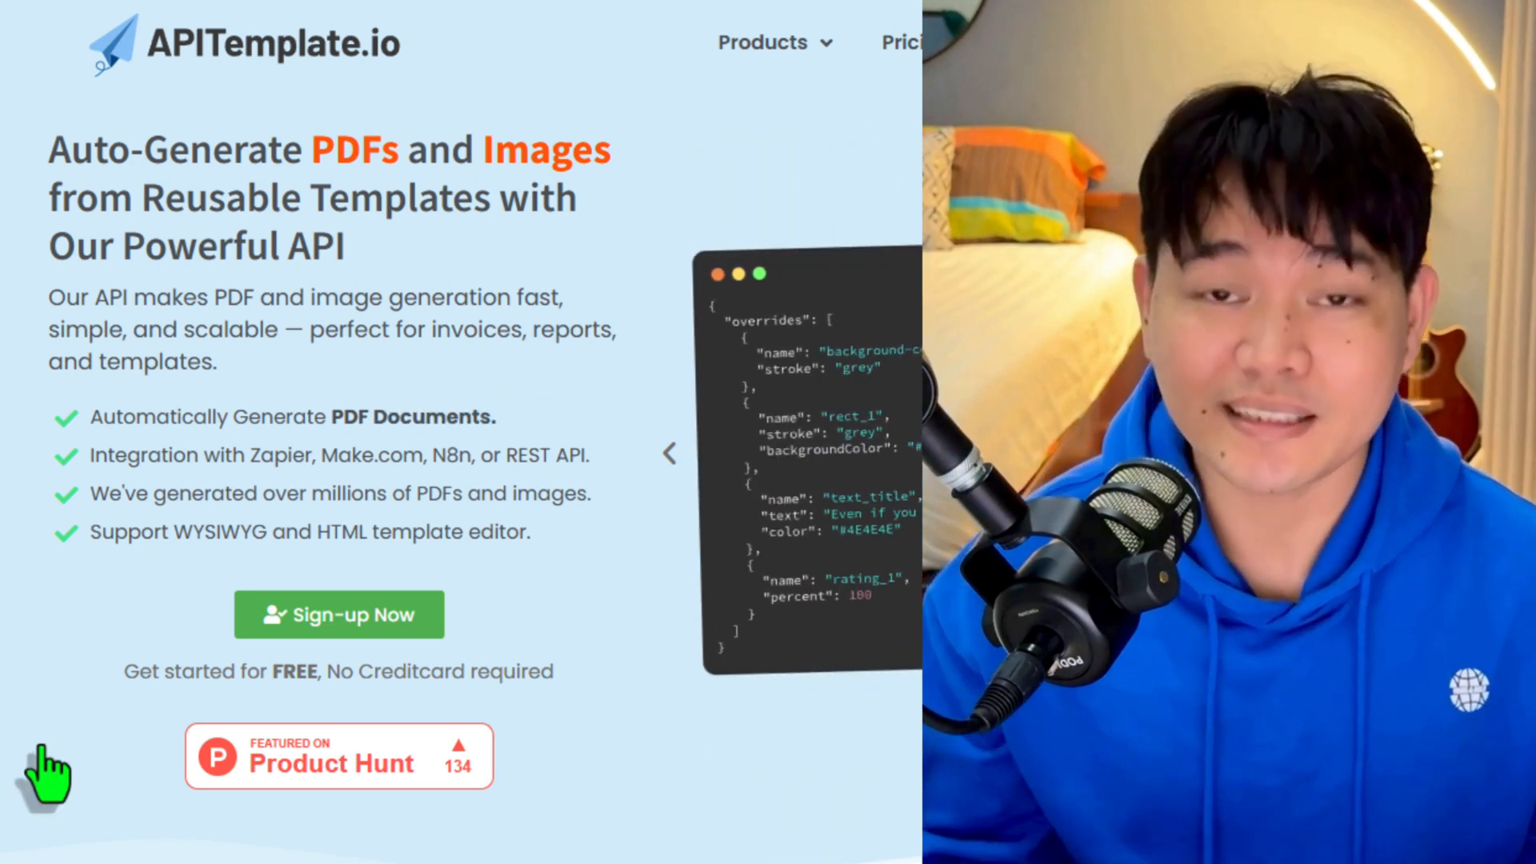
scroll("down", 3)
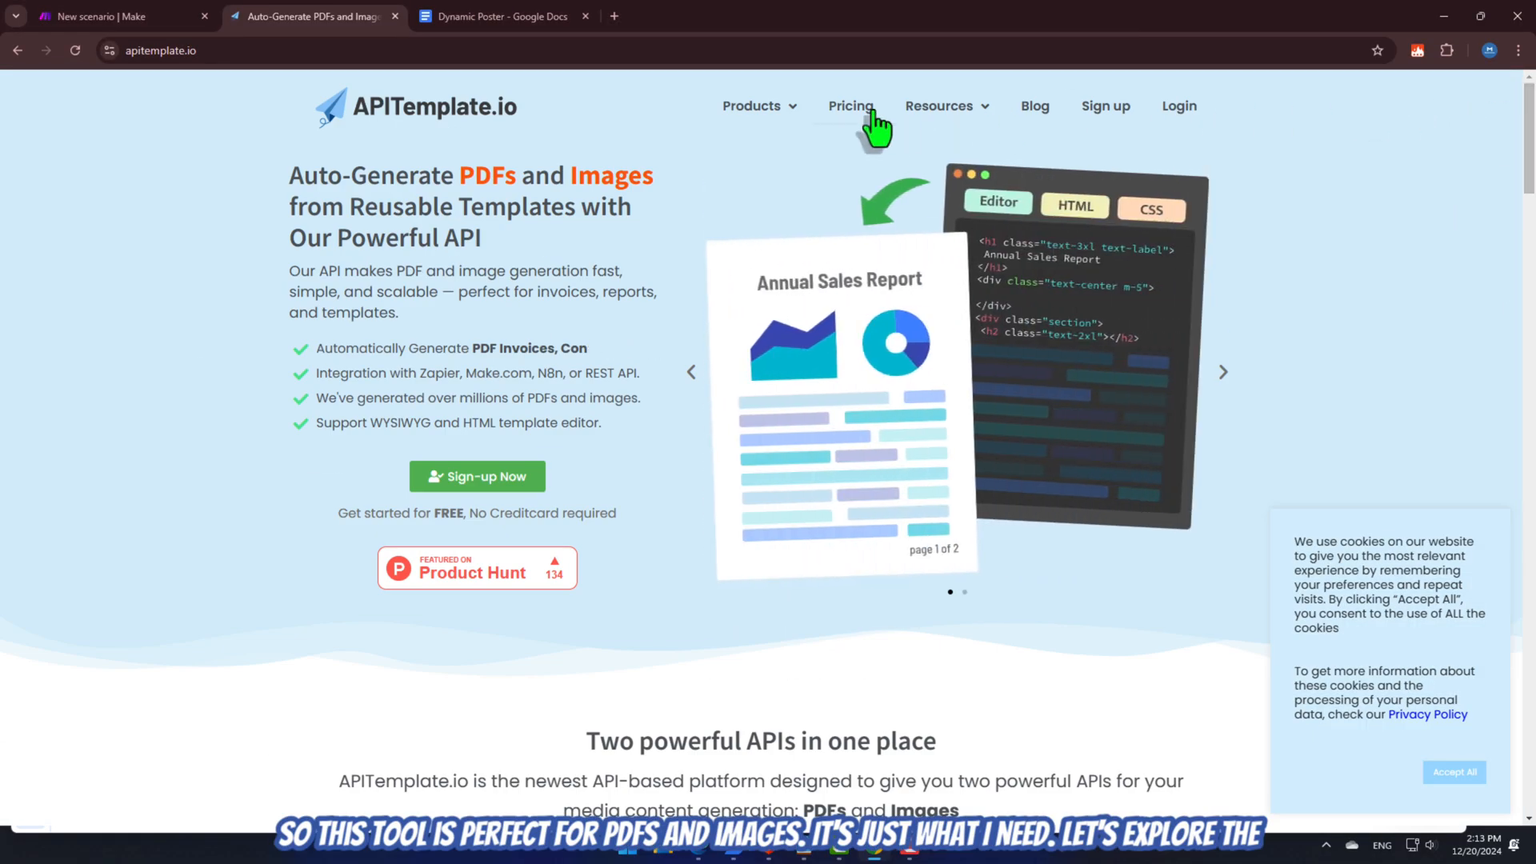
- Review APITemplate.io's Image + PDF pricing plans, including the free plan's image allowance, then sign up
left_click(850, 106)
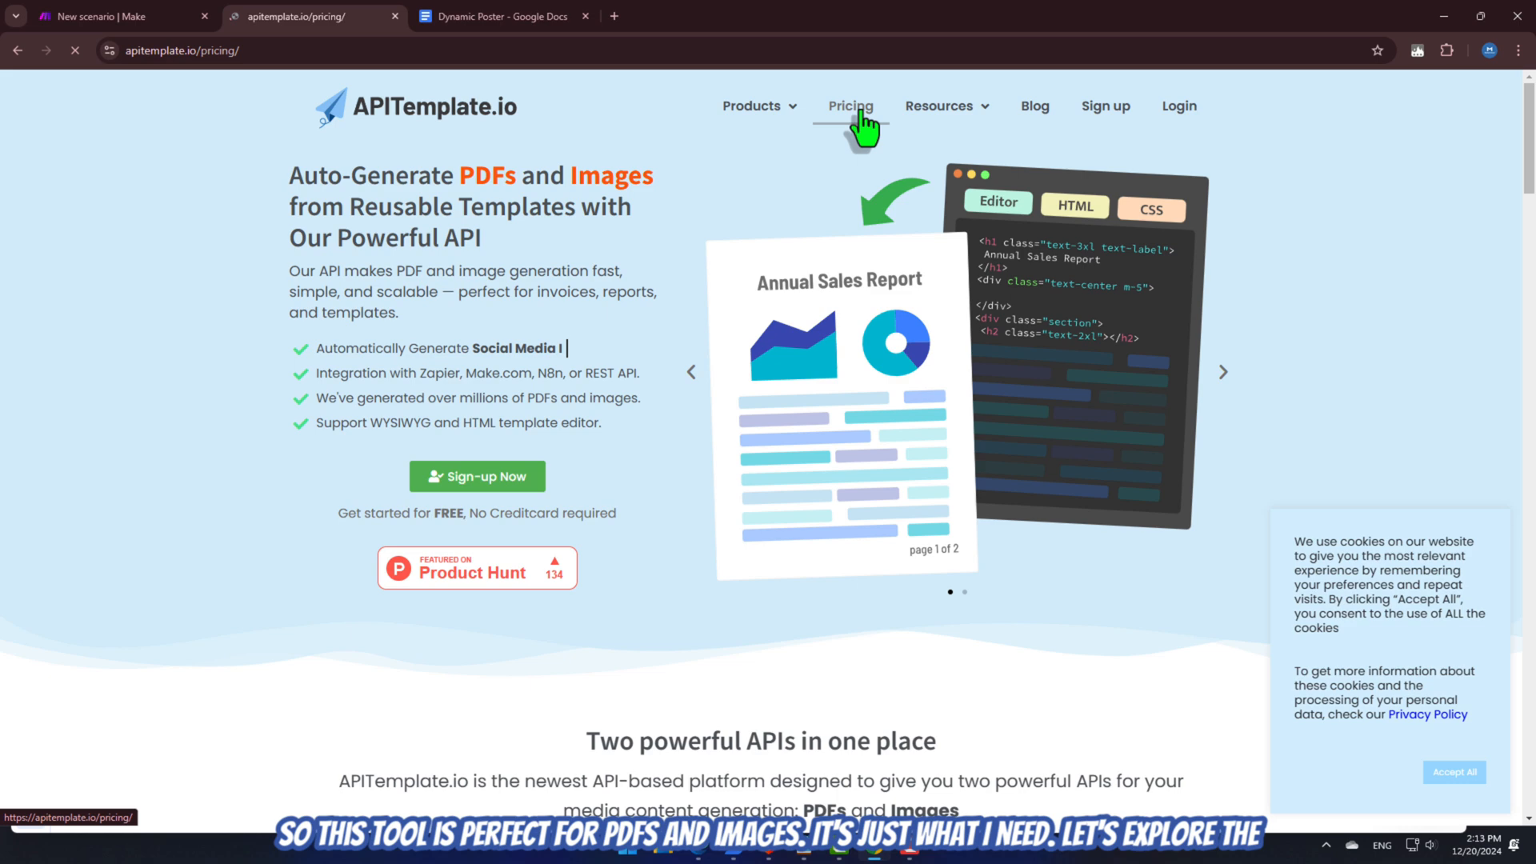
left_click(849, 105)
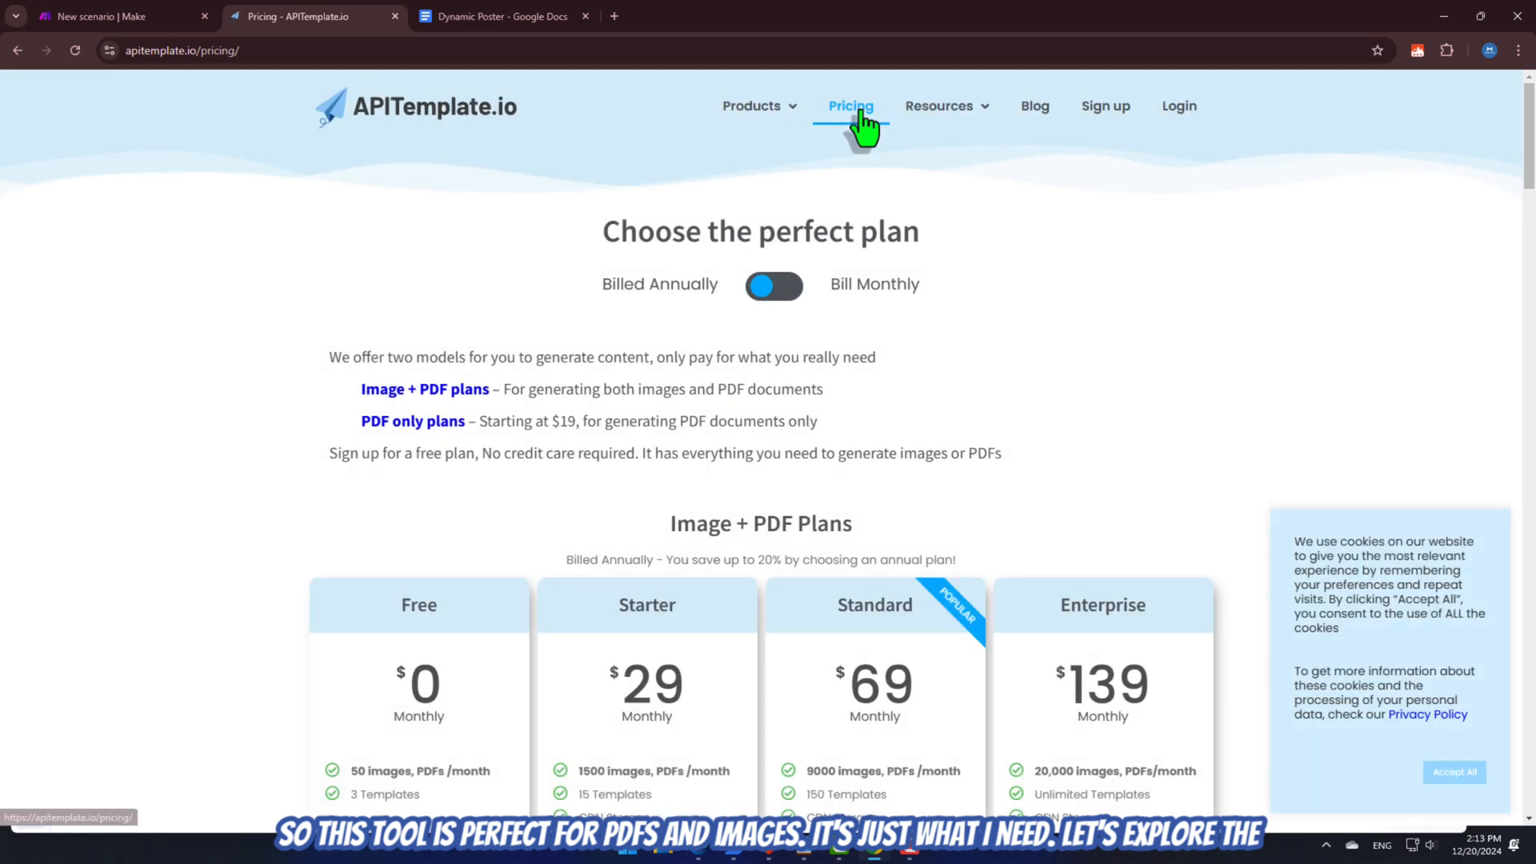
scroll("down", 3)
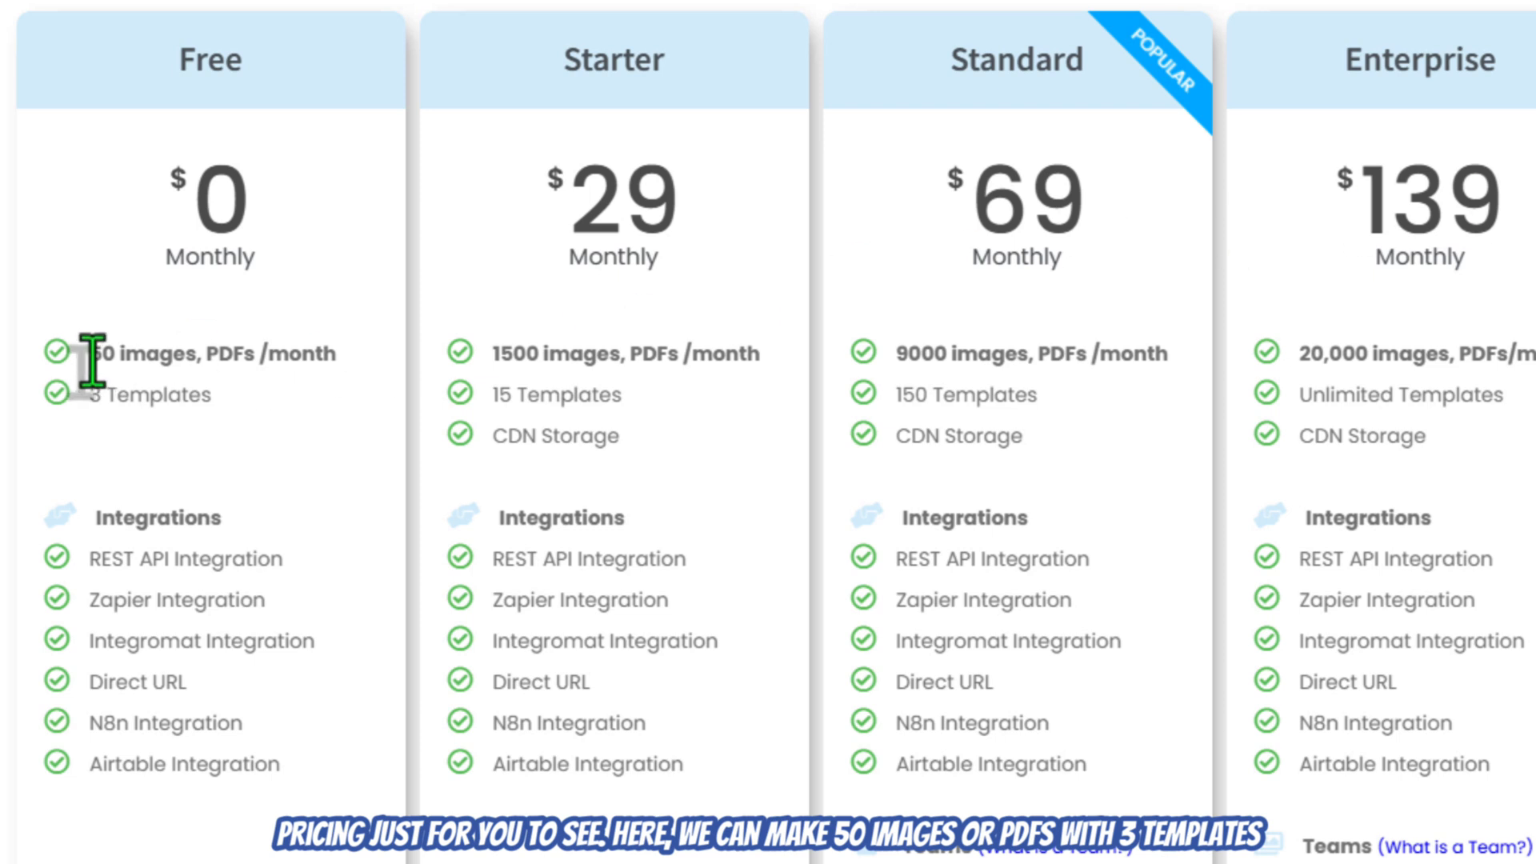
double_click(211, 353)
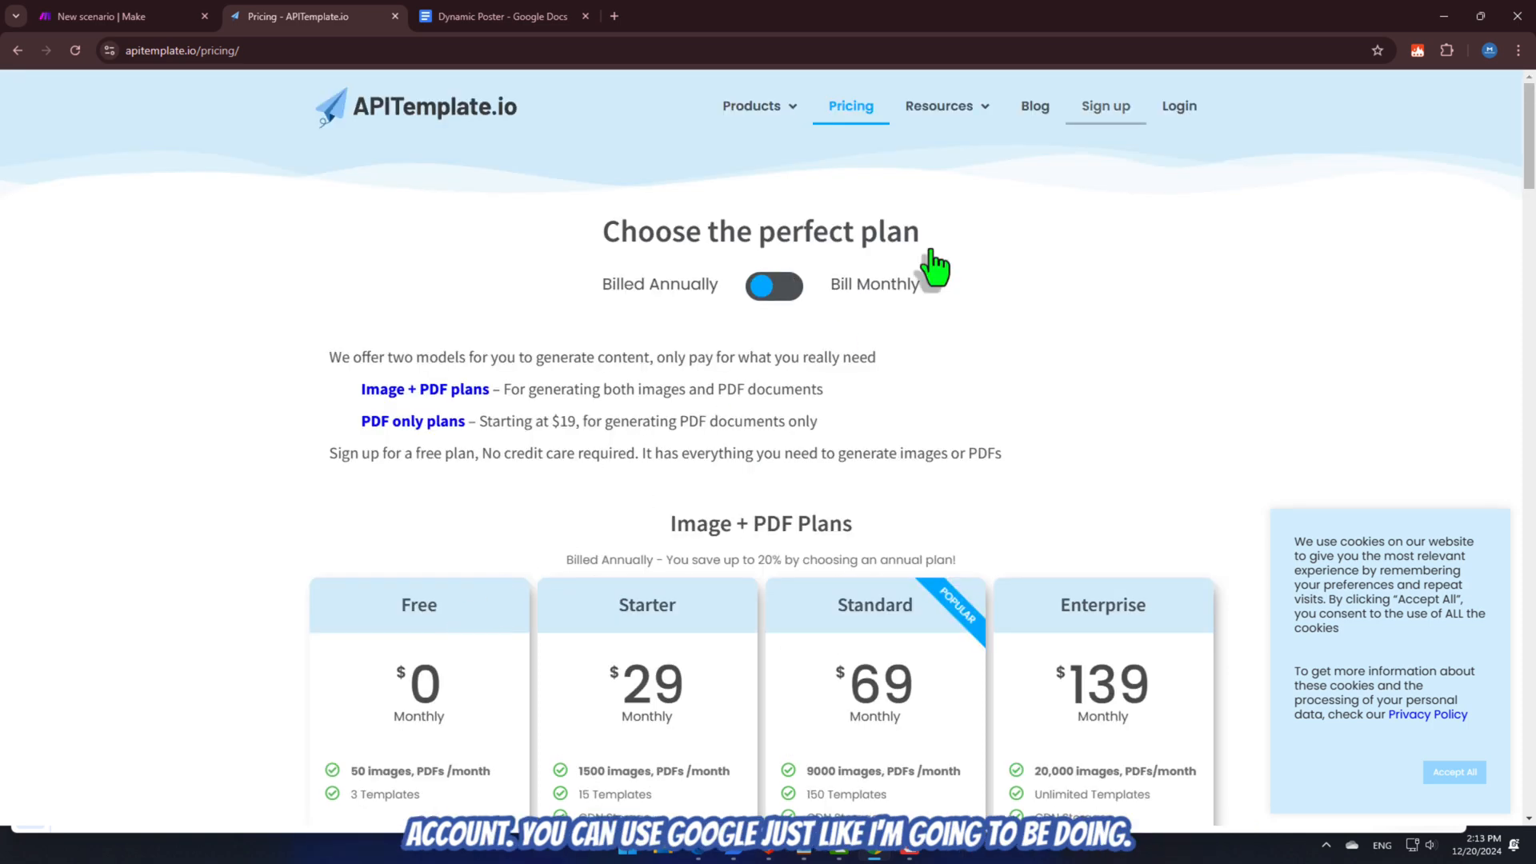
left_click(1104, 106)
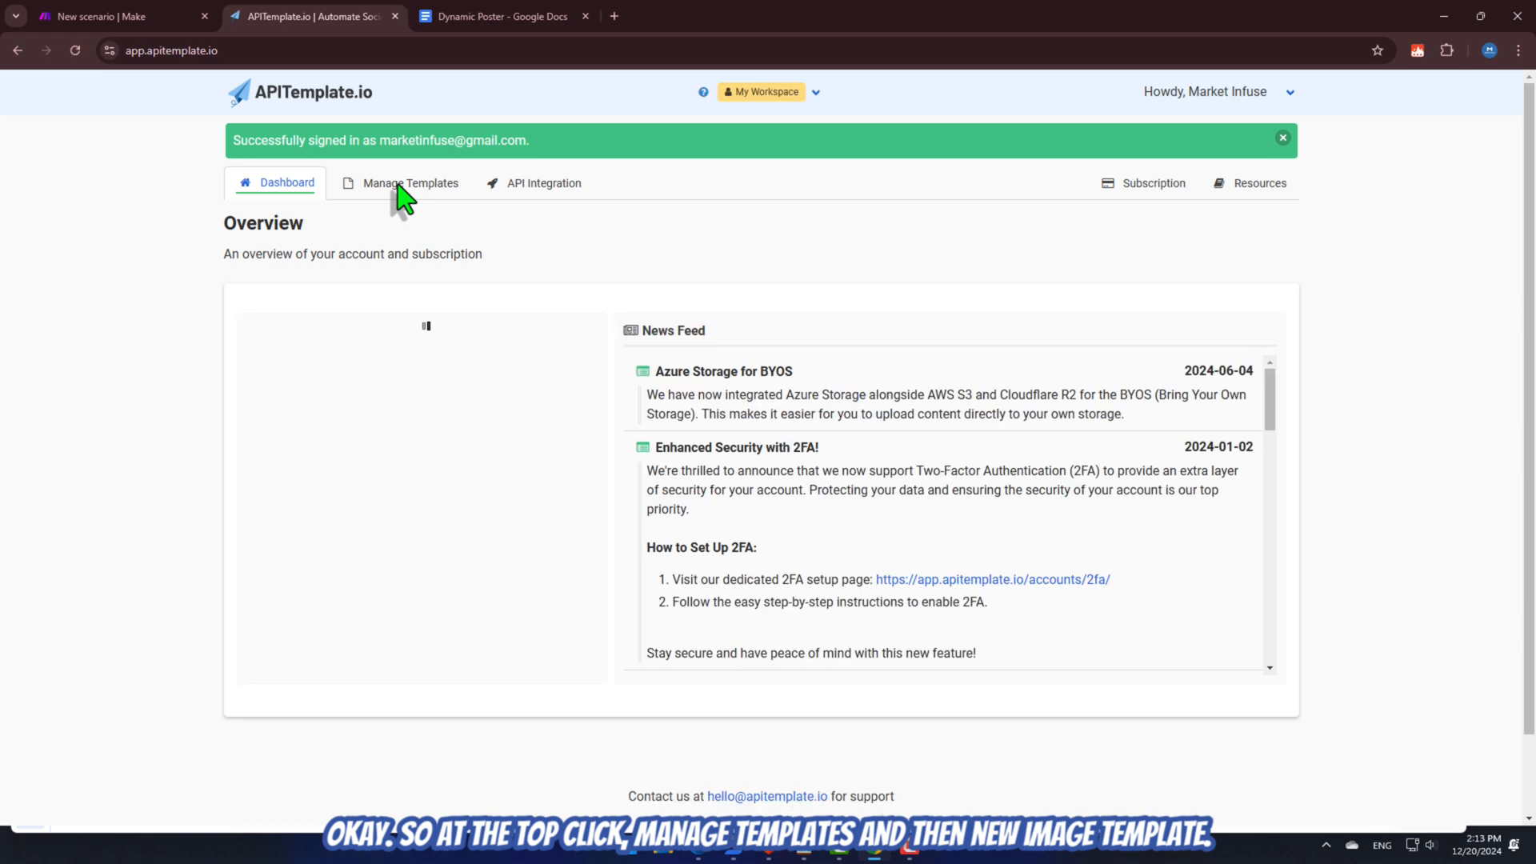
- Create an Instagram template named 'JO ED' from the blue auto-position tweet design and open it
left_click(408, 183)
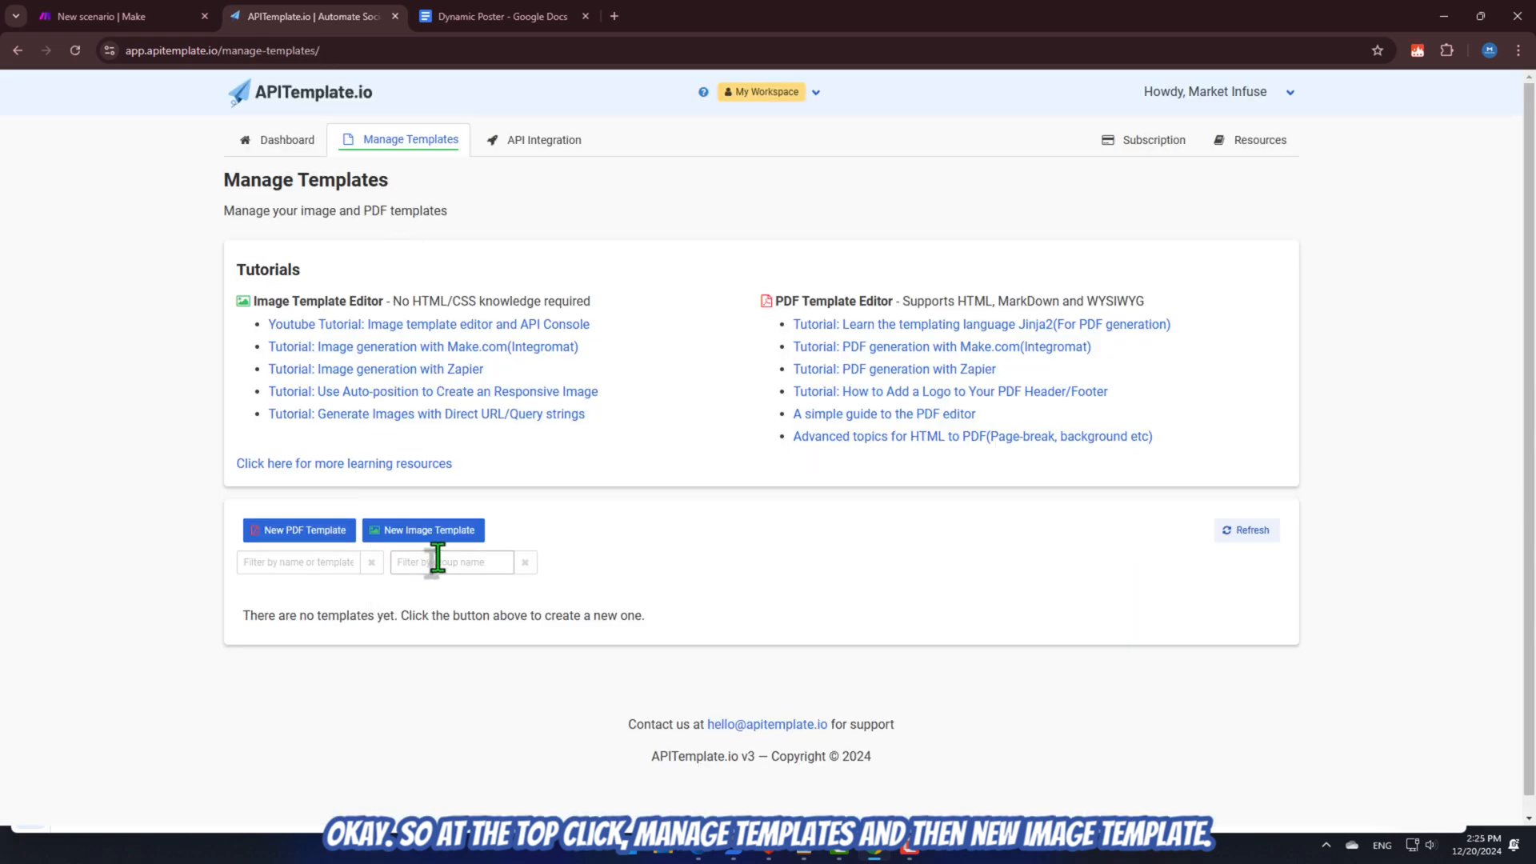
left_click(423, 530)
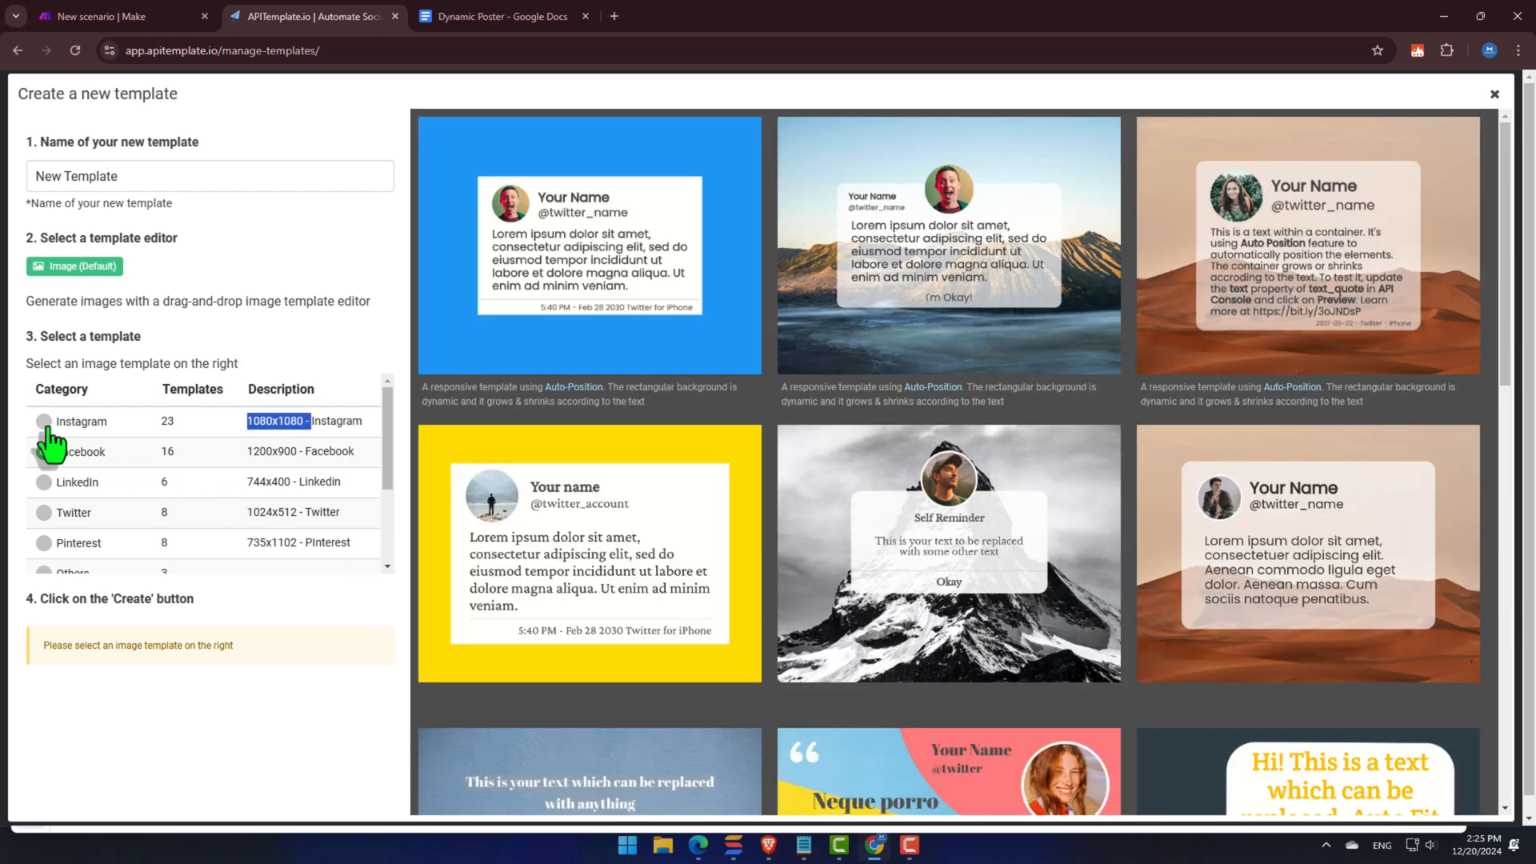
left_click(44, 422)
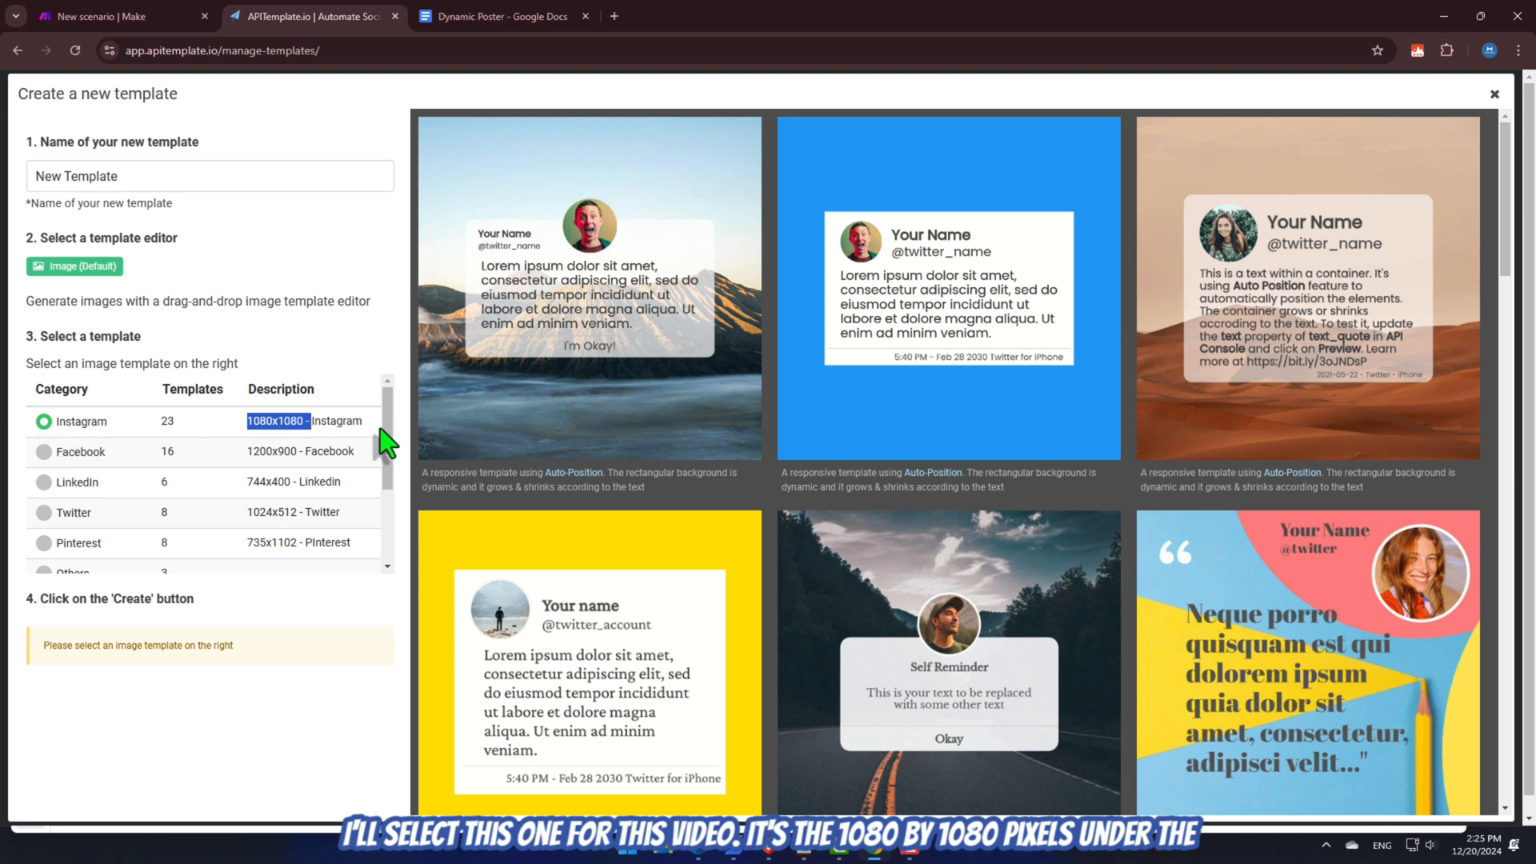
left_click(945, 289)
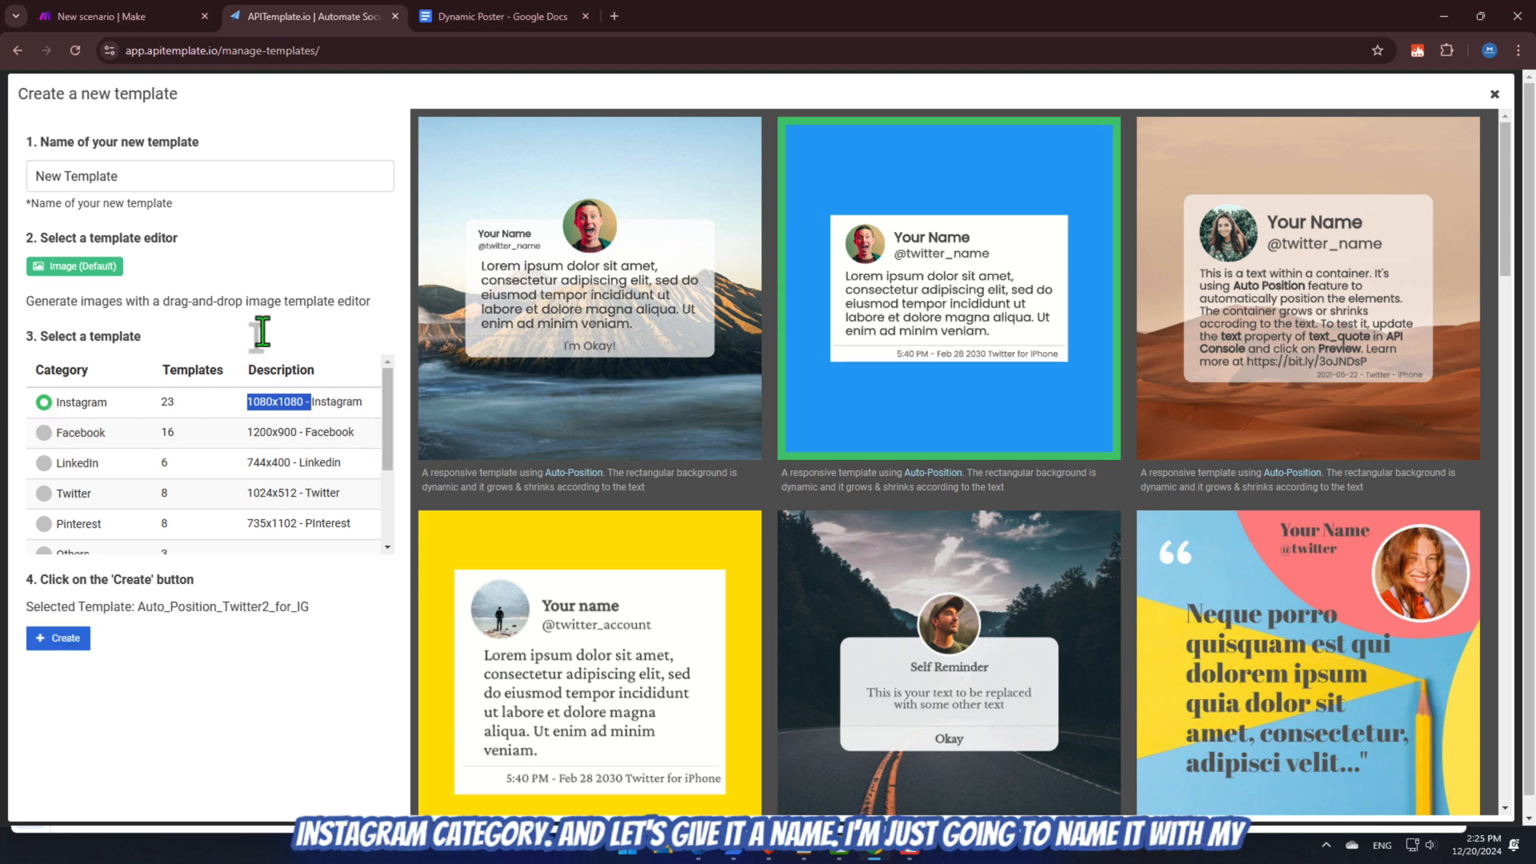
type("JO ED")
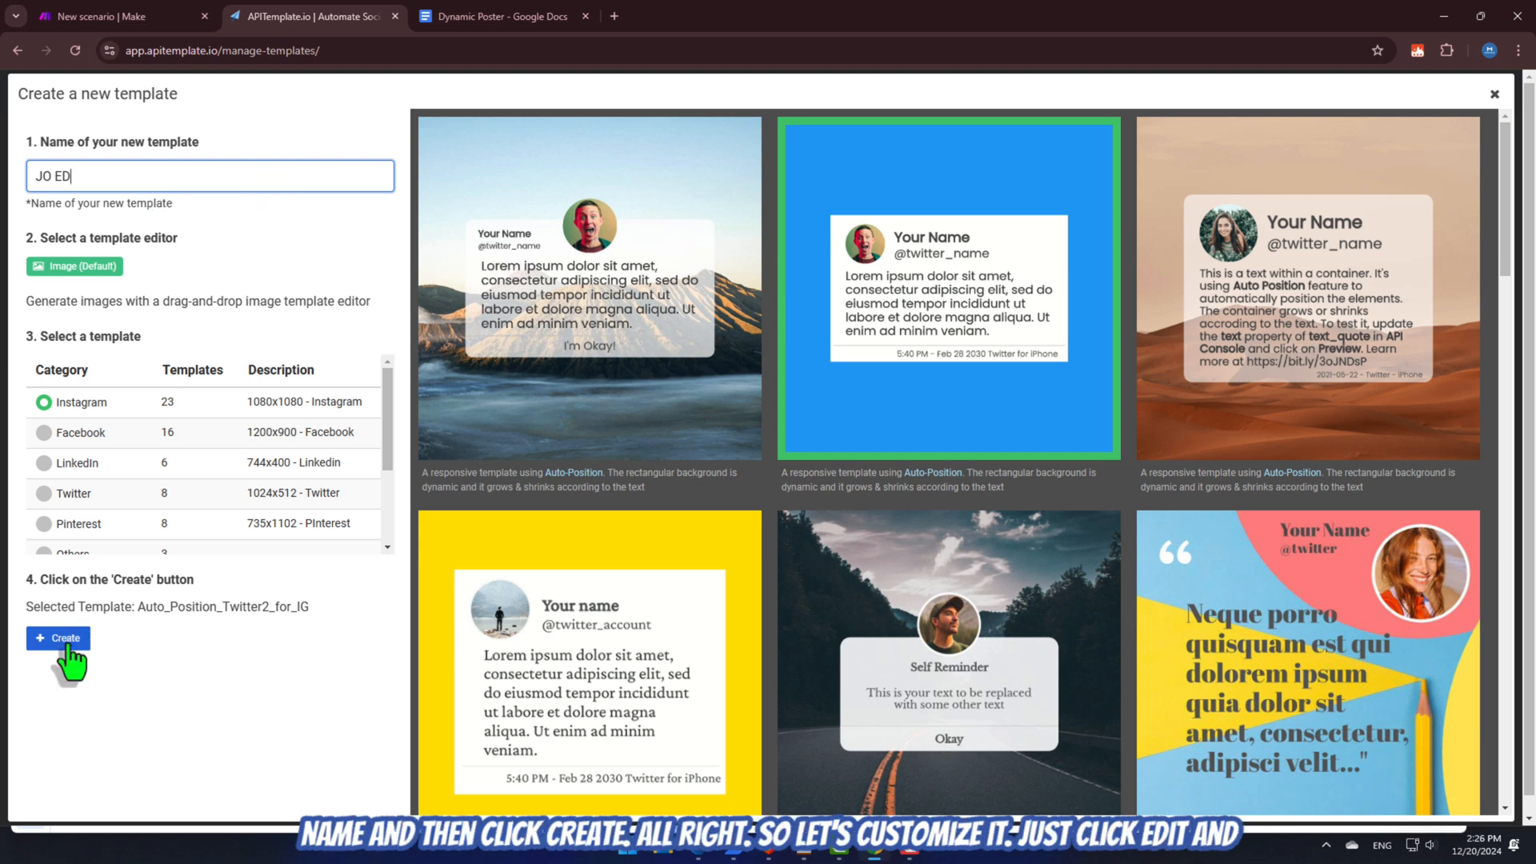
left_click(57, 638)
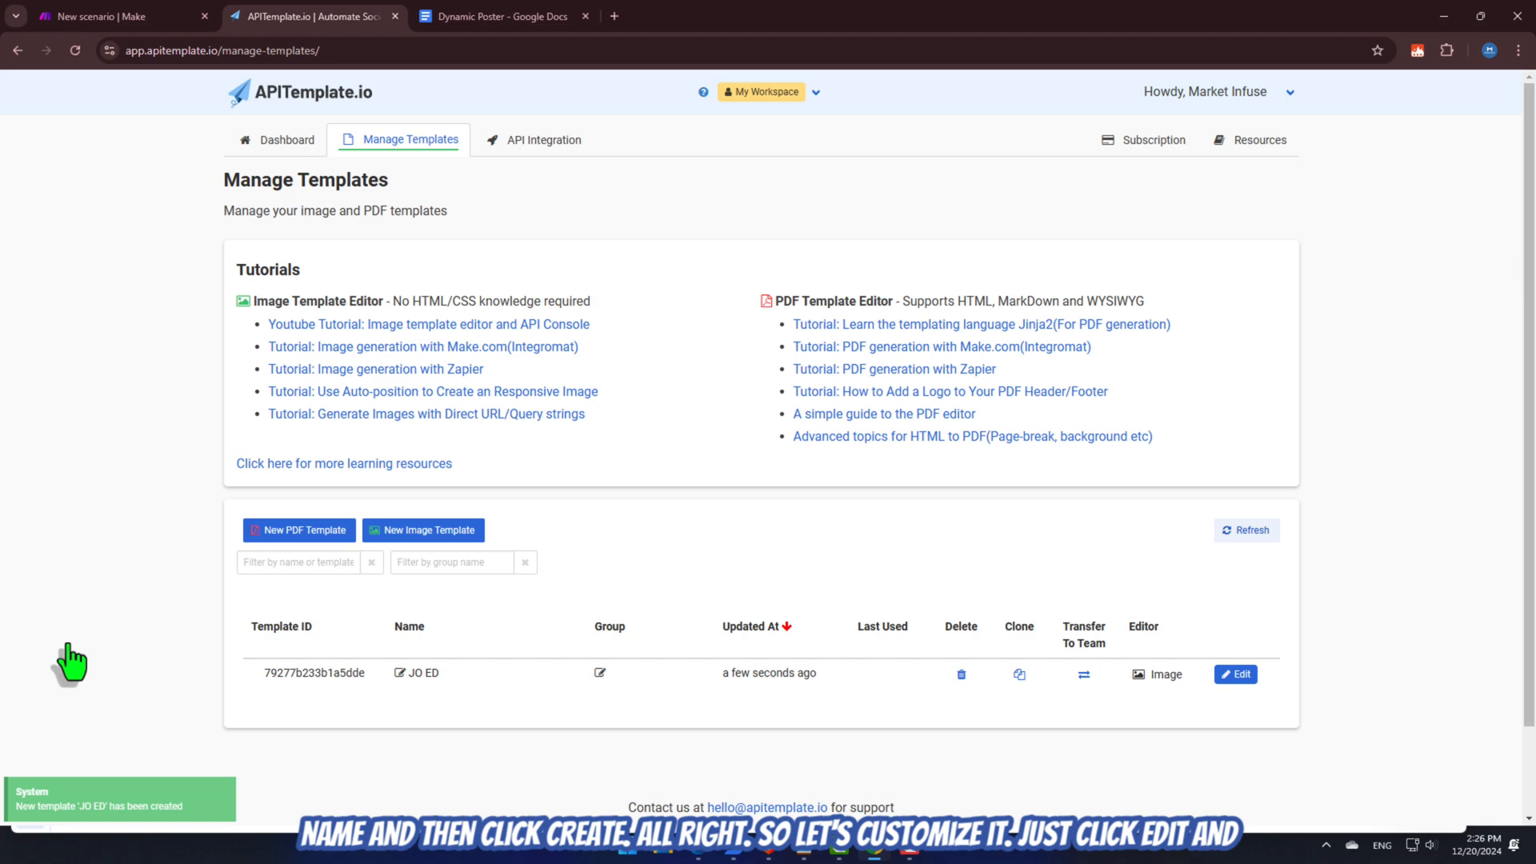
scroll("down", 3)
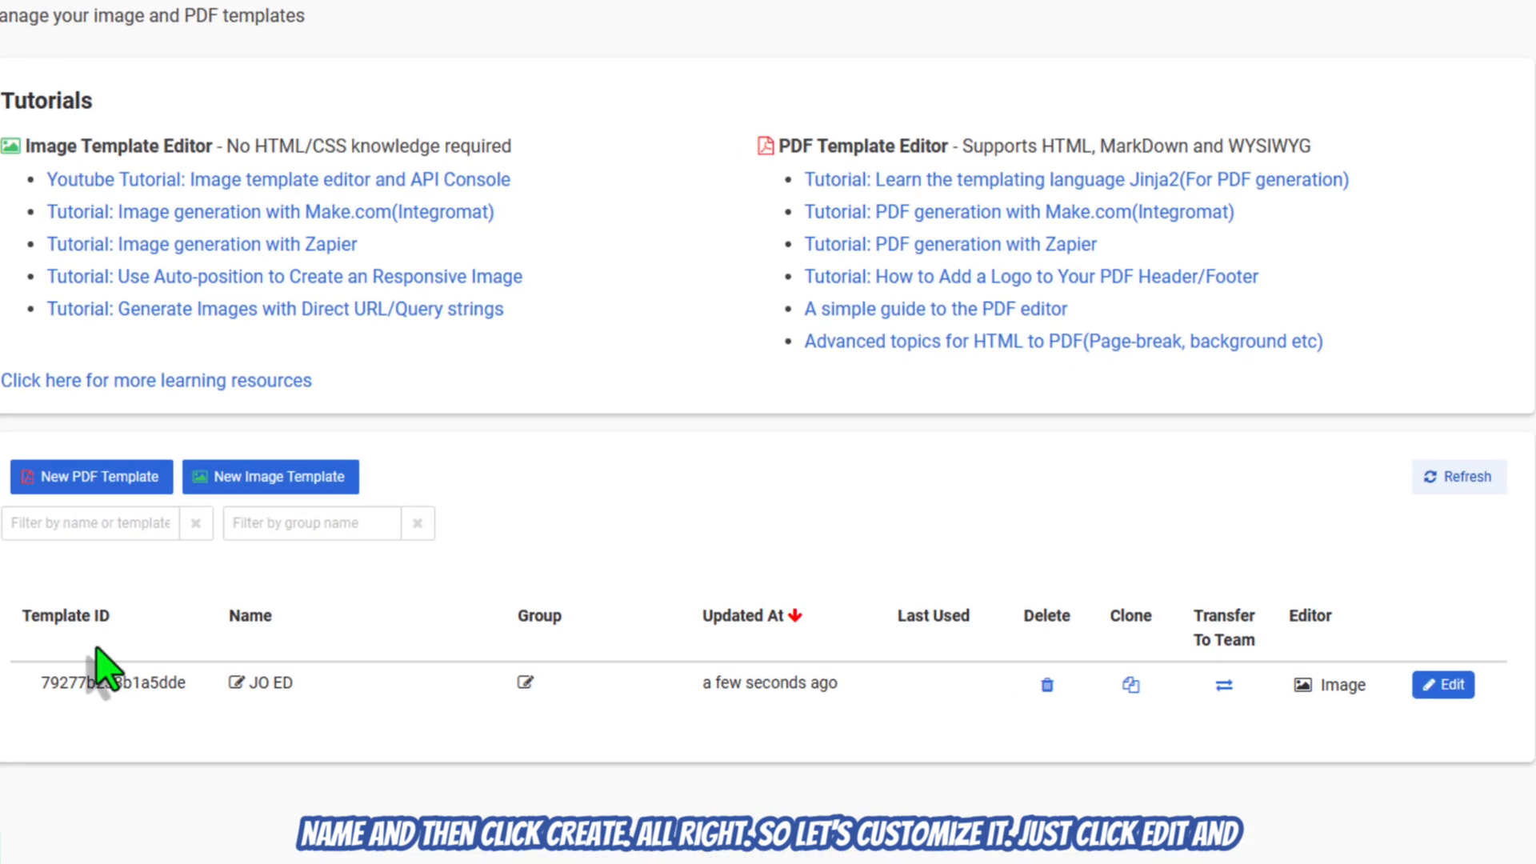
left_click(1441, 684)
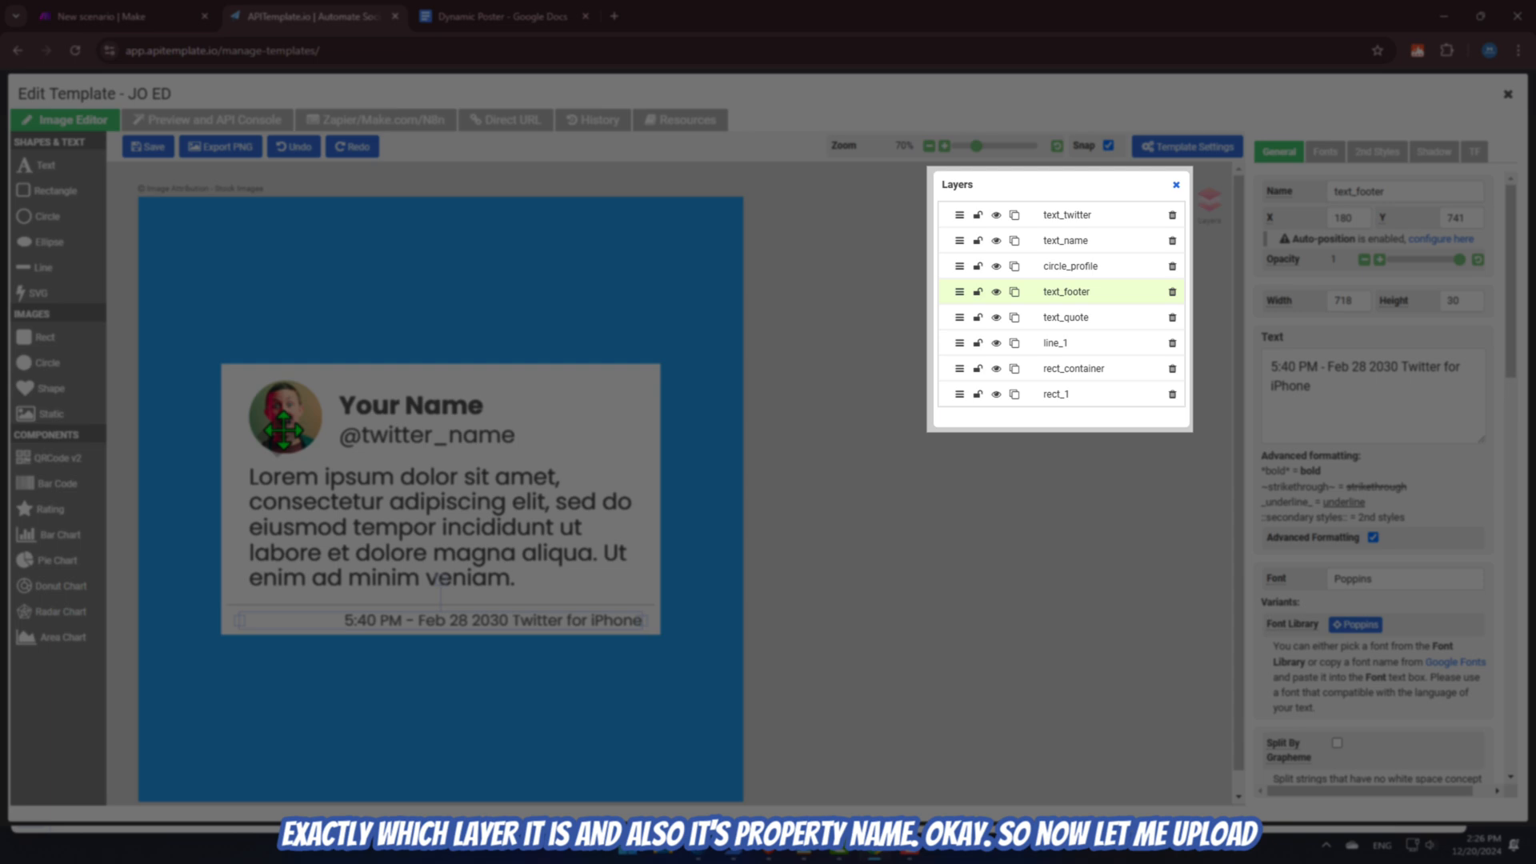
- Replace the poster's circular profile photo with the uploaded portrait photo
left_click(1069, 265)
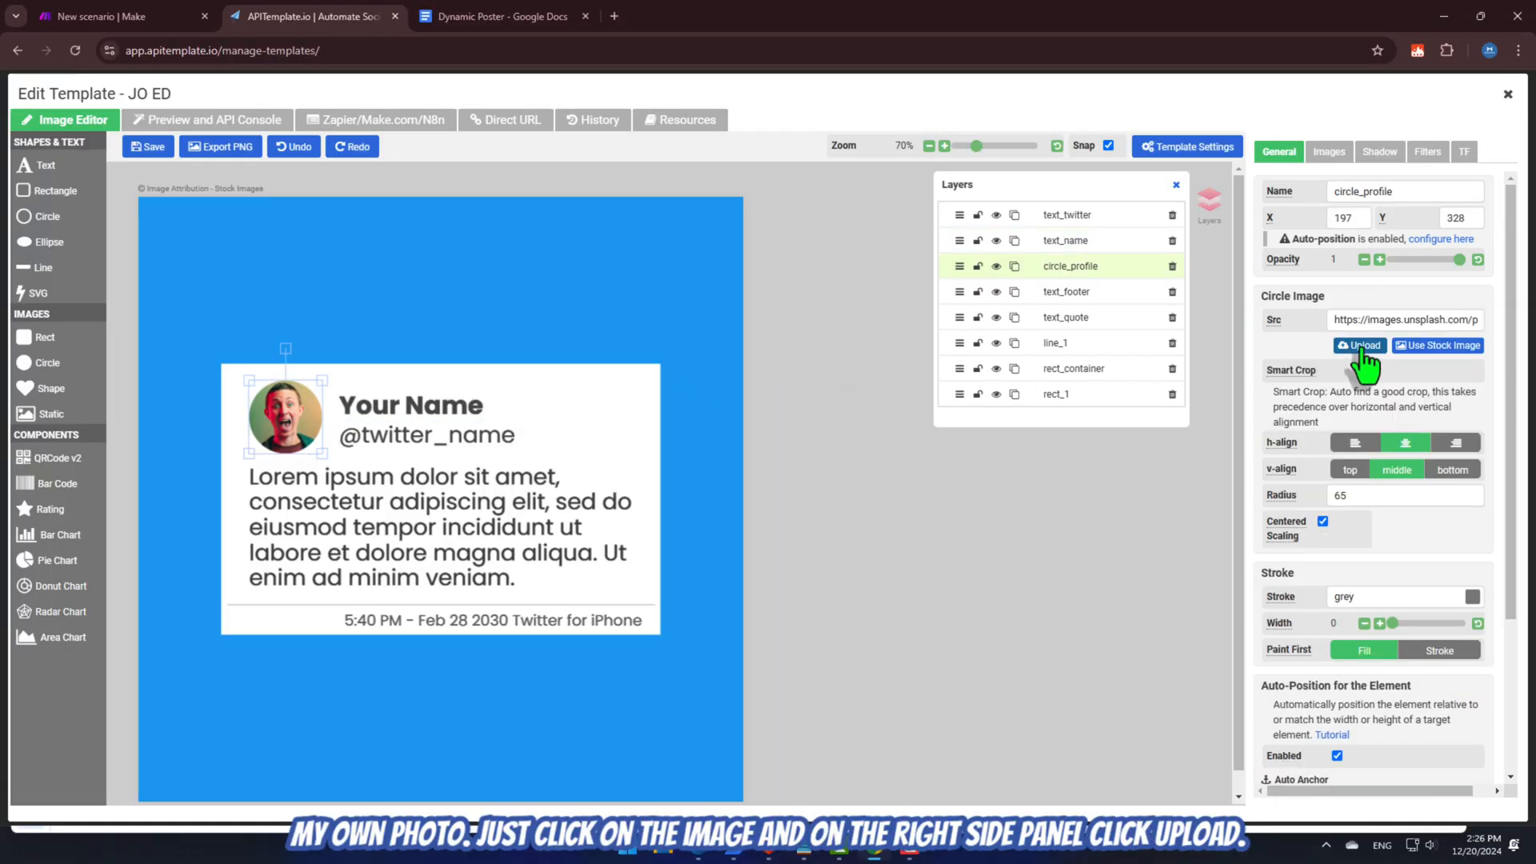
left_click(1358, 345)
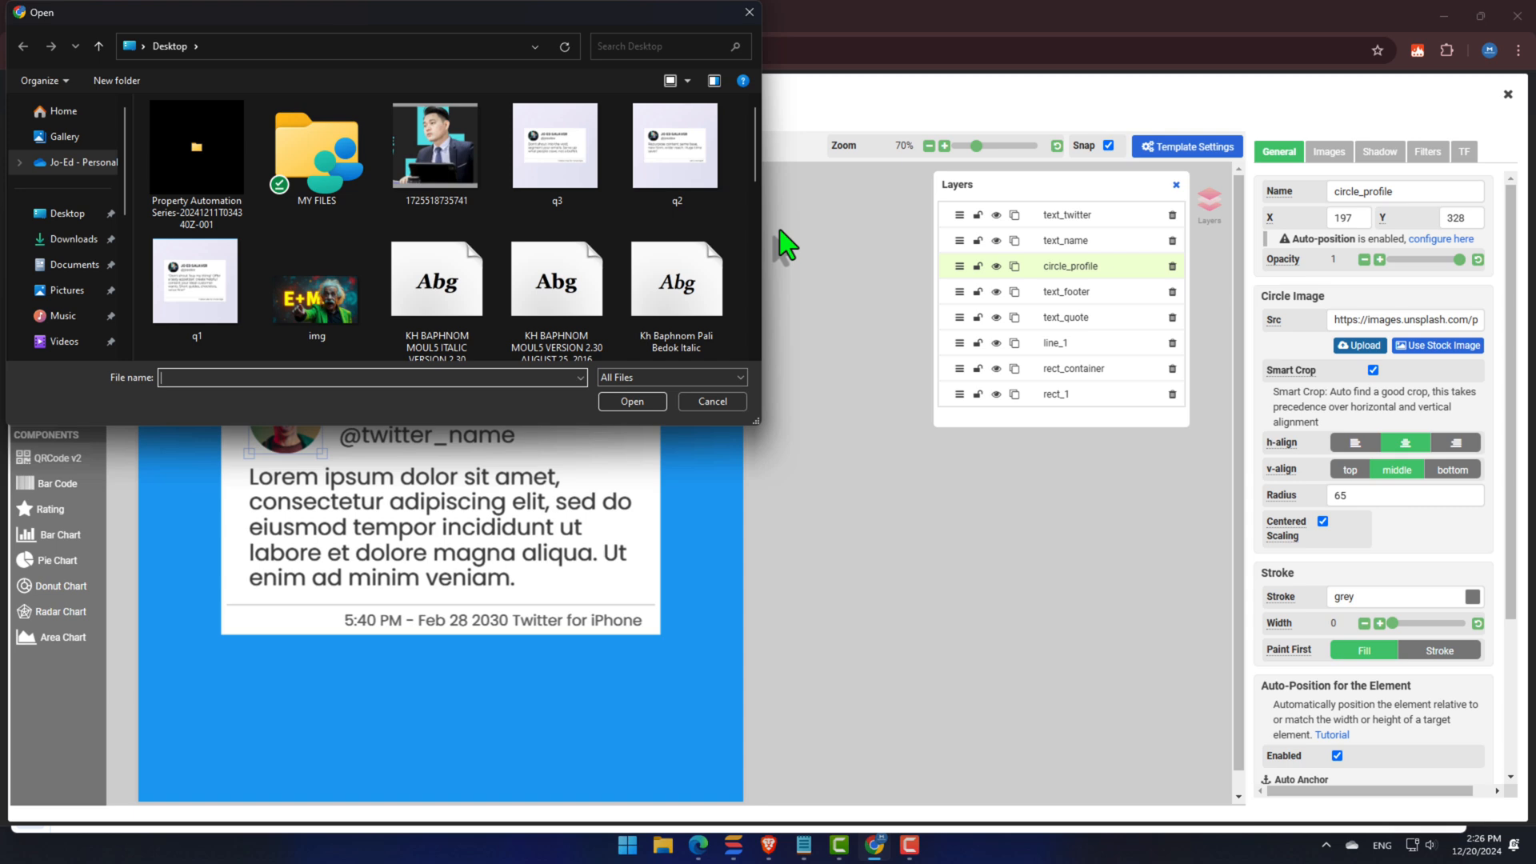
left_click(436, 144)
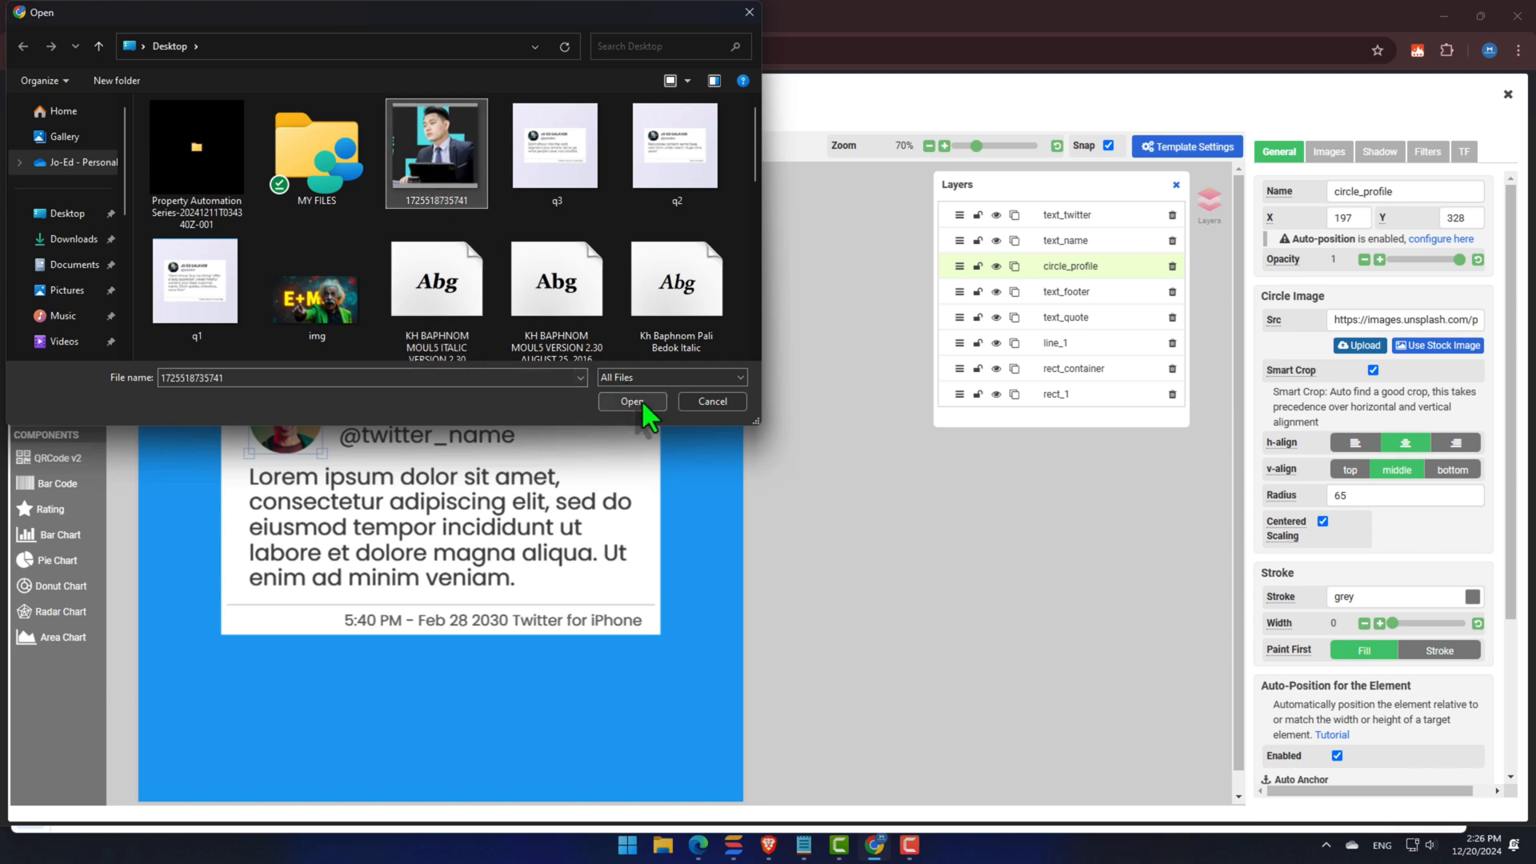
left_click(632, 400)
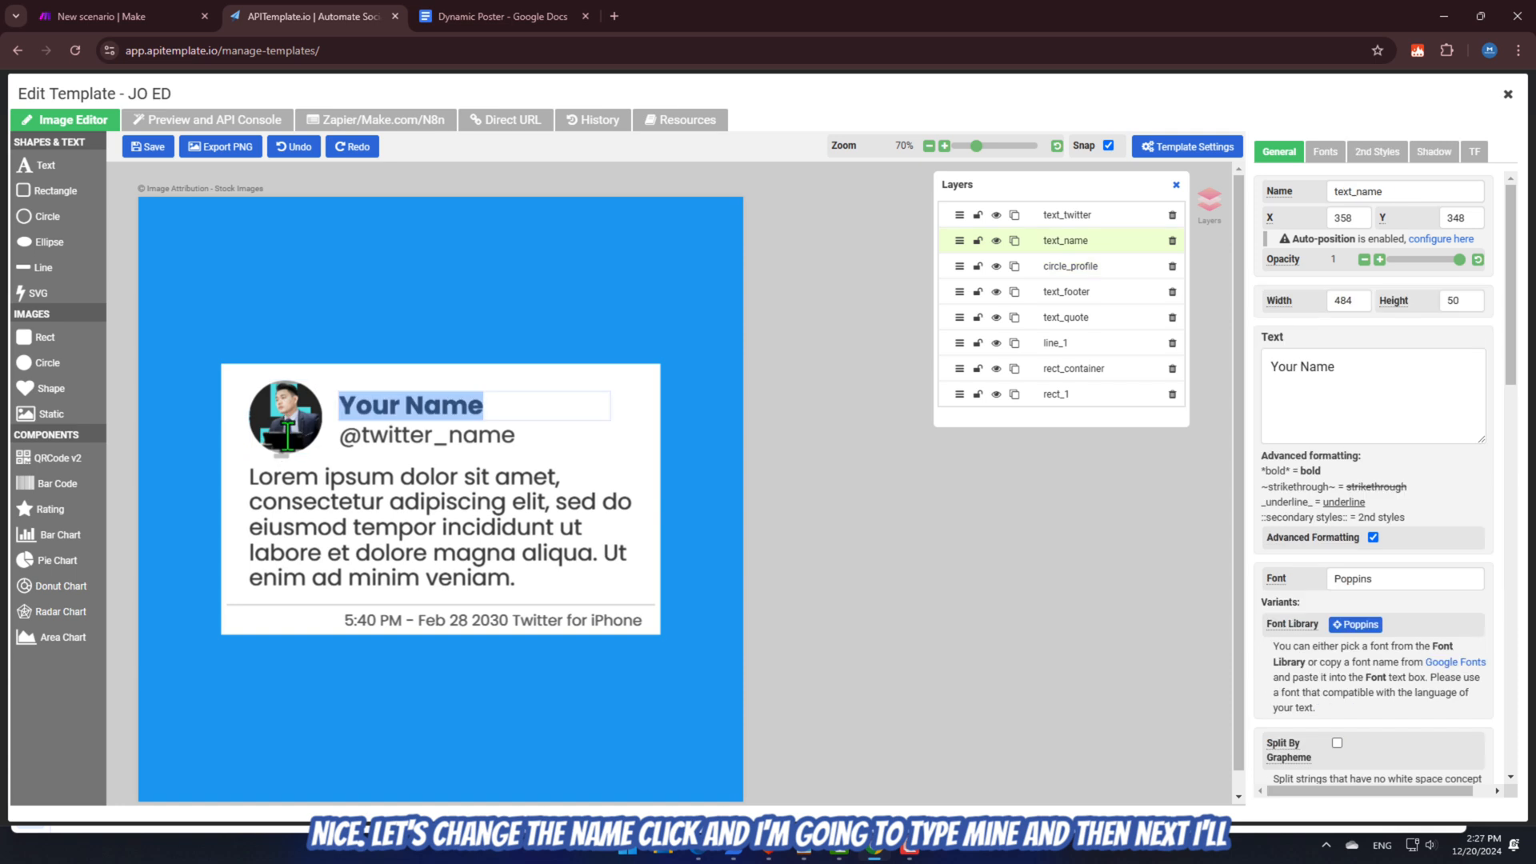
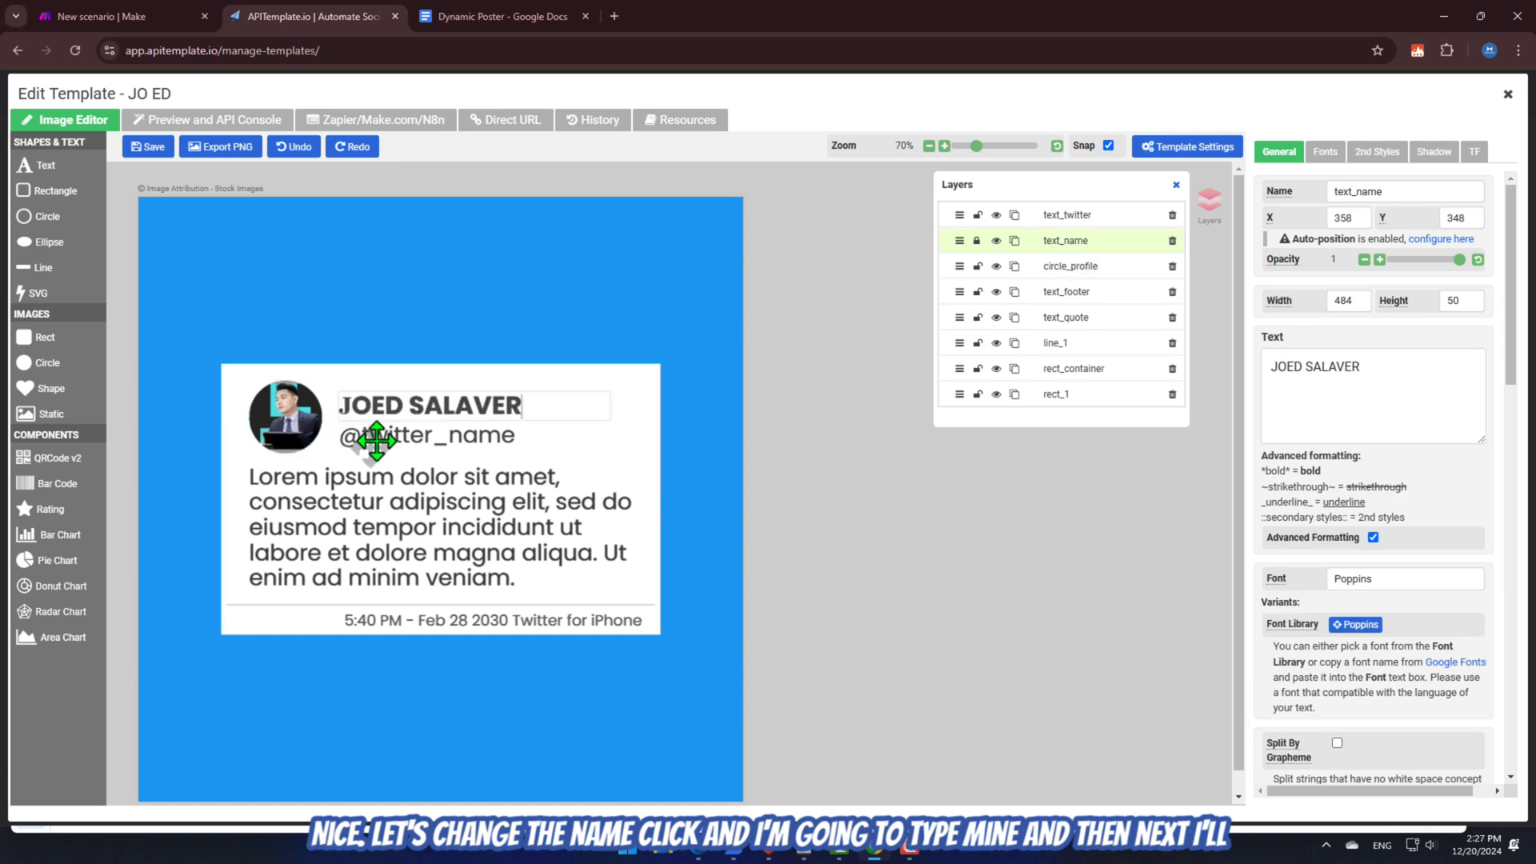
type("@josalav")
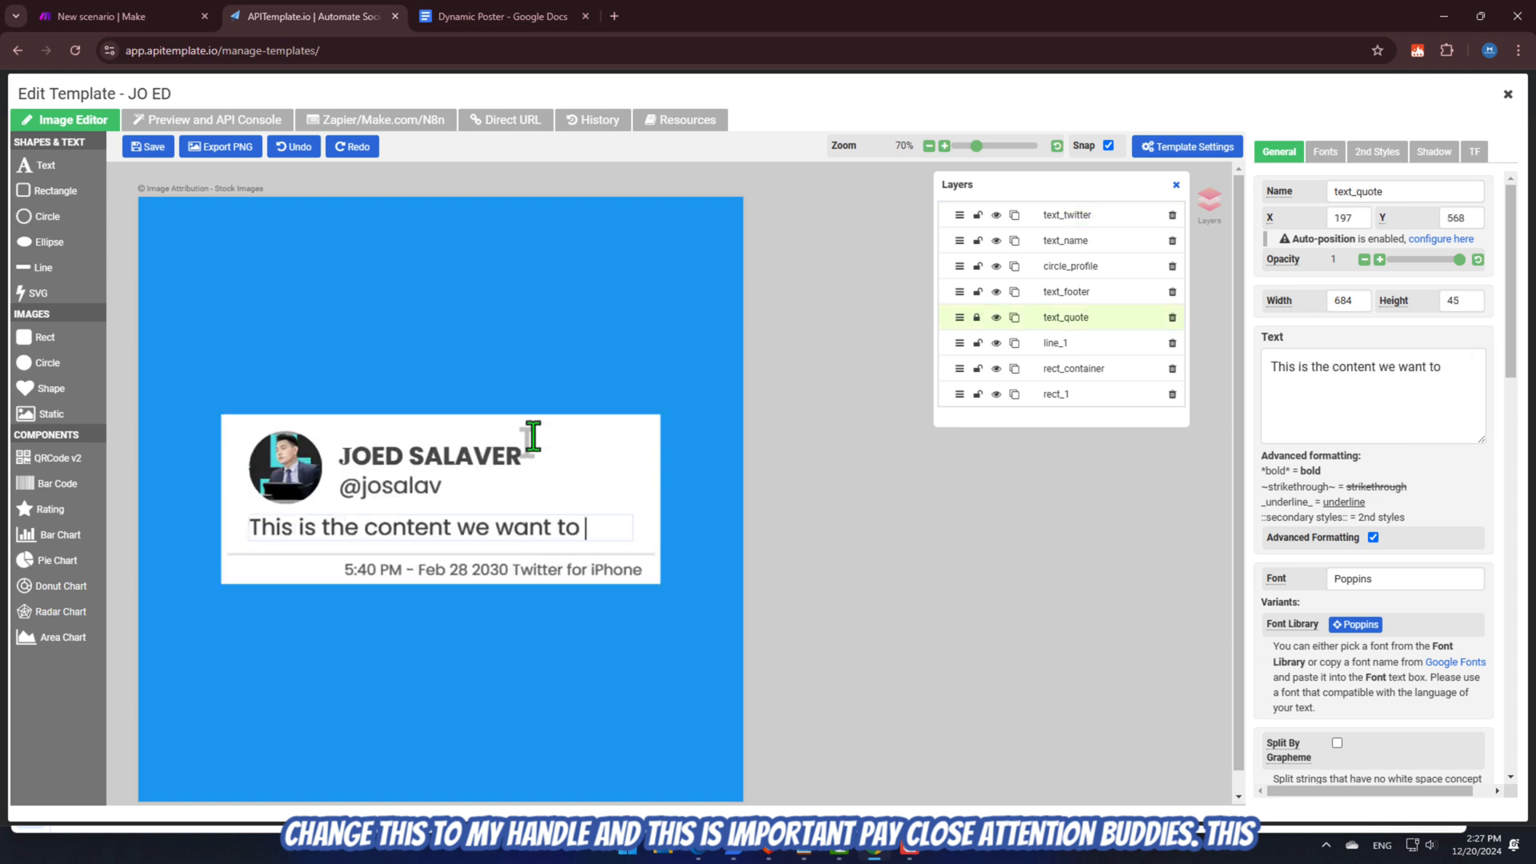
type("change dyb")
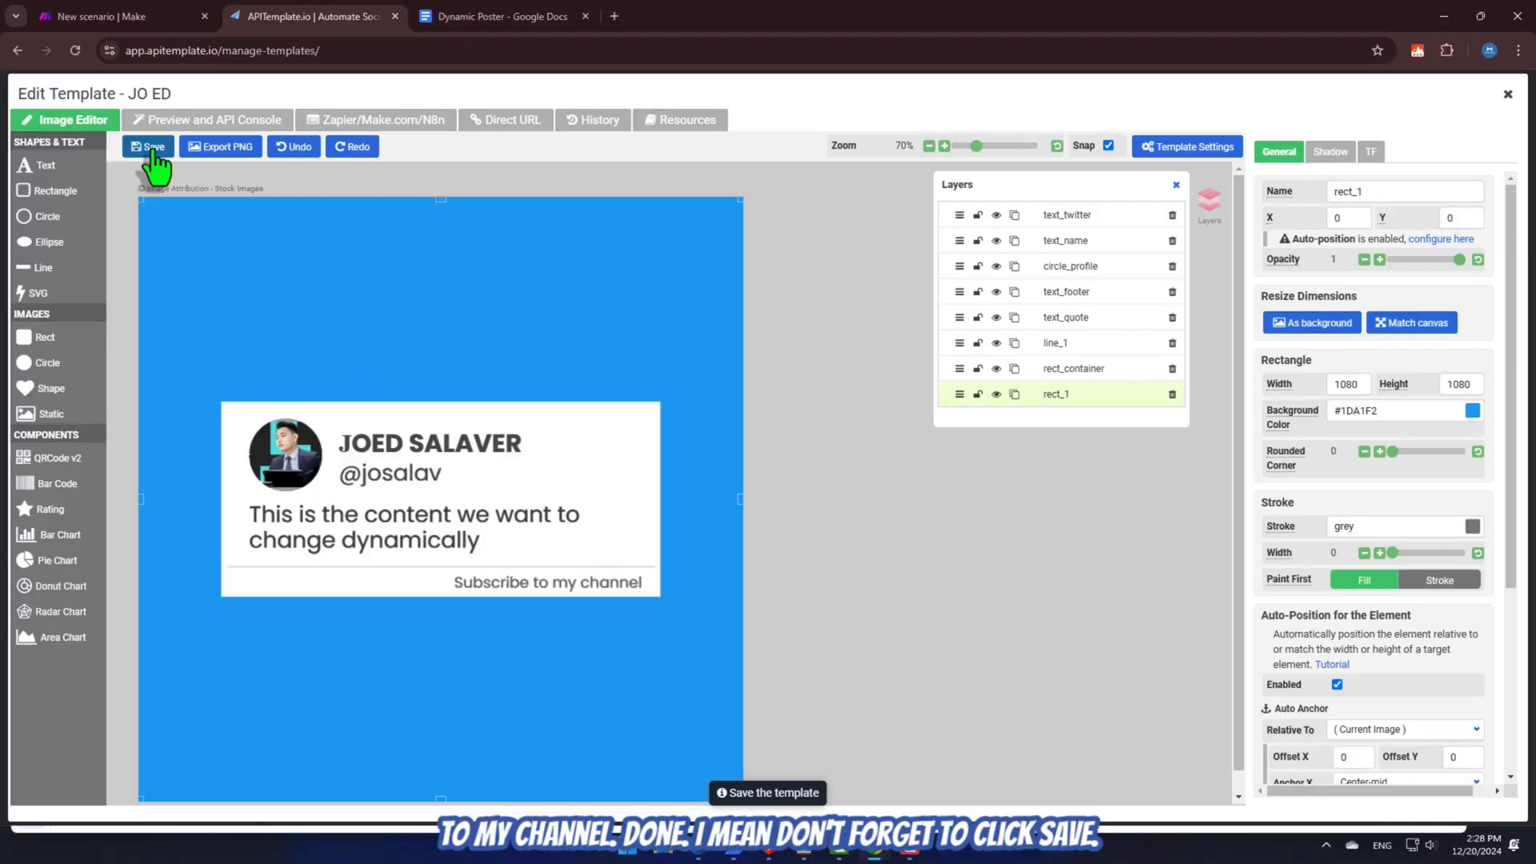
left_click(118, 16)
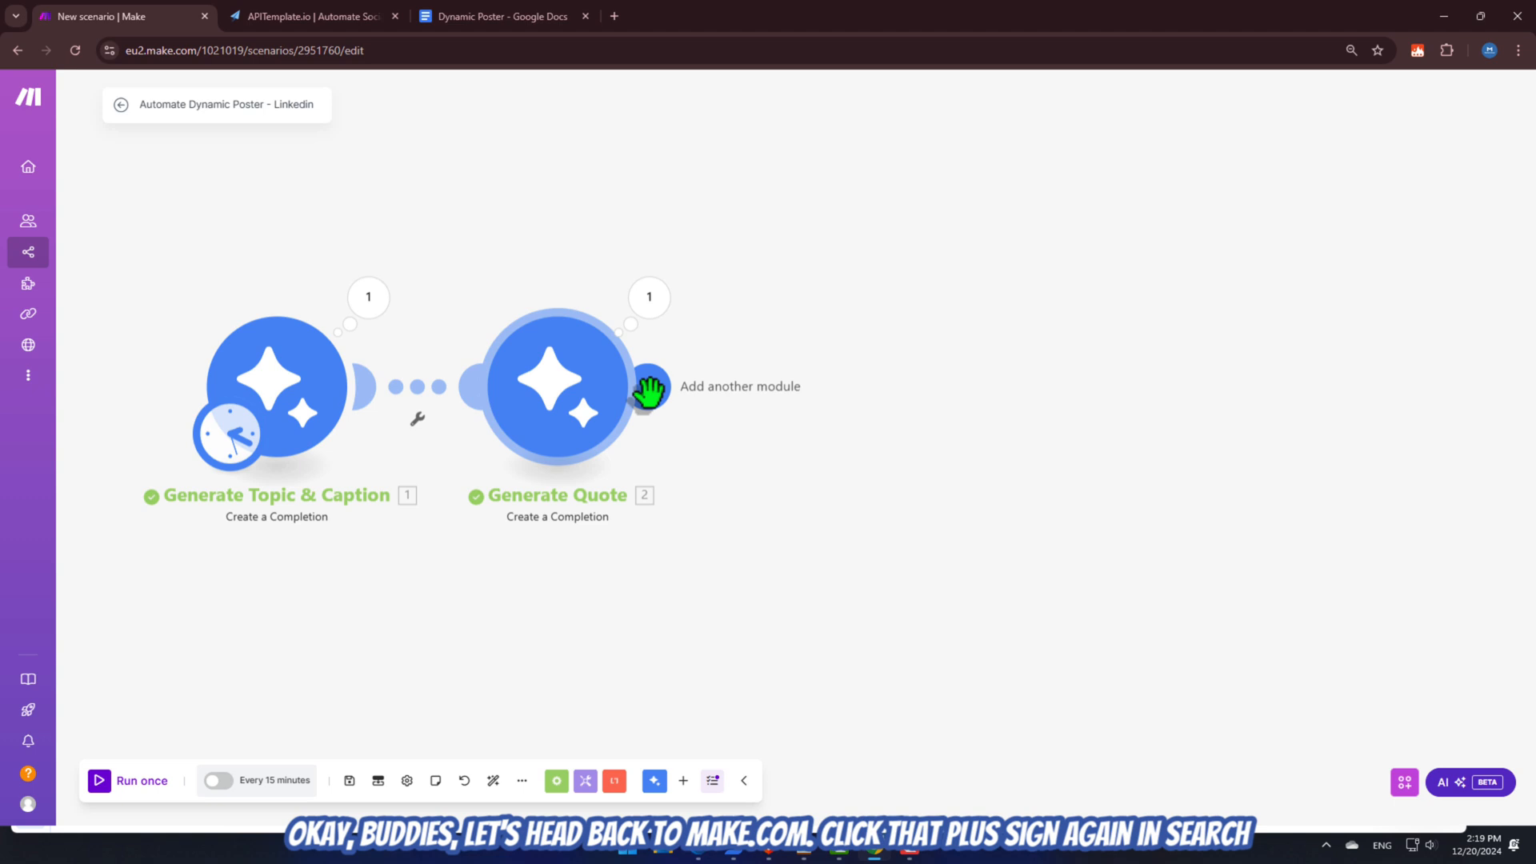
- Add an APITemplate.io Create an Image module after Generate Quote and begin a new connection
left_click(647, 389)
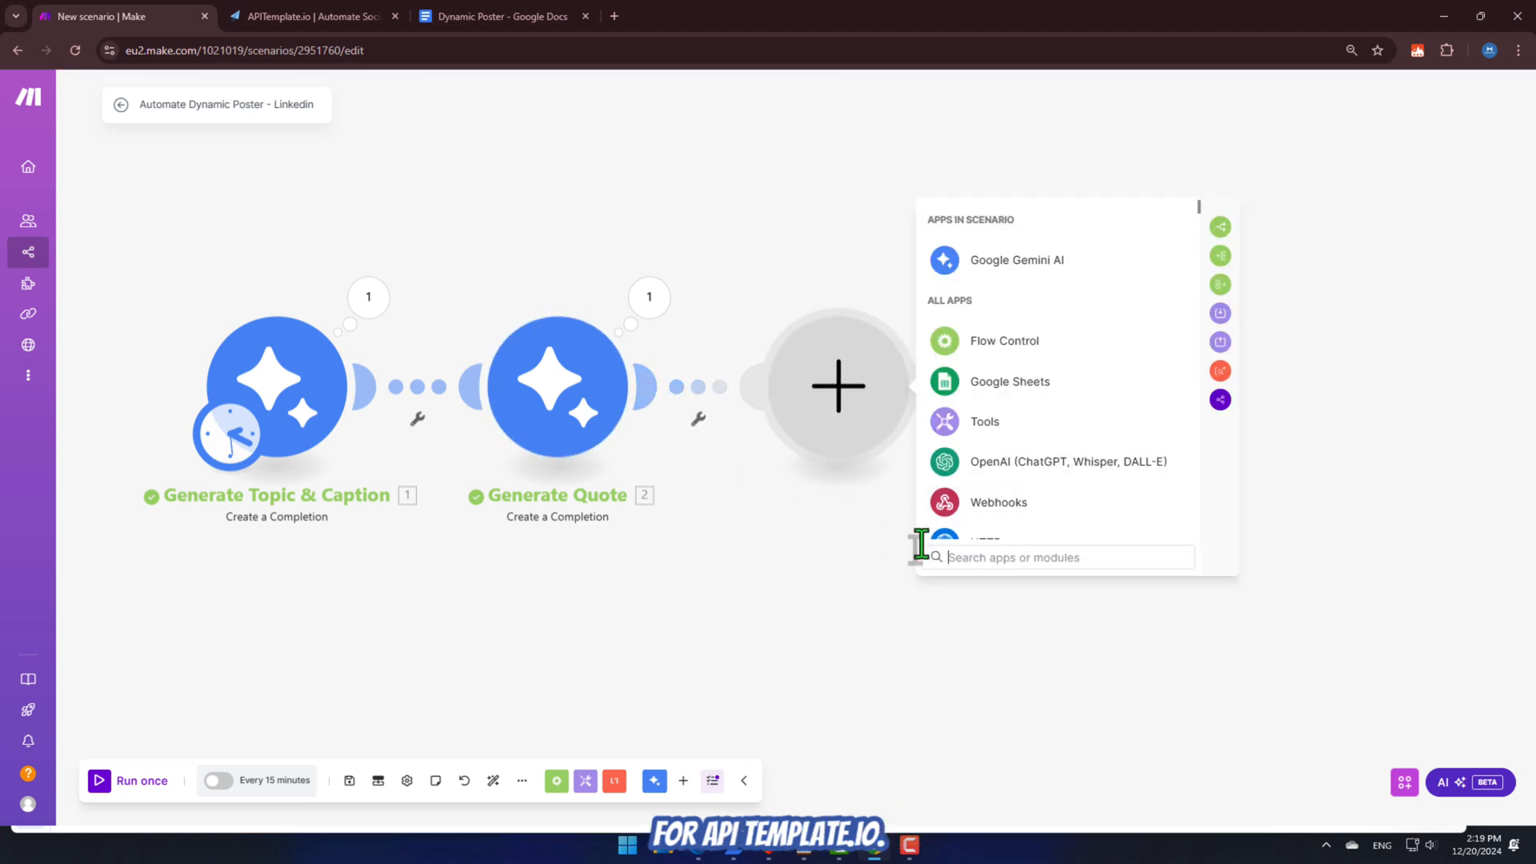
type("apitem")
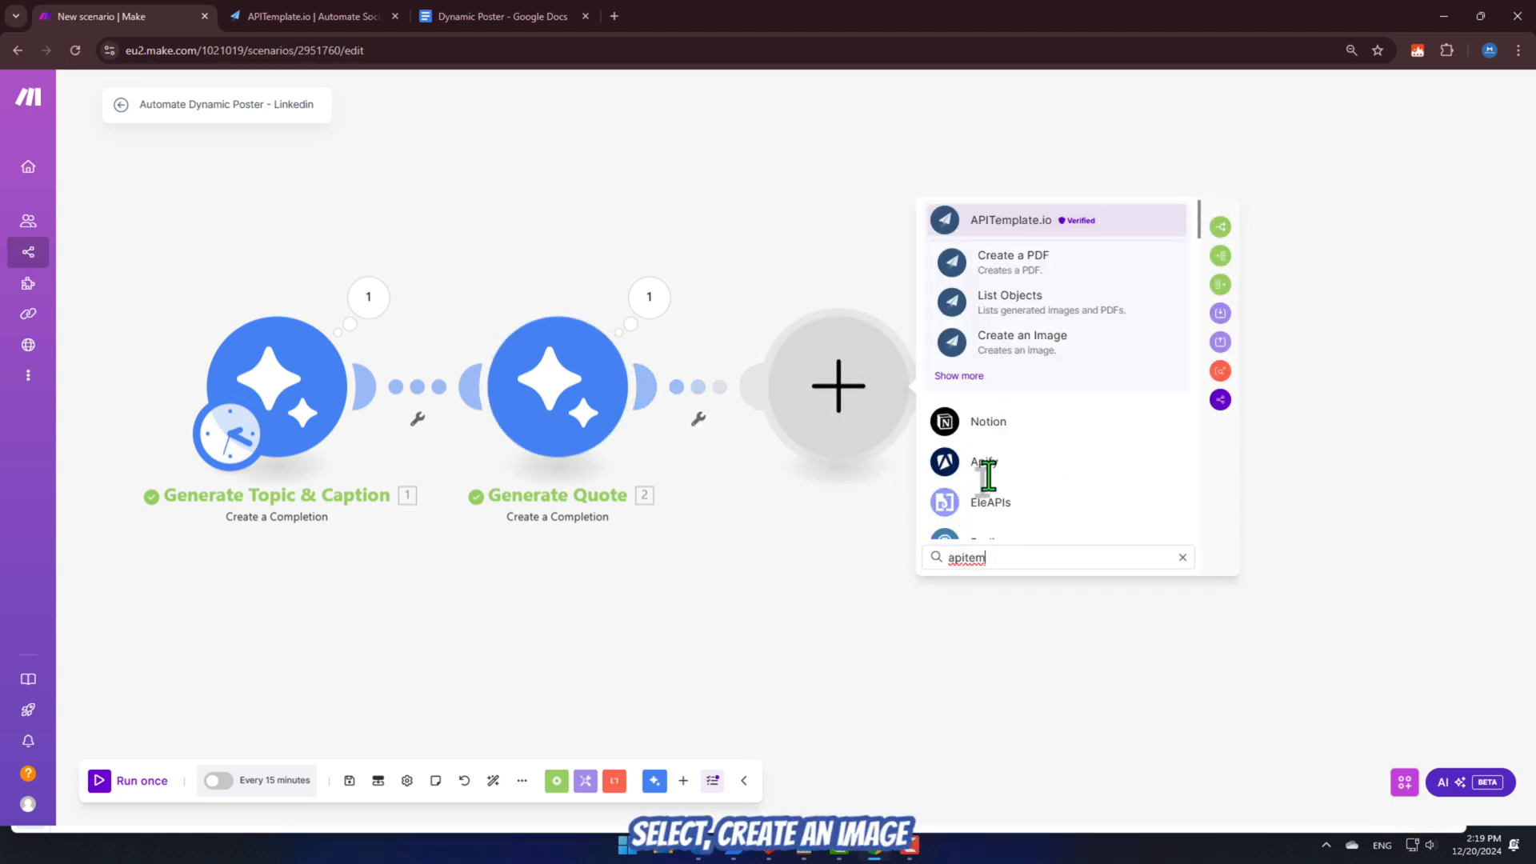
left_click(1020, 335)
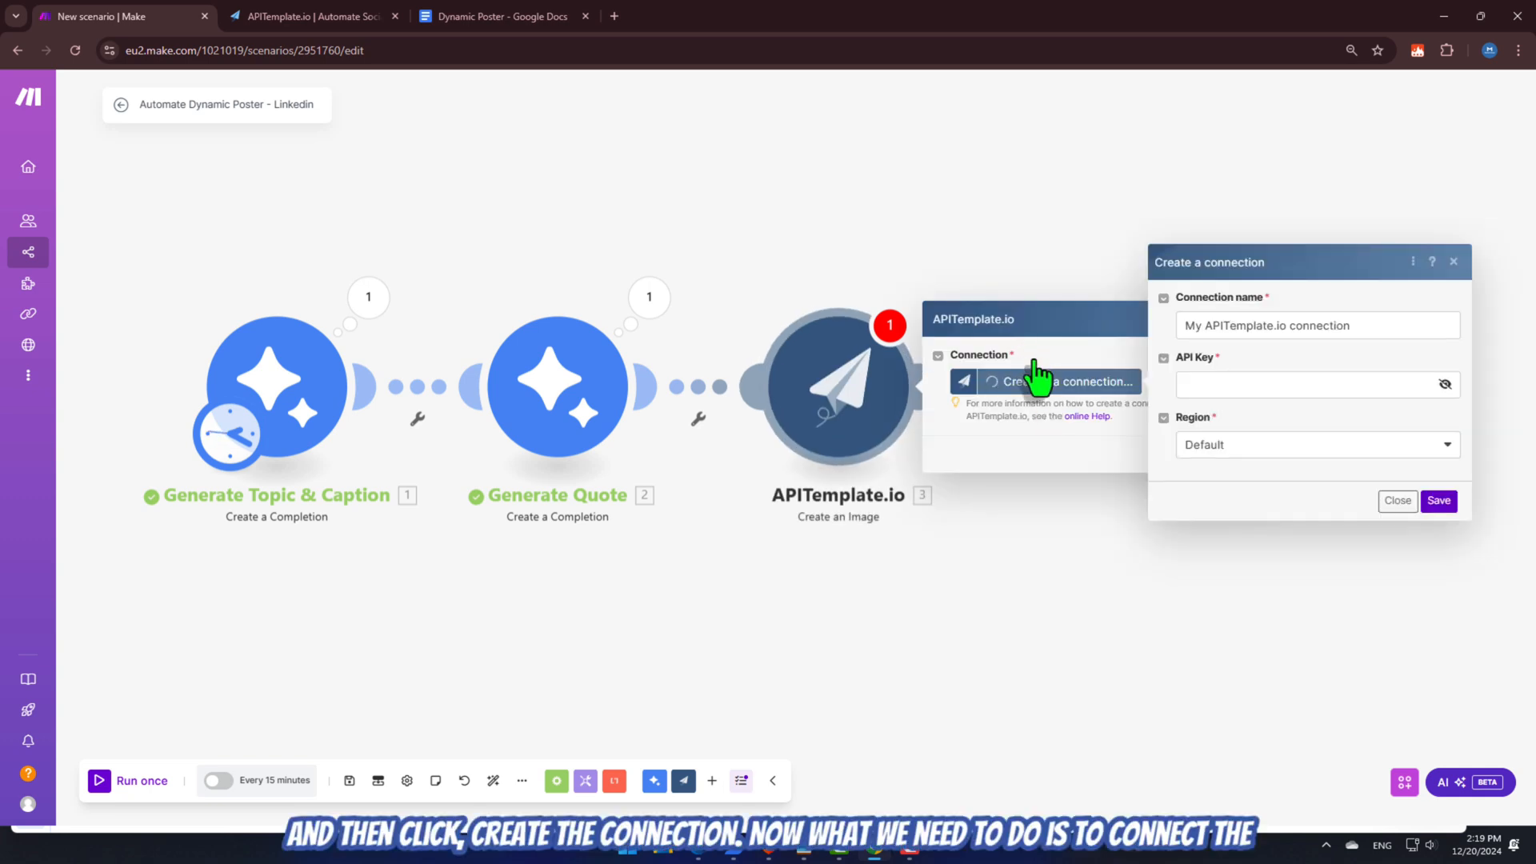
left_click(1313, 384)
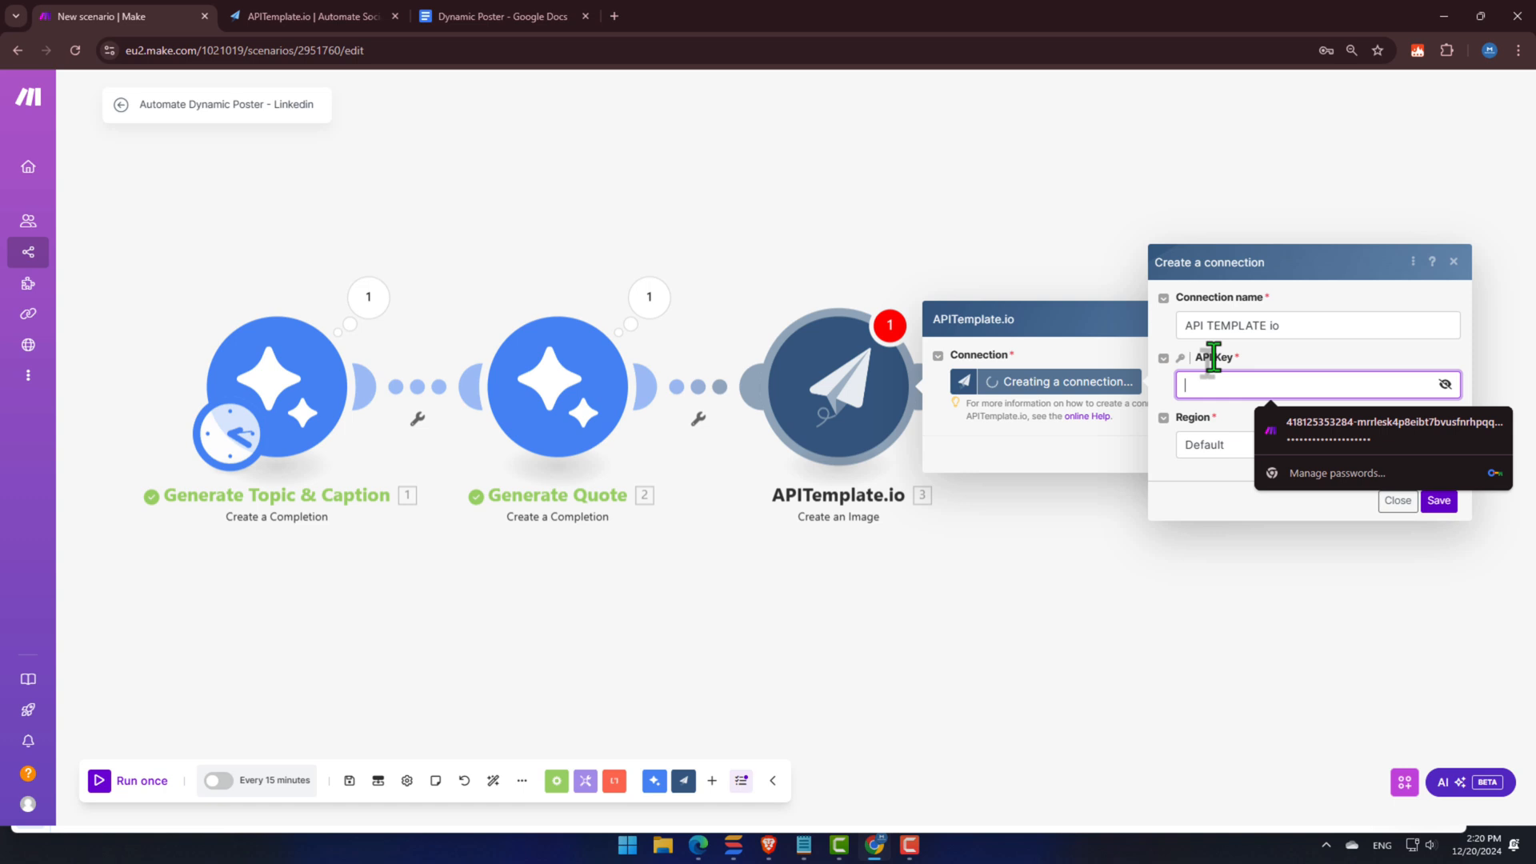
left_click(314, 16)
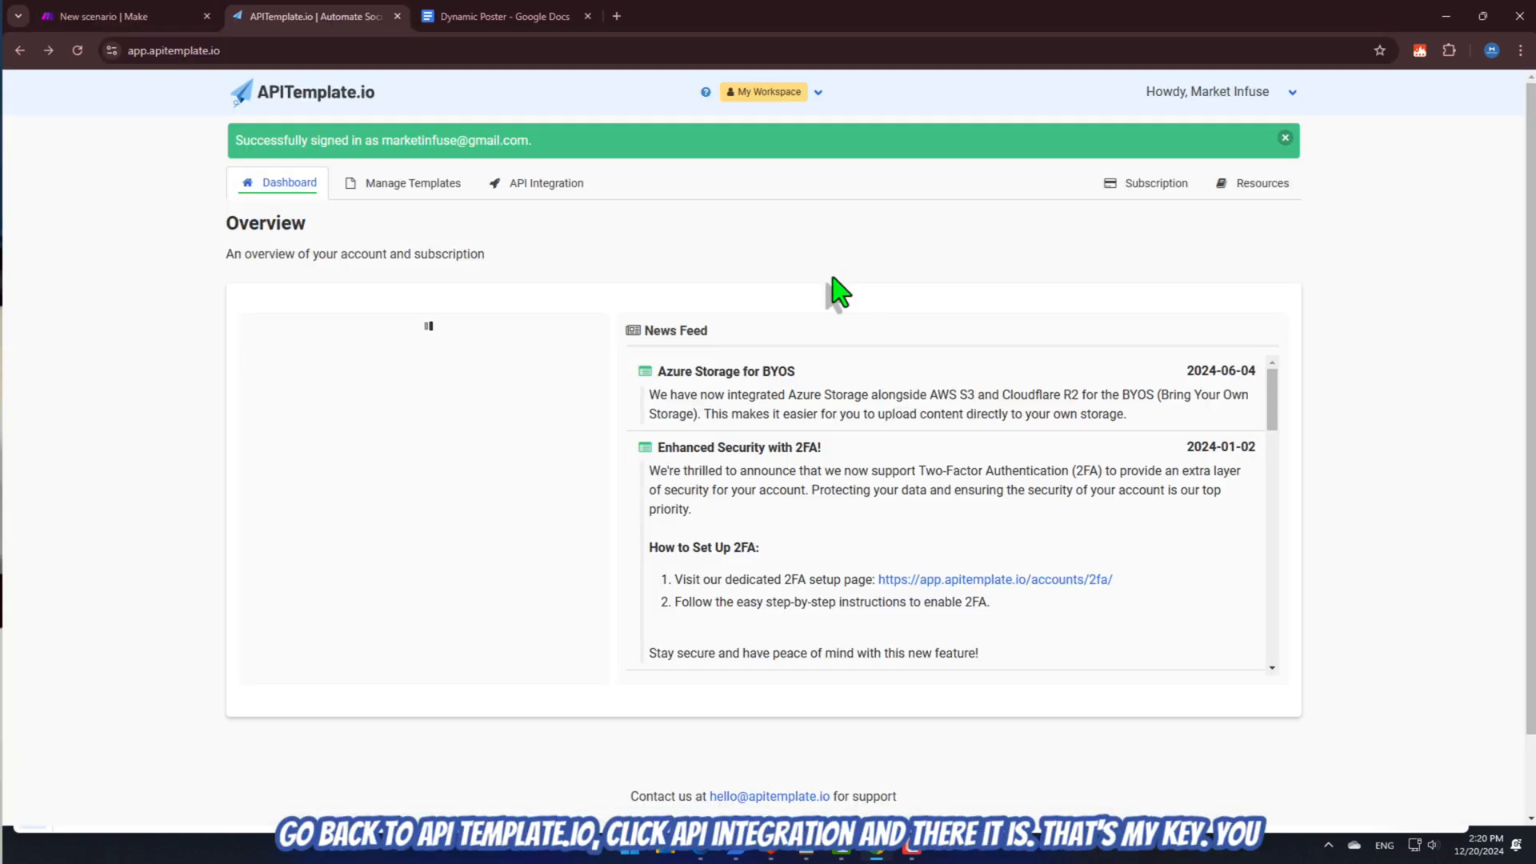
- Copy the API key from APITemplate.io's API Integration page
left_click(545, 184)
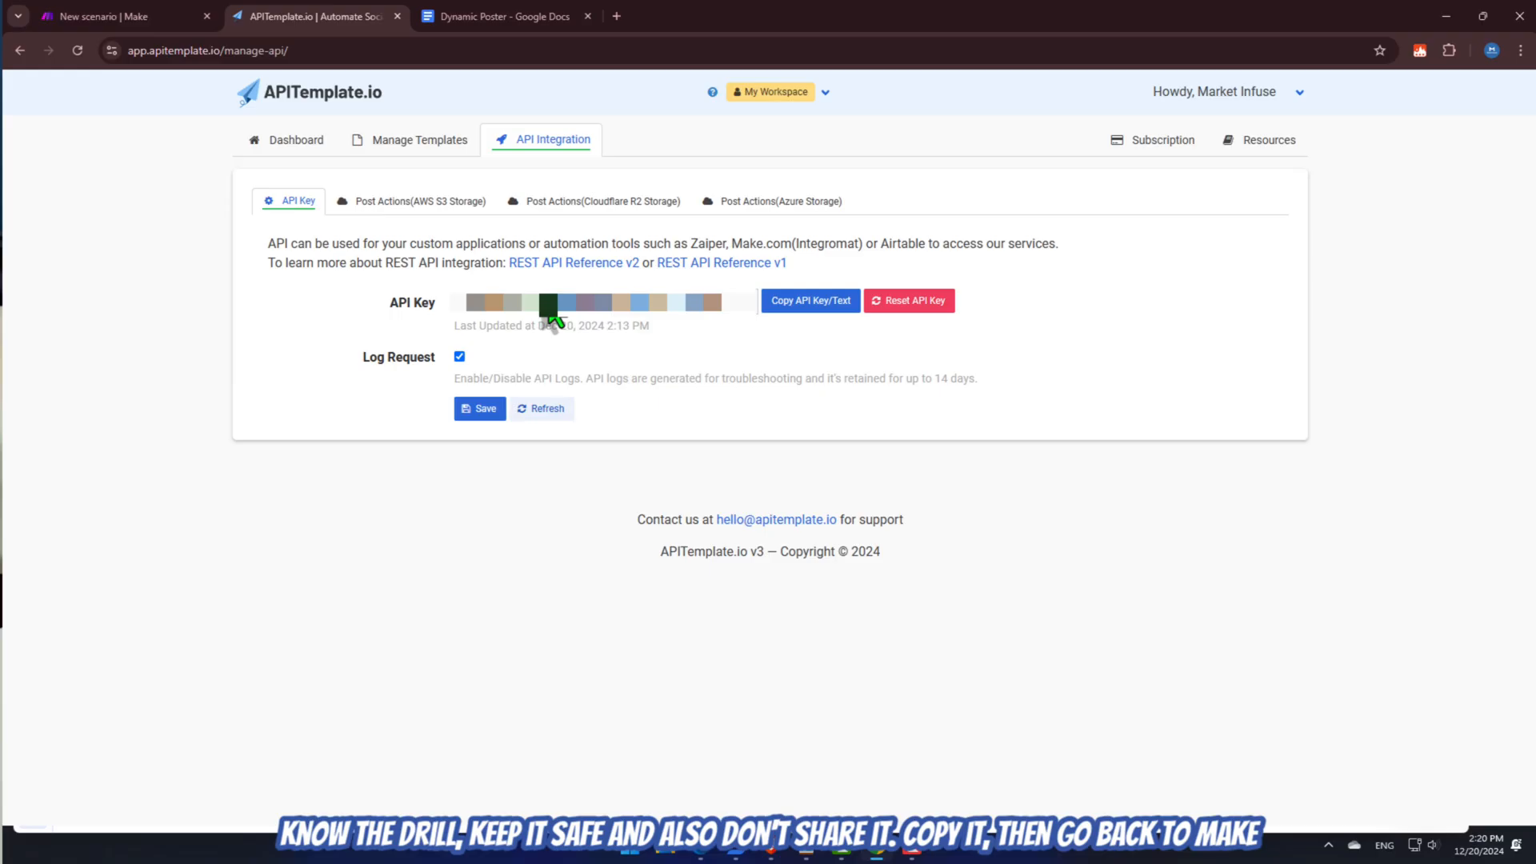
left_click(808, 301)
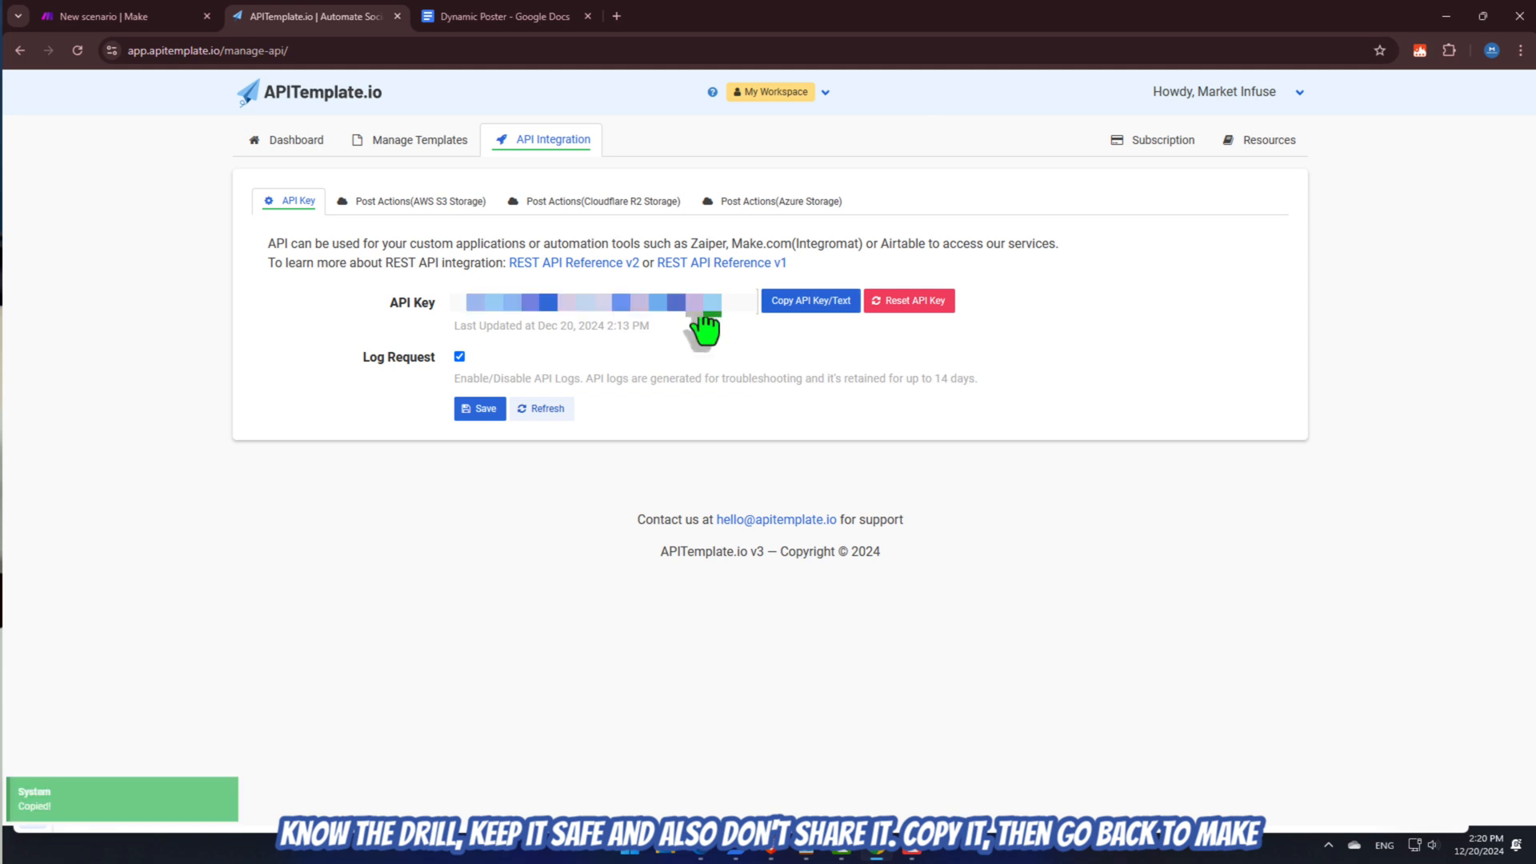
left_click(117, 16)
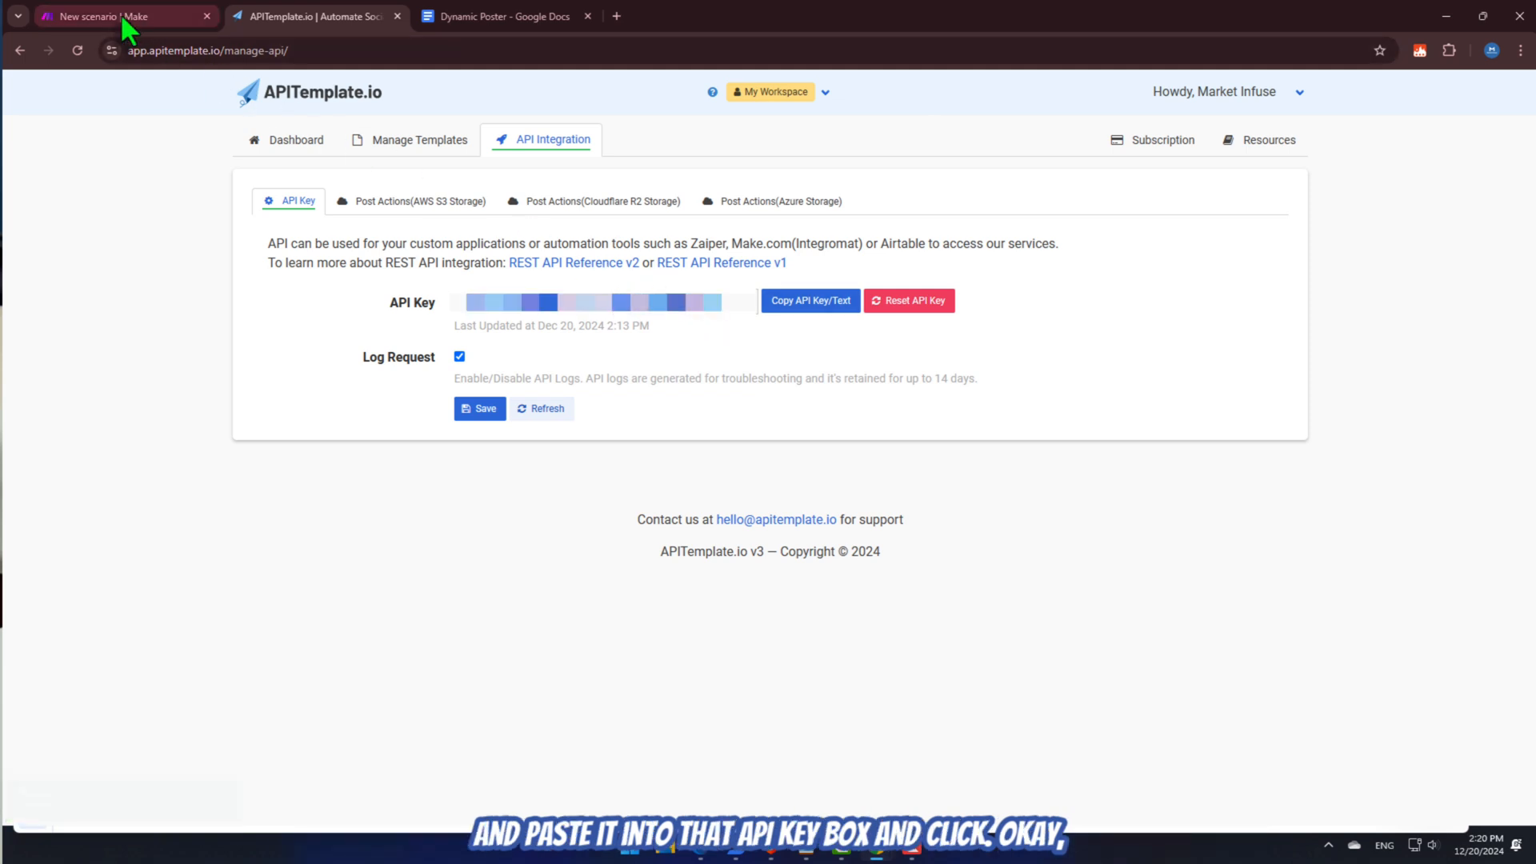
- Save the connection with the pasted API key and add one Key Value Pairs item
left_click(118, 15)
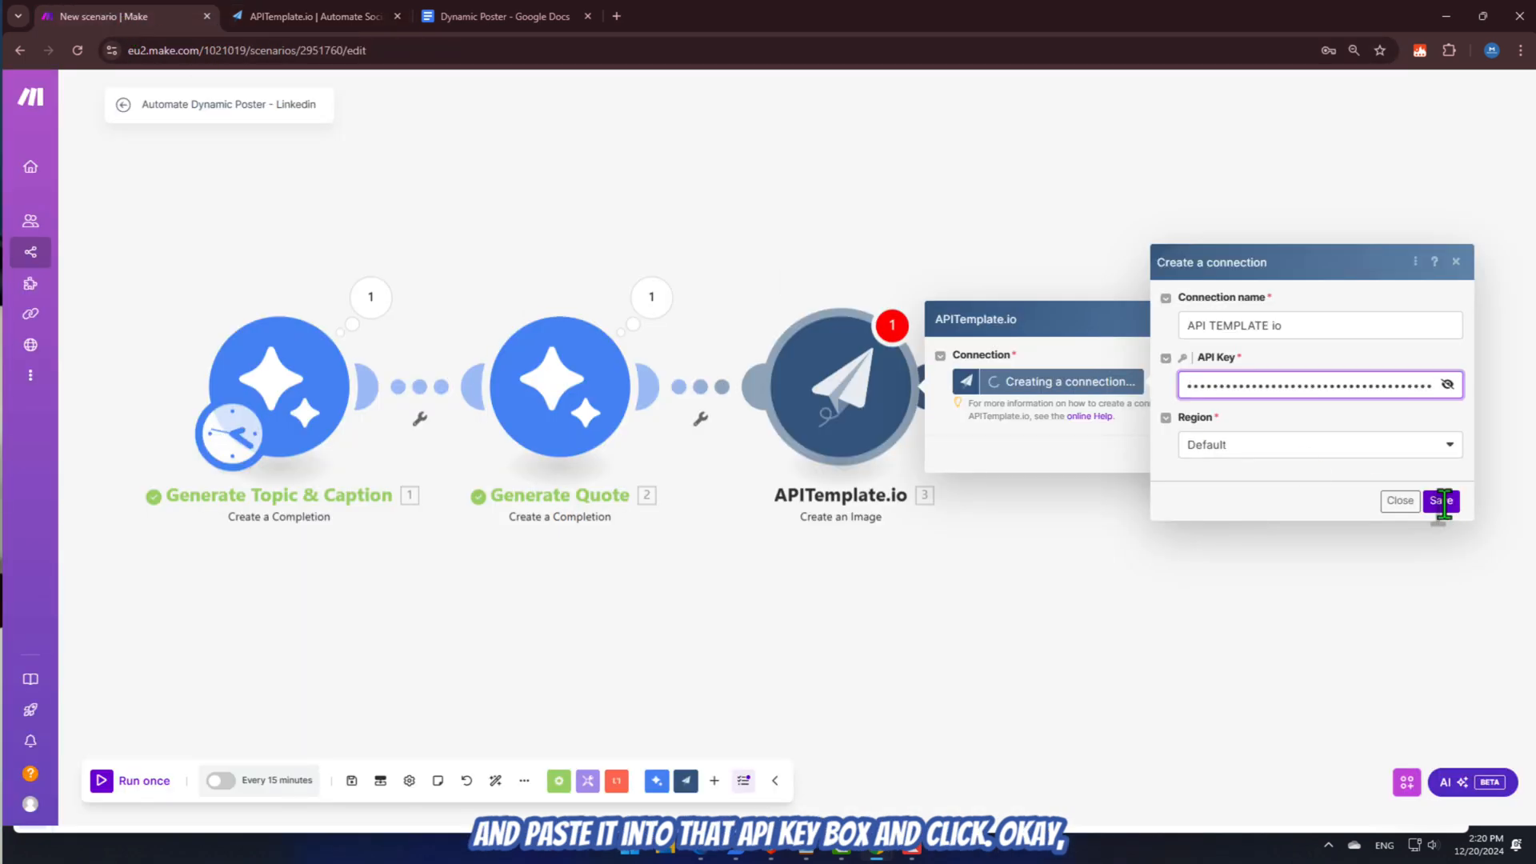
left_click(1440, 500)
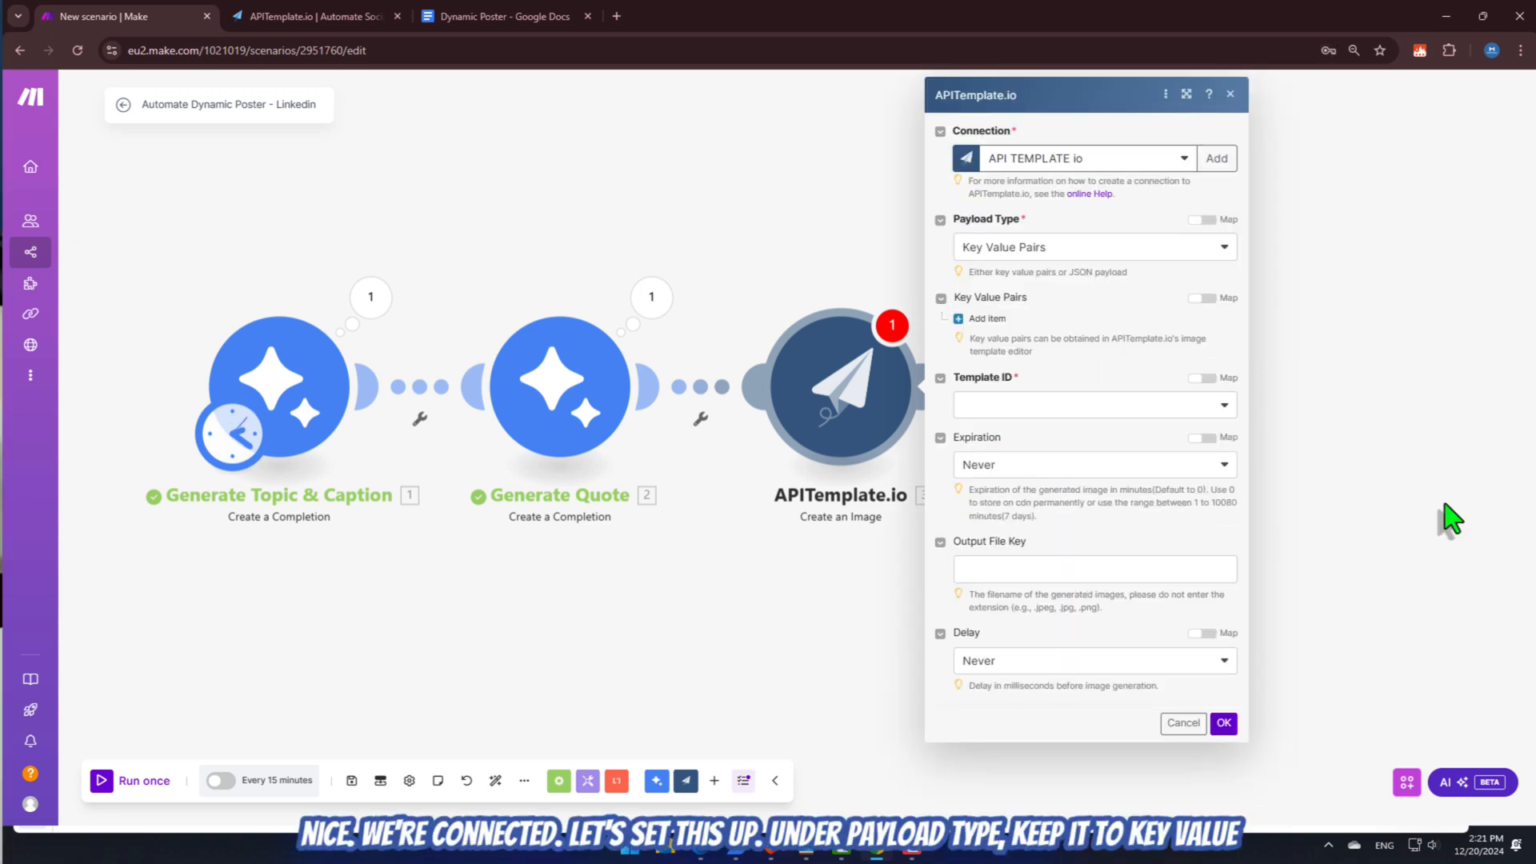
mouse_move(1160, 313)
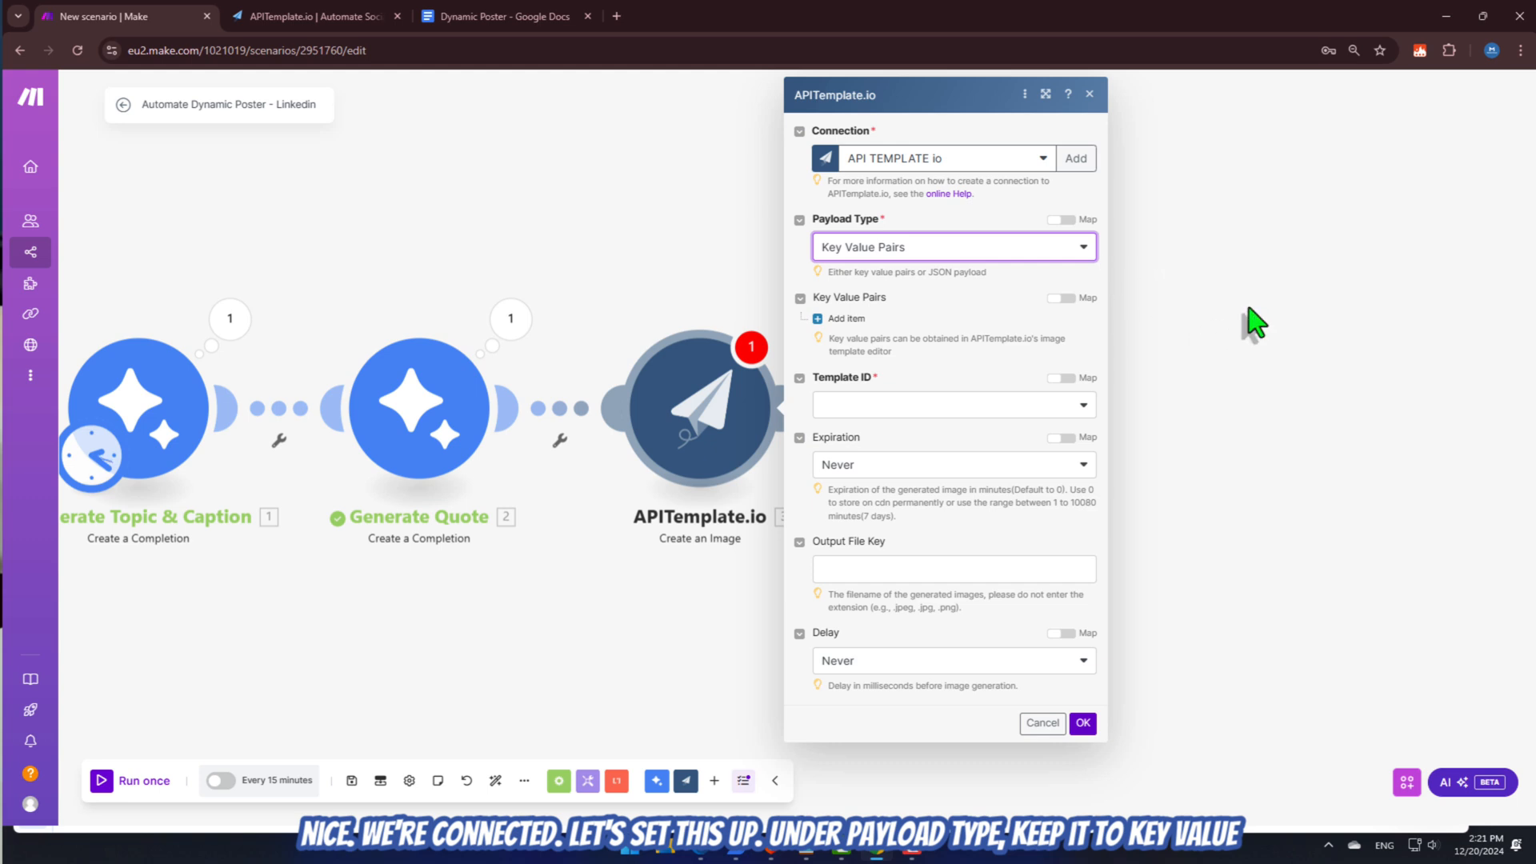
mouse_move(1172, 350)
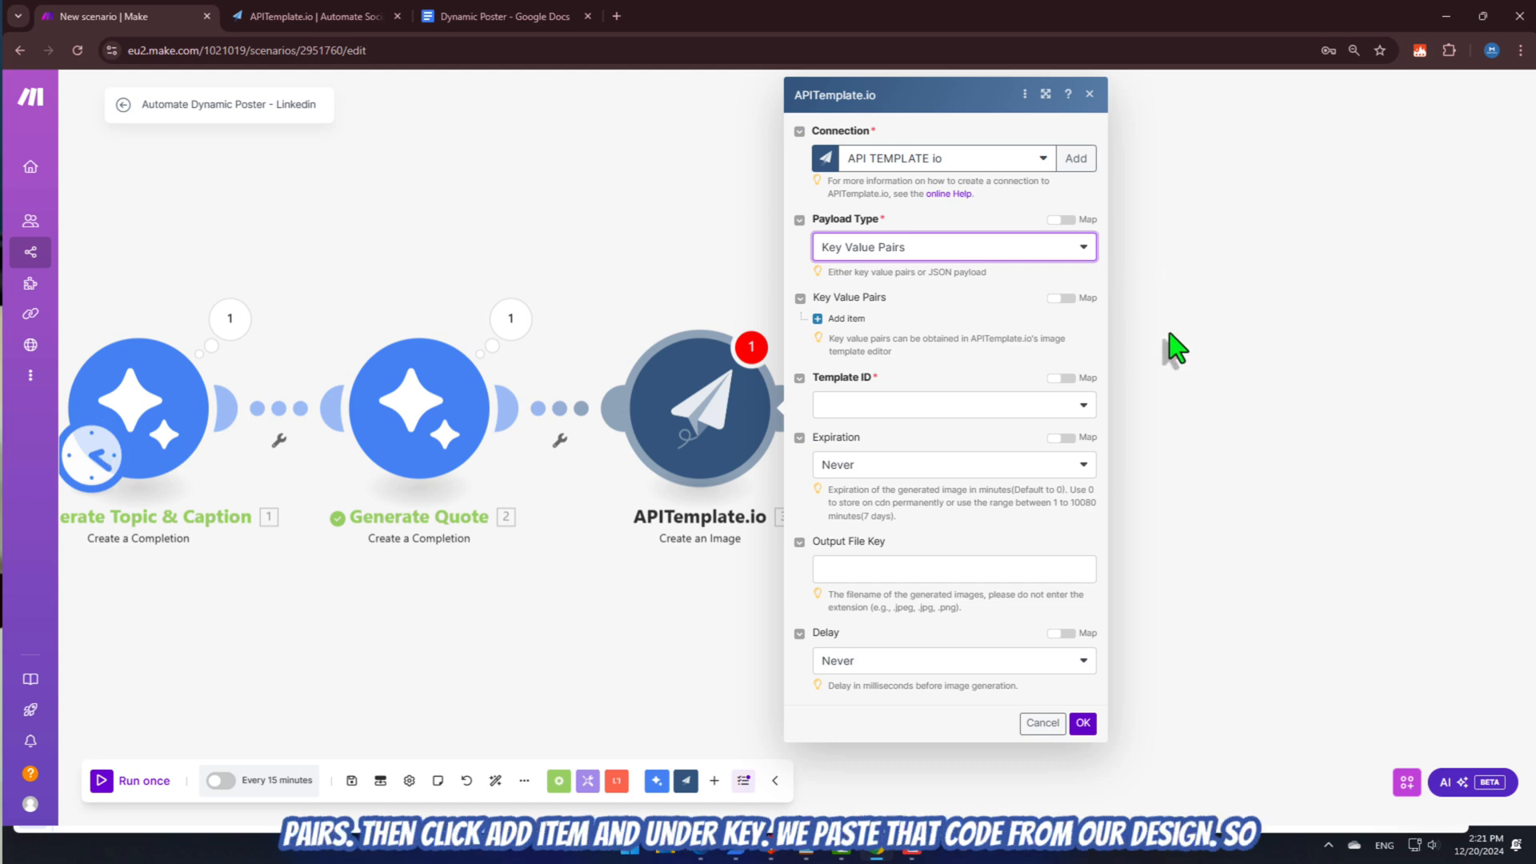
left_click(845, 318)
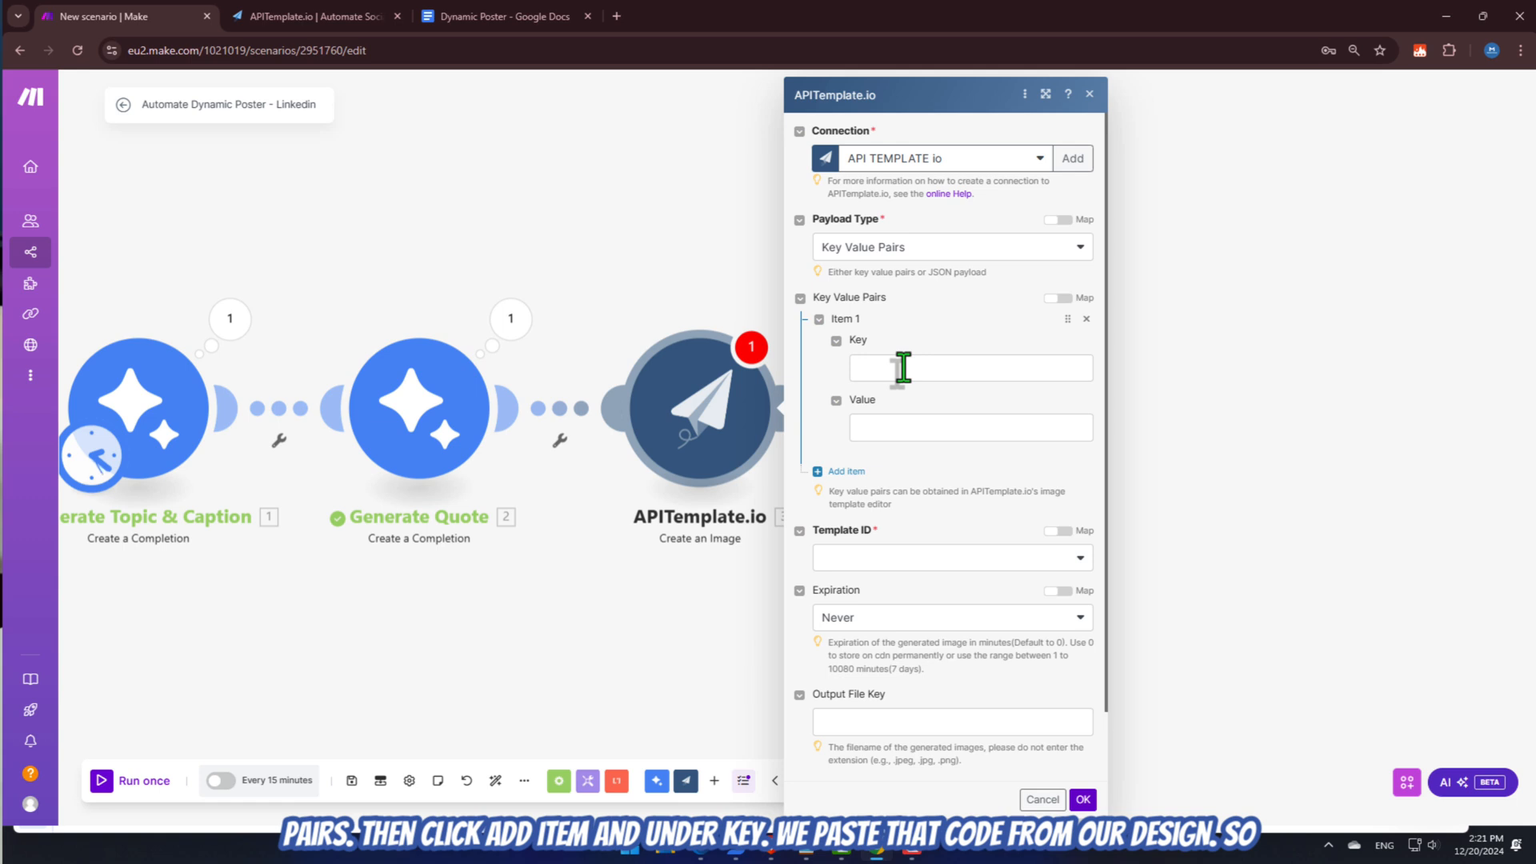
left_click(969, 368)
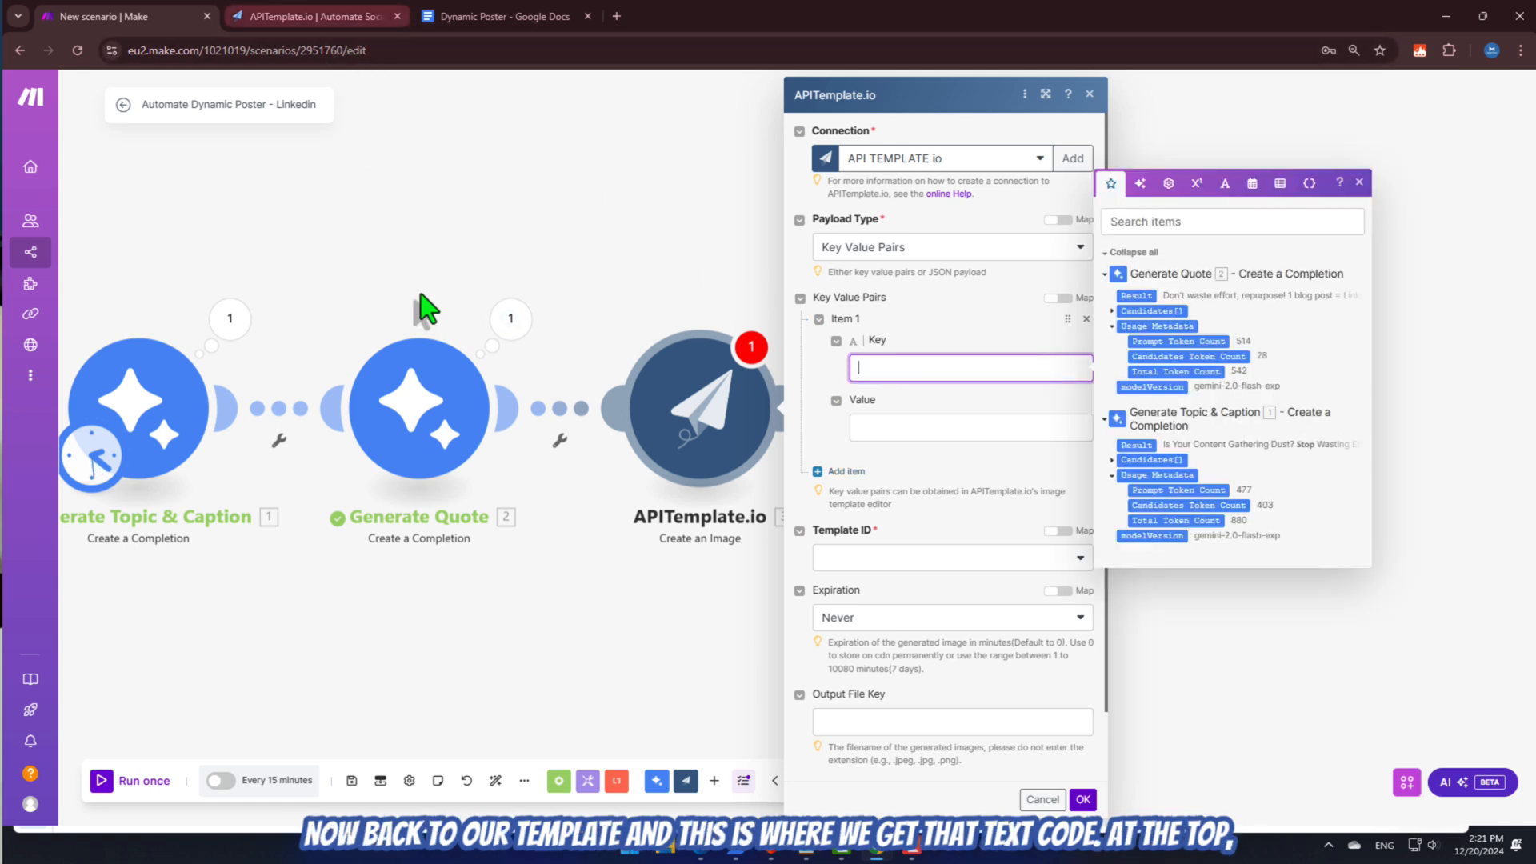
left_click(313, 16)
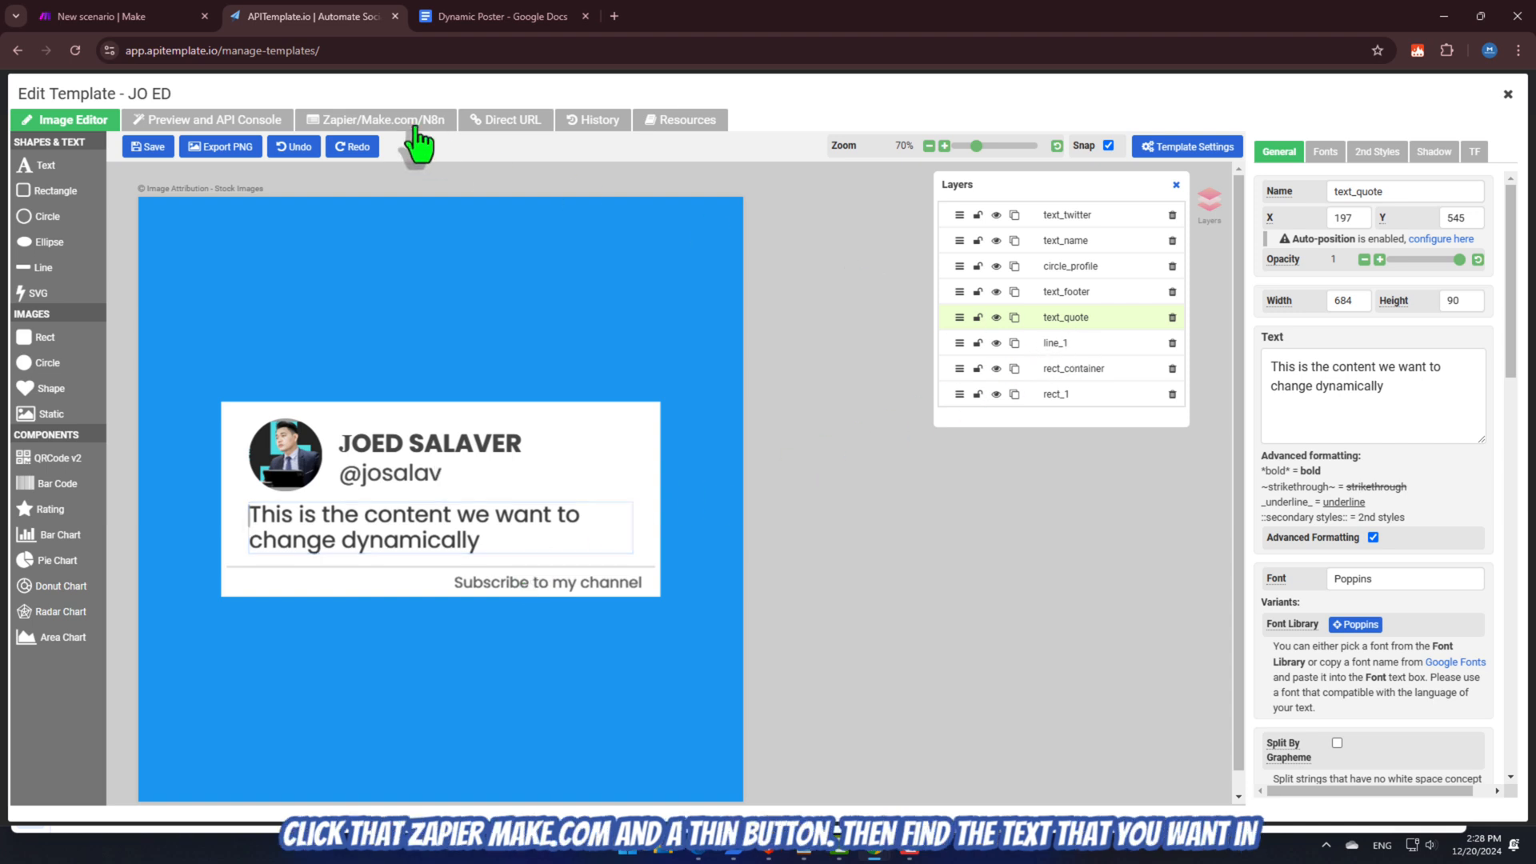
- Copy the text_quote.text property from the template's Zapier/Make.com/N8n properties list
left_click(375, 119)
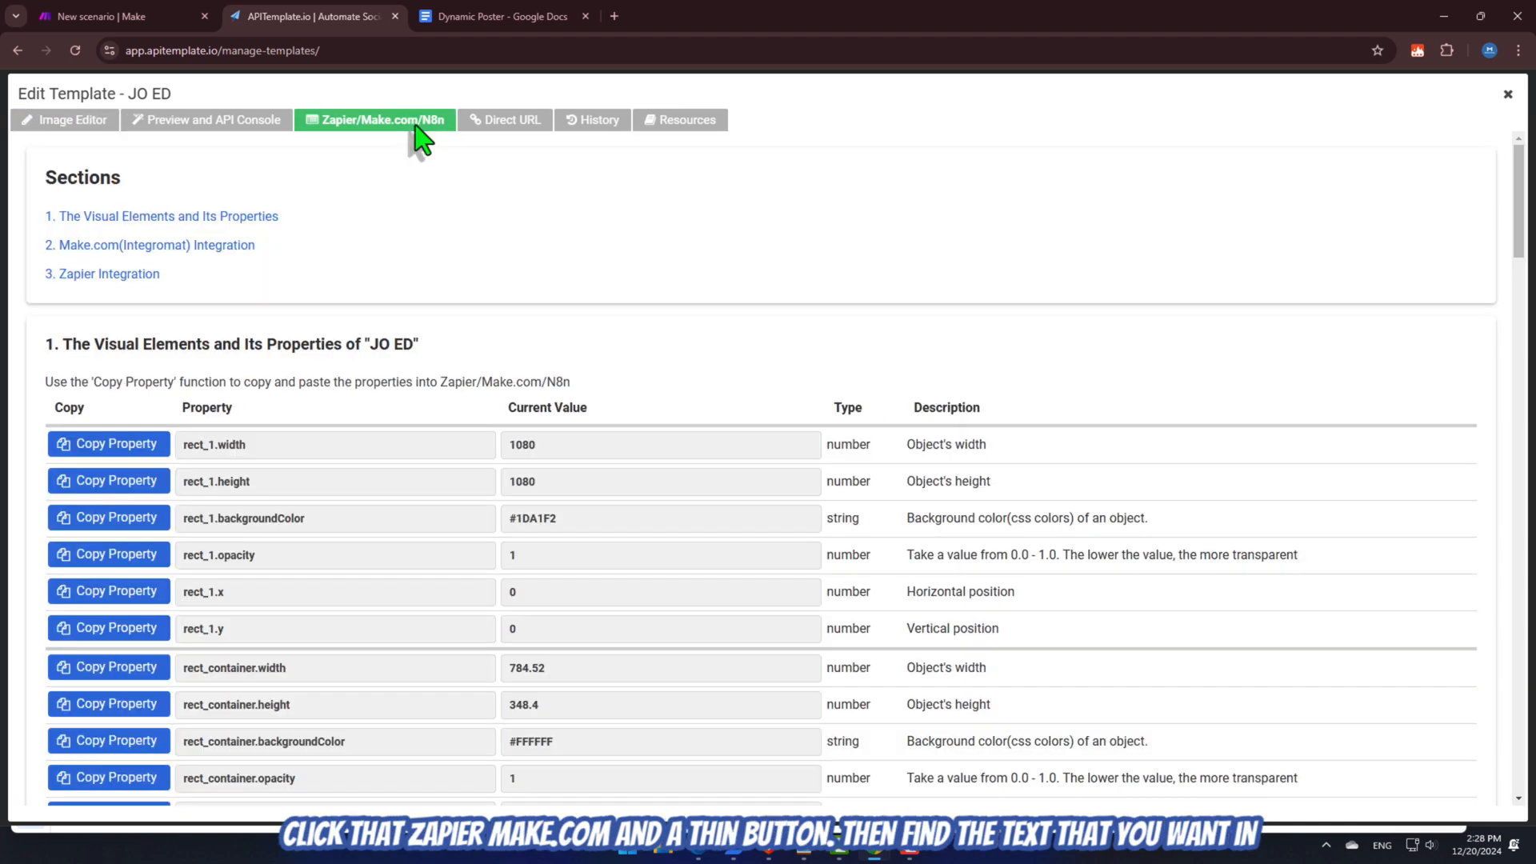
scroll("down", 3)
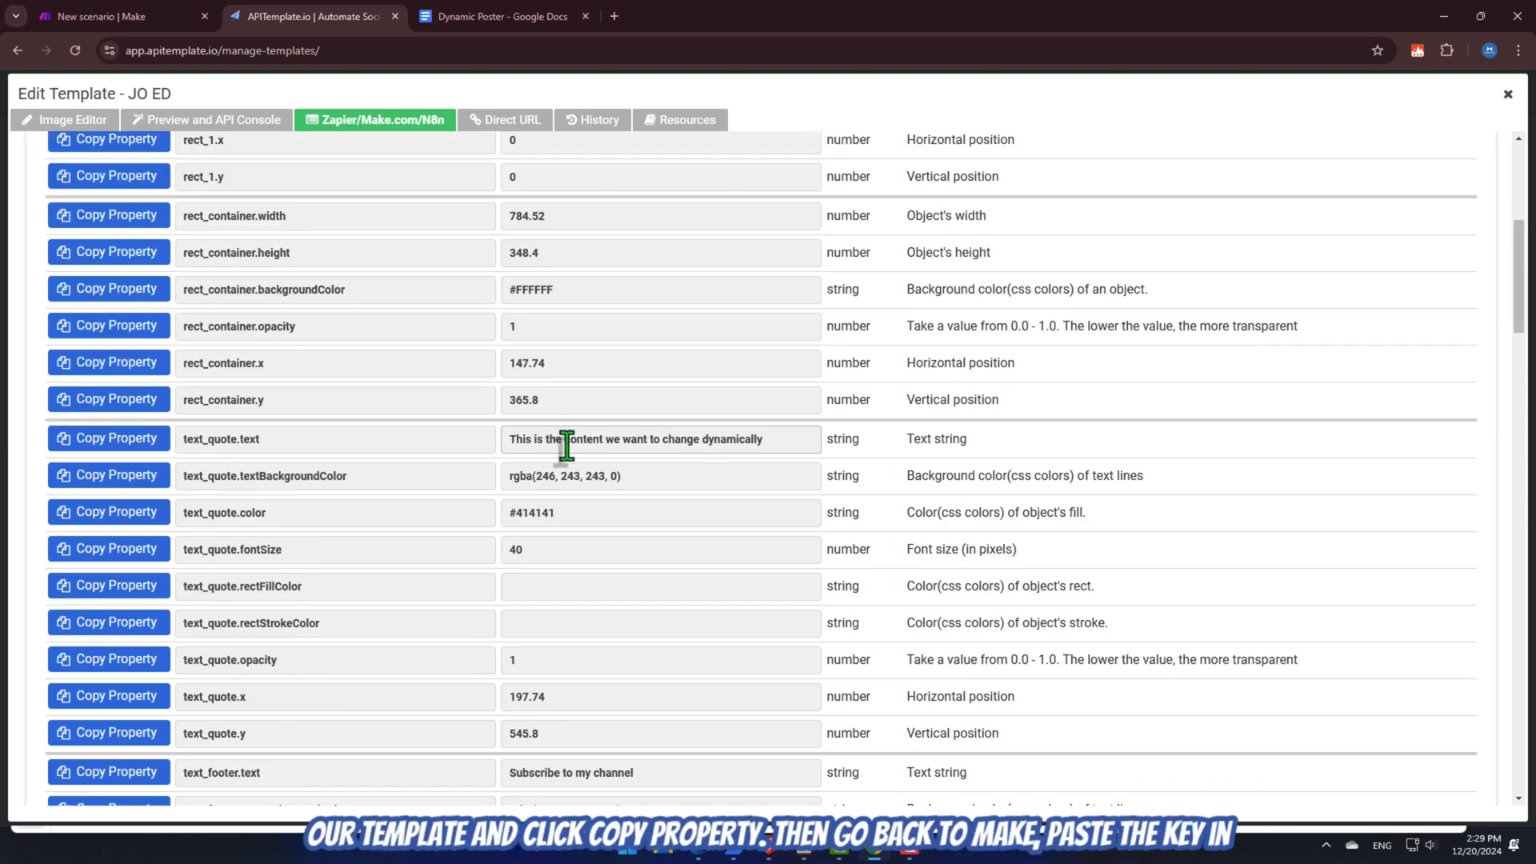
left_click(108, 438)
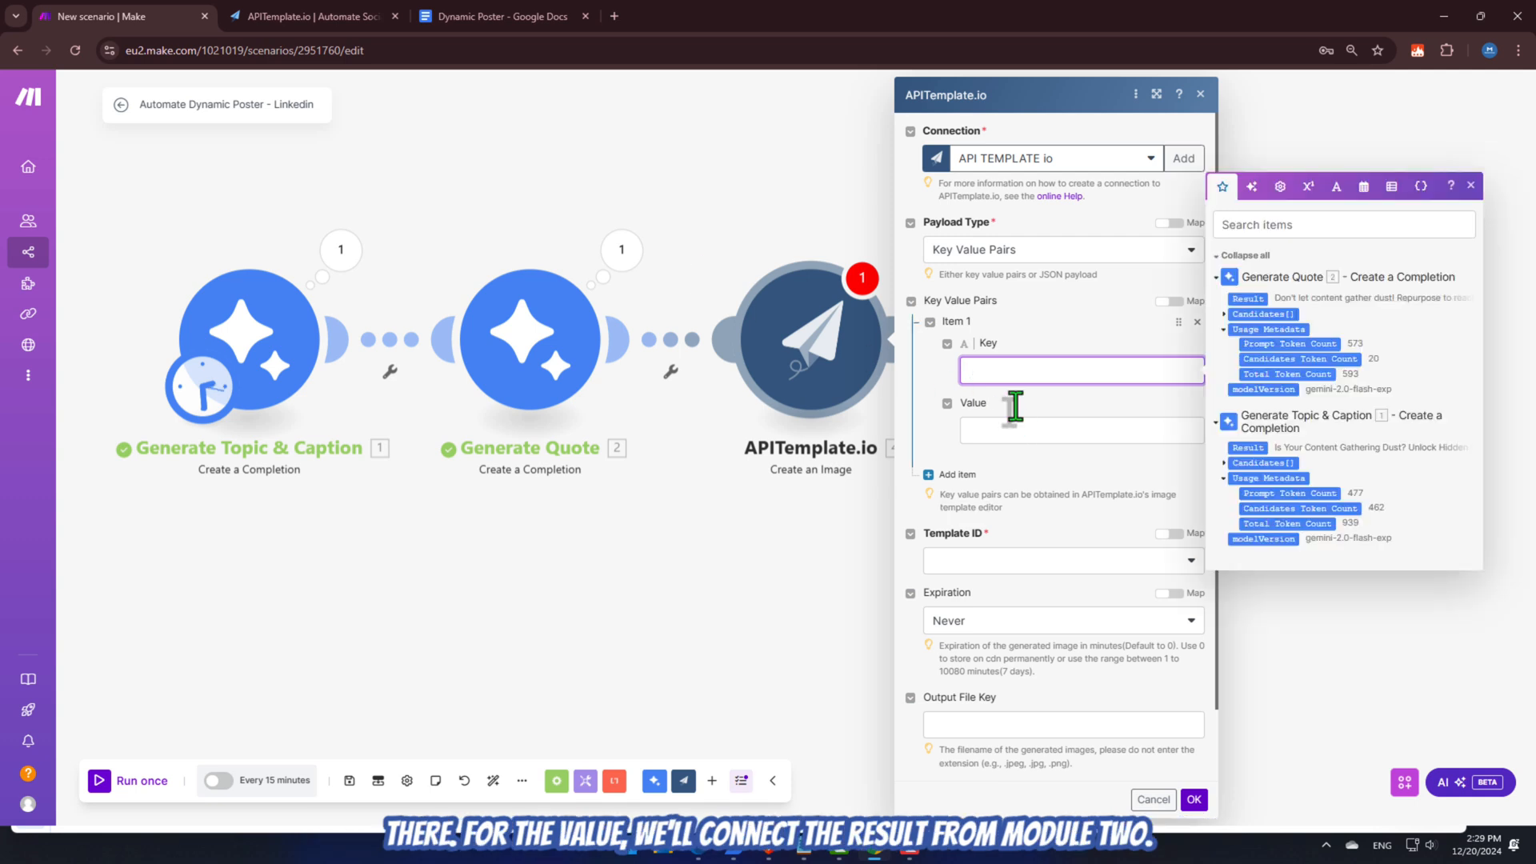
- Set key text_quote.text to Generate Quote's Result and select template JO ED
type("text_quote.text")
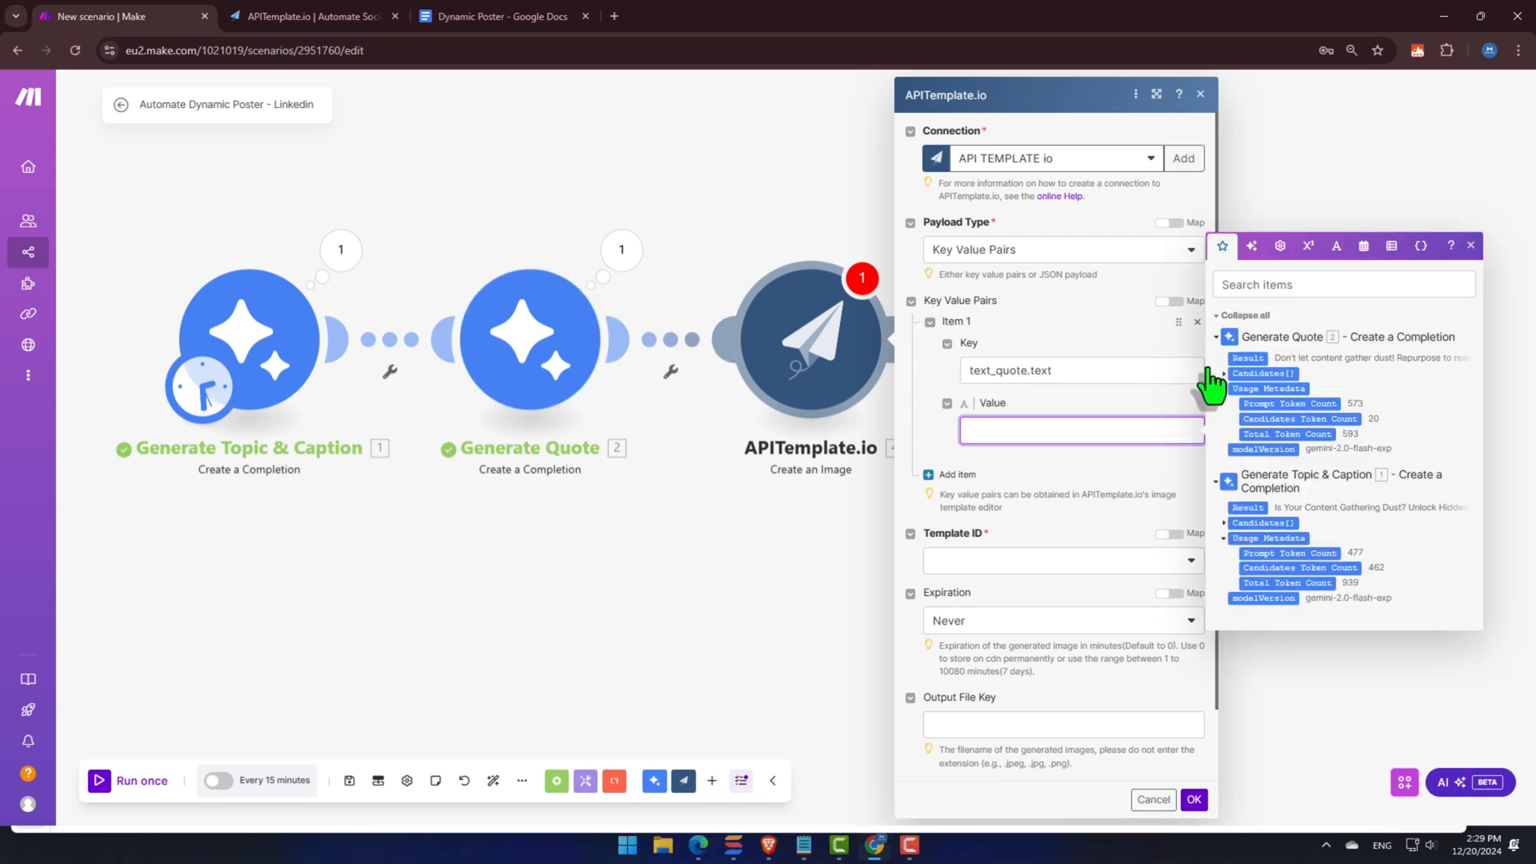
left_click(1247, 357)
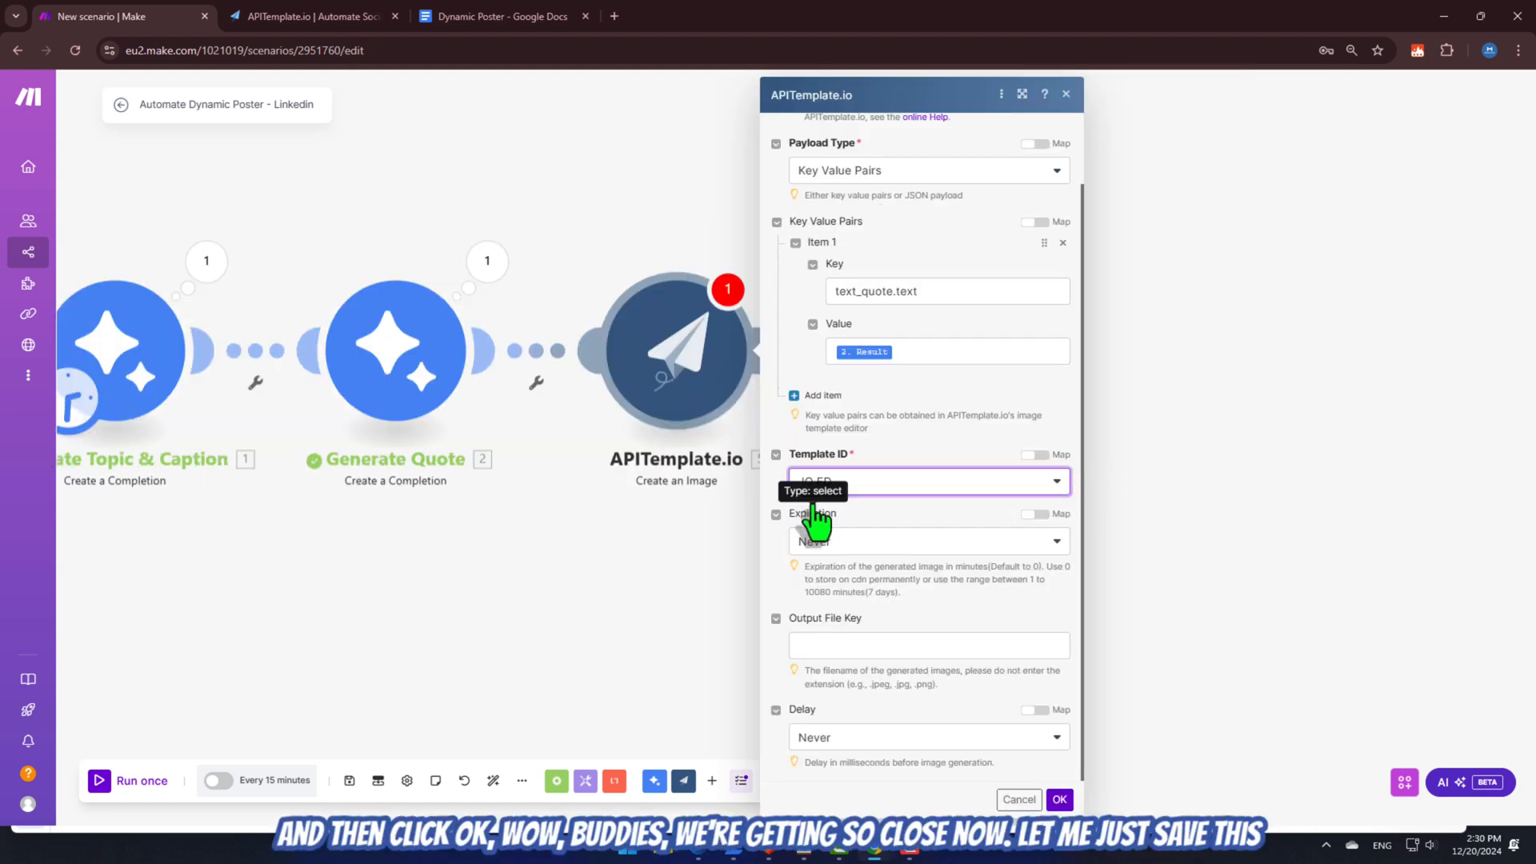
left_click(1059, 799)
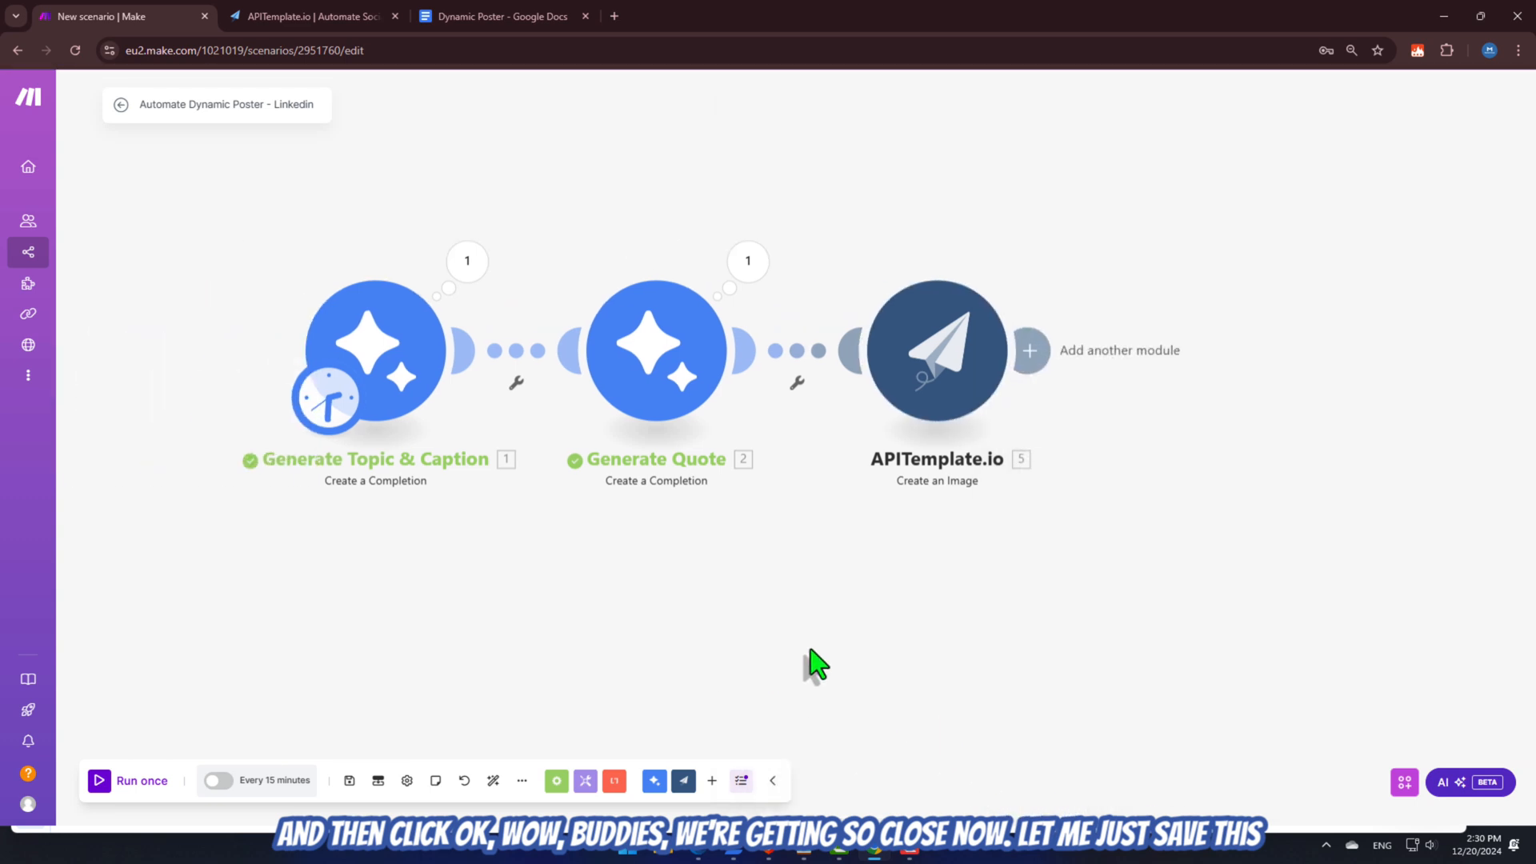
- Save and run the three-module scenario, then inspect the run's output
left_click(348, 781)
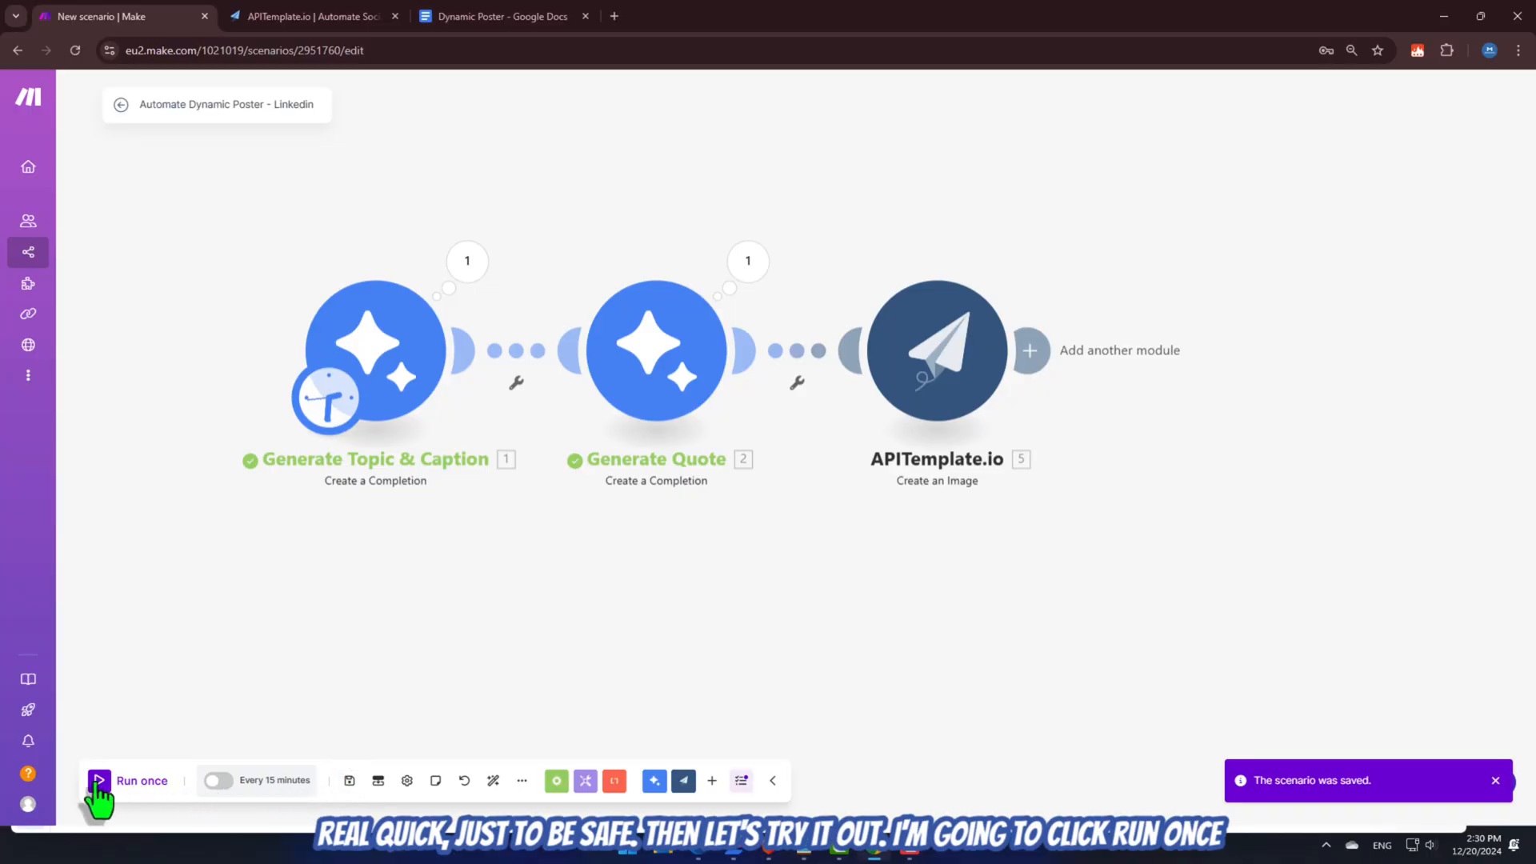
left_click(97, 781)
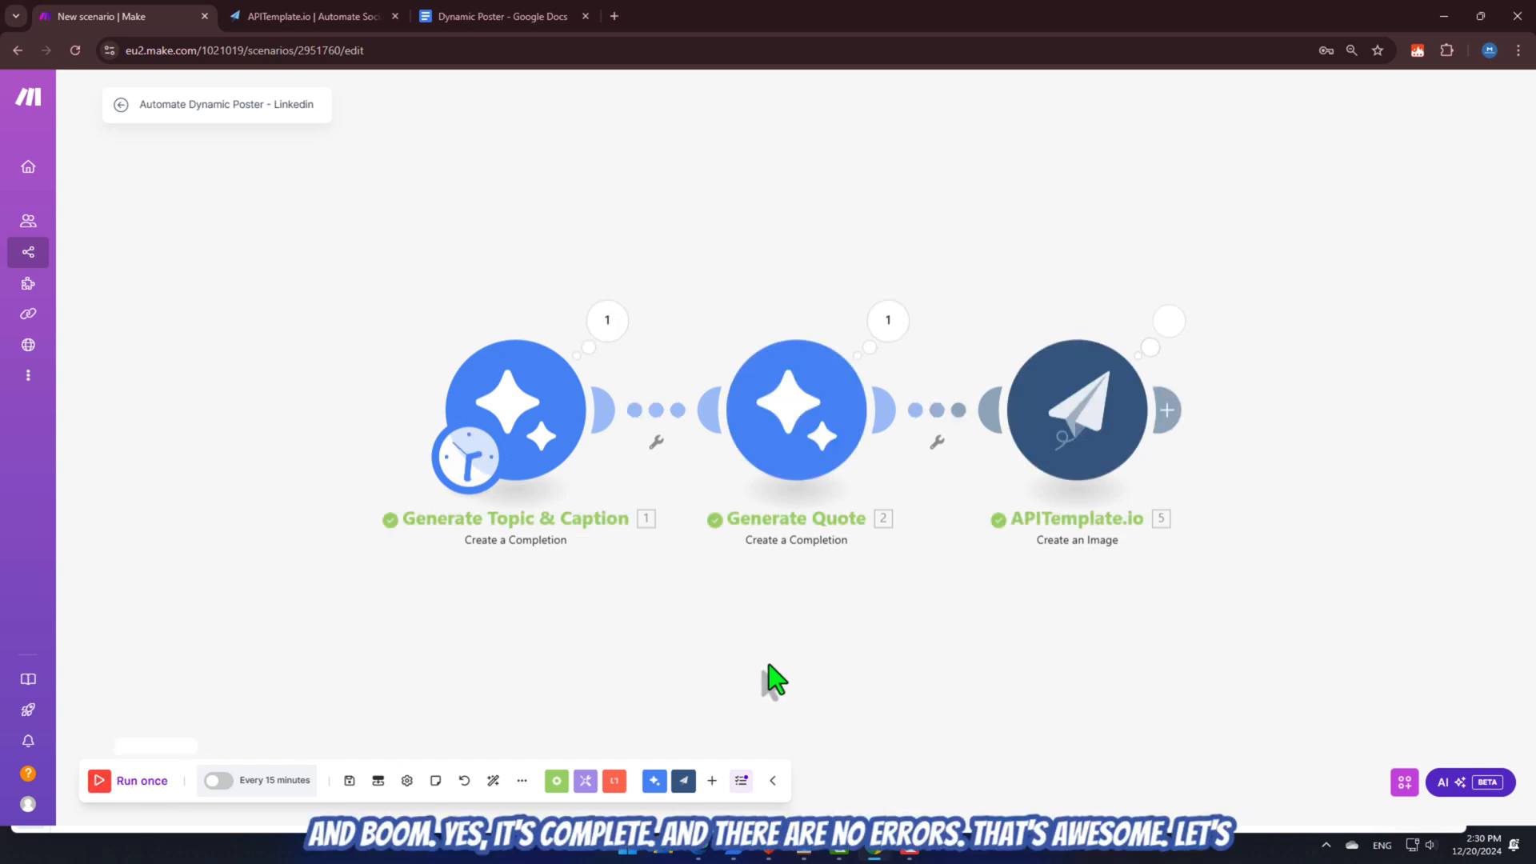
mouse_move(728, 576)
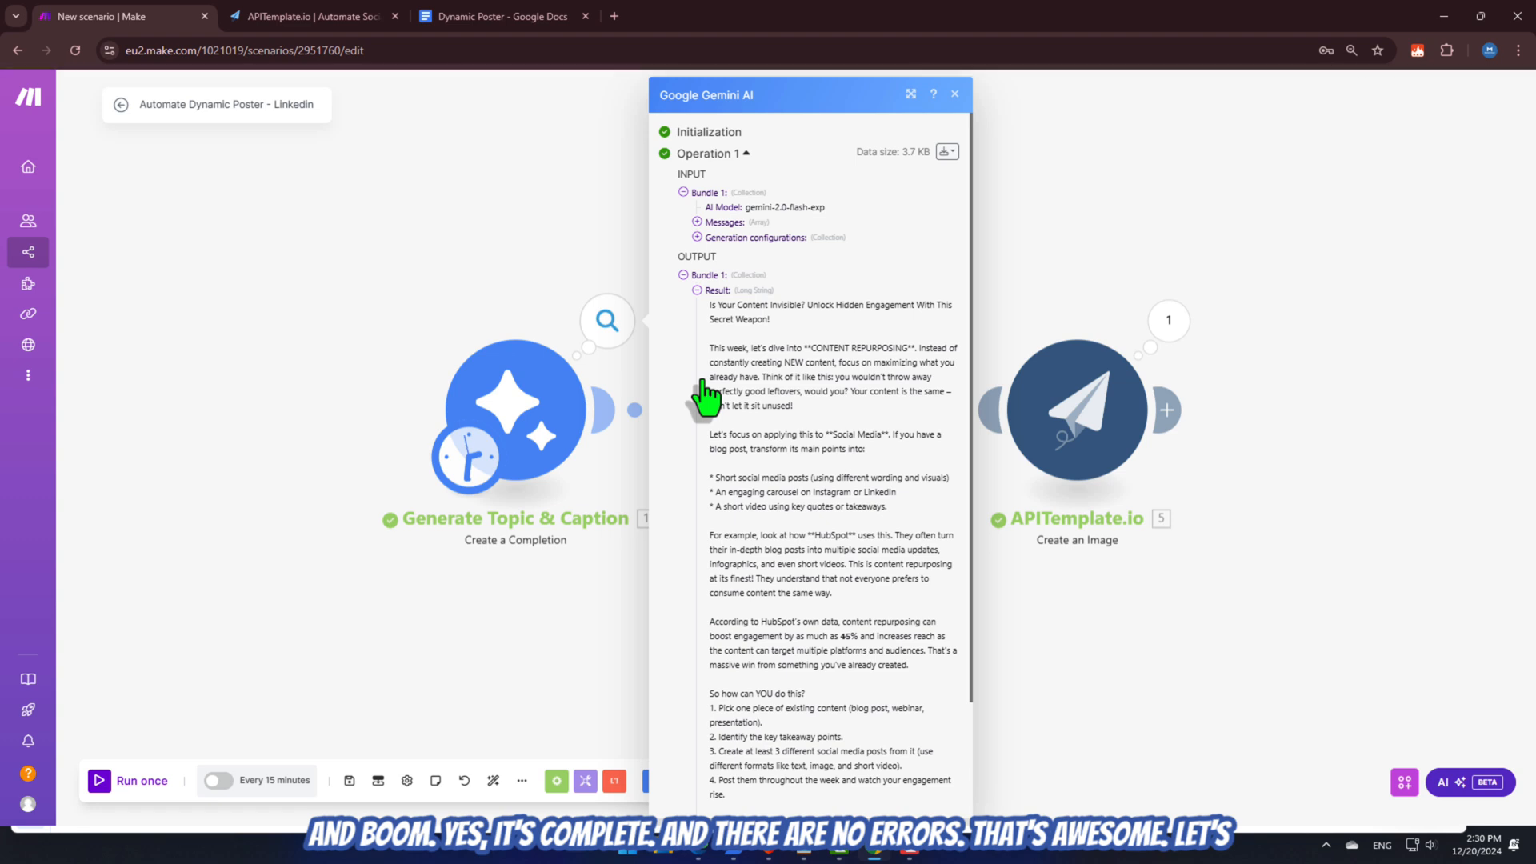
double_click(829, 348)
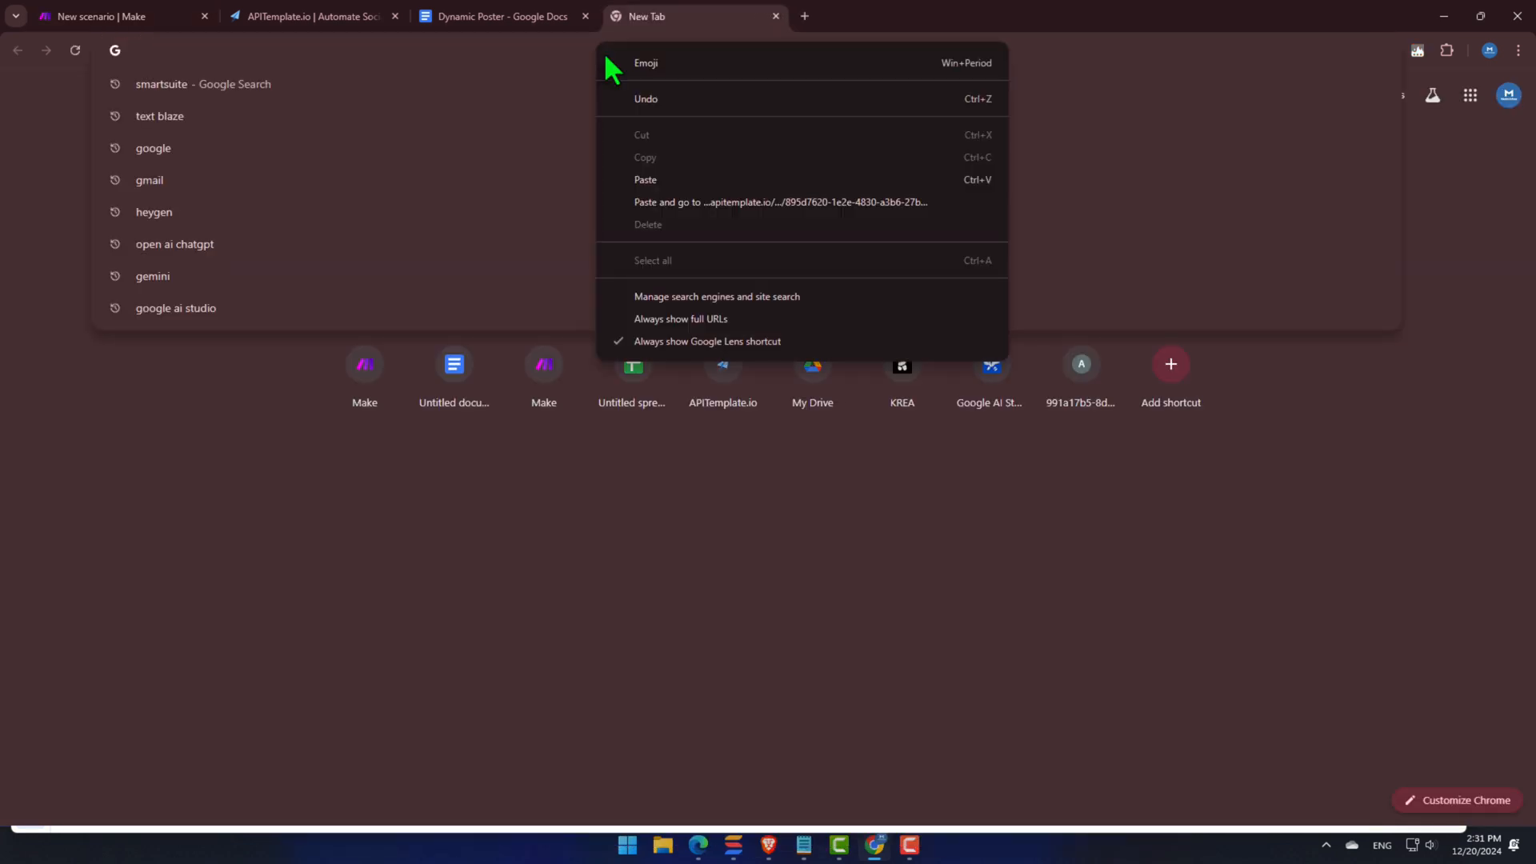
- Open the generated poster image from the copied APITemplate.io link
left_click(645, 179)
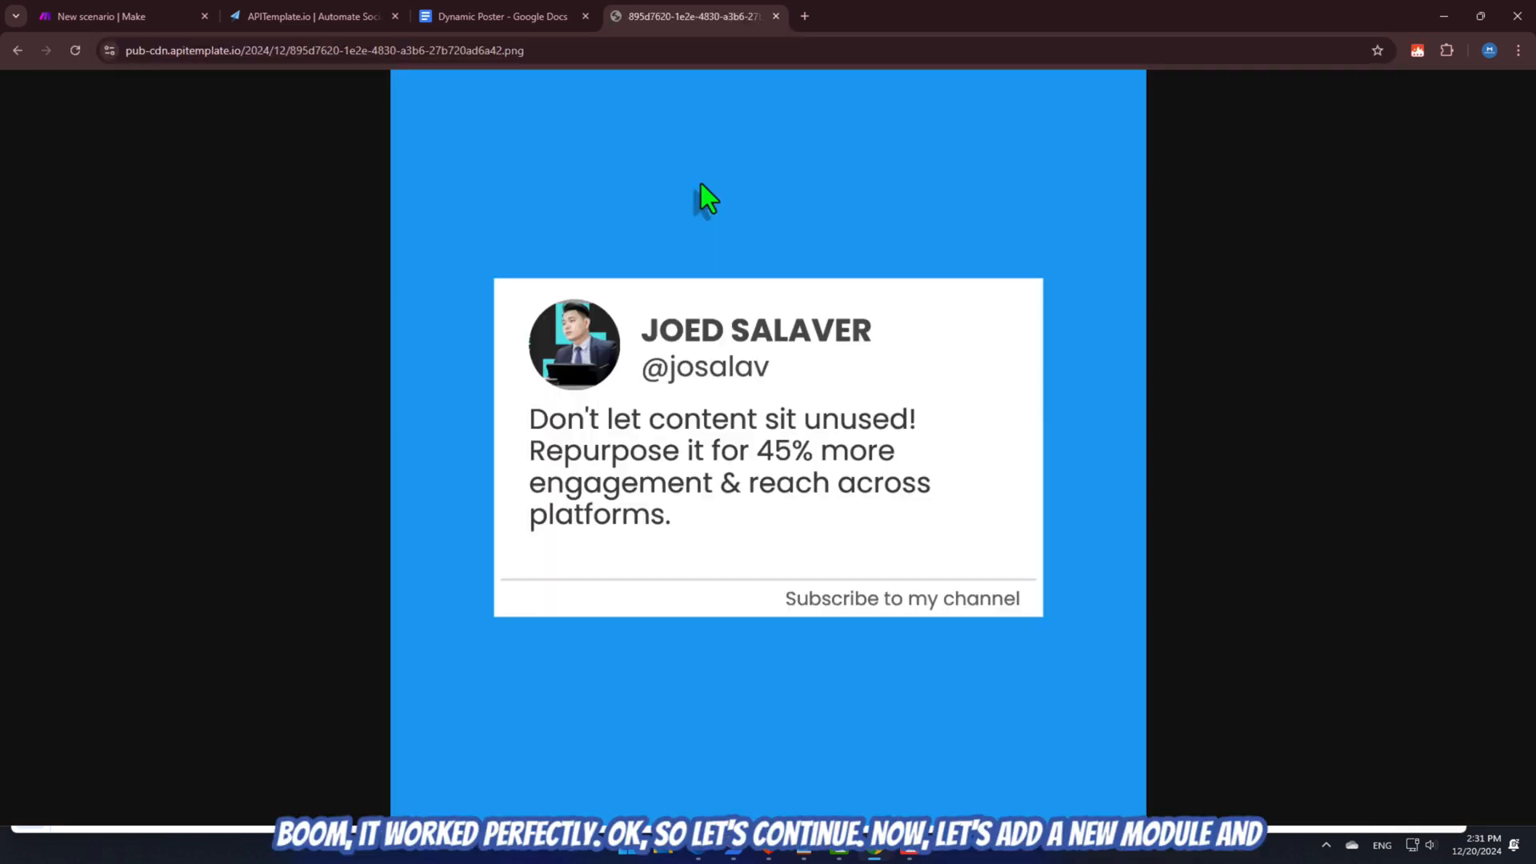
mouse_move(1342, 333)
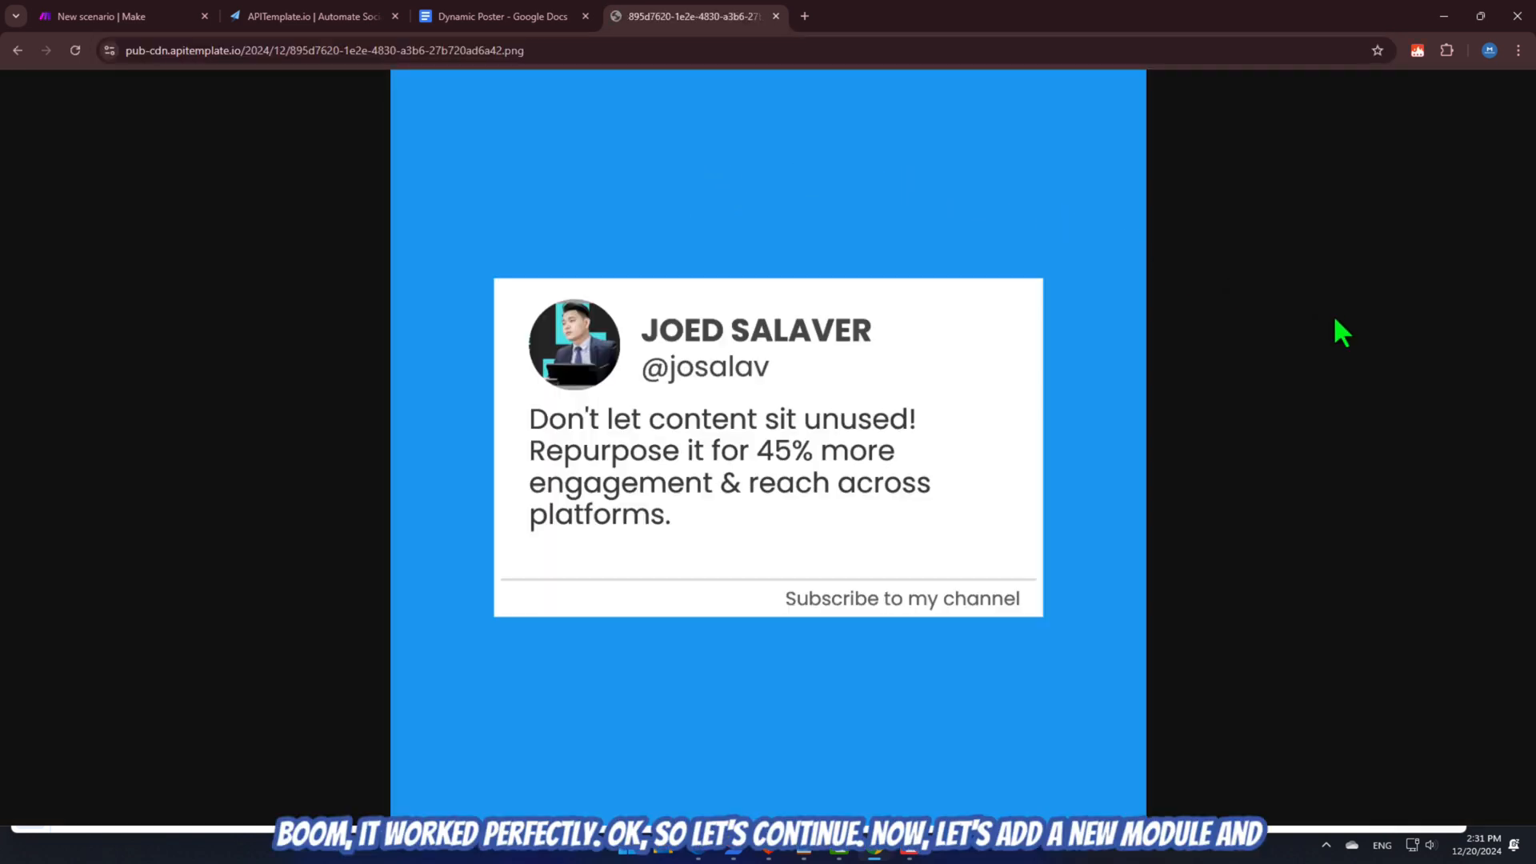
left_click(108, 17)
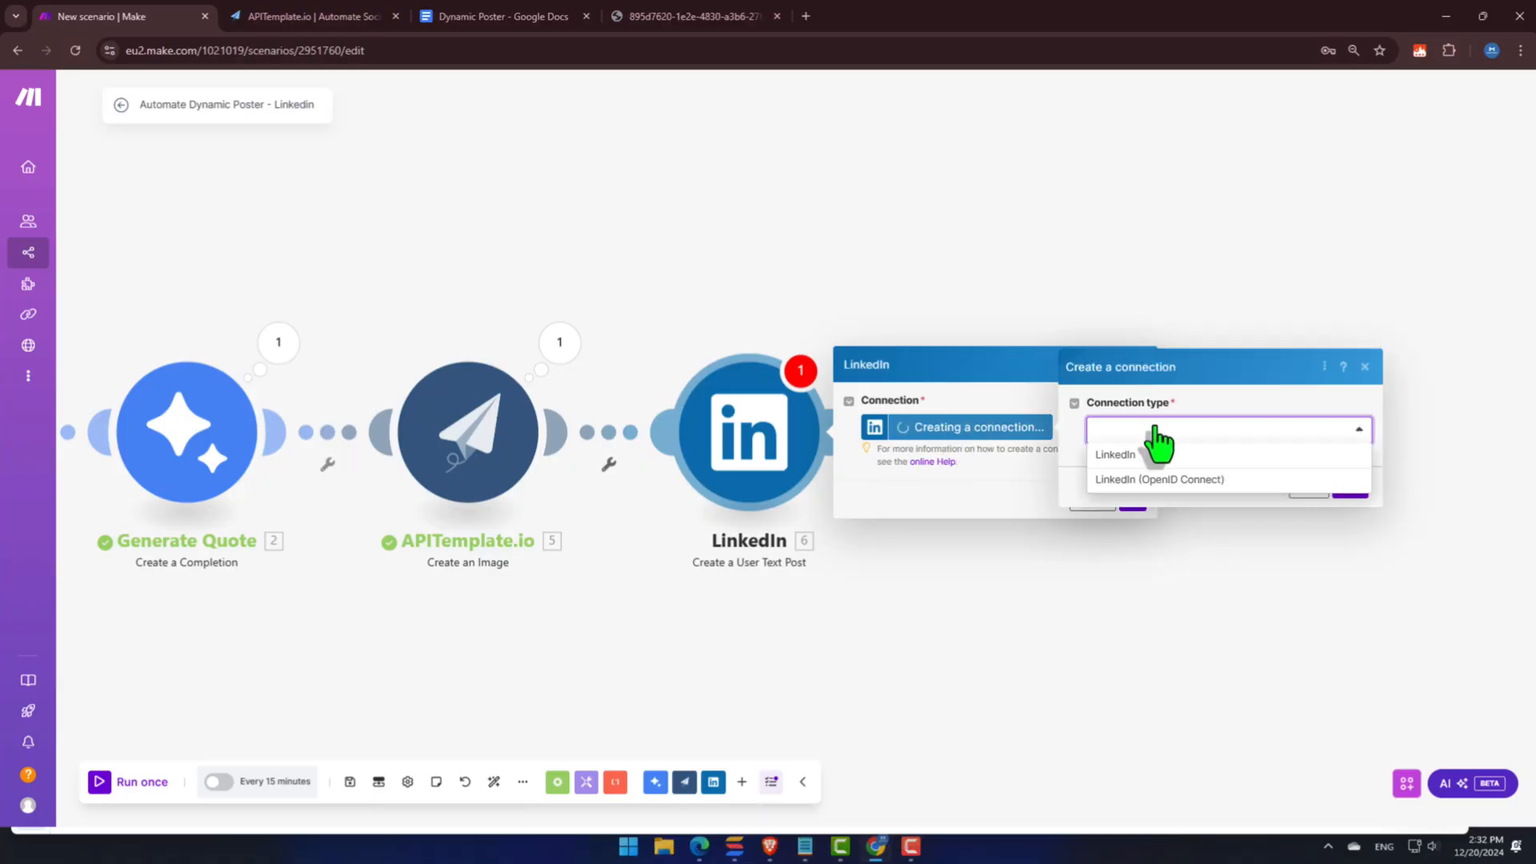
- Save a LinkedIn connection and switch the image post's File to mapped name and data fields
left_click(1112, 453)
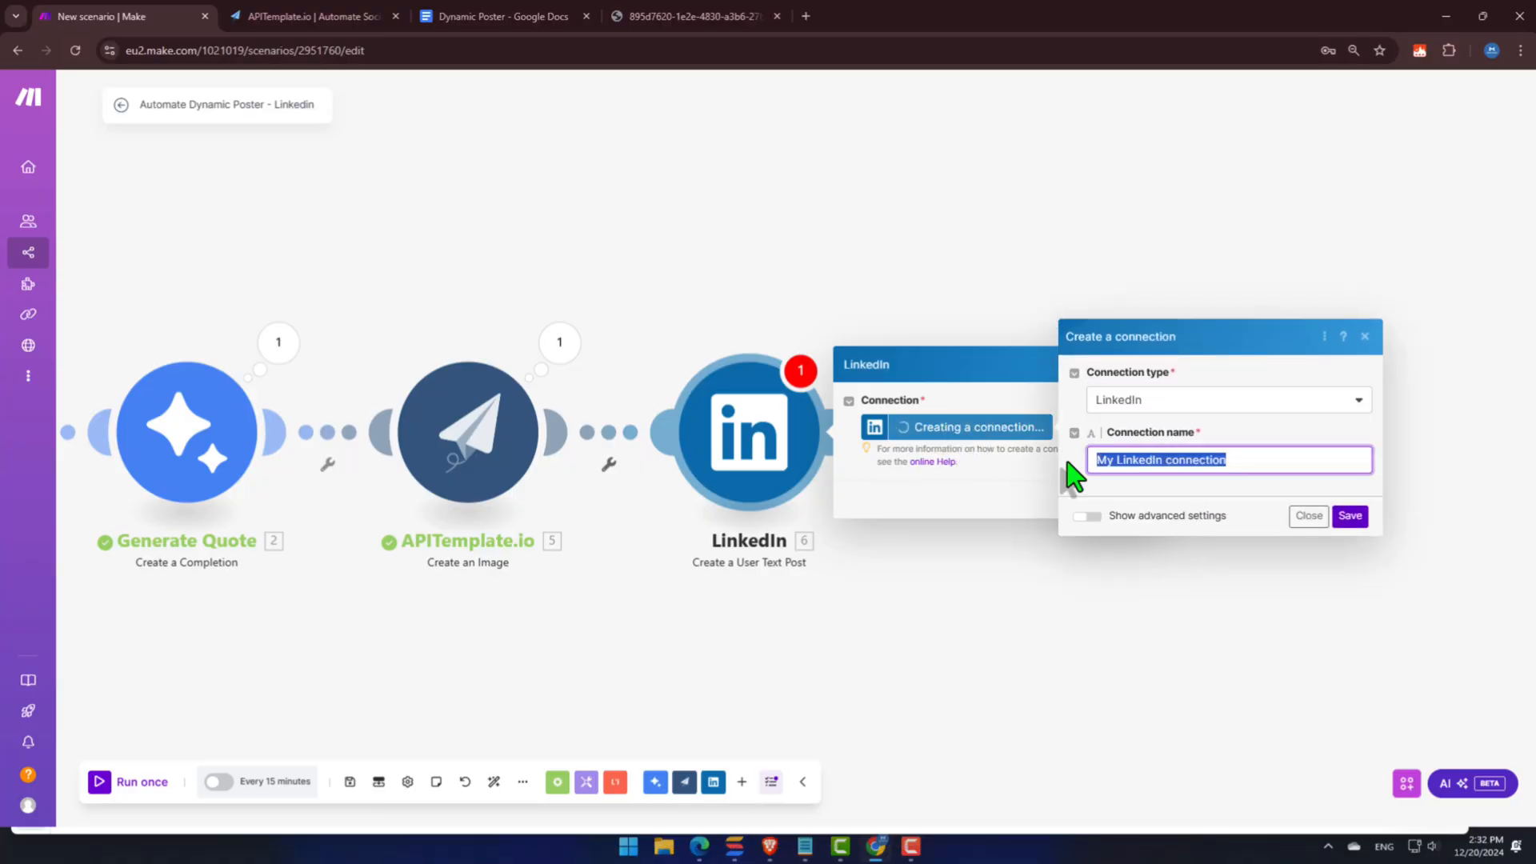
left_click(1349, 515)
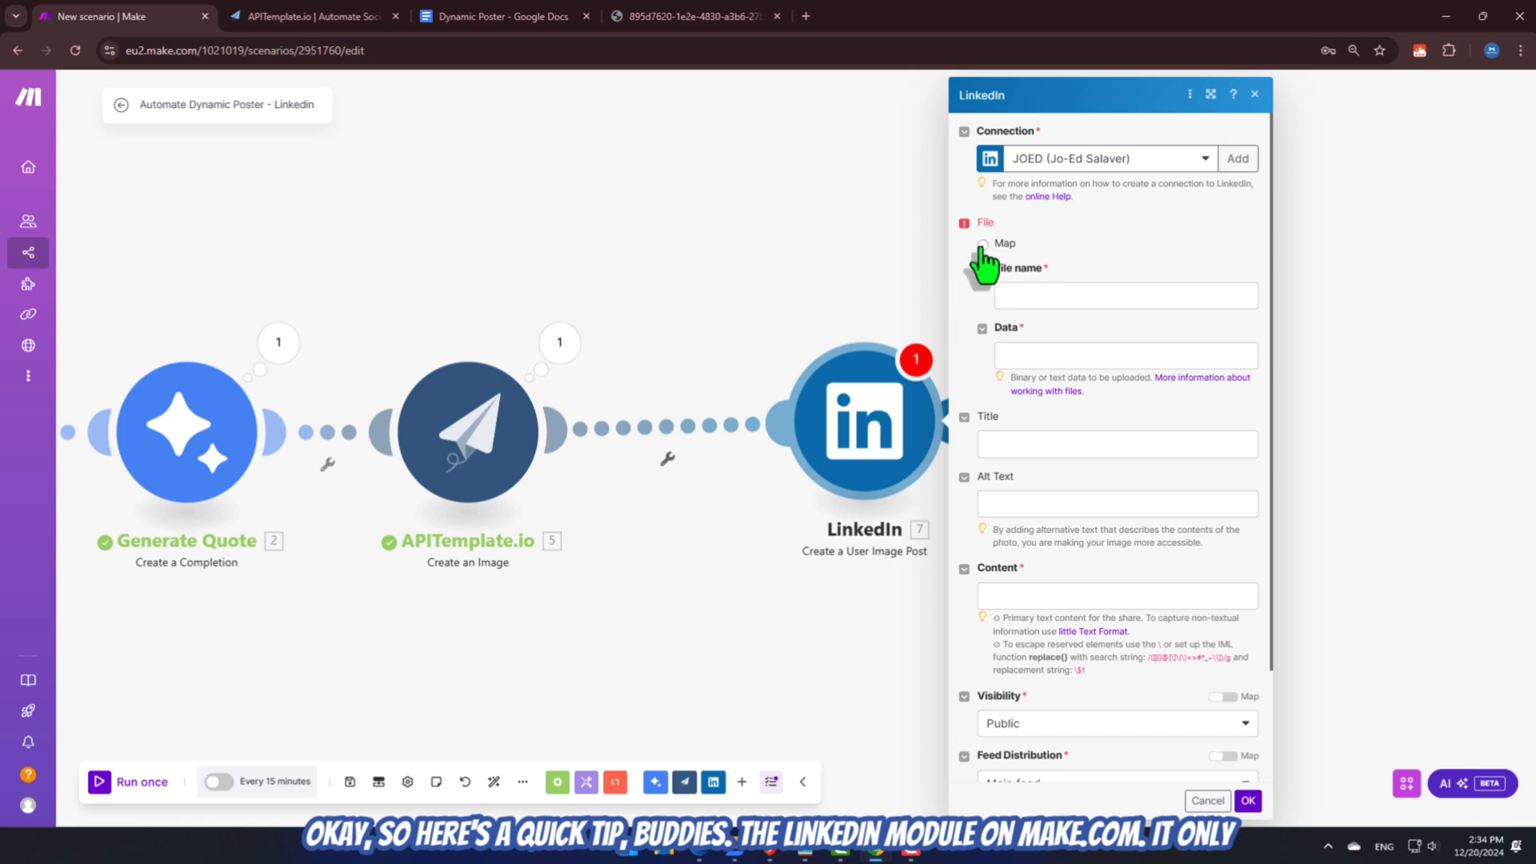
left_click(982, 244)
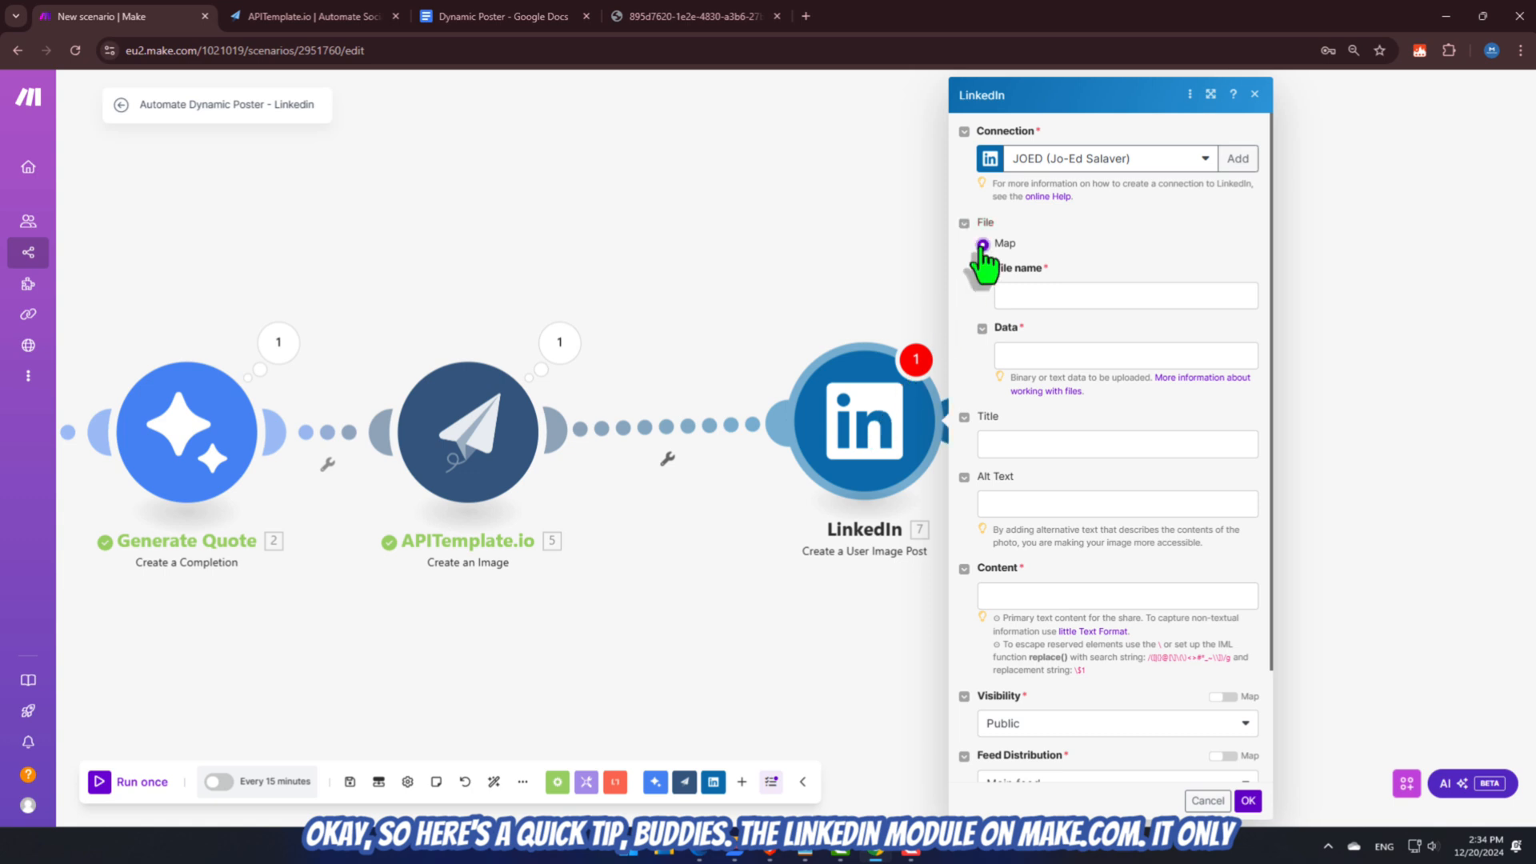
left_click(1125, 296)
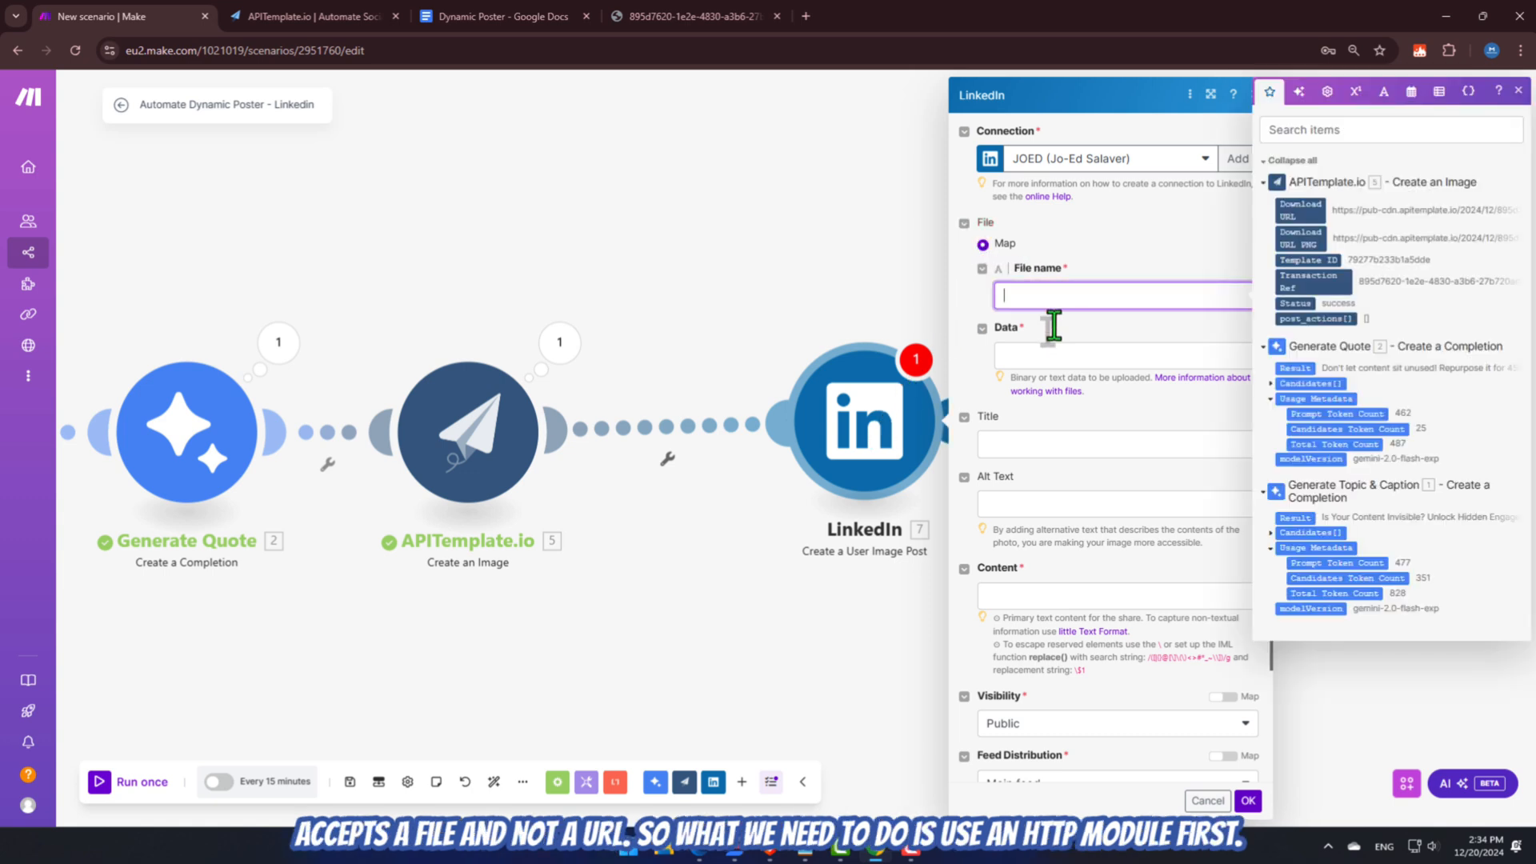
left_click(1206, 800)
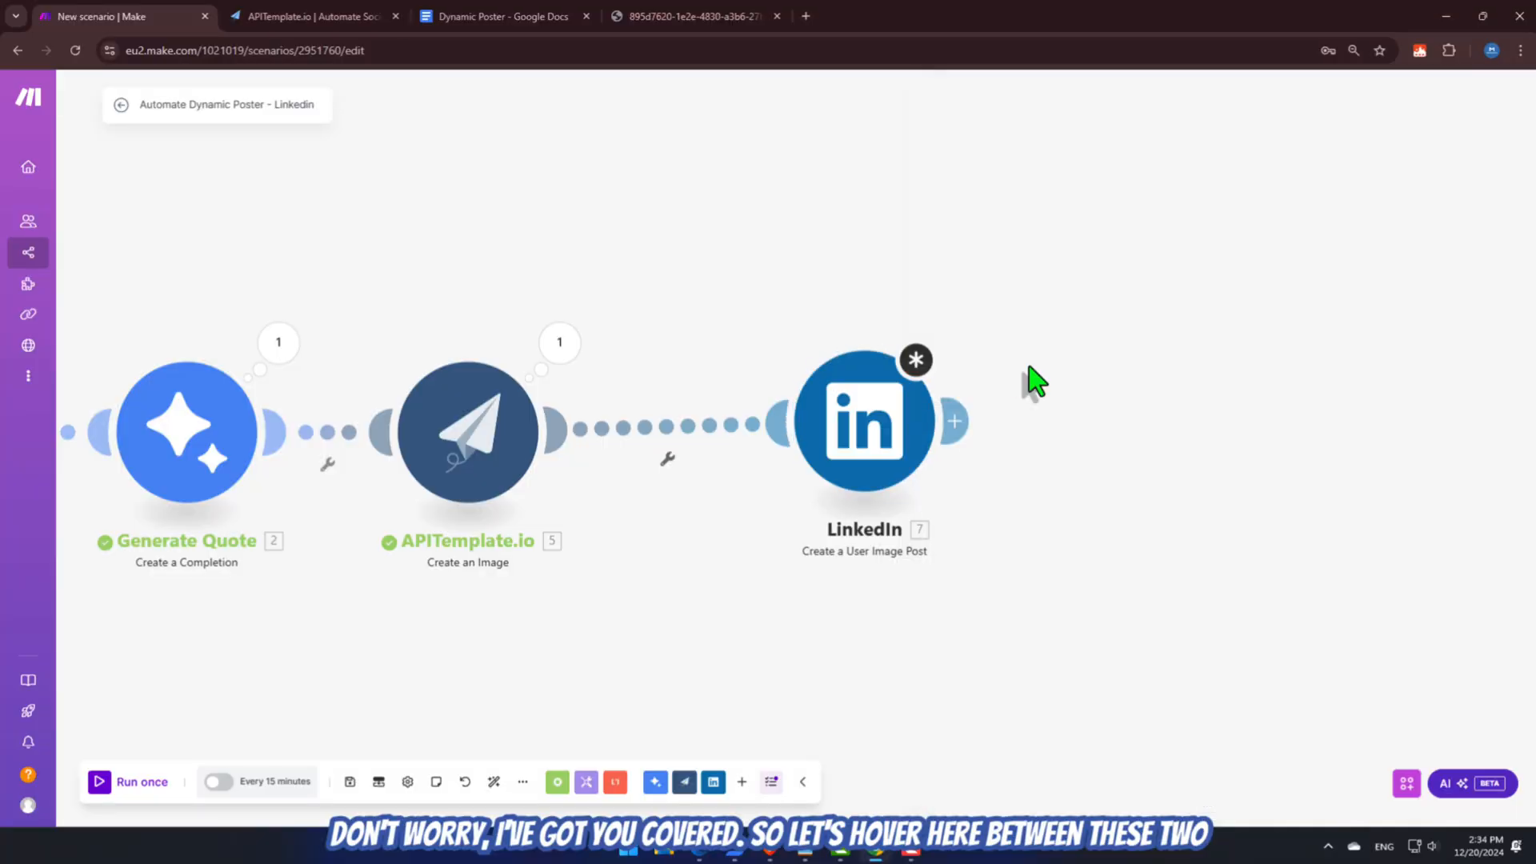
mouse_move(668, 441)
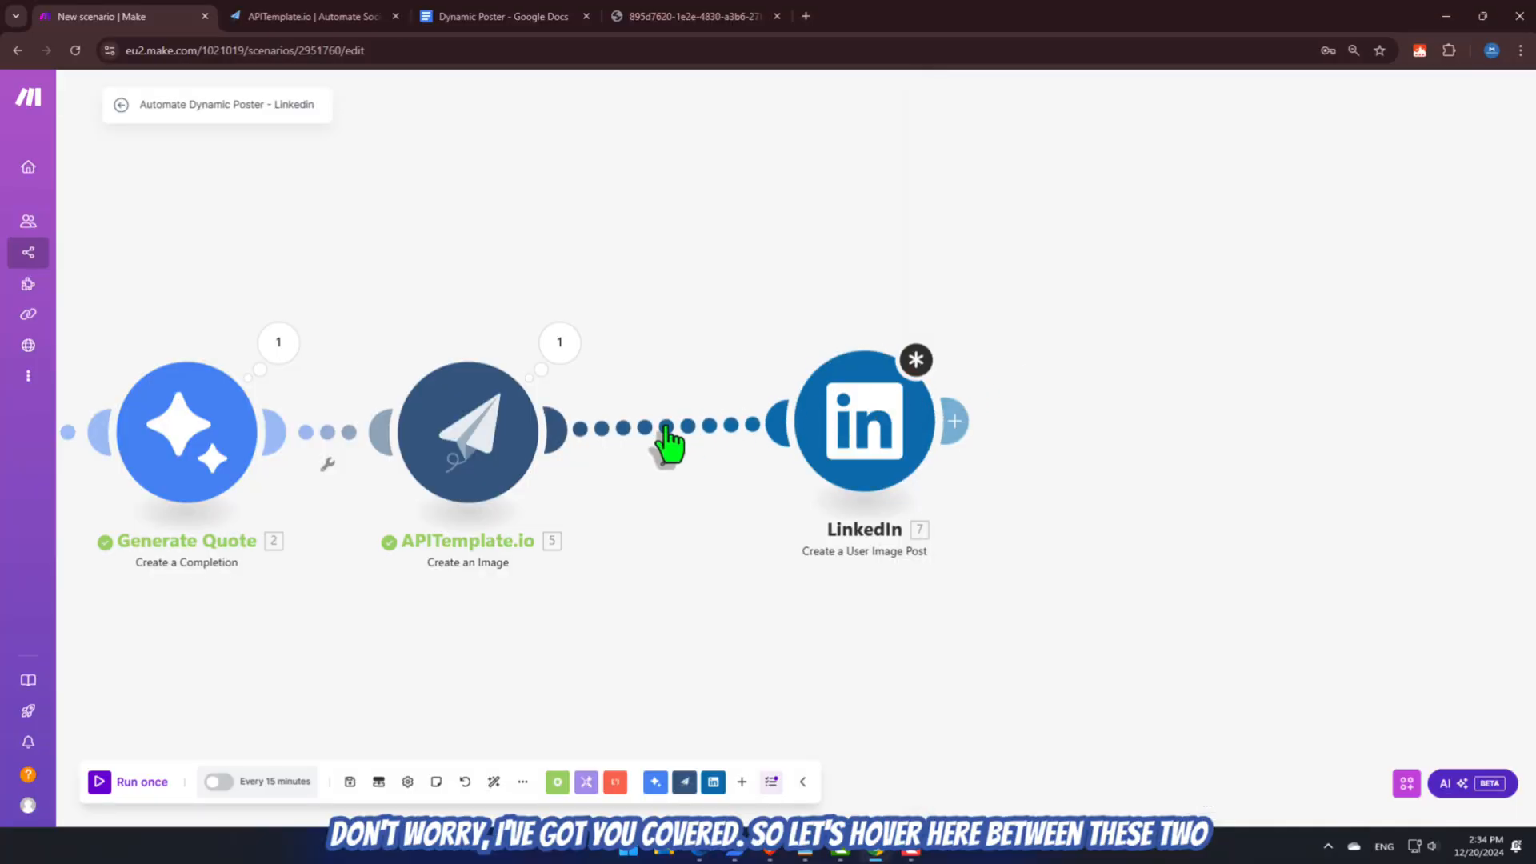
- Add an HTTP 'Get a file' module on the link, with APITemplate.io's Download URL PNG as URL
right_click(668, 438)
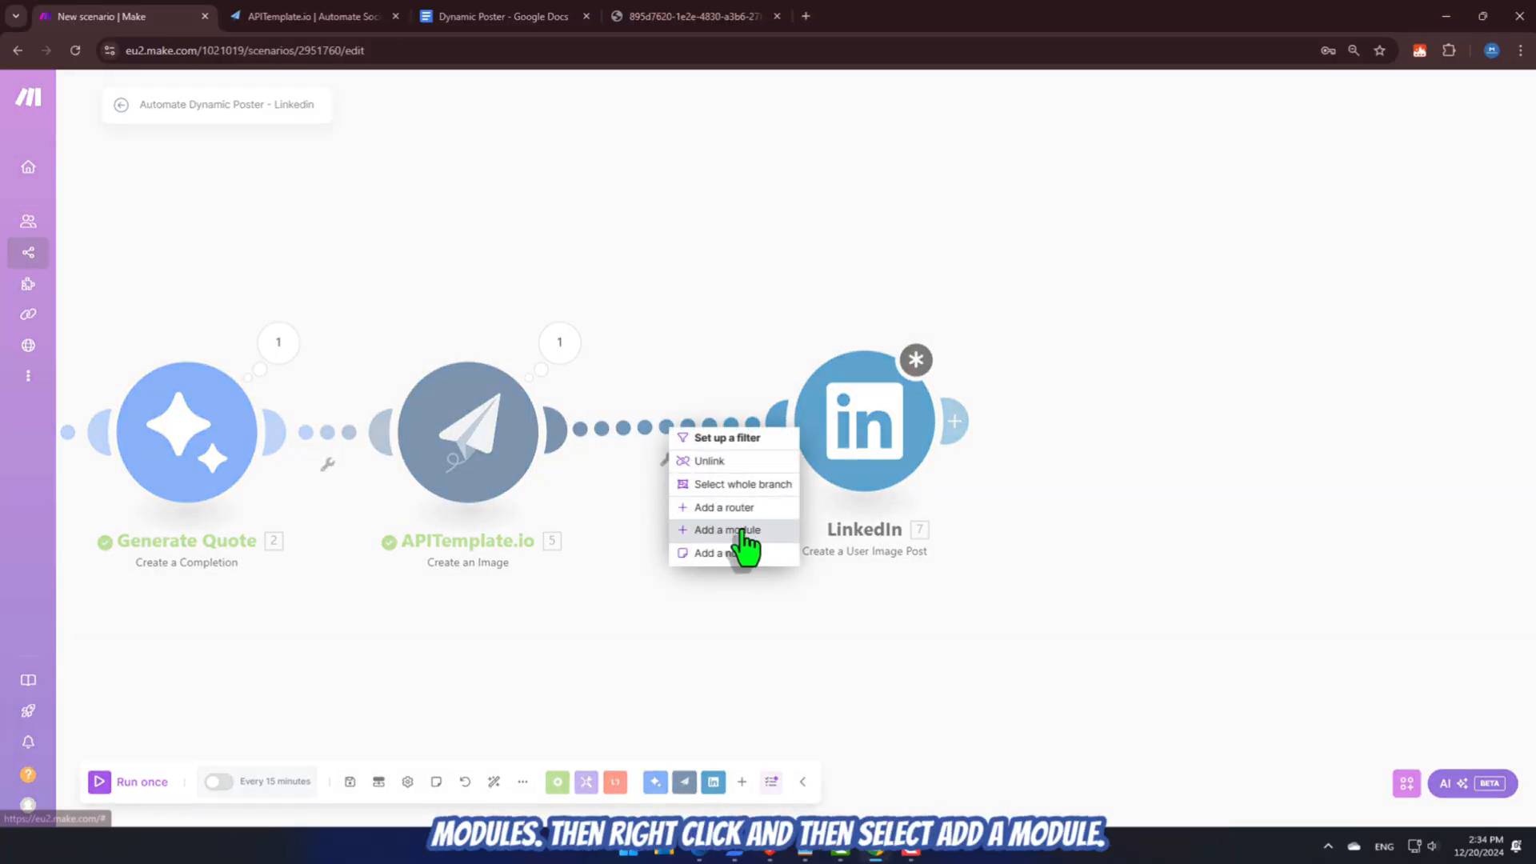
left_click(724, 529)
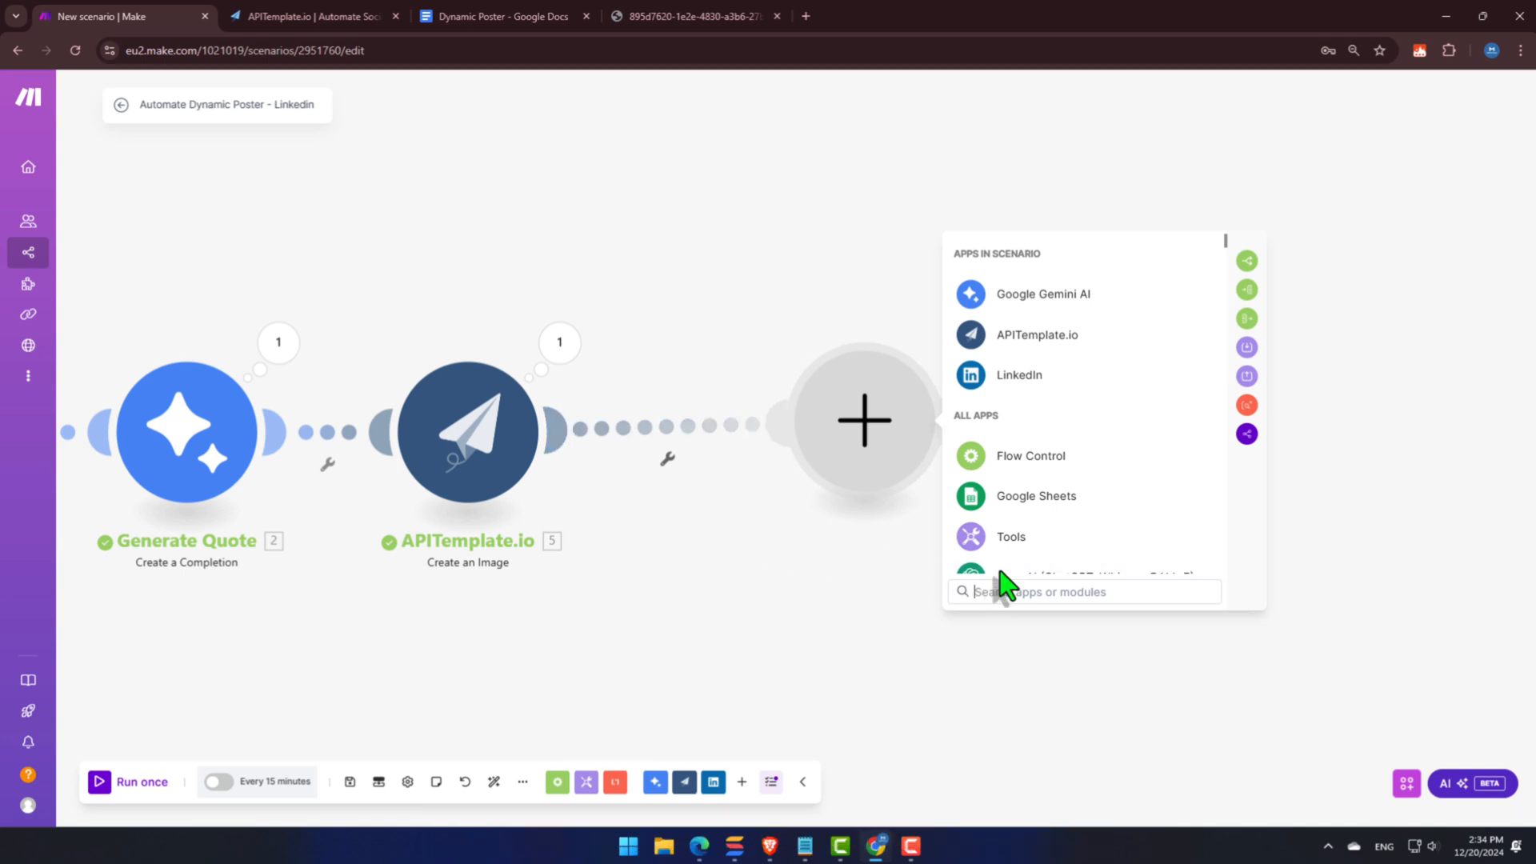
type("http")
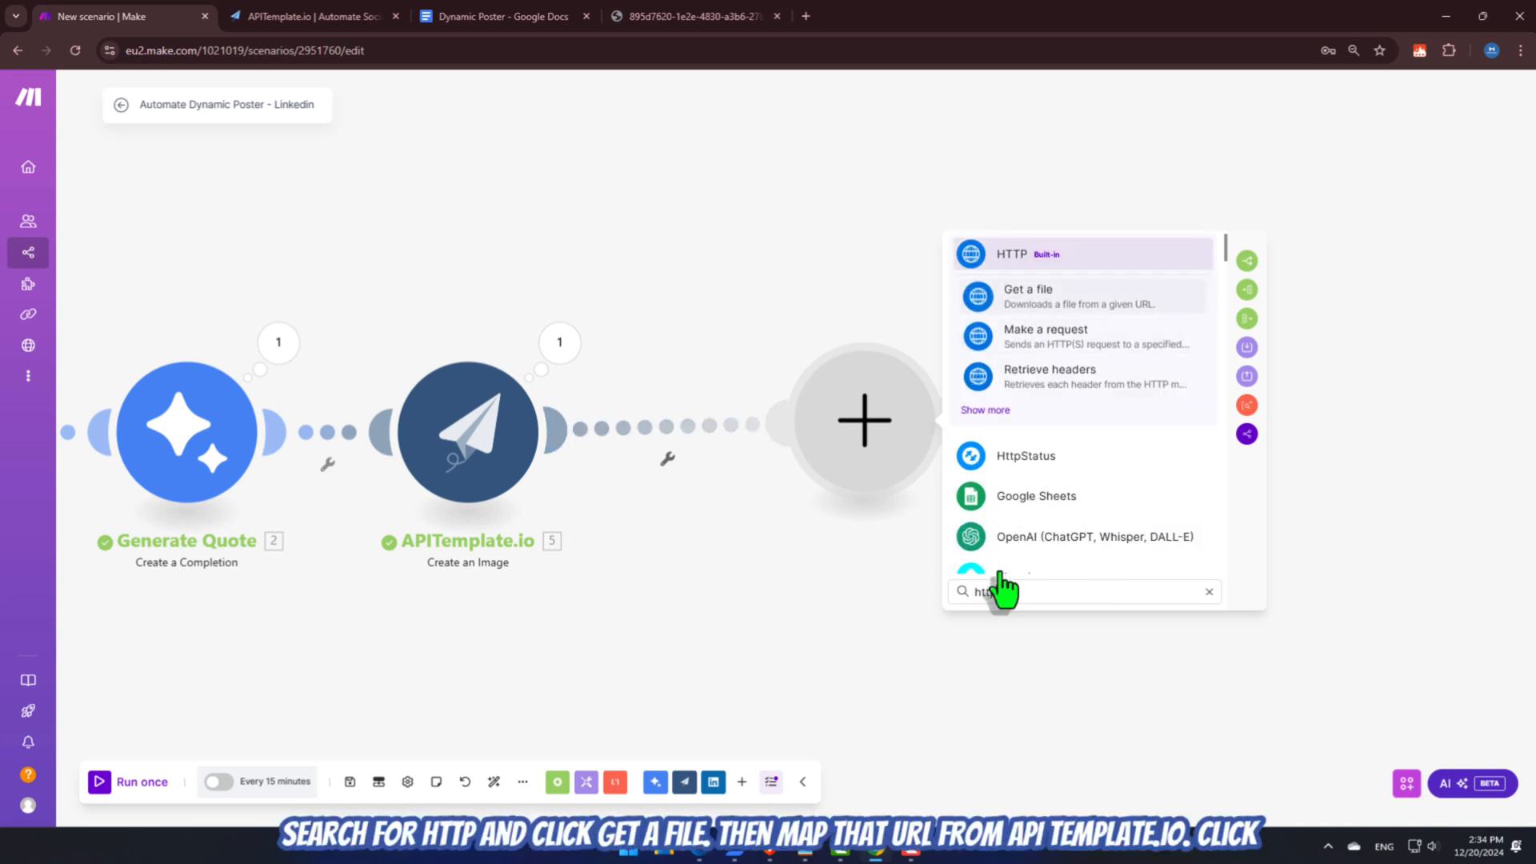
left_click(1026, 295)
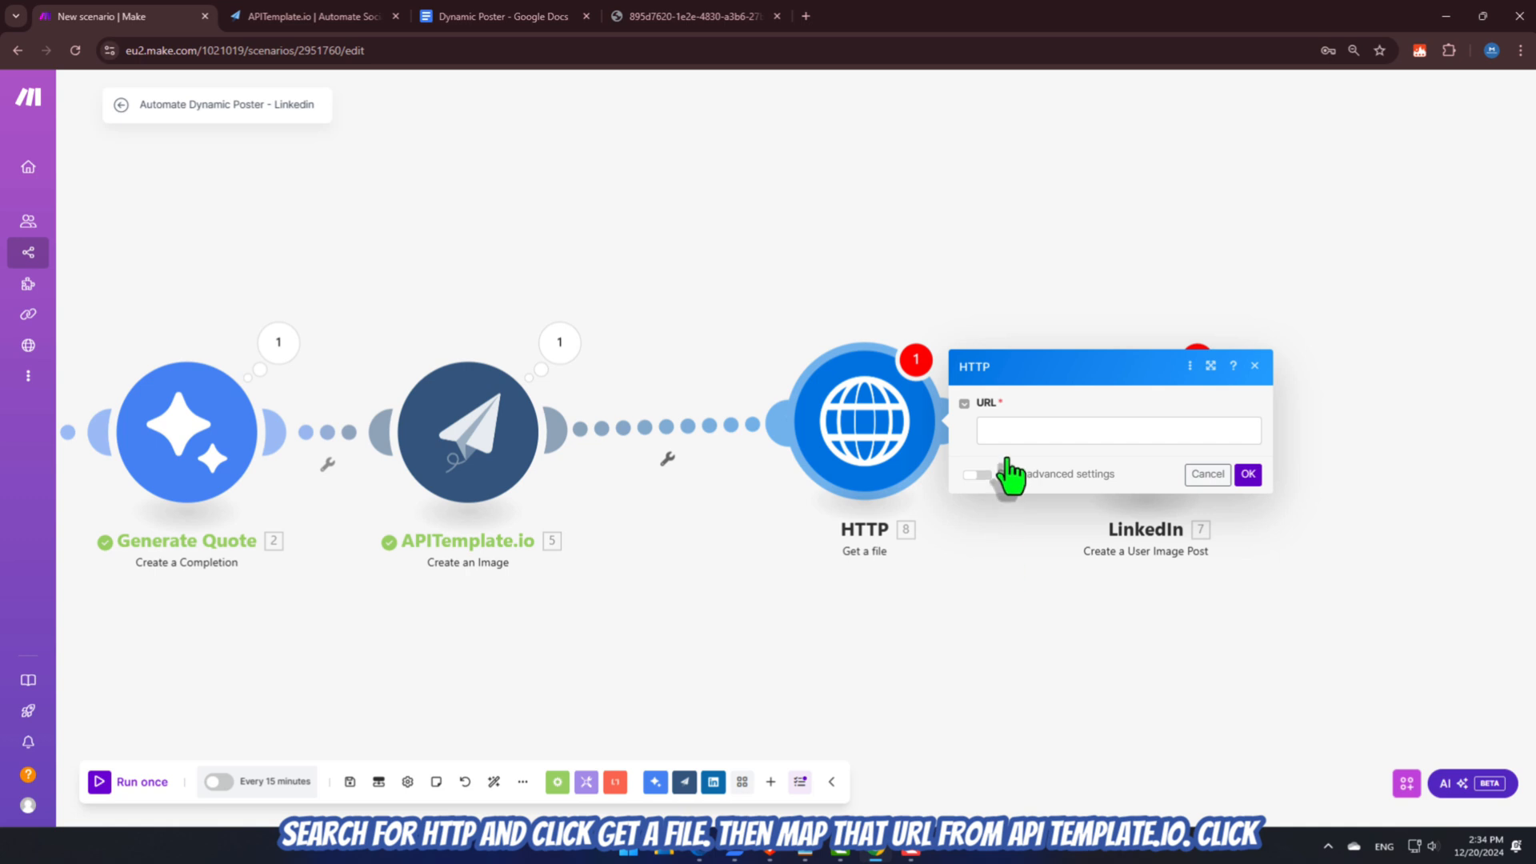
left_click(1116, 431)
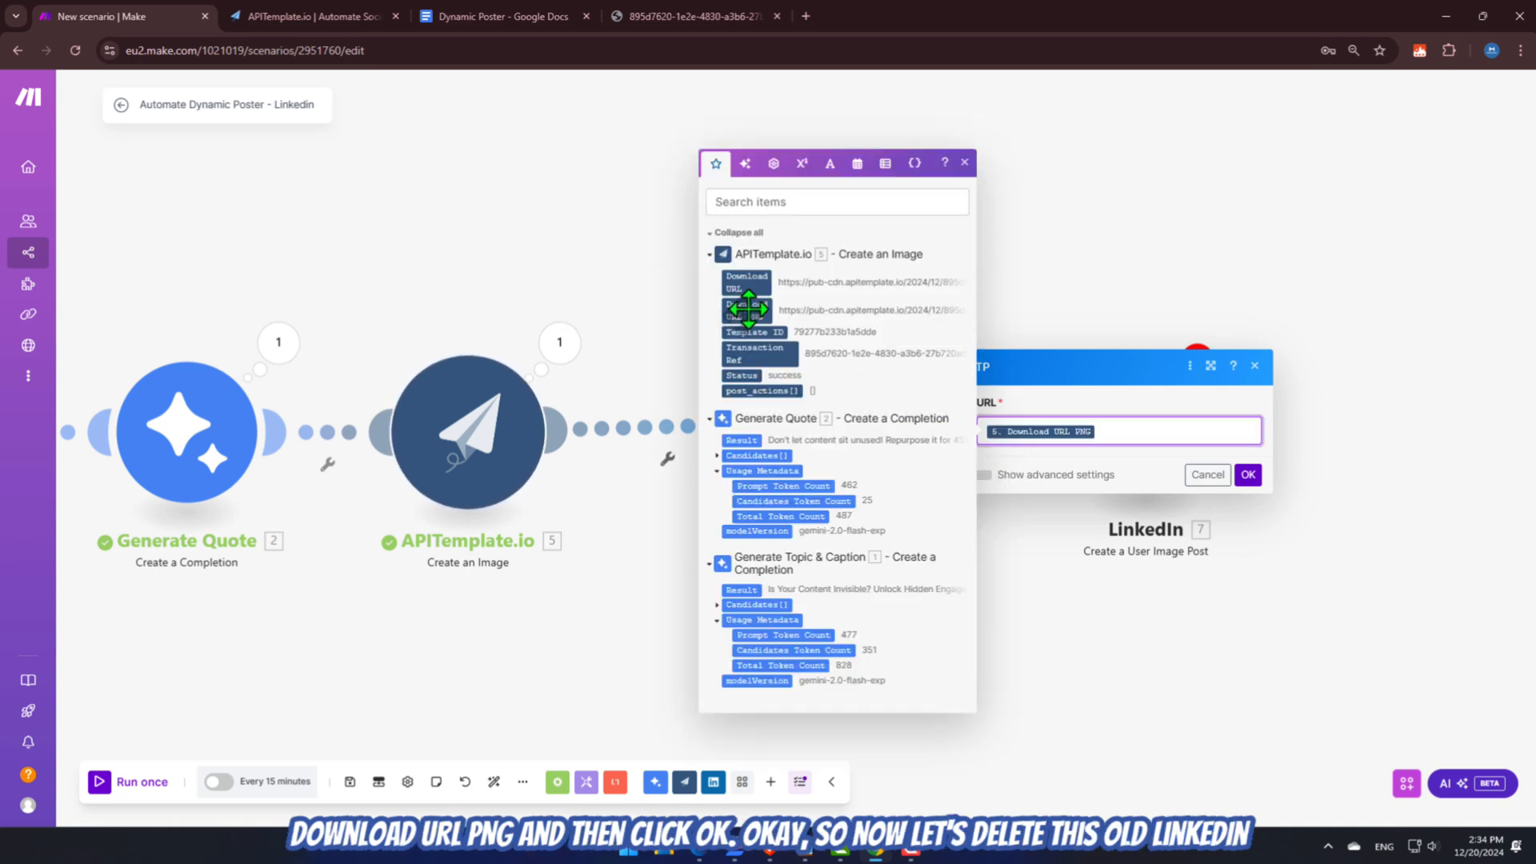
left_click(1248, 475)
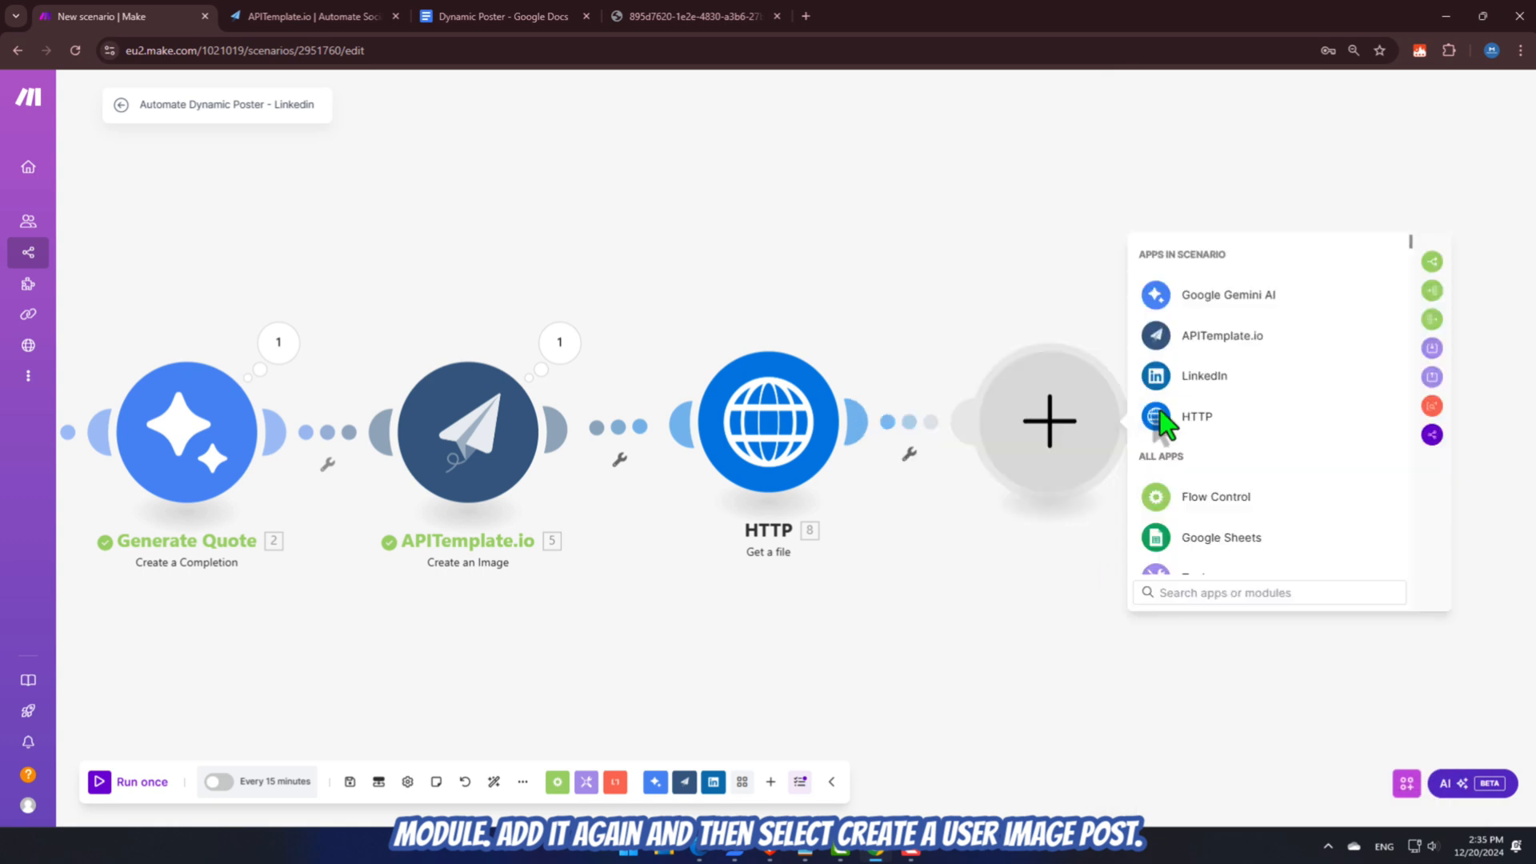
- Add LinkedIn 'Create a User Image Post' using the HTTP file, quote as title/alt text, caption as content
left_click(1202, 375)
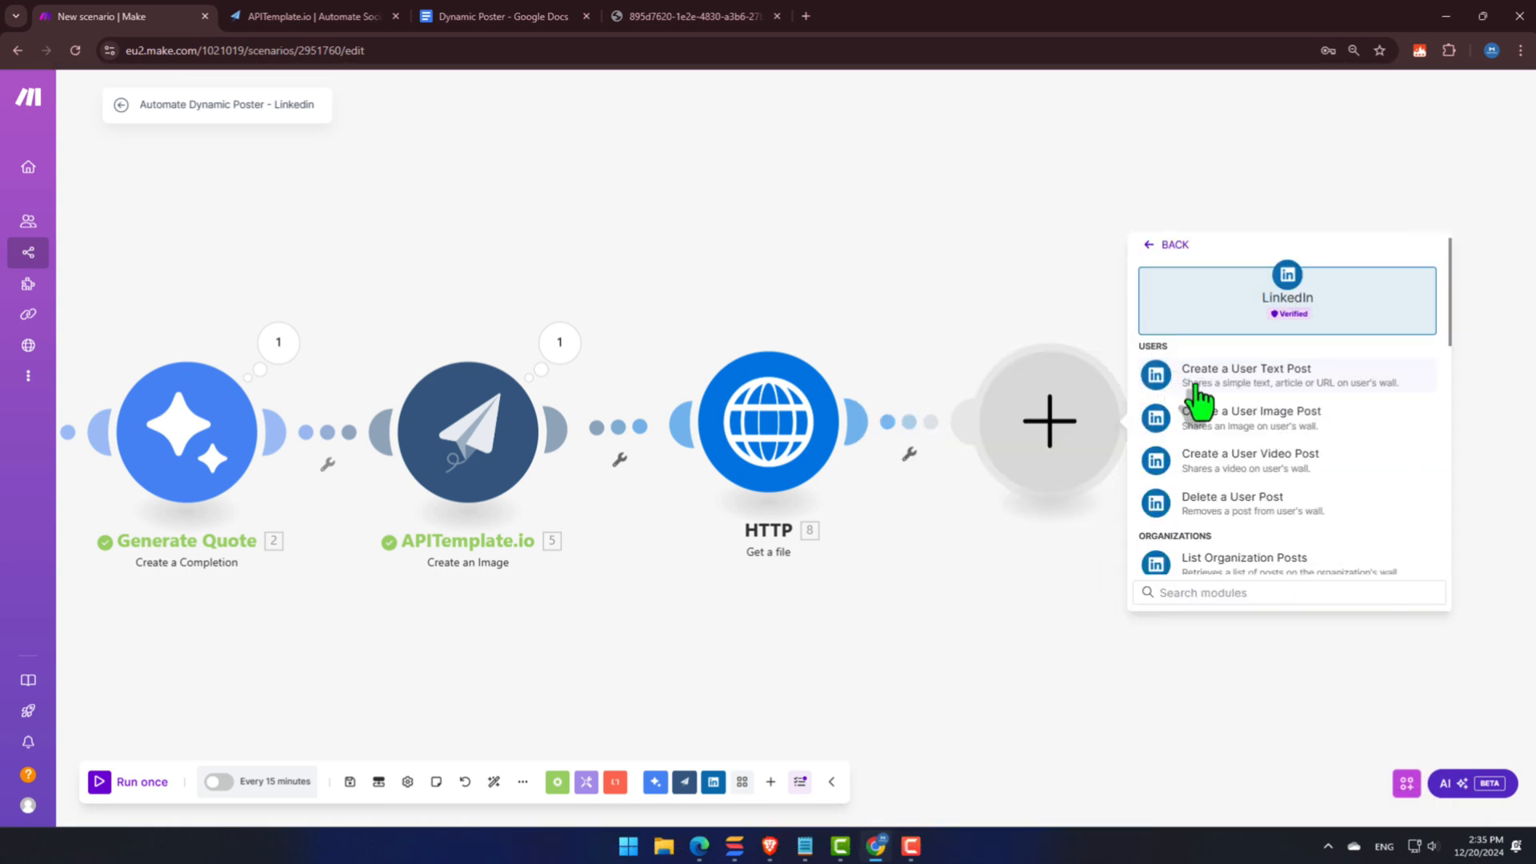
left_click(1244, 374)
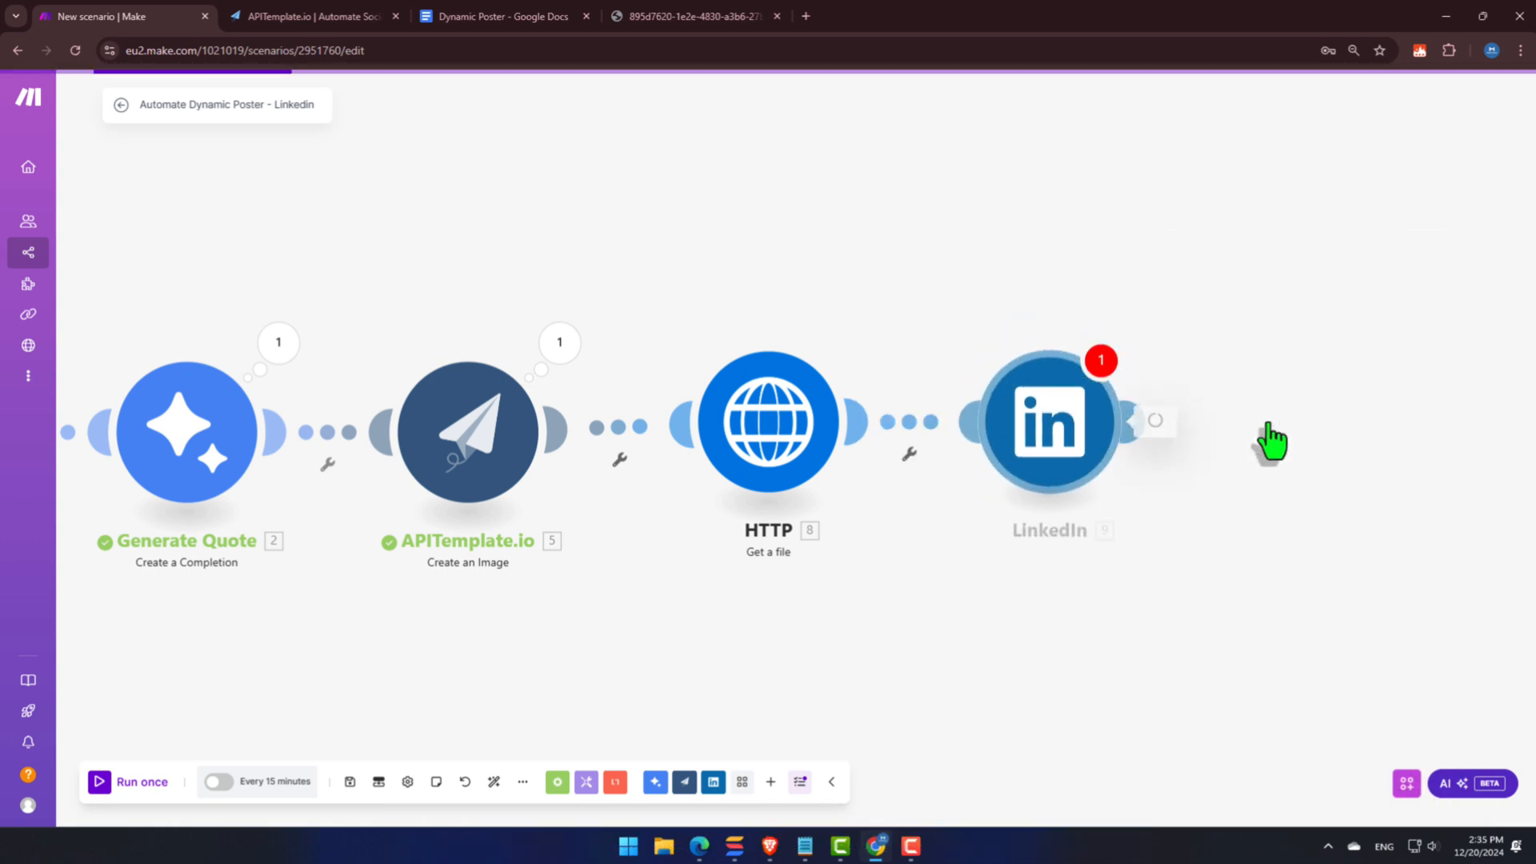
left_click(1047, 422)
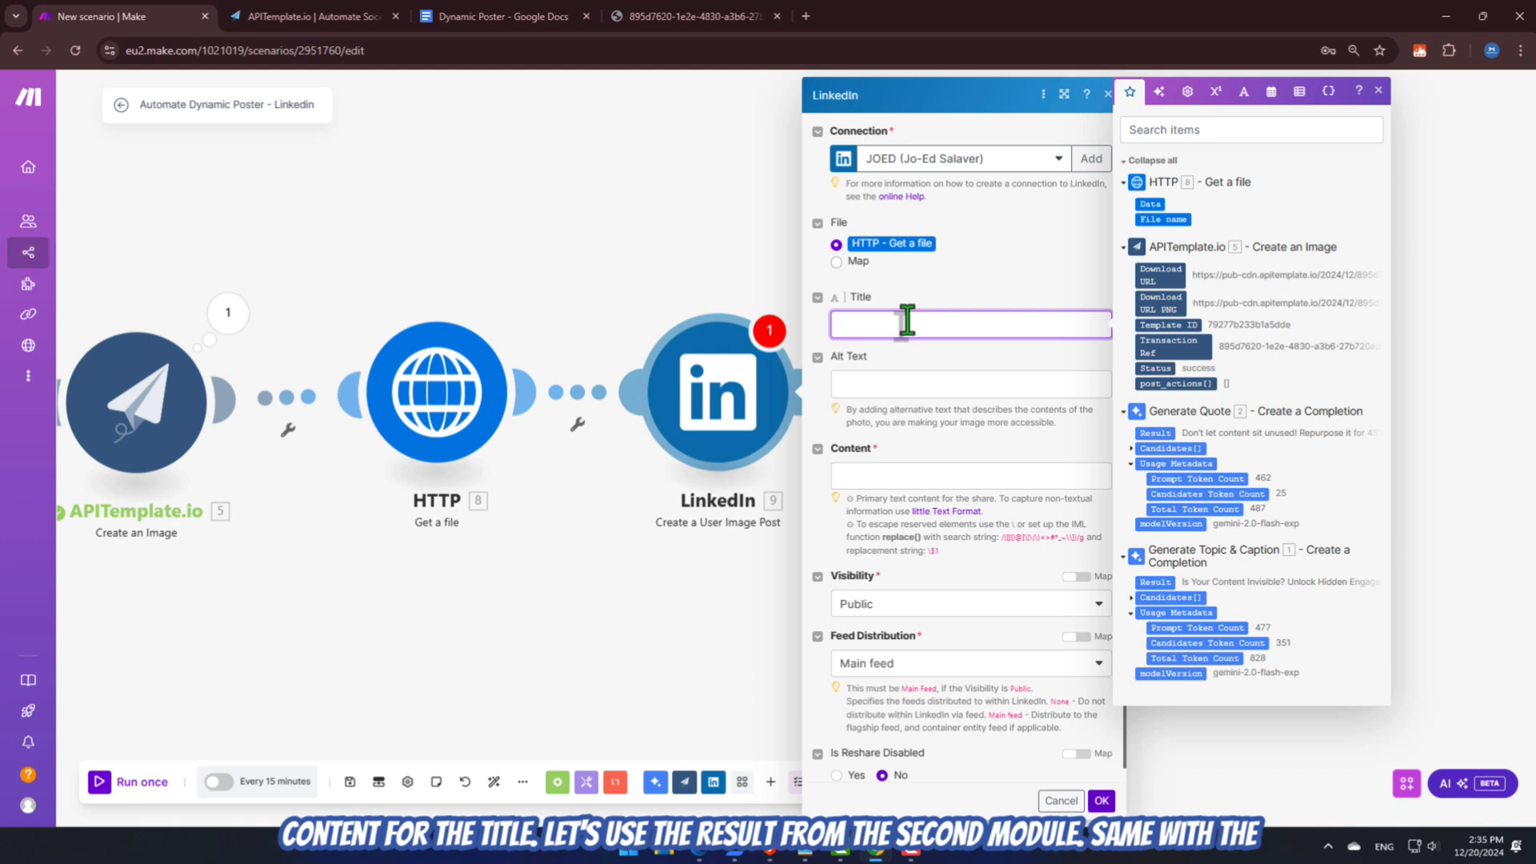
mouse_move(1131, 427)
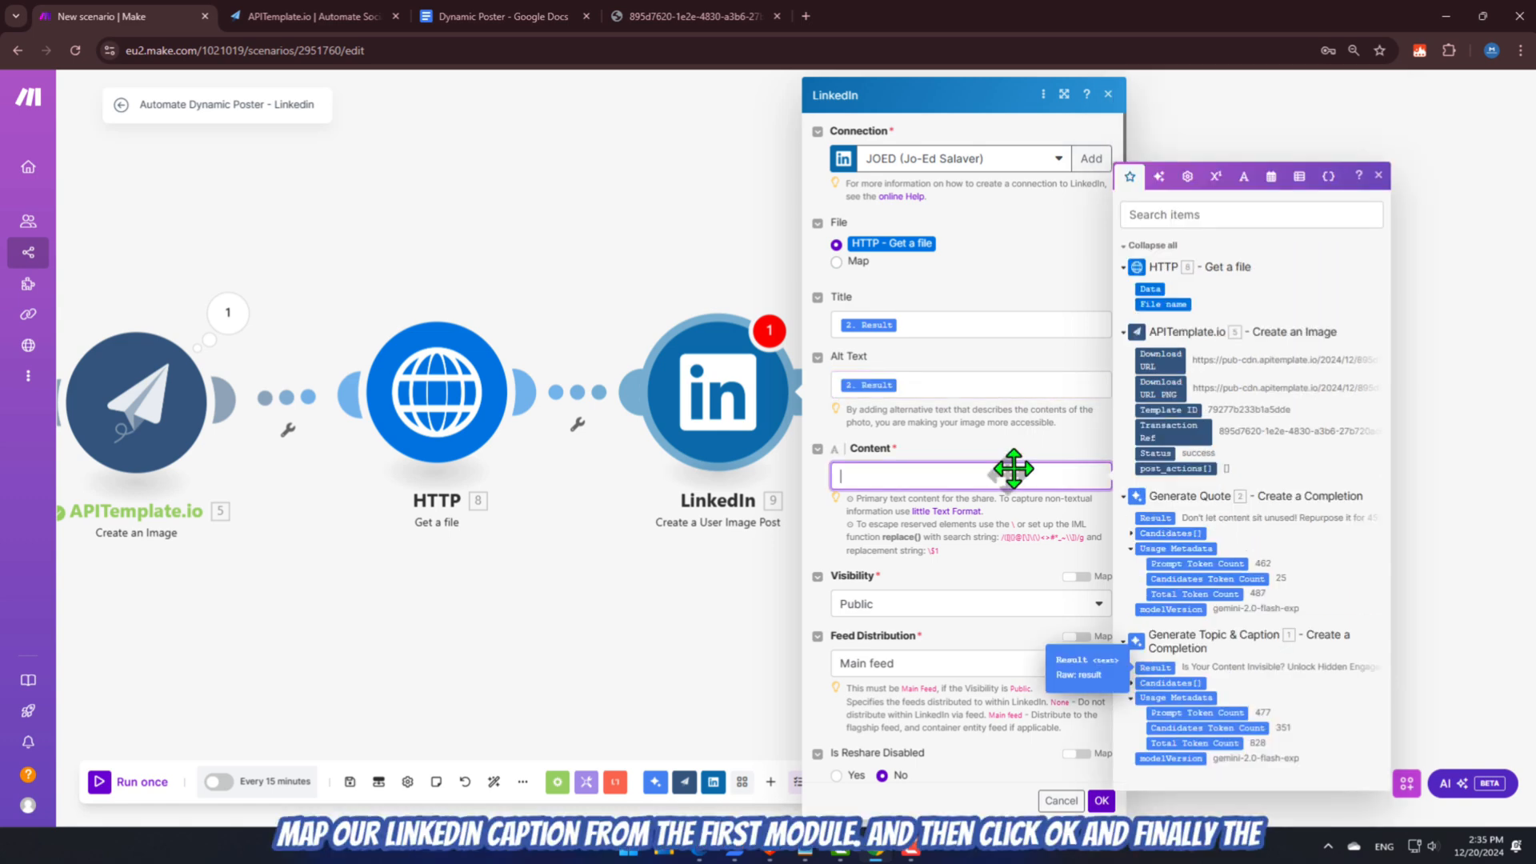
left_click(1155, 667)
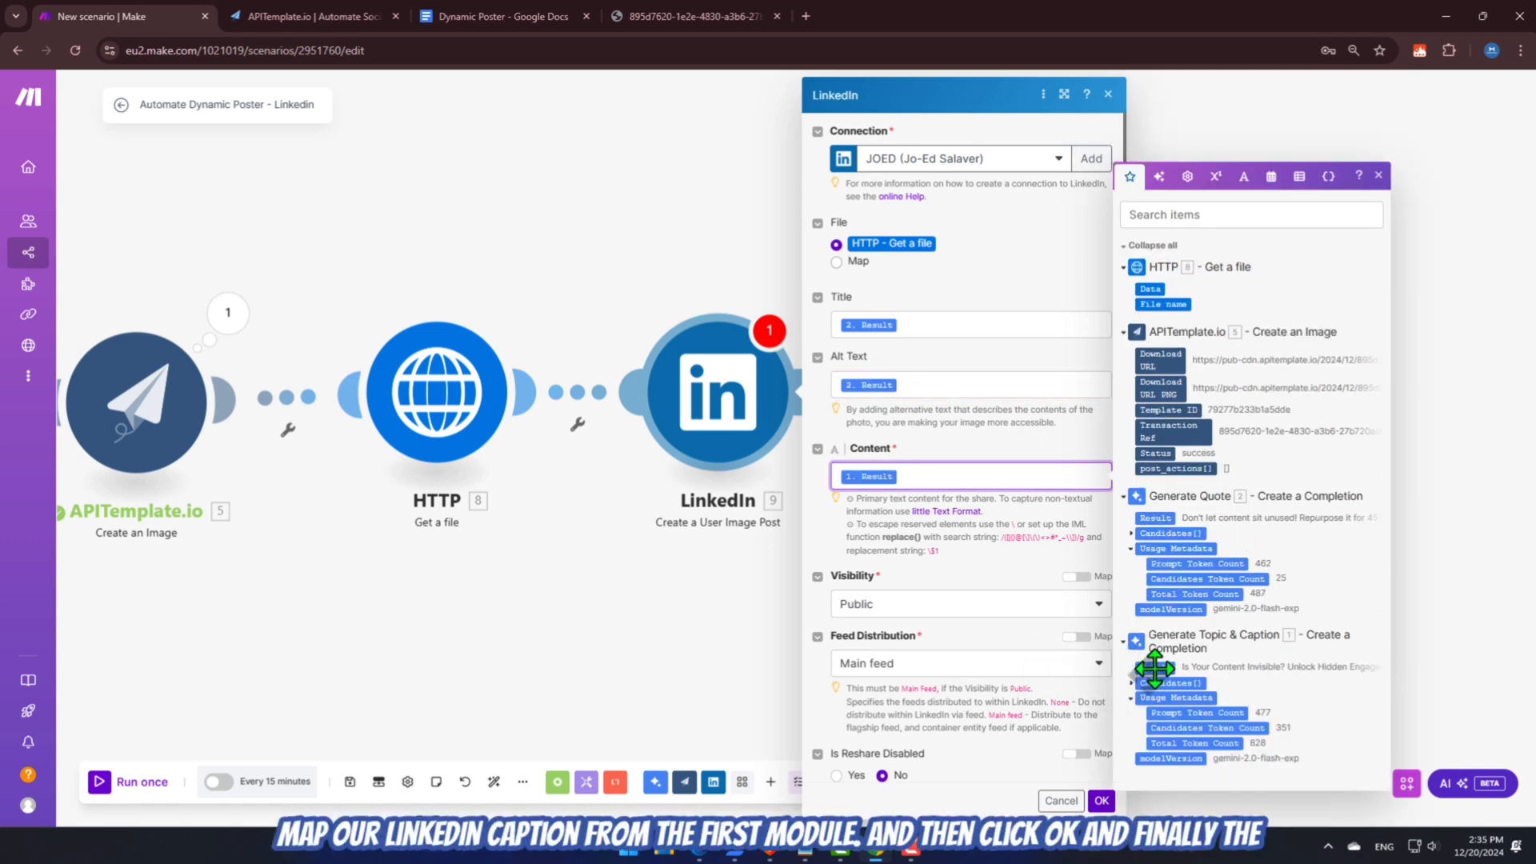
left_click(1099, 799)
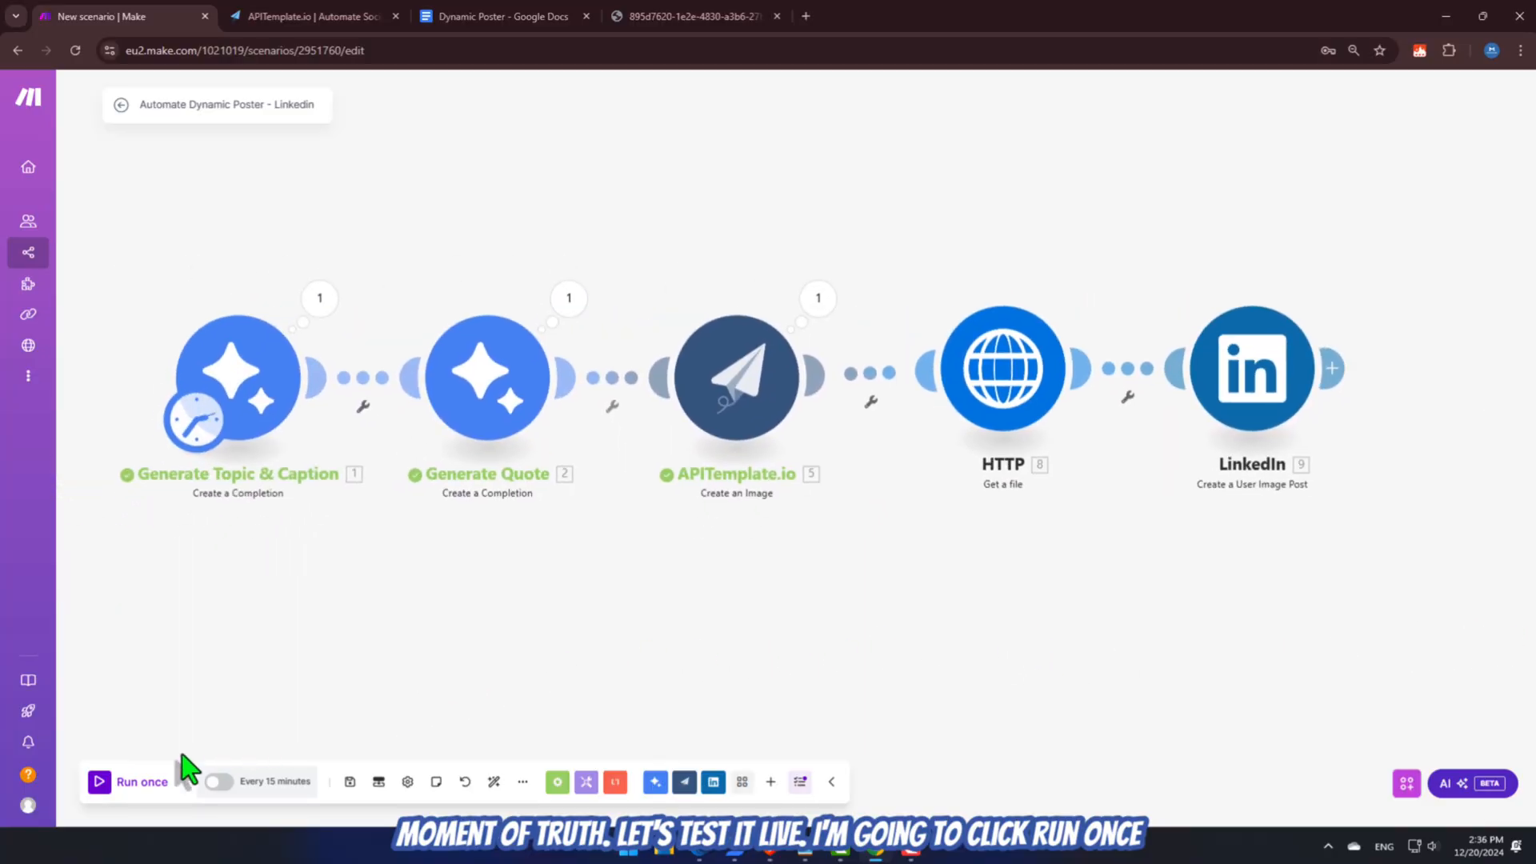
- Run the five-module scenario once so it publishes the post to LinkedIn
left_click(99, 781)
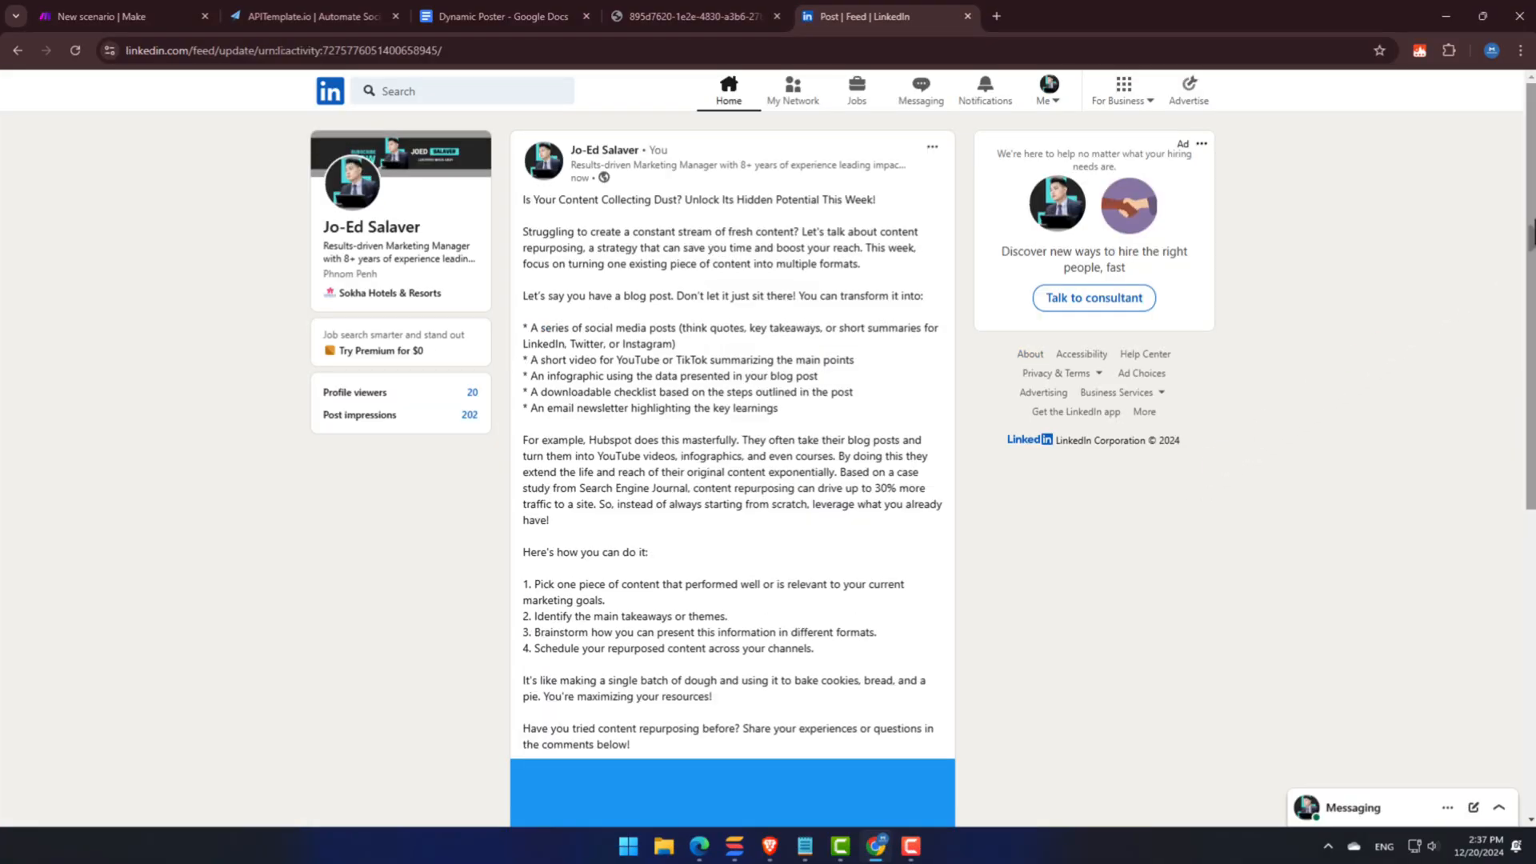
- Scroll to the published LinkedIn post and view its quote poster image with the caption
scroll("down", 3)
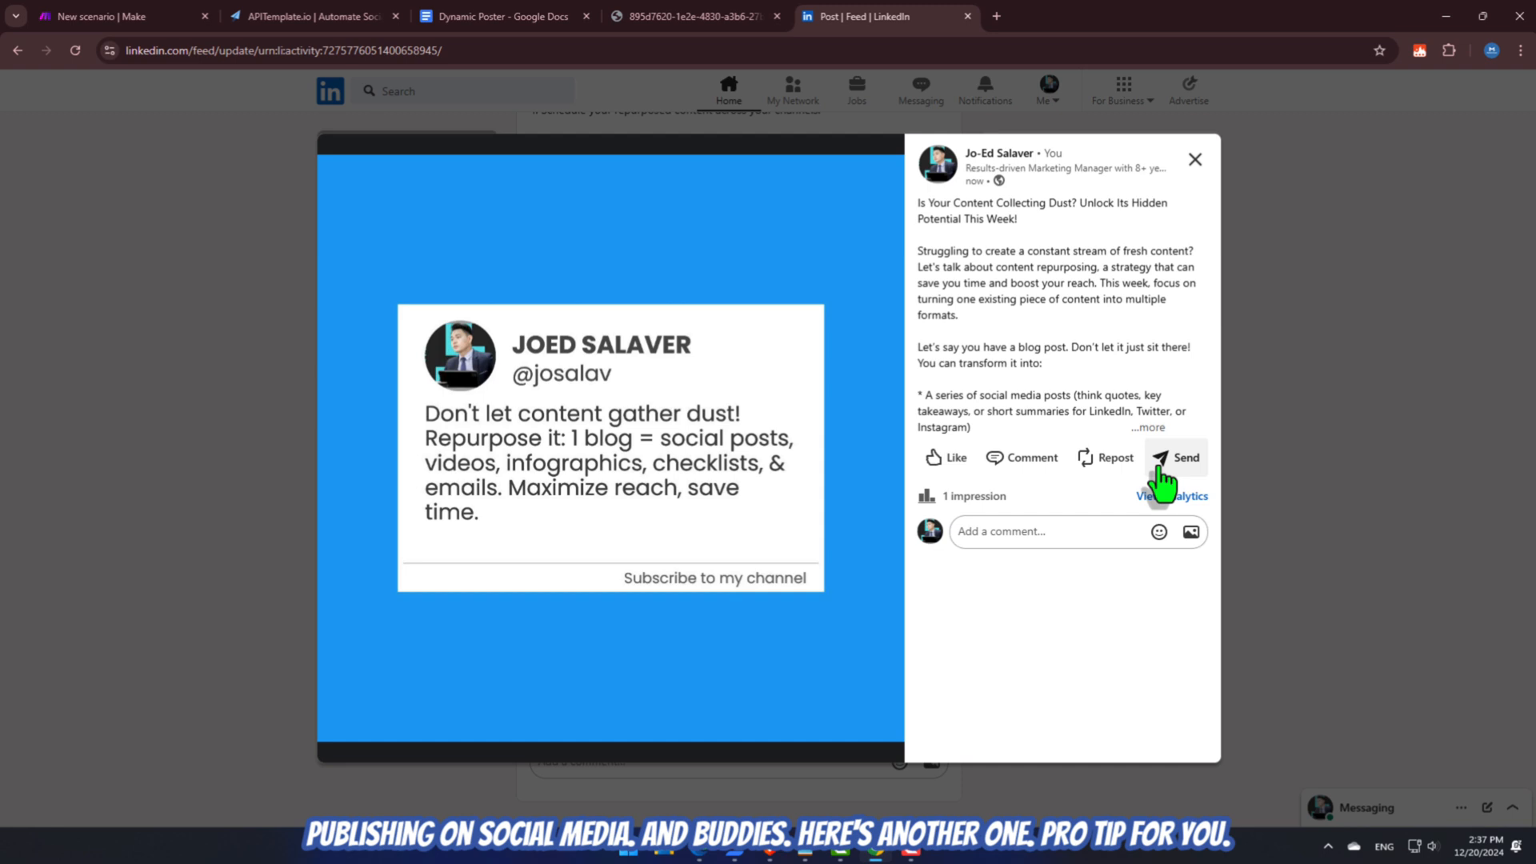
left_click(108, 16)
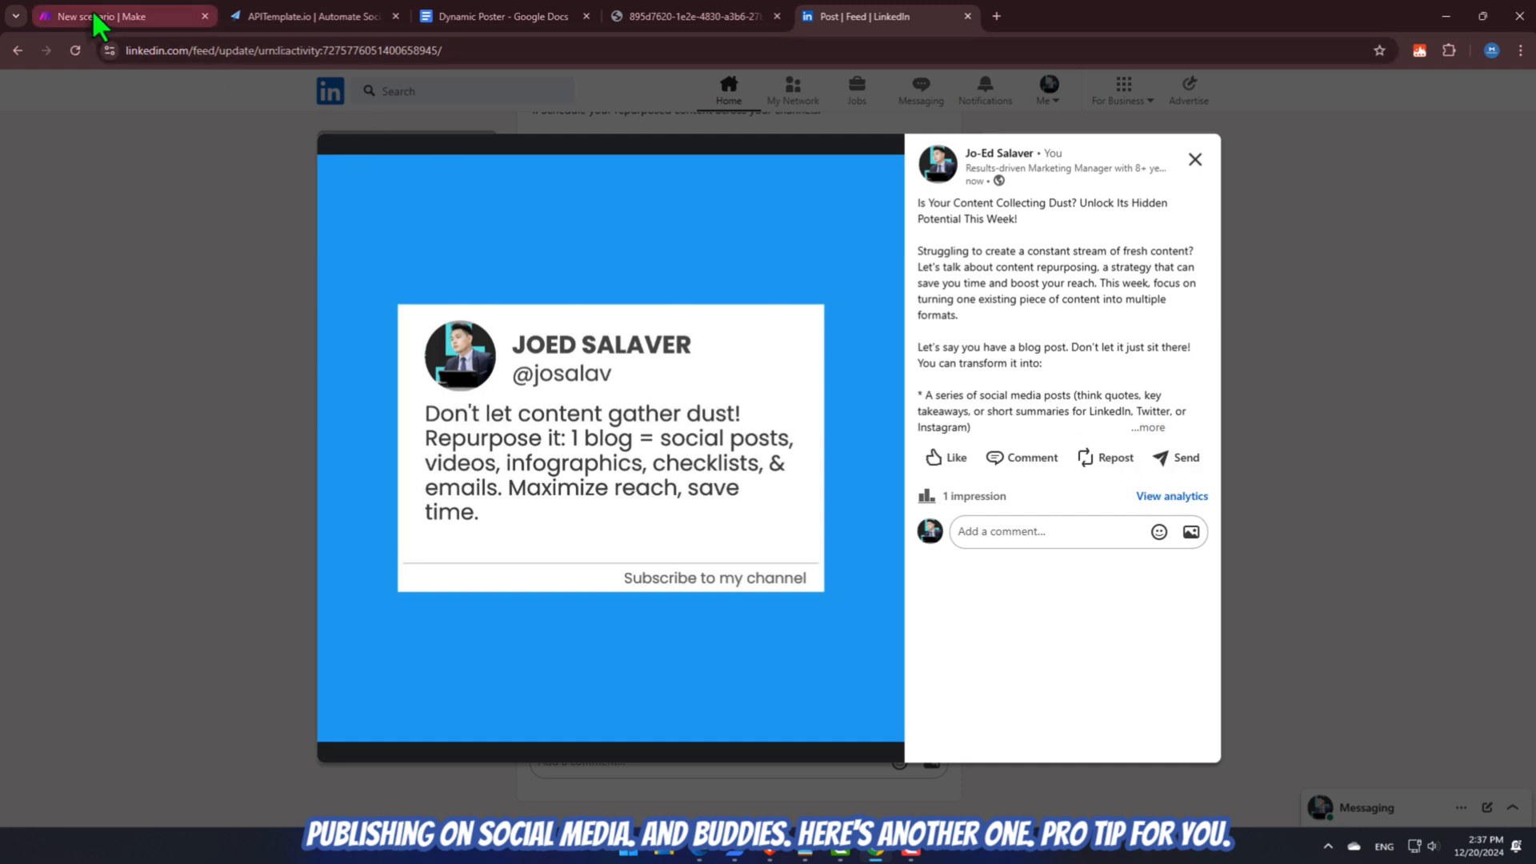
- Schedule the trigger for selected days of the week, including Wednesday and Friday, at 8:40 AM
left_click(117, 16)
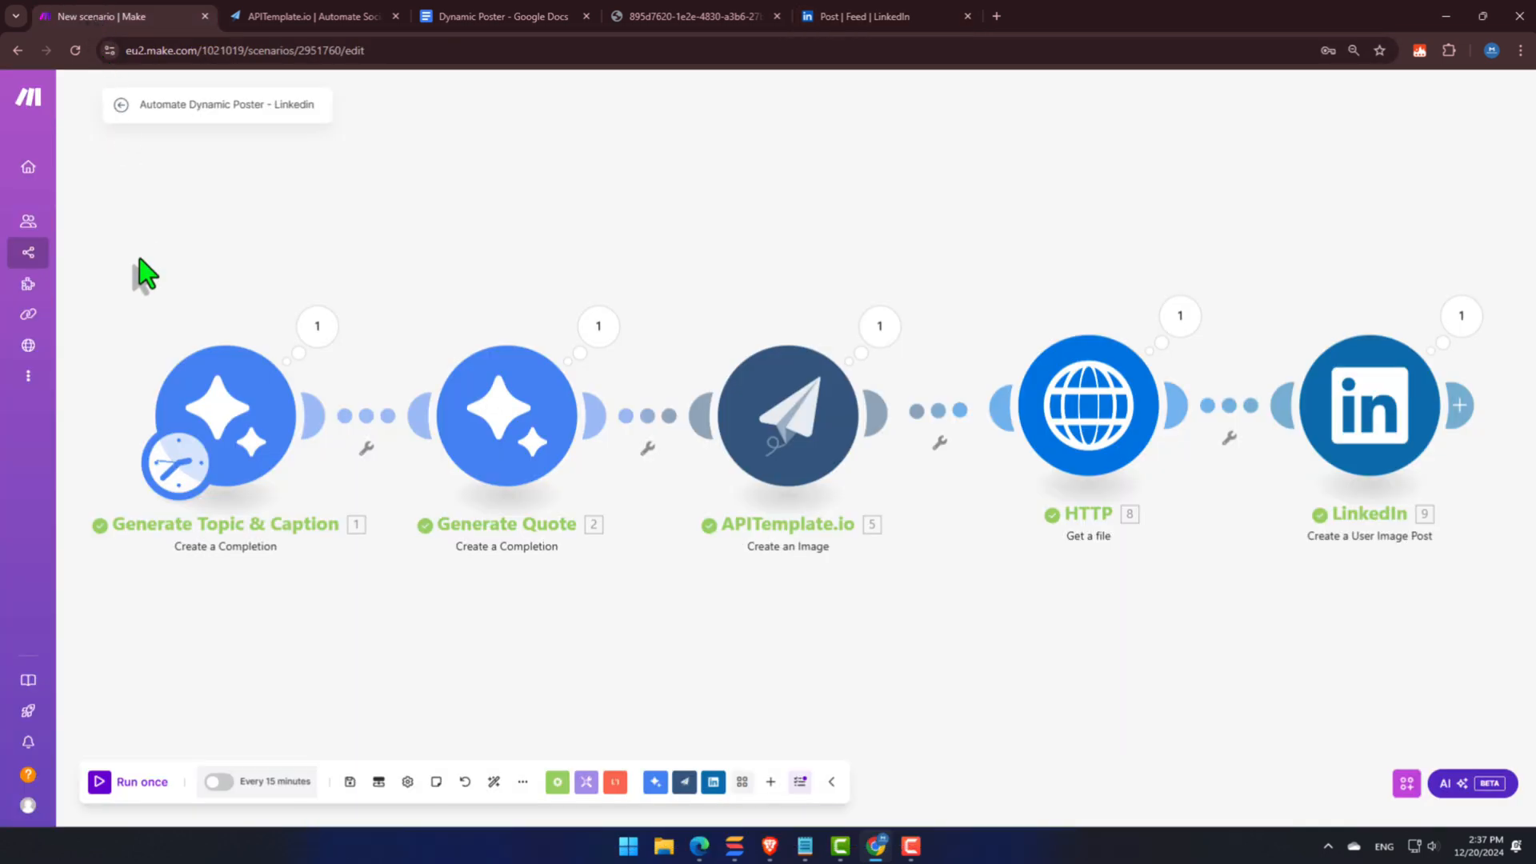
left_click(176, 461)
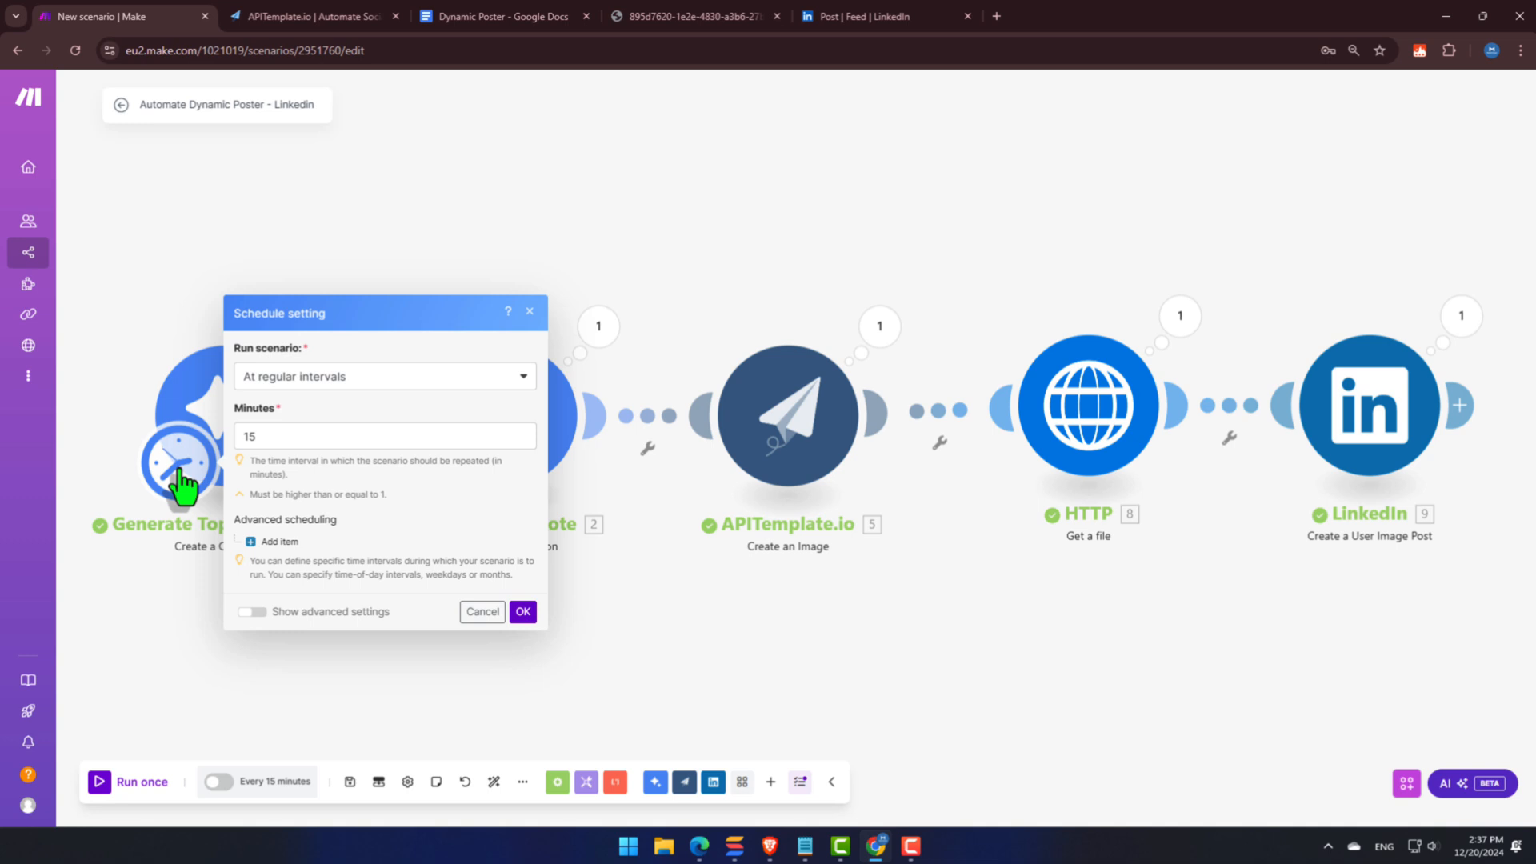
left_click(383, 376)
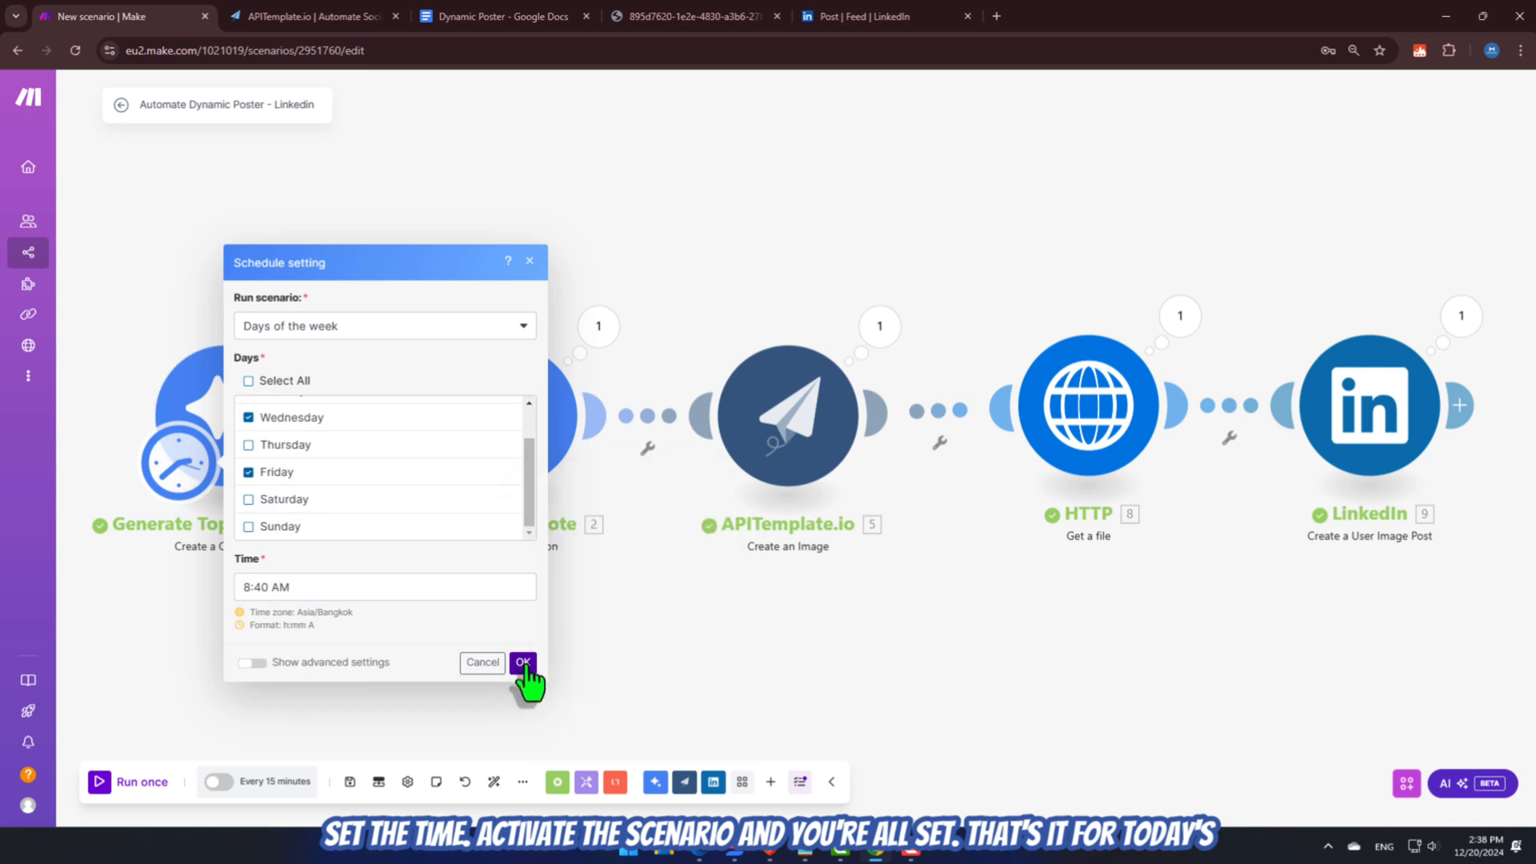
left_click(522, 662)
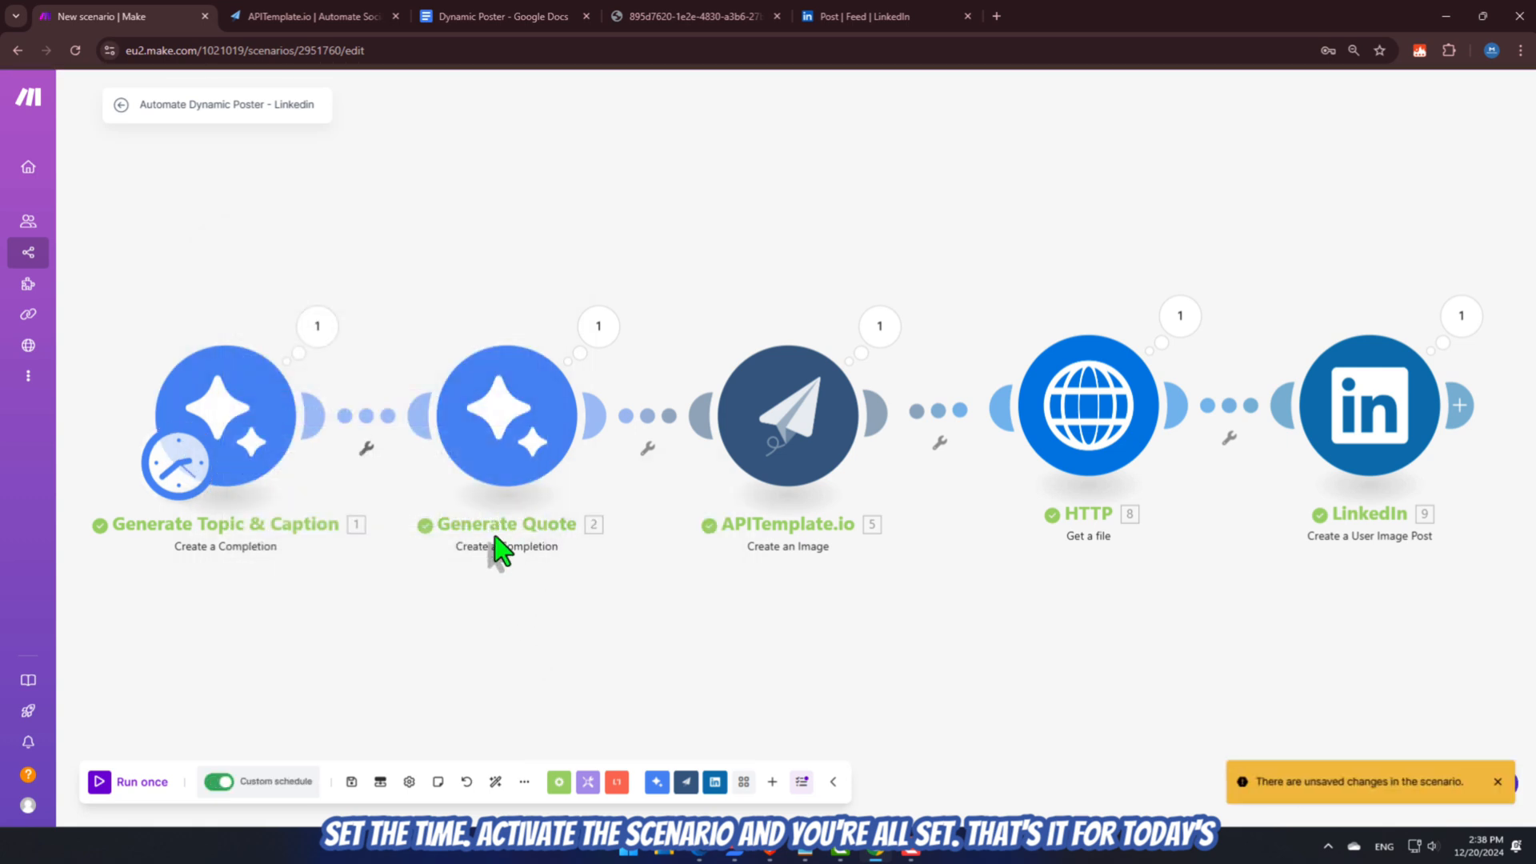